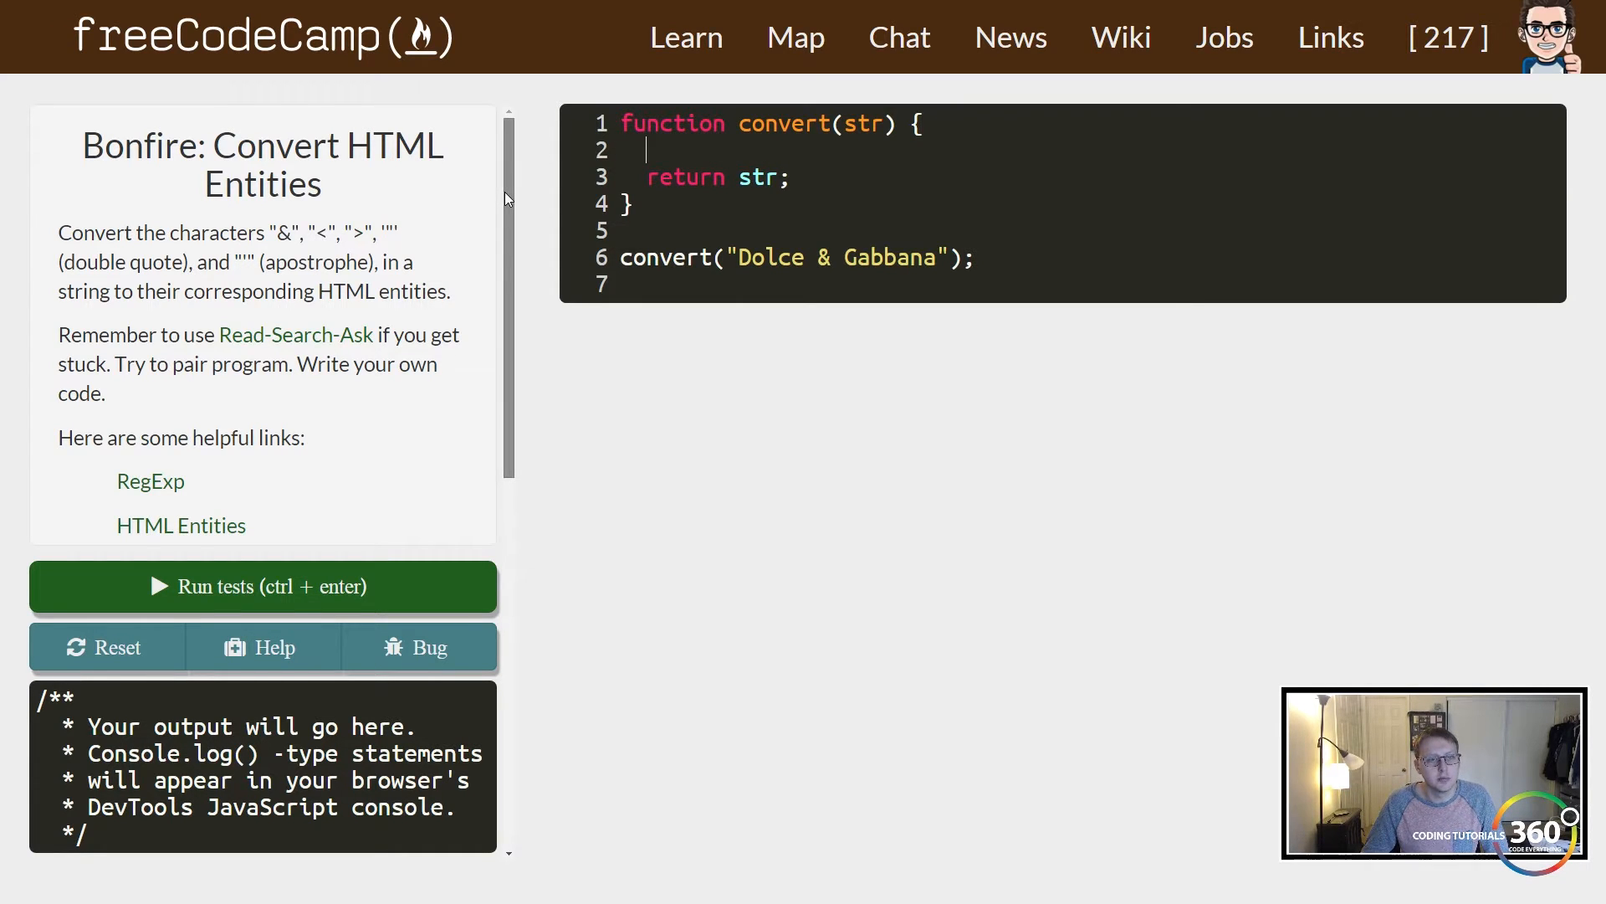
# Declare var placeHolder = str.split("") to break the string into characters.
pyautogui.doubleClick(284, 233)
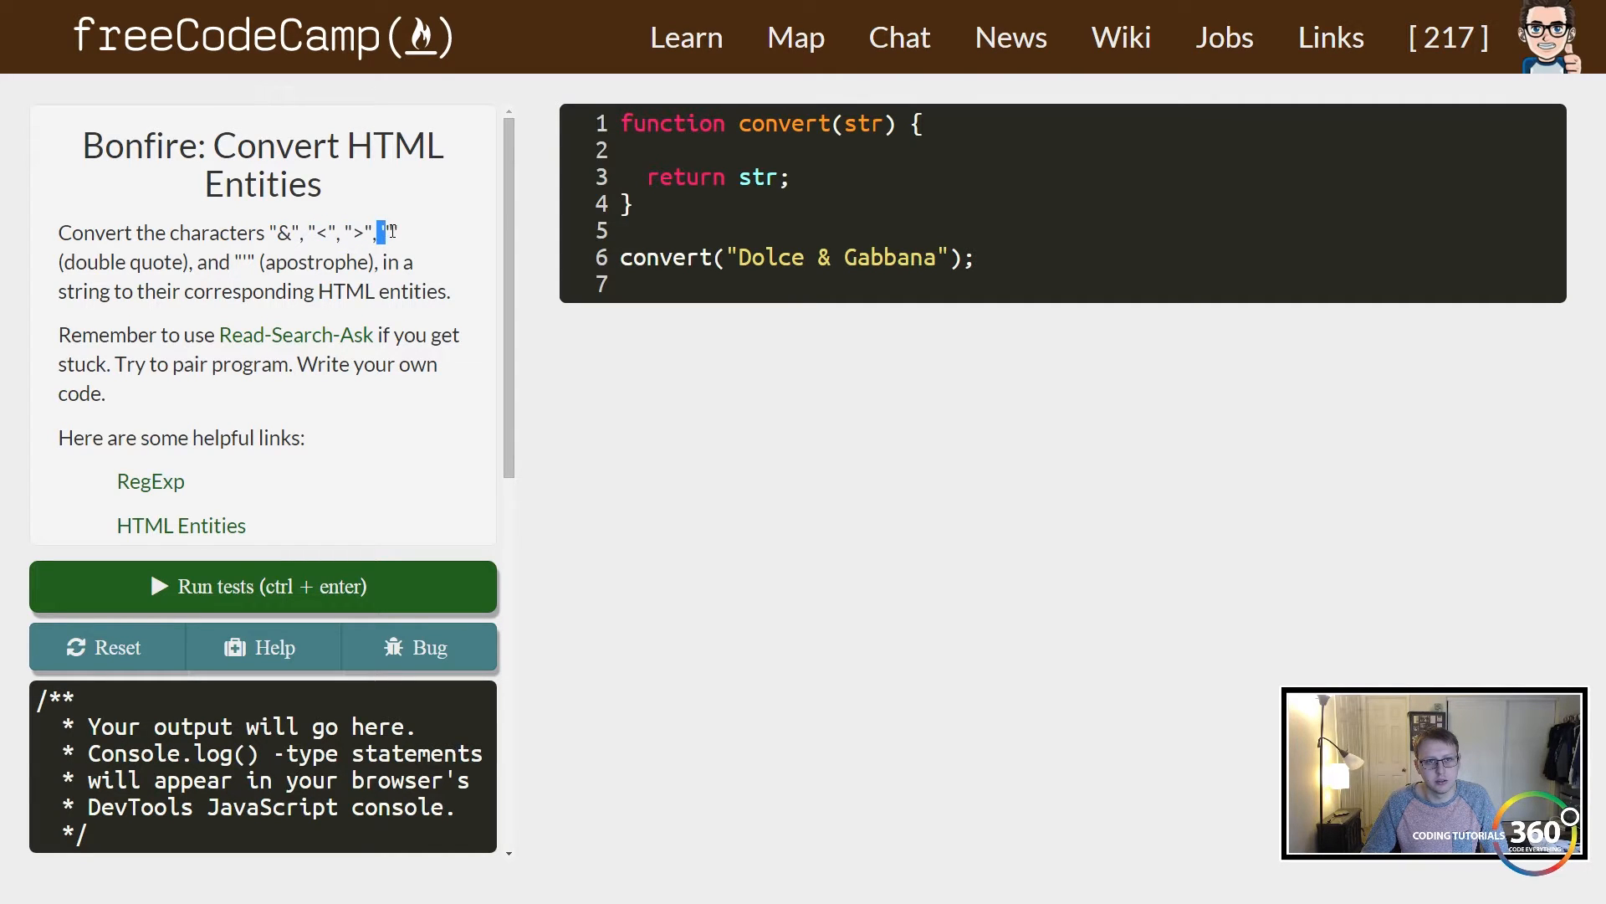
pyautogui.scroll(-3)
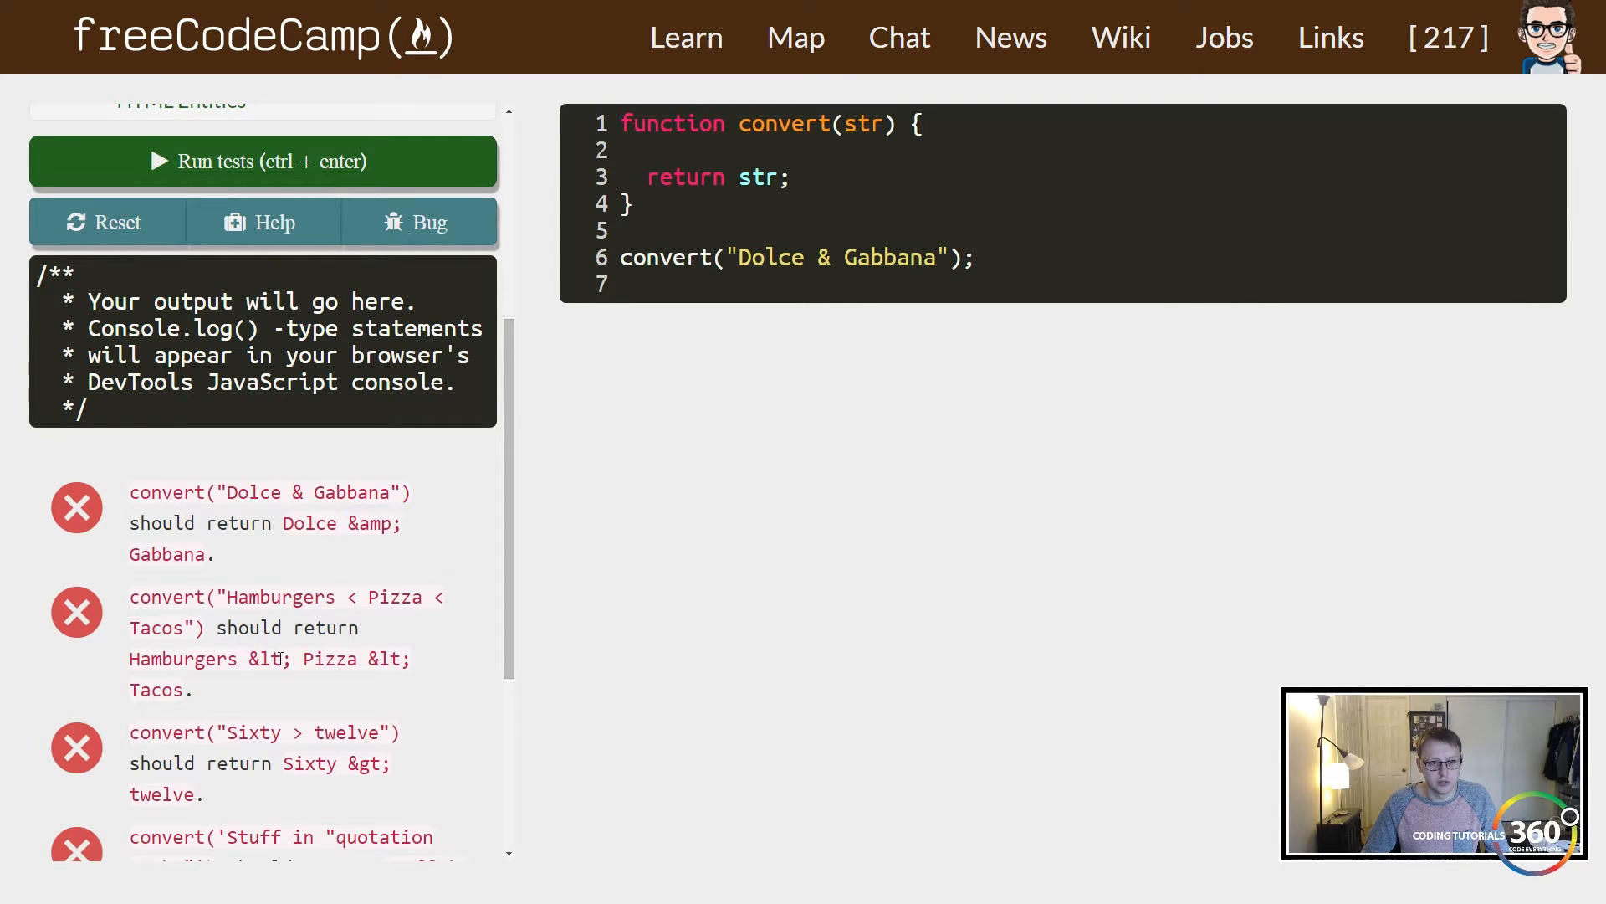
pyautogui.doubleClick(268, 657)
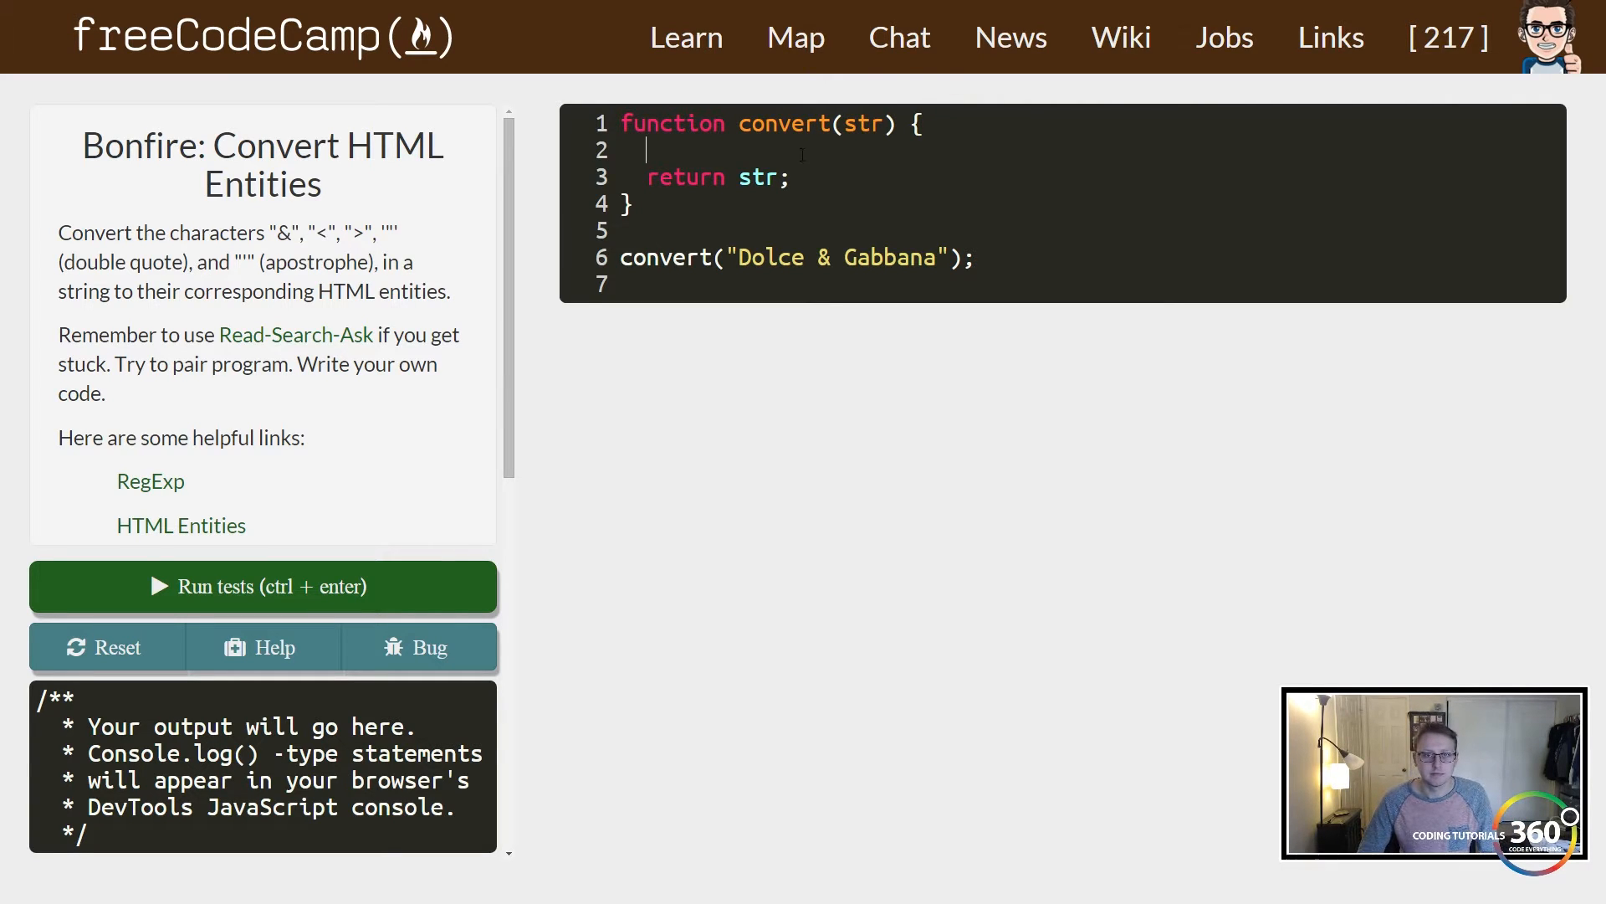
pyautogui.write('var')
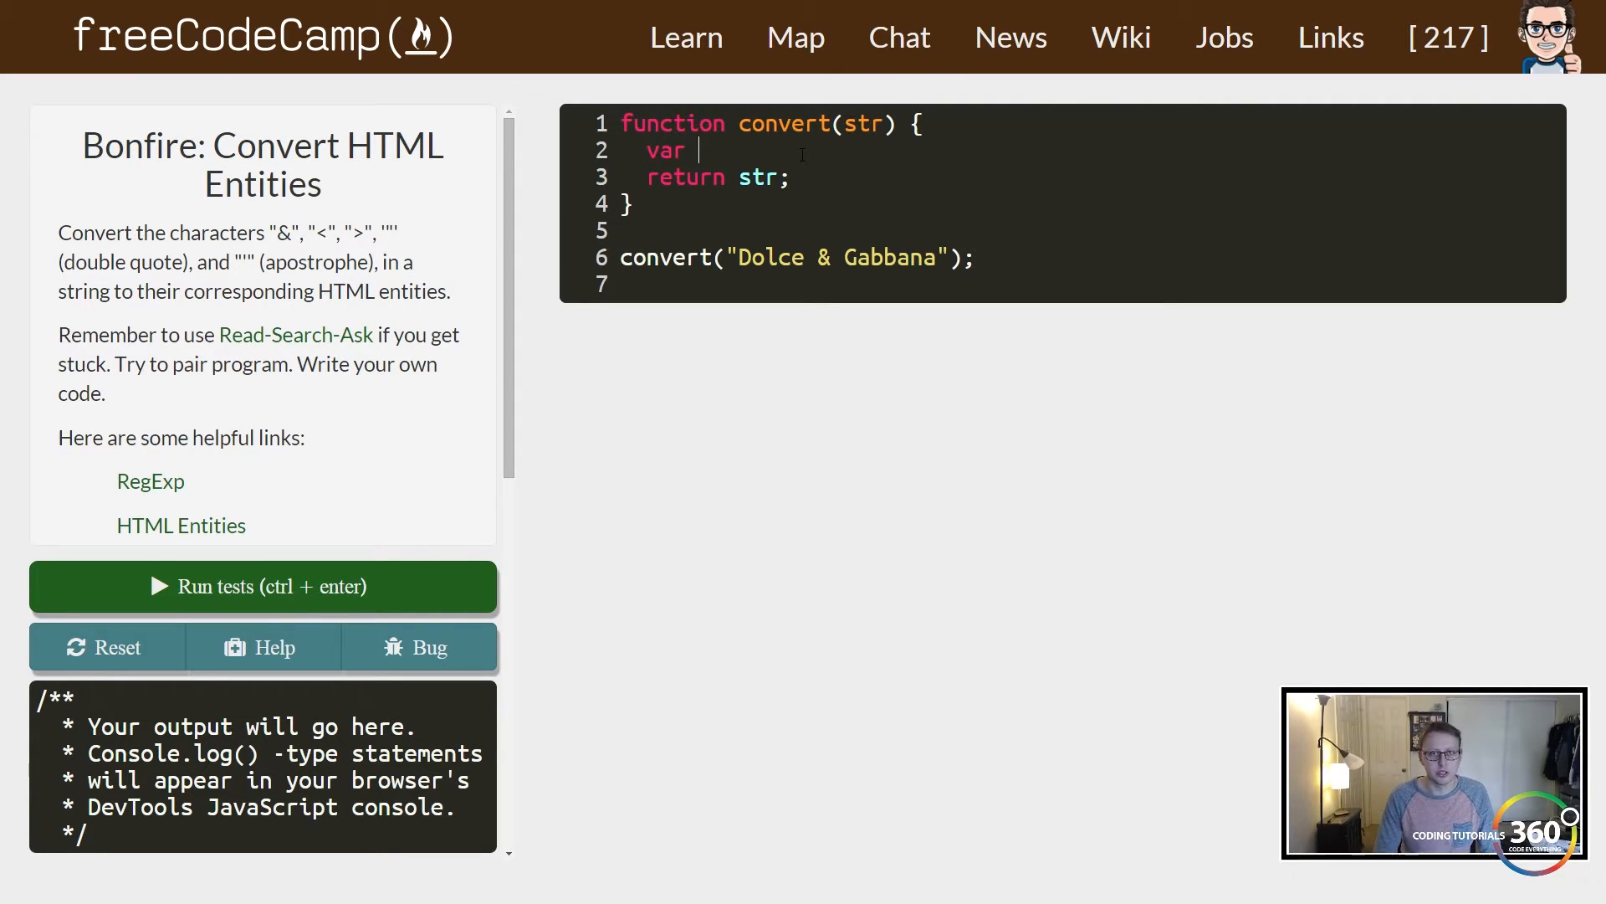
pyautogui.write('placeHo')
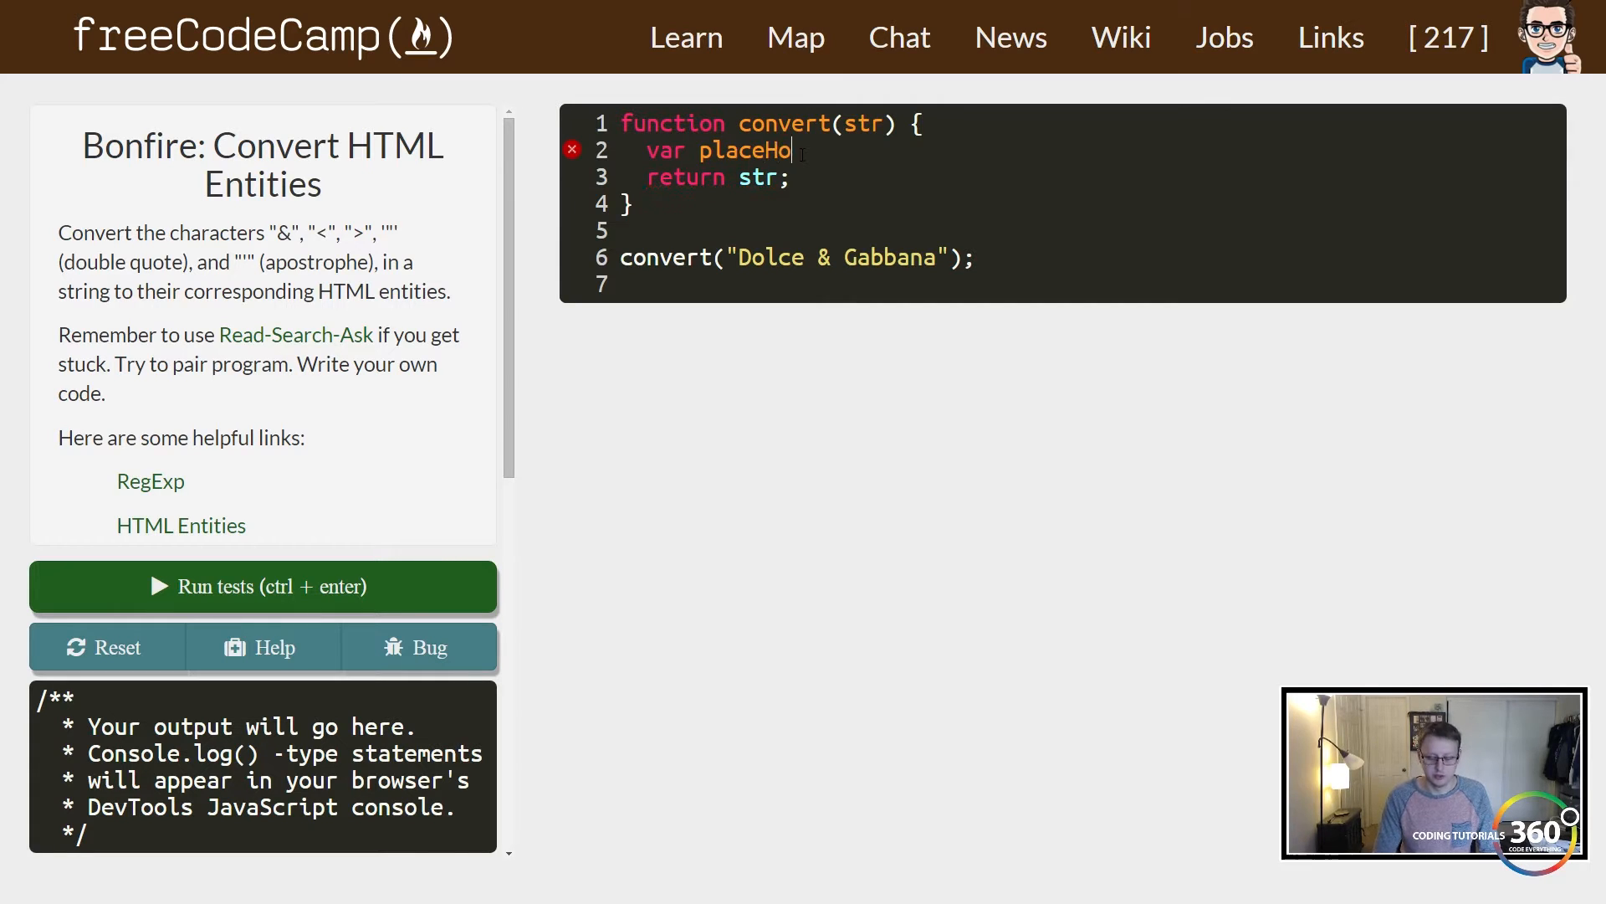
pyautogui.write('lder=')
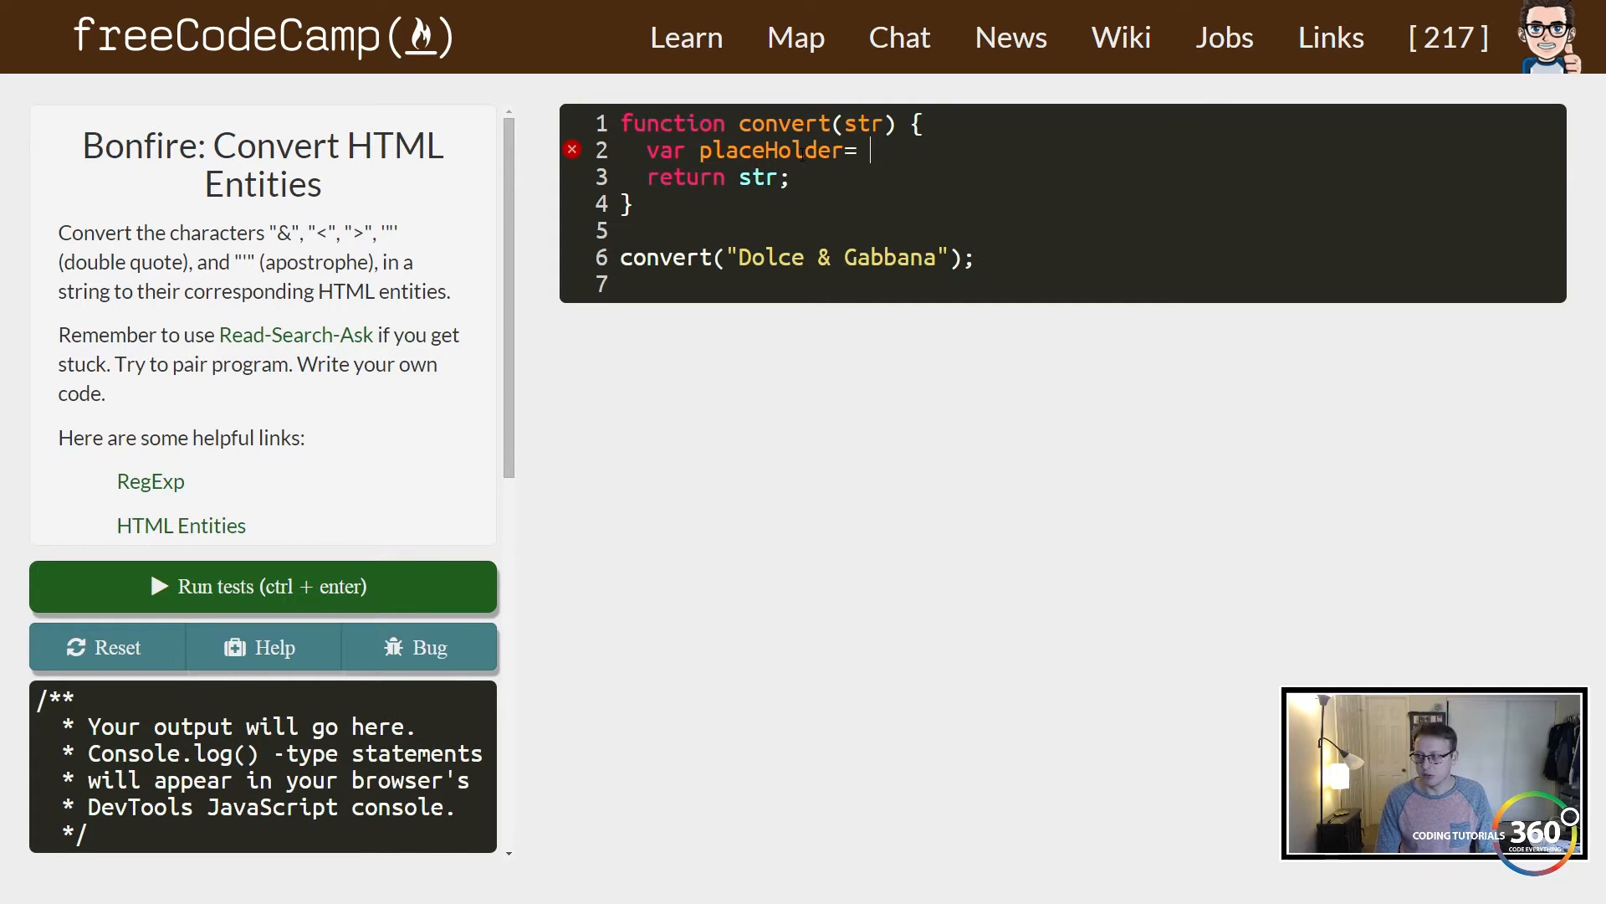
pyautogui.write('str.split')
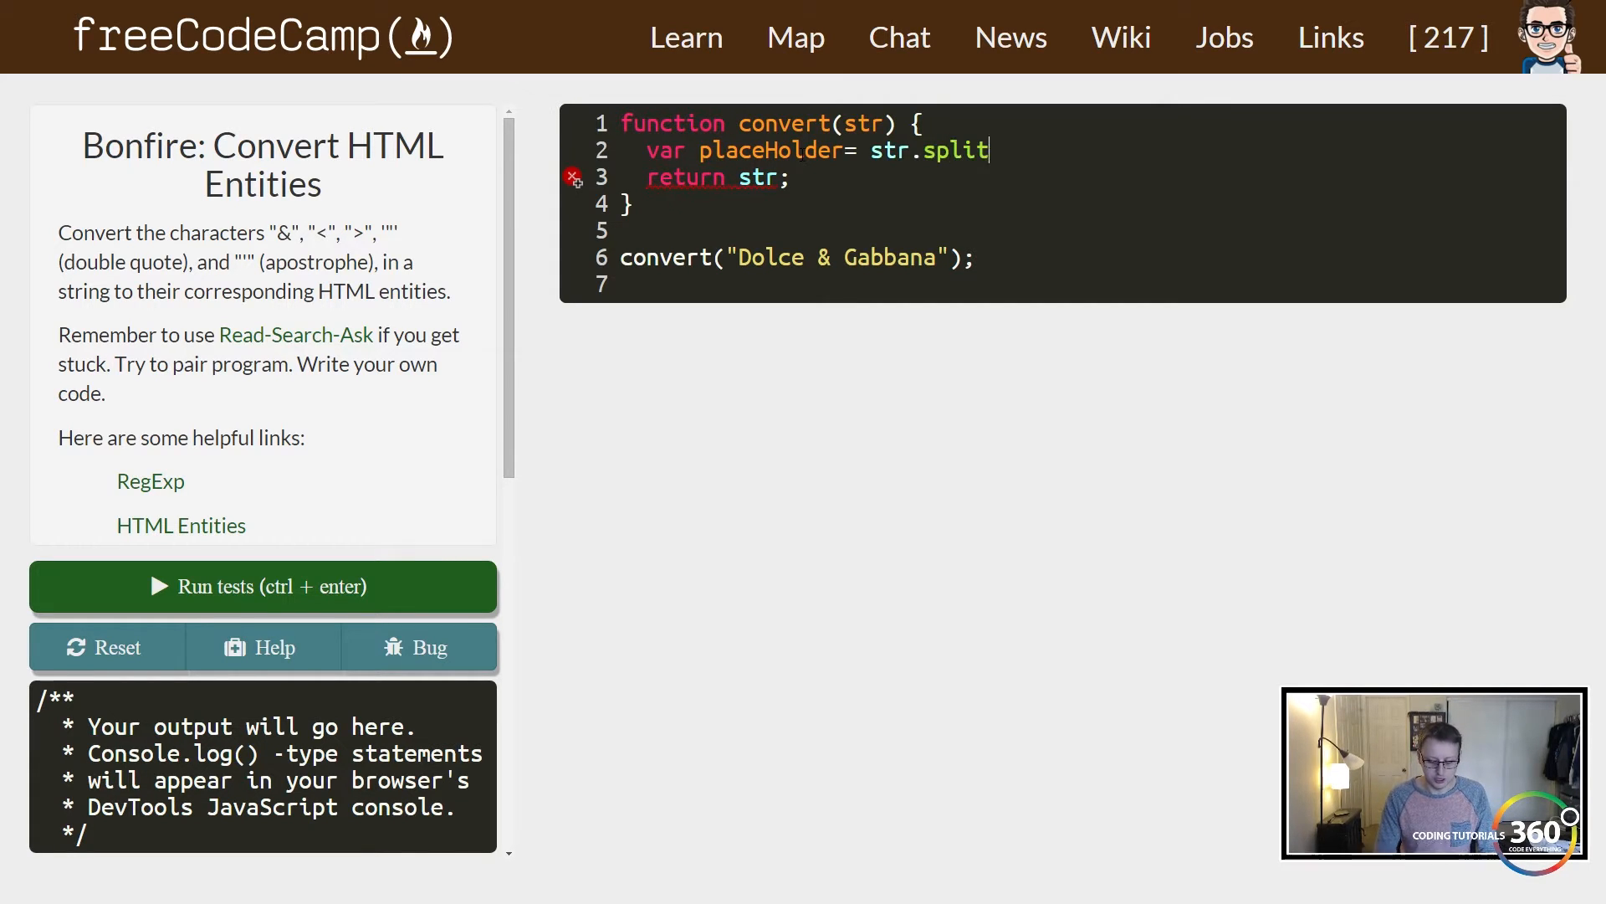
pyautogui.write('("")')
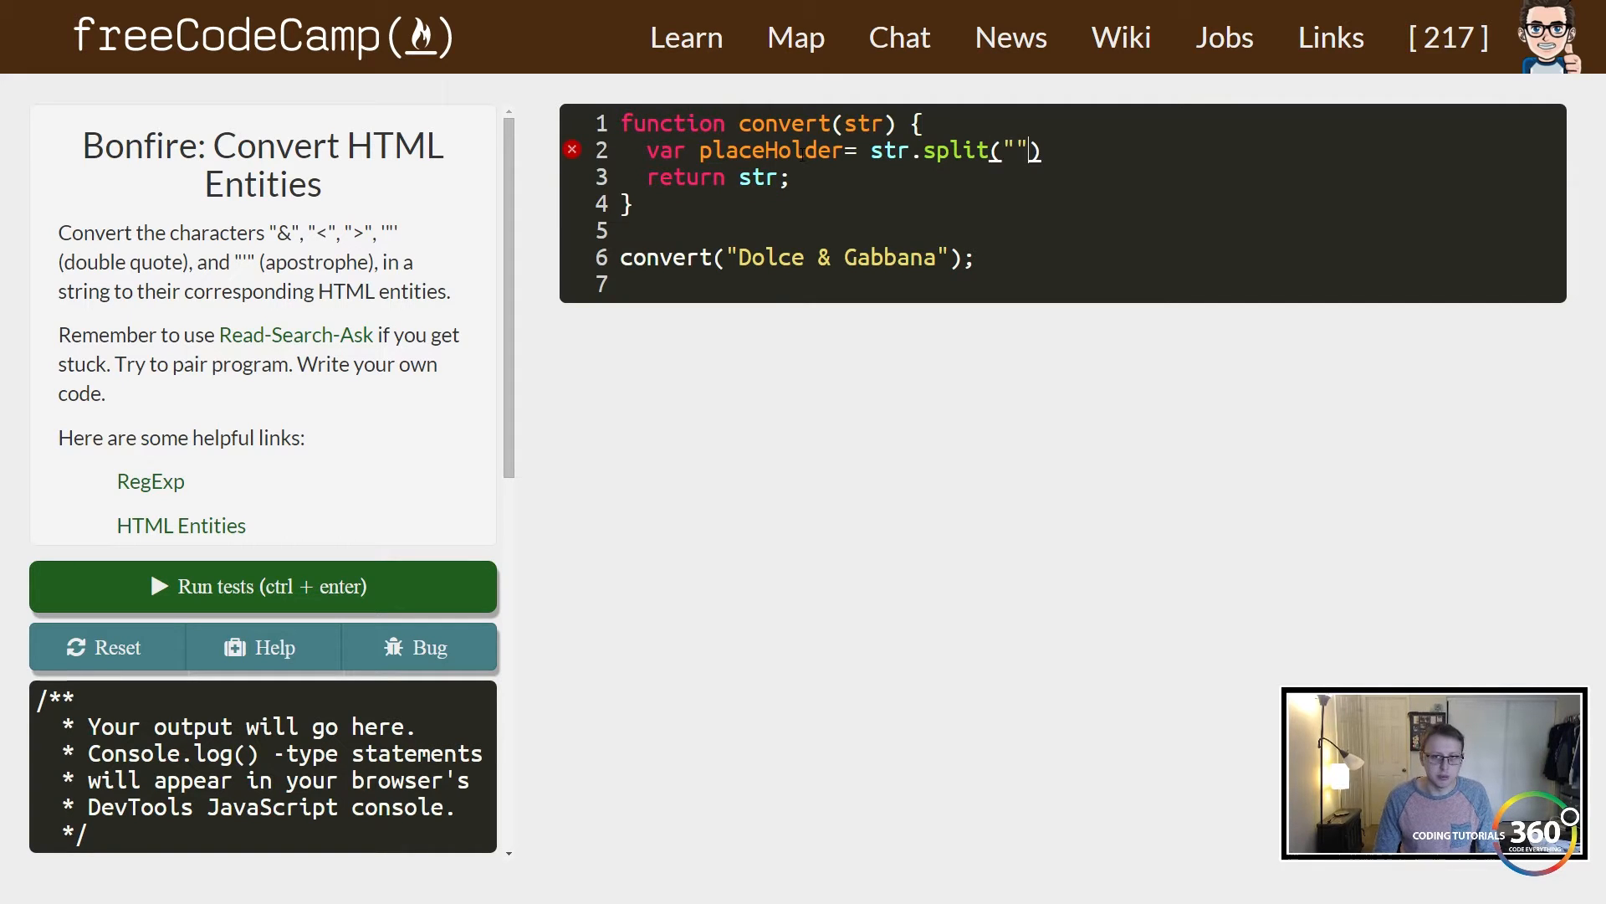
pyautogui.write(';')
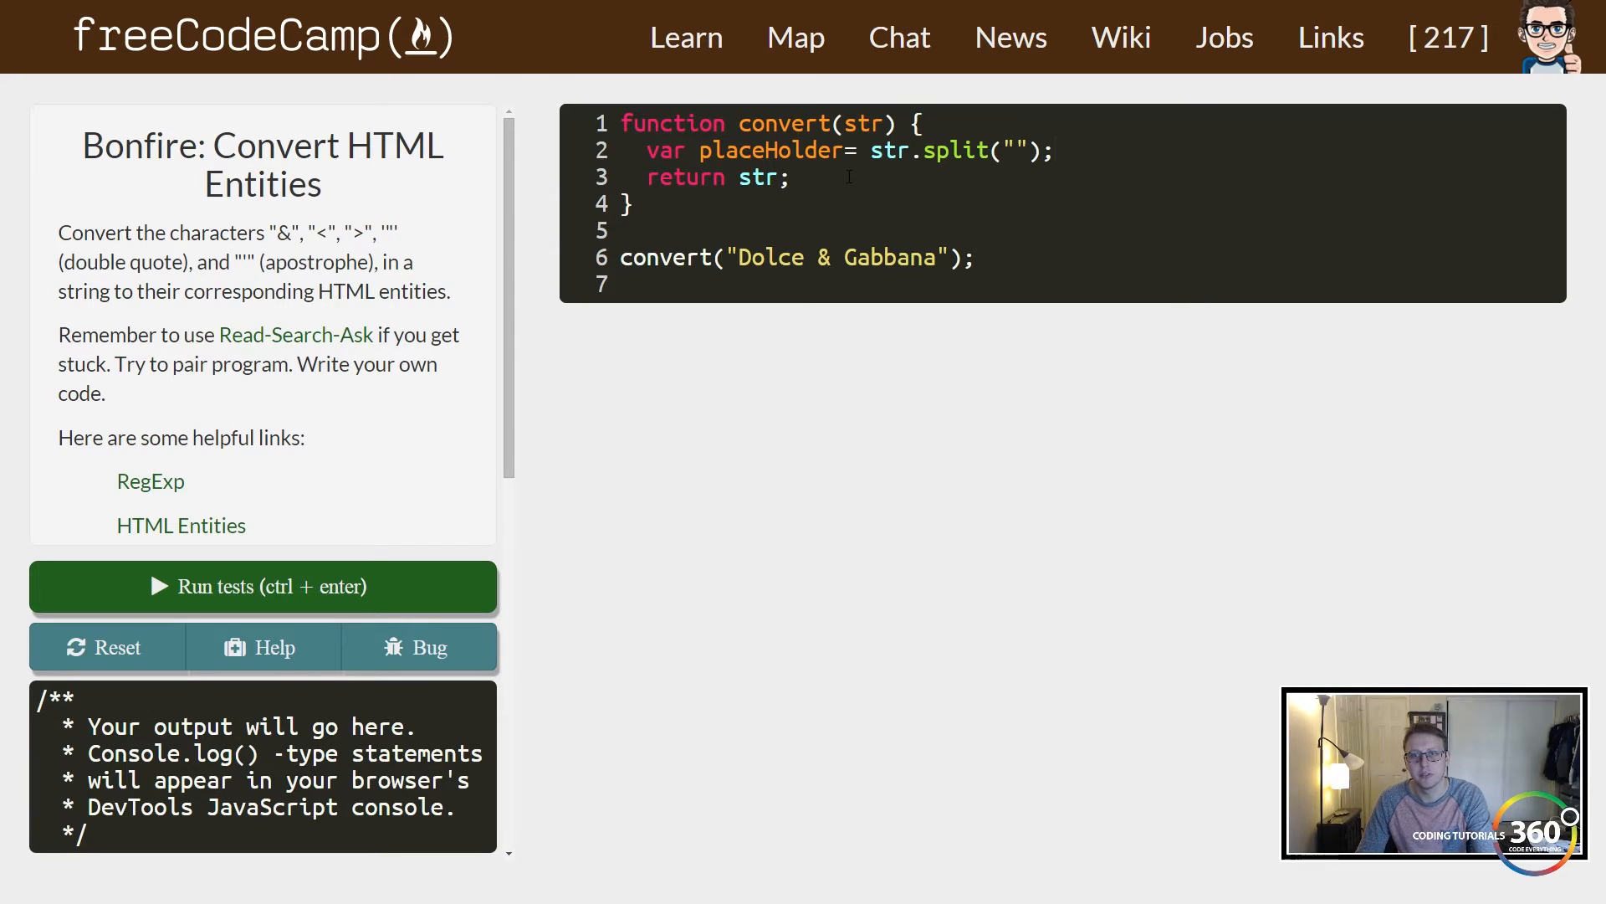
# Add a for loop from i=0 while i<placeHolder.length, incrementing i++.
pyautogui.write('for(')
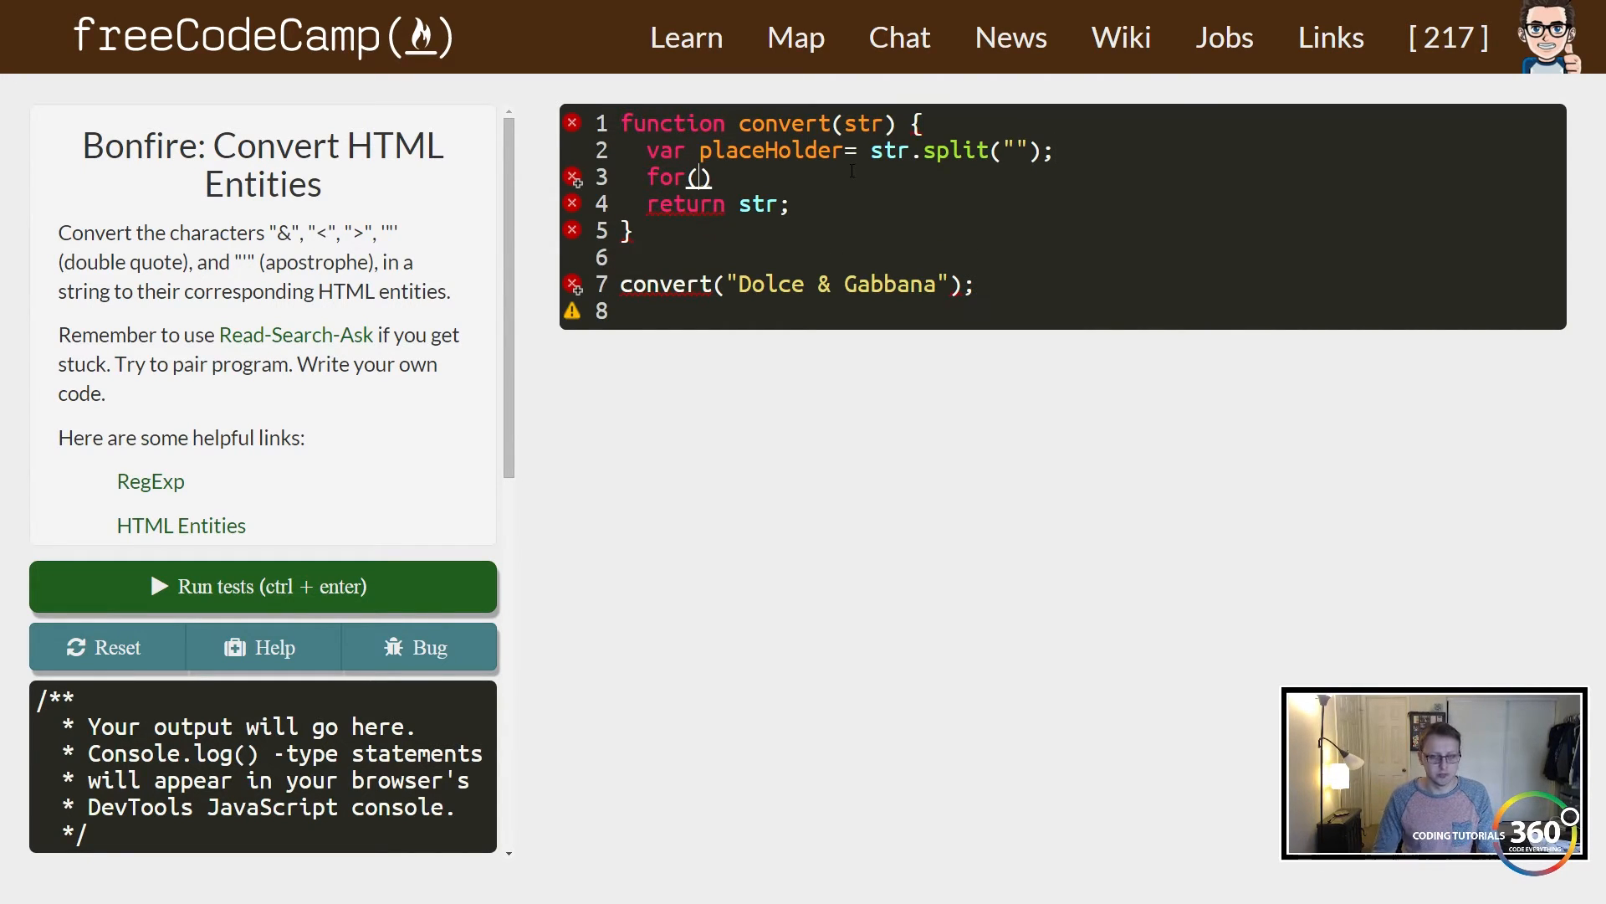
pyautogui.write('var i')
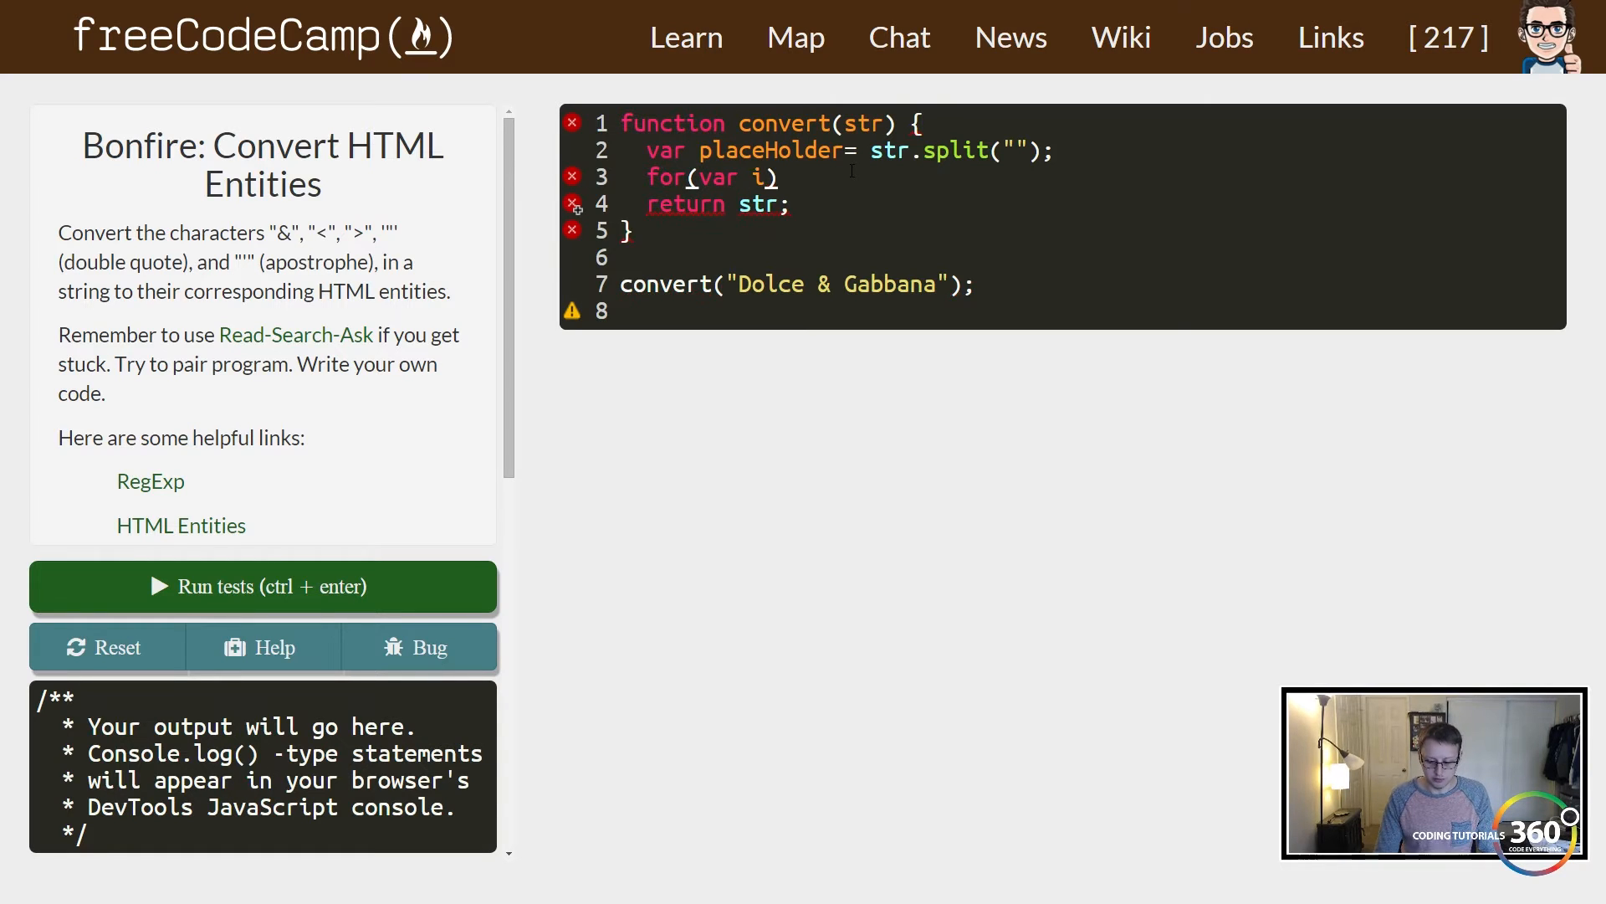
pyautogui.write('=0;')
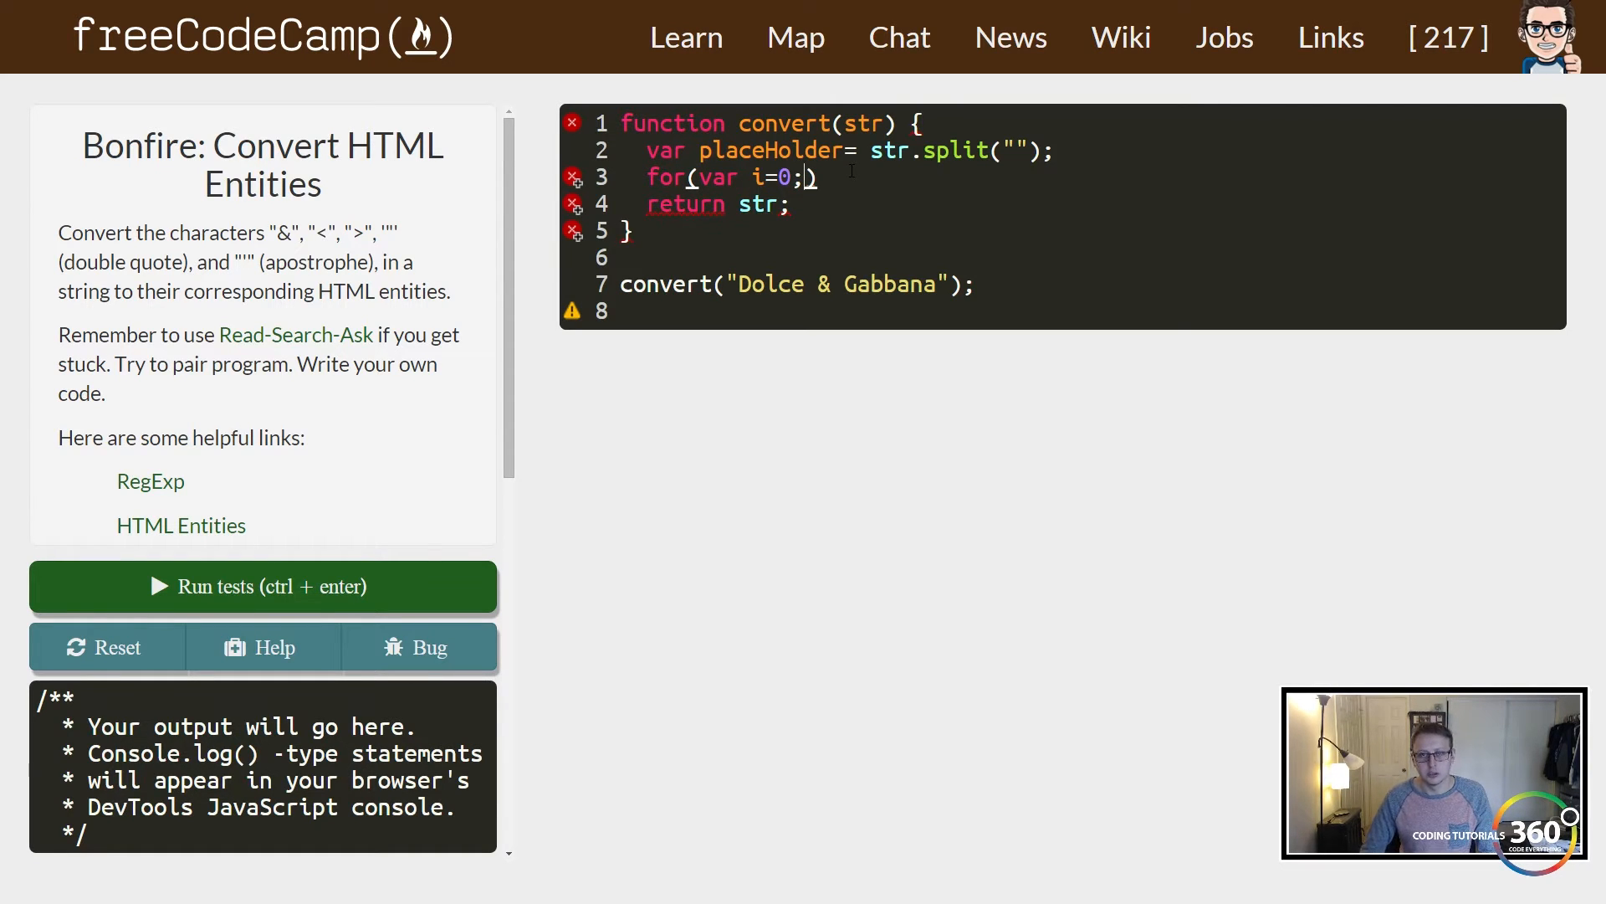
pyautogui.write('i<pl')
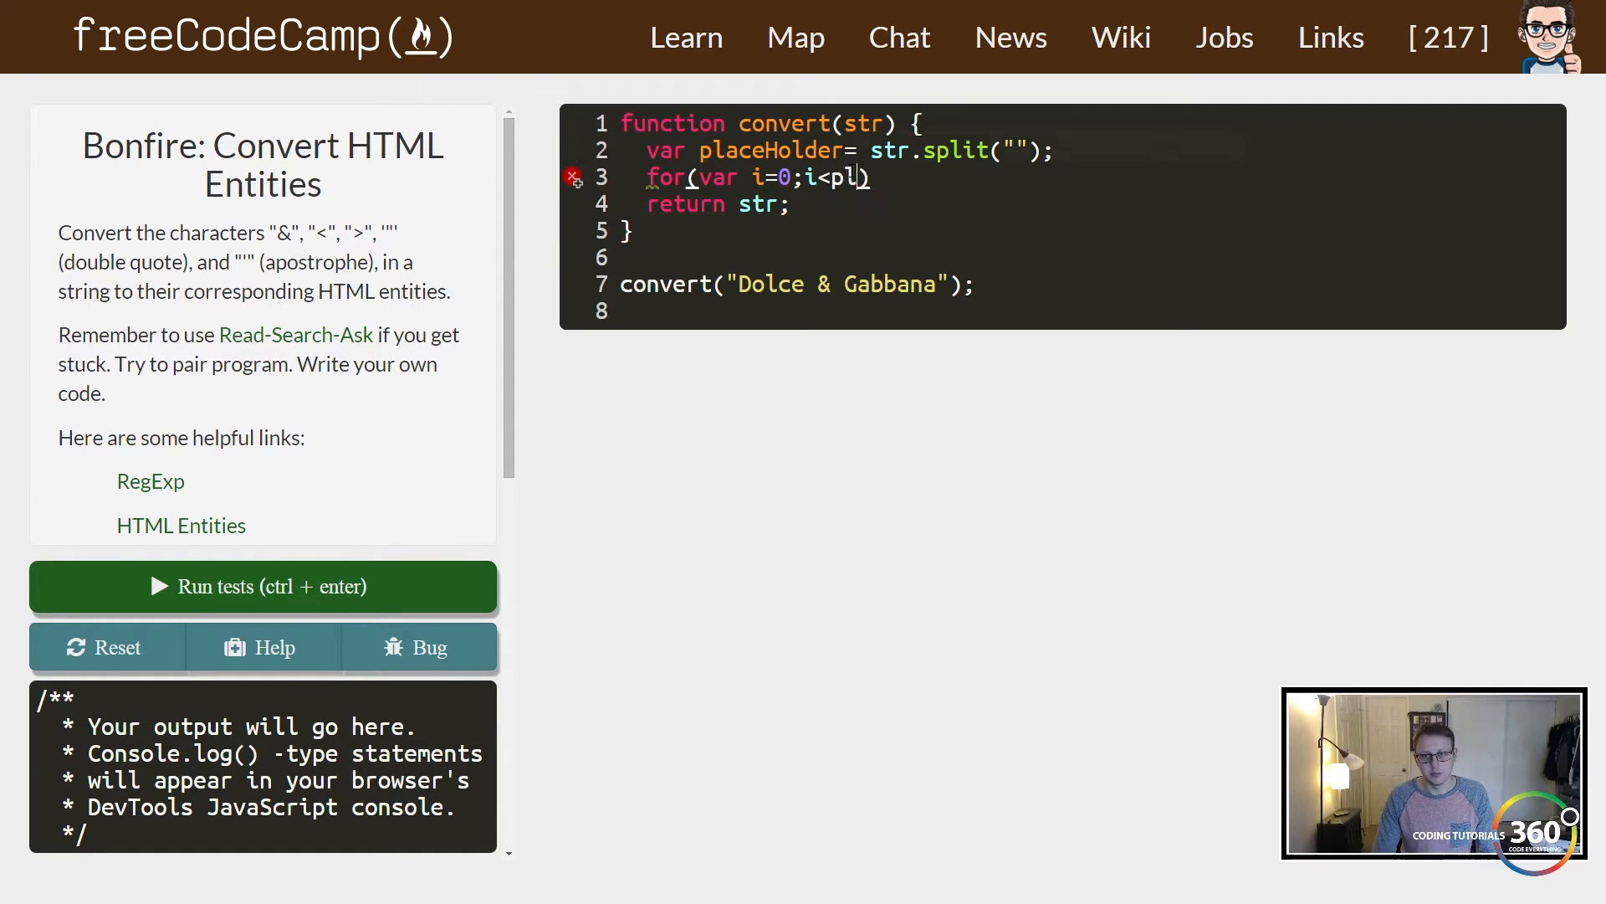
pyautogui.write('aceHolder.length;i')
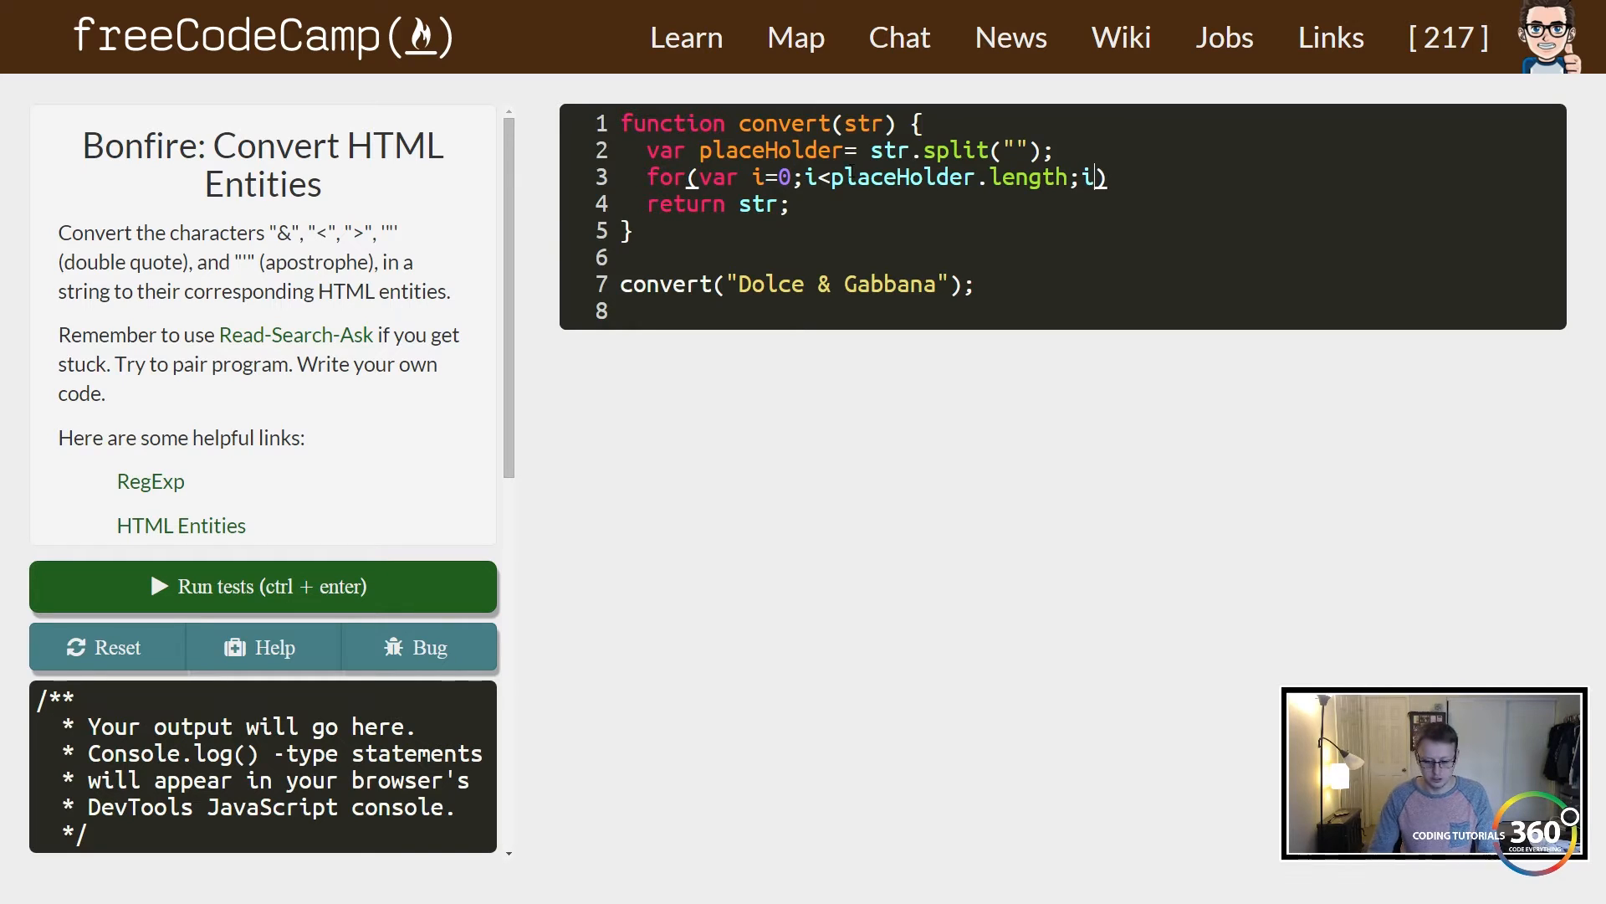
pyautogui.write('++')
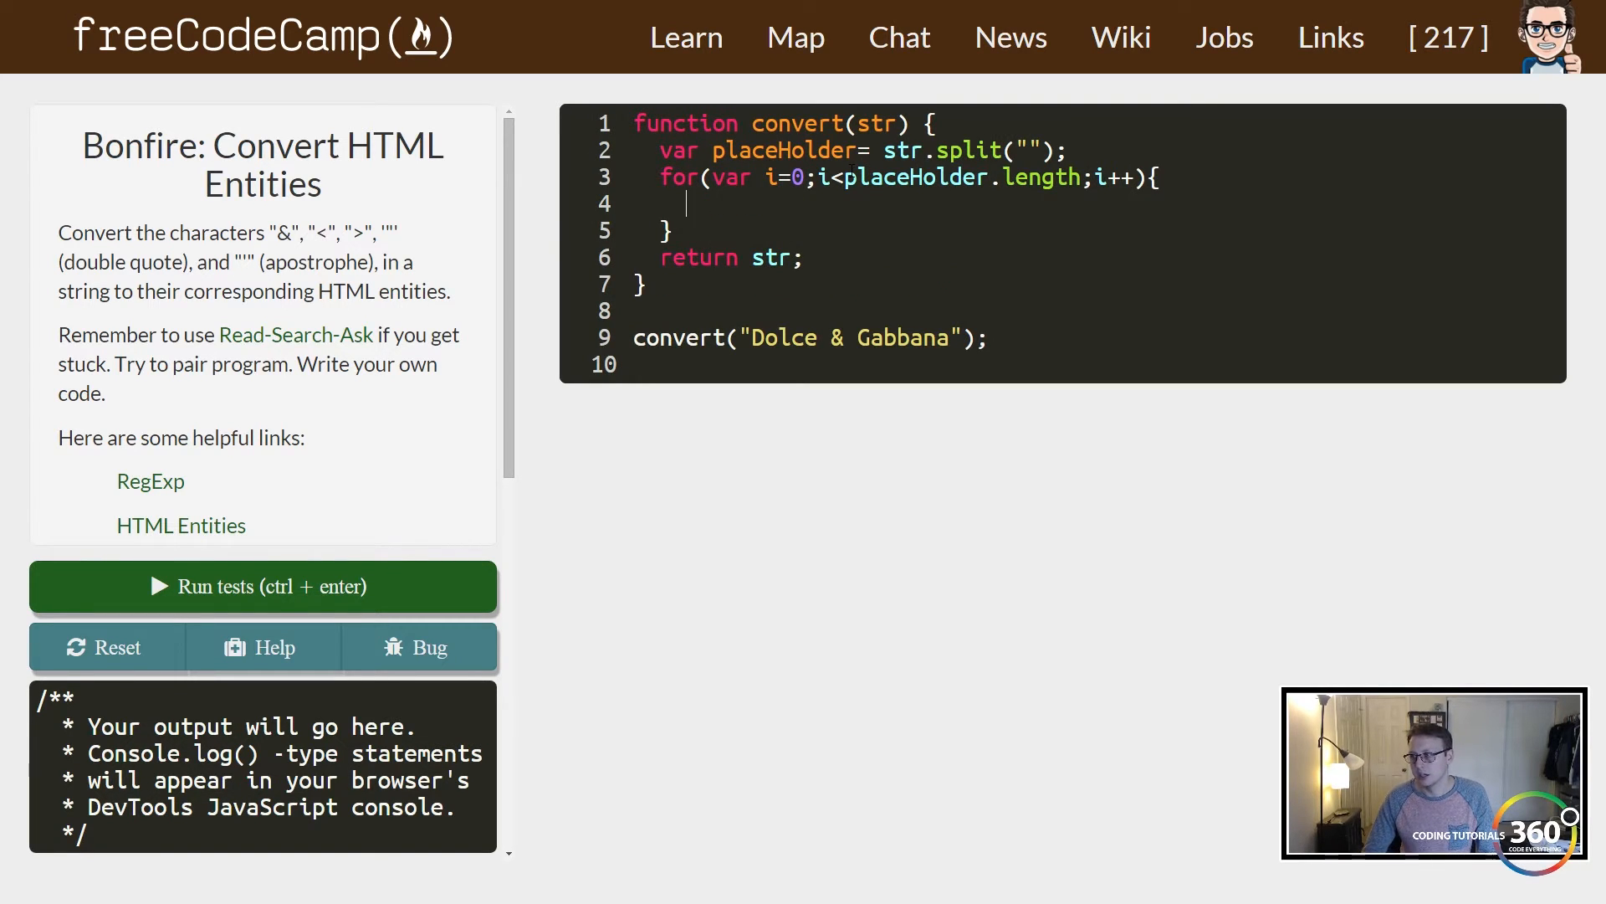
# Add switch(placeHolder[i]) inside the loop and begin its first case label.
pyautogui.write('swi')
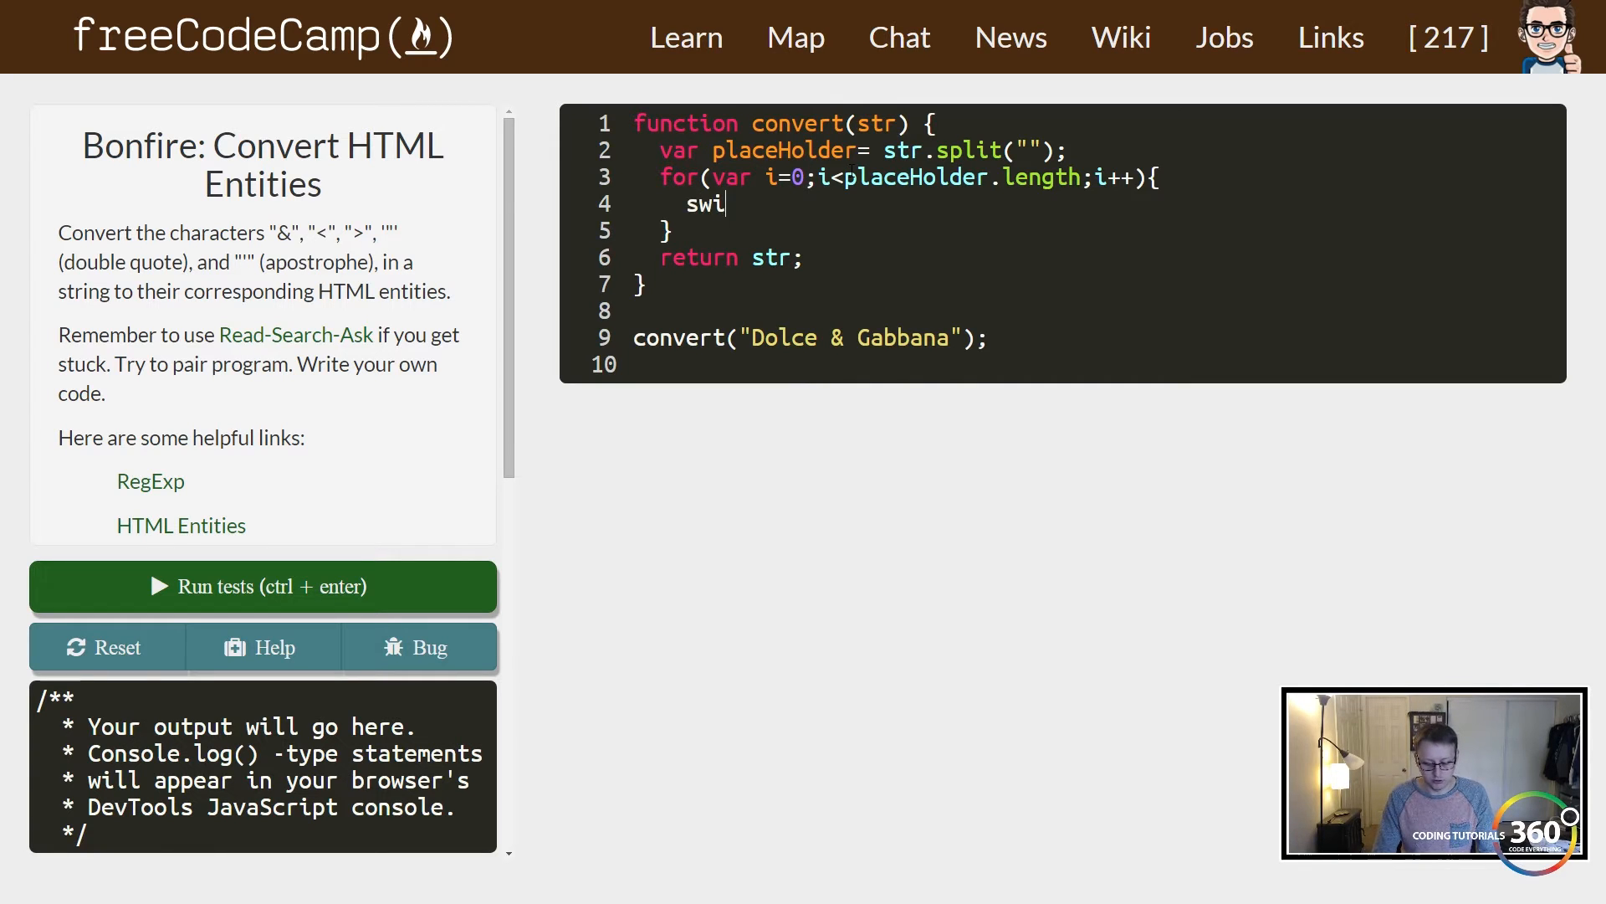
pyautogui.write('tch()')
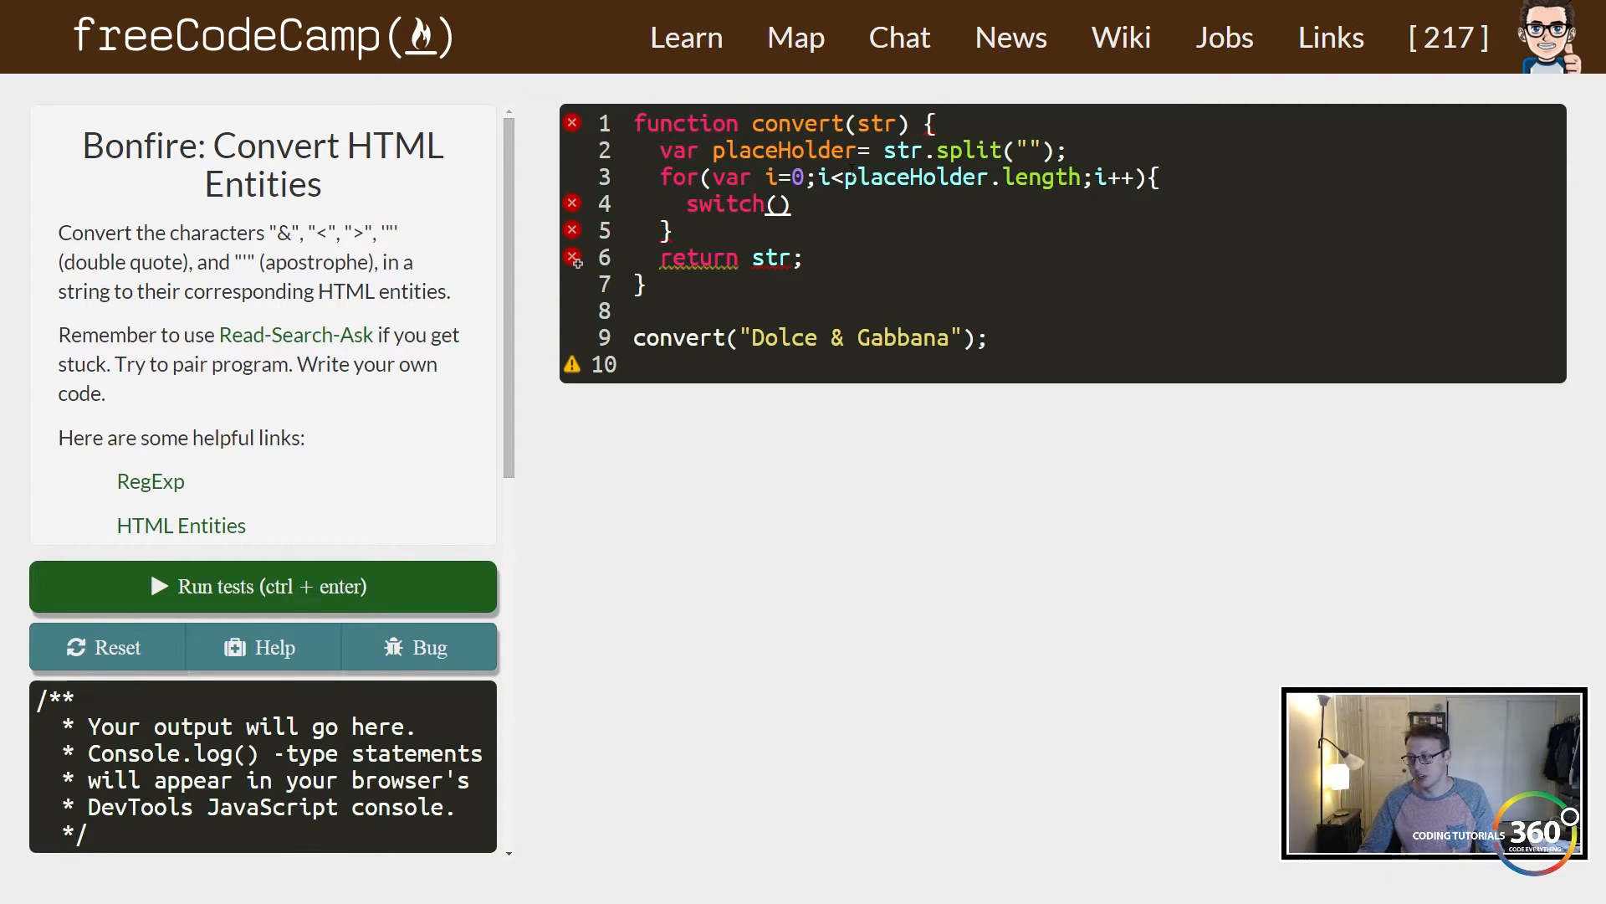
pyautogui.write('i]')
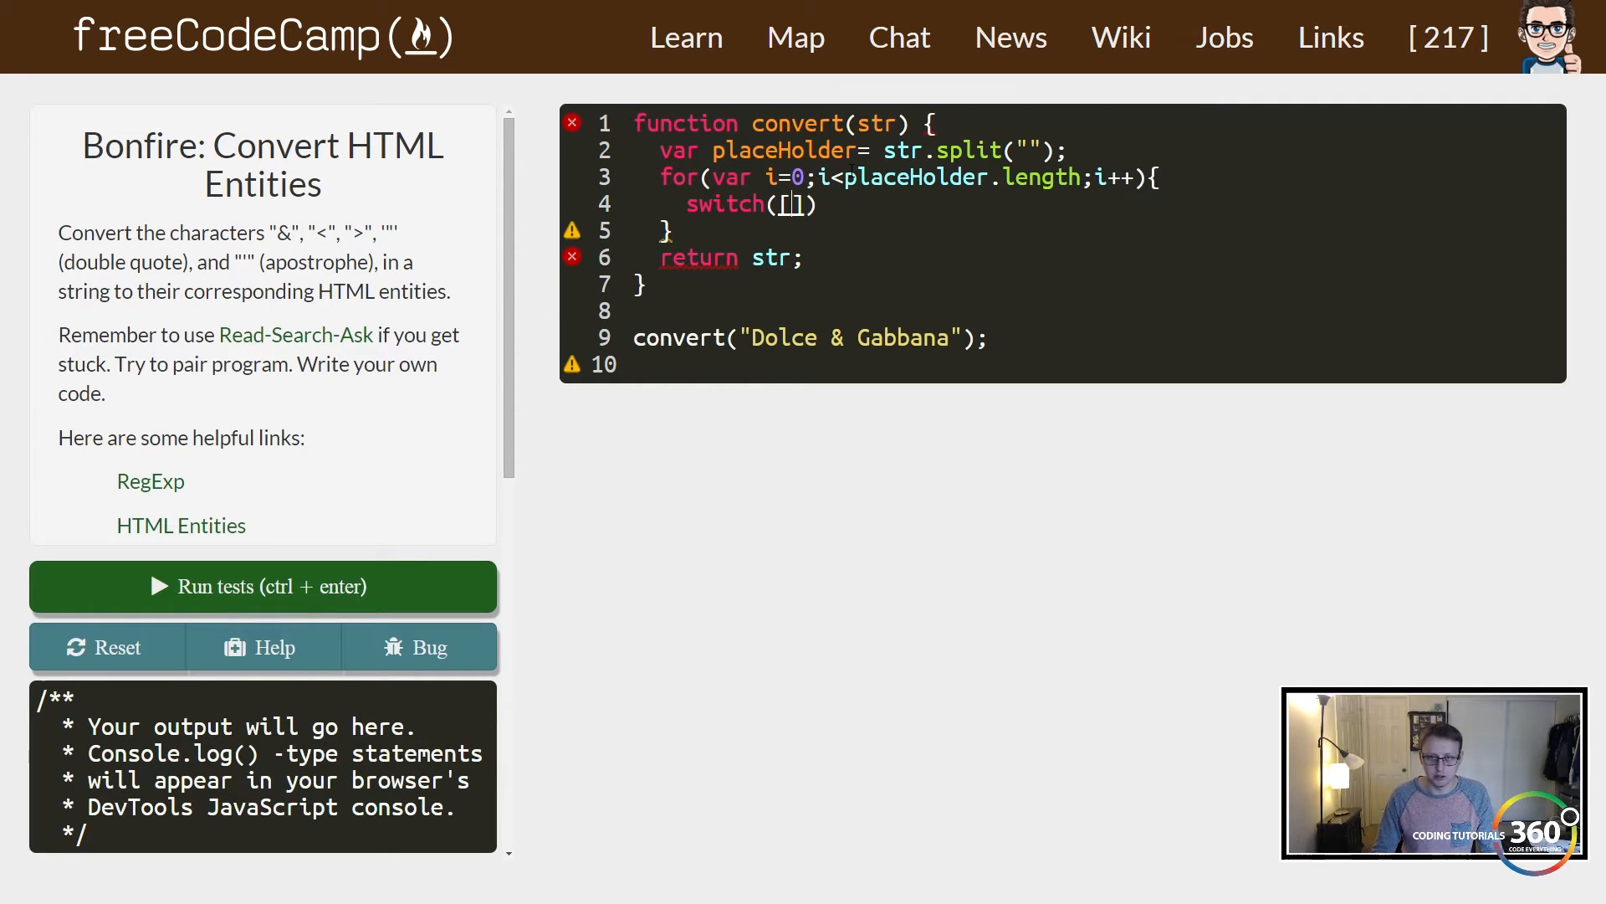
pyautogui.write('placeHolder')
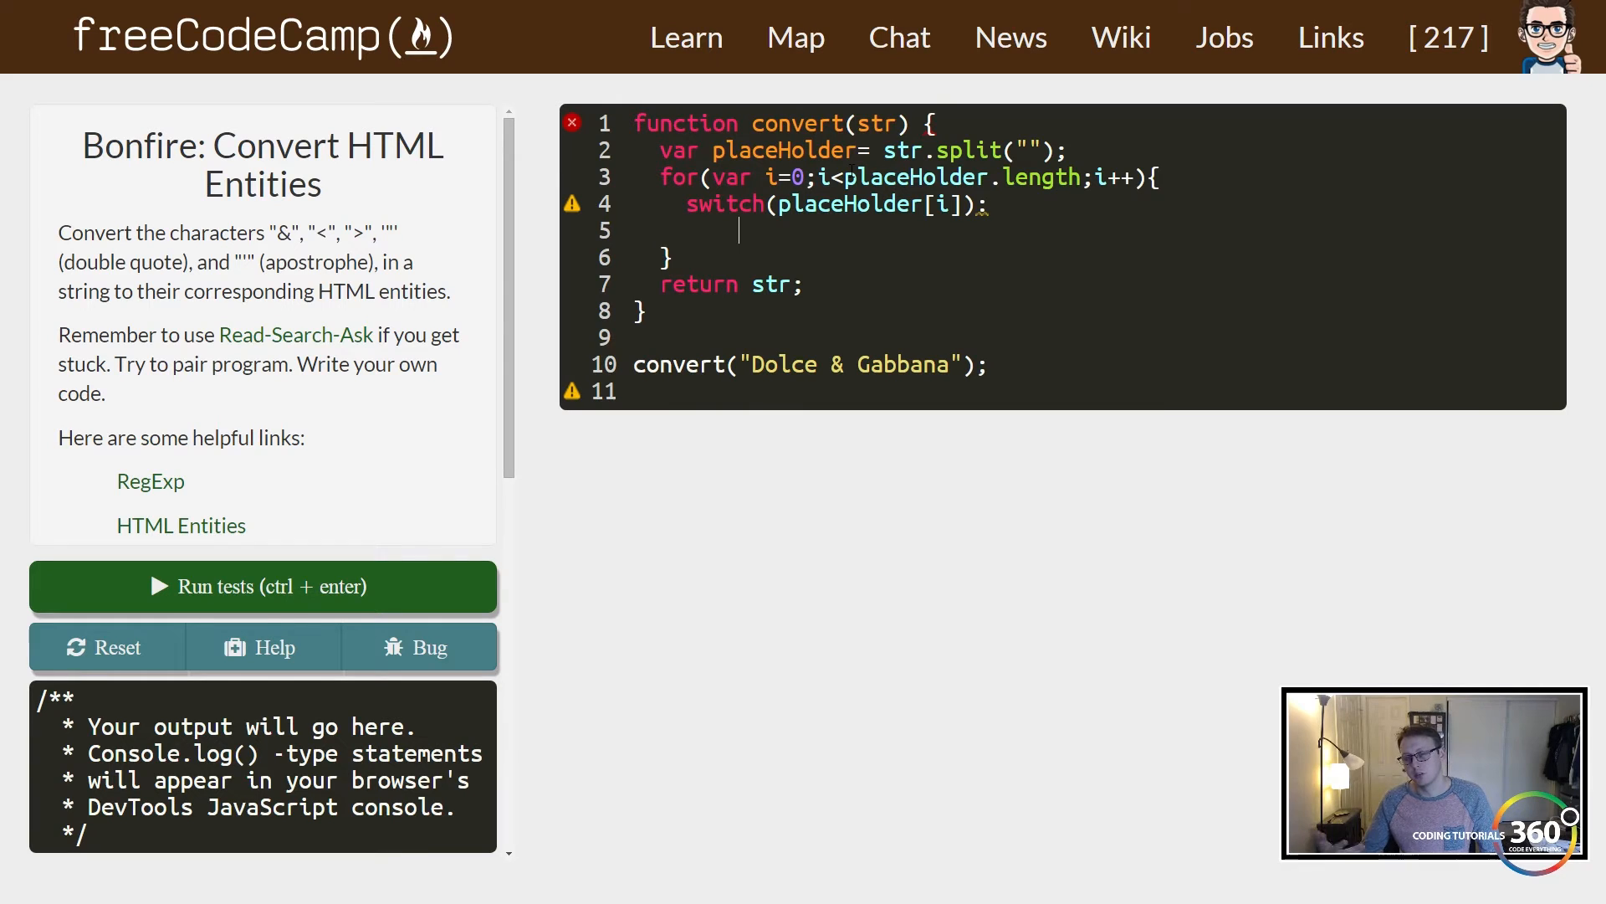
pyautogui.write('case')
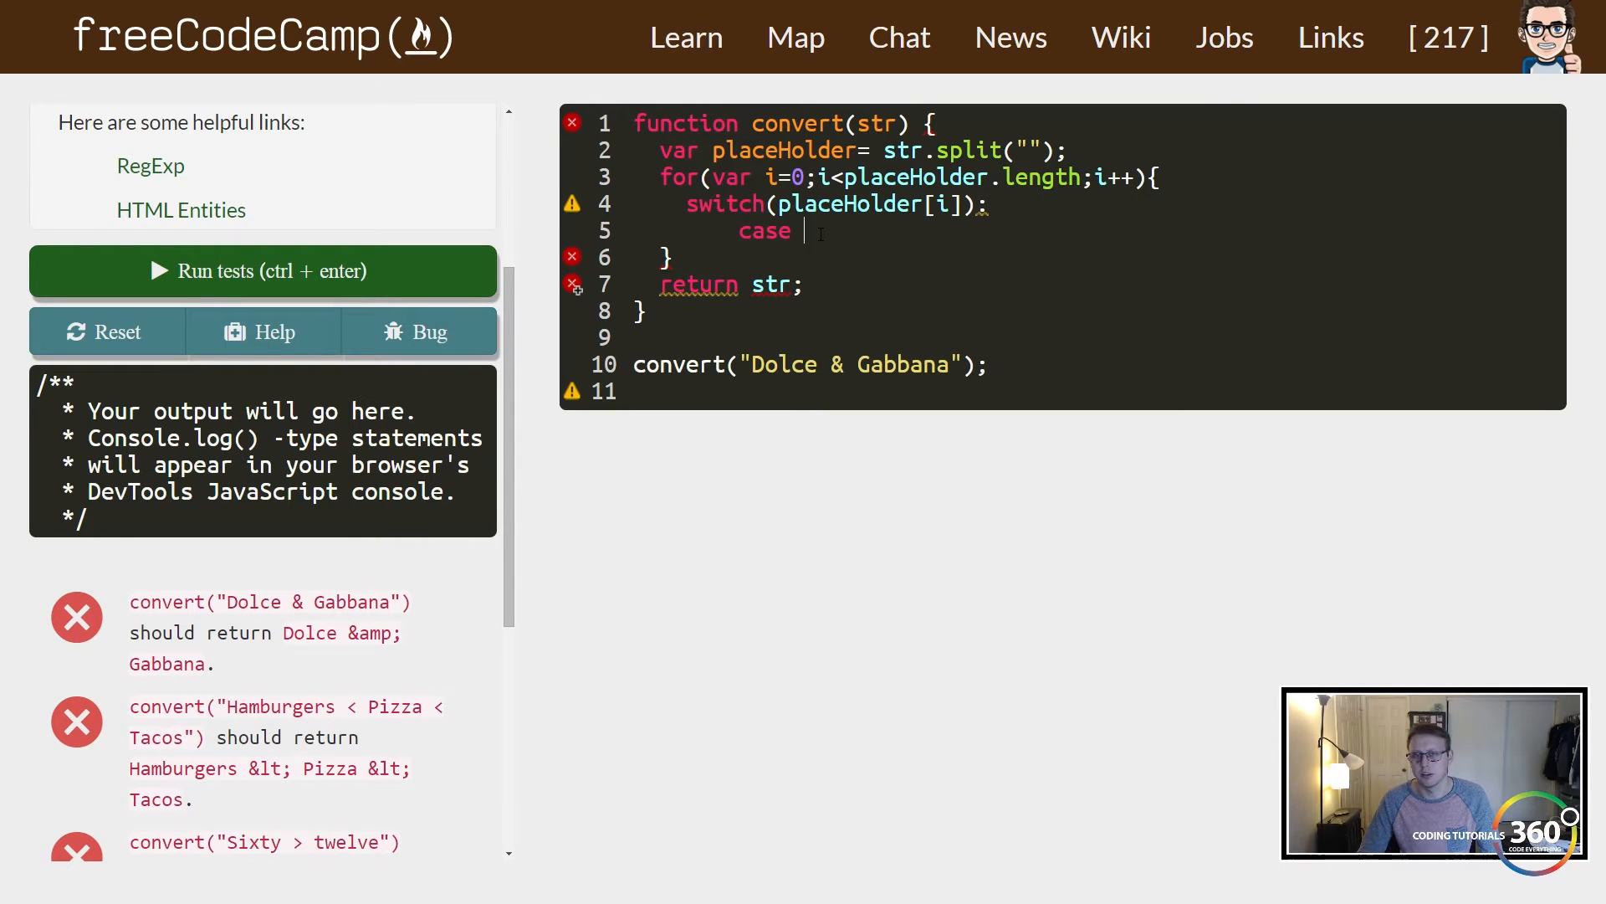
# Write case '&': assigning placeholder[i]='&amp;'; followed by break;.
pyautogui.write("''")
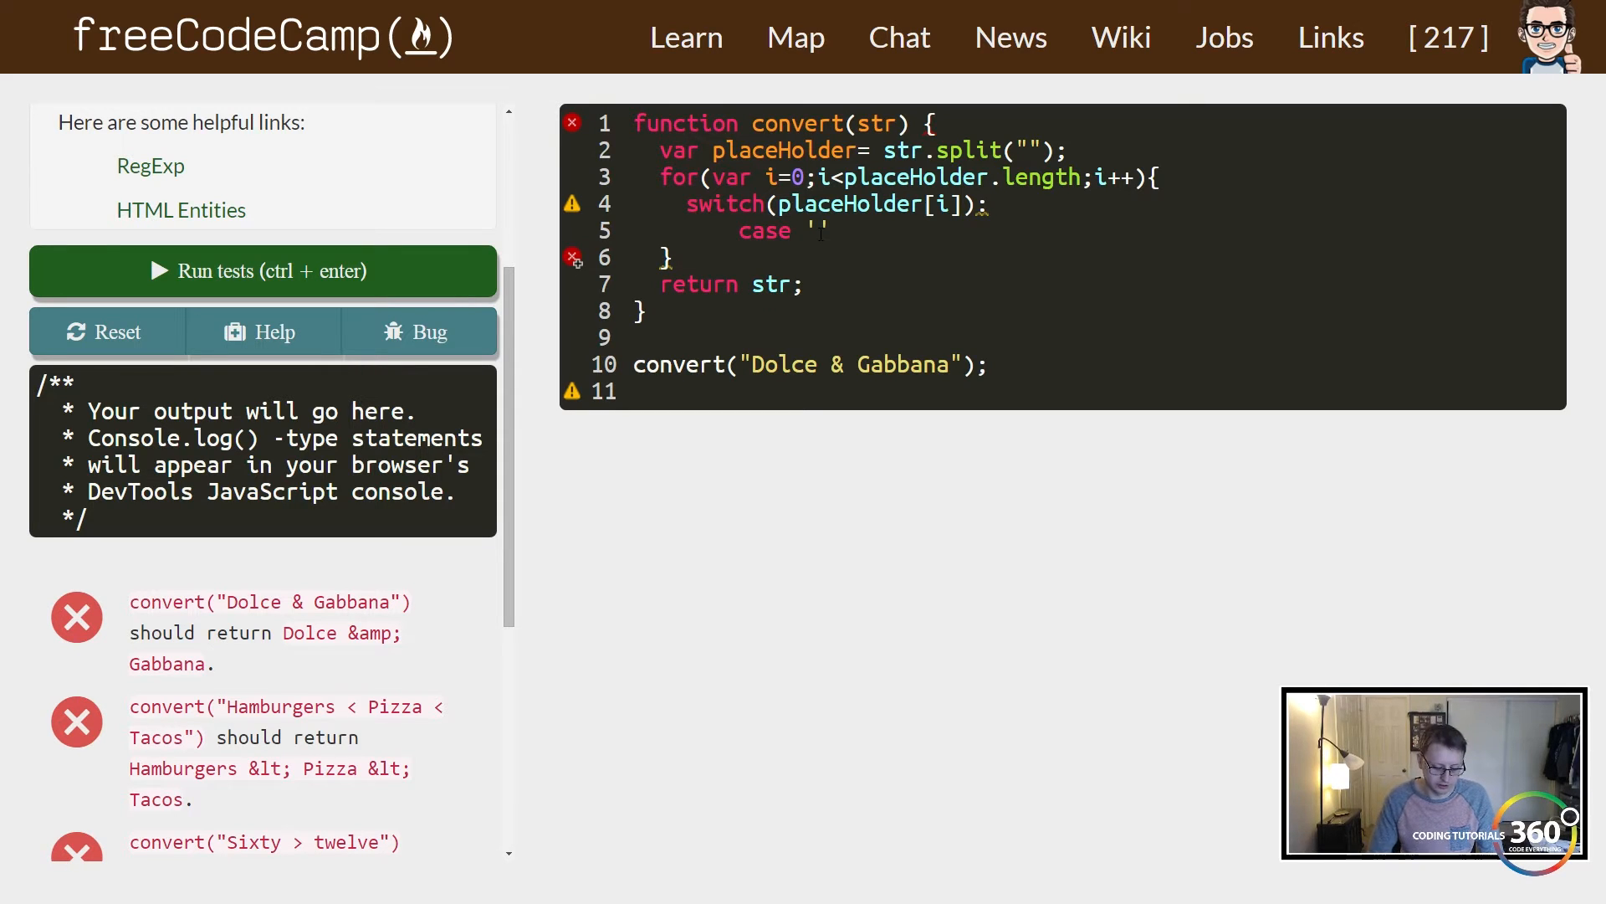
pyautogui.write('&')
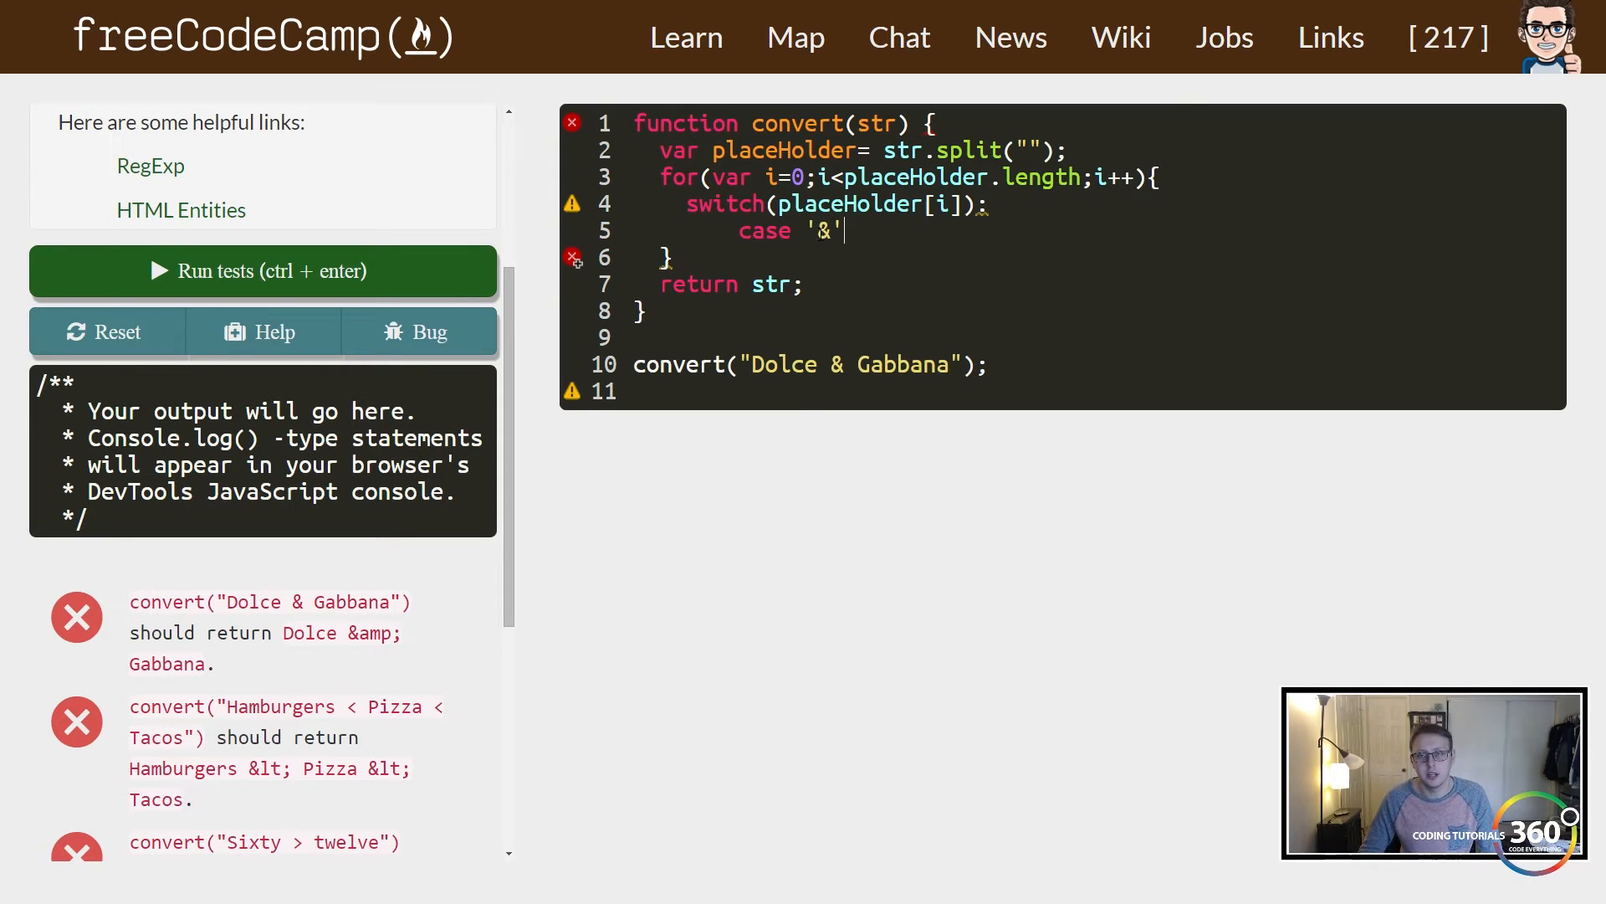
pyautogui.write(':')
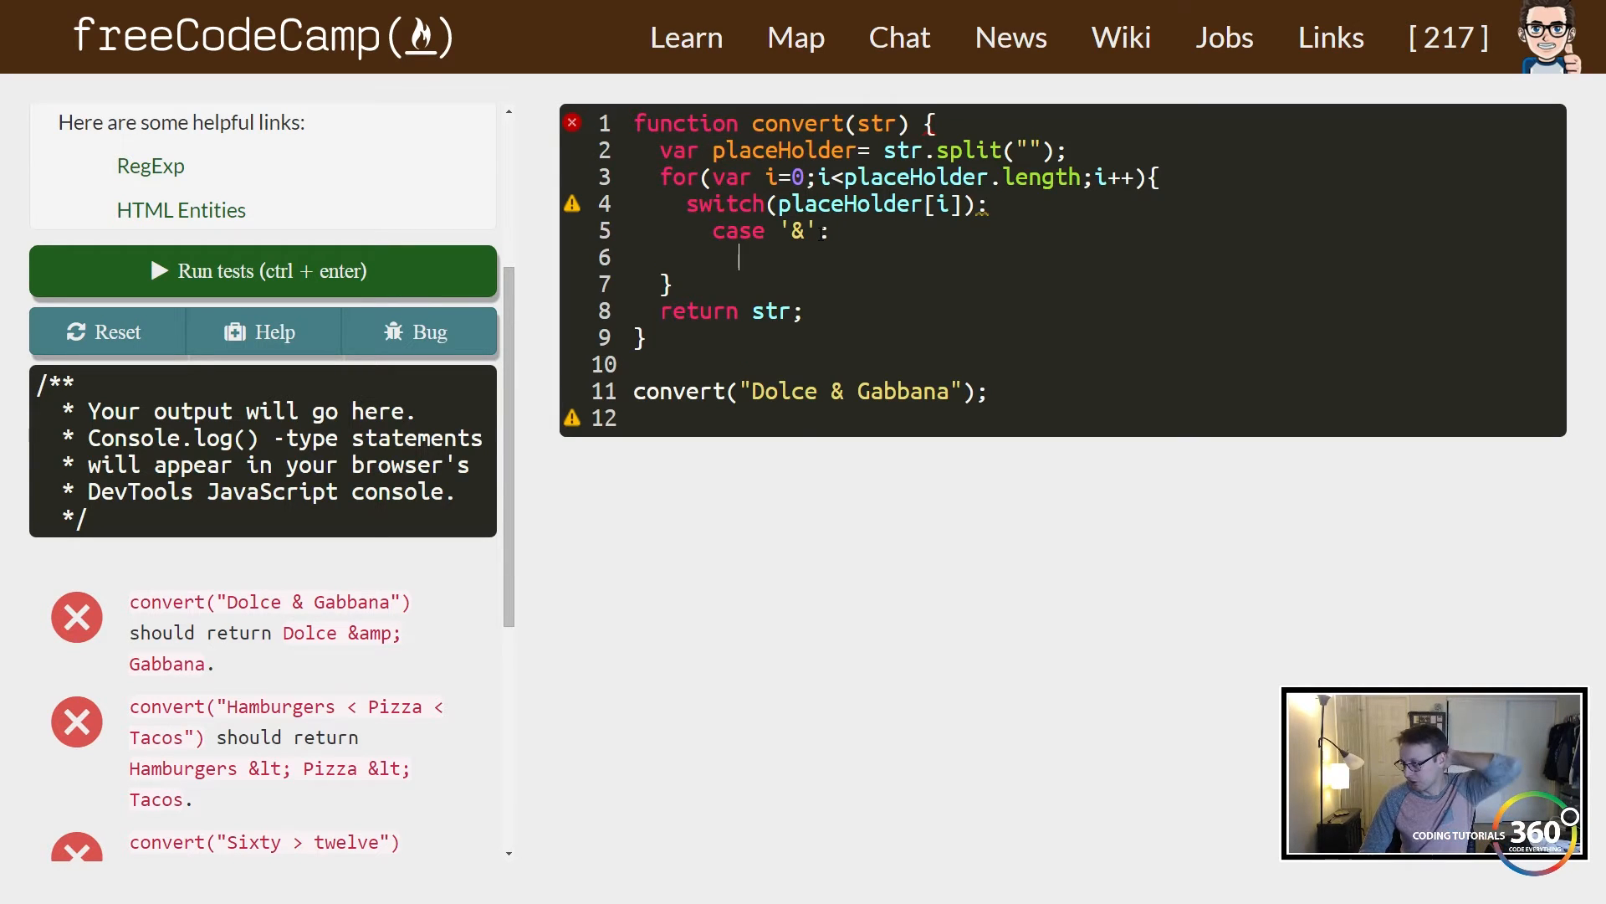
pyautogui.write('pla')
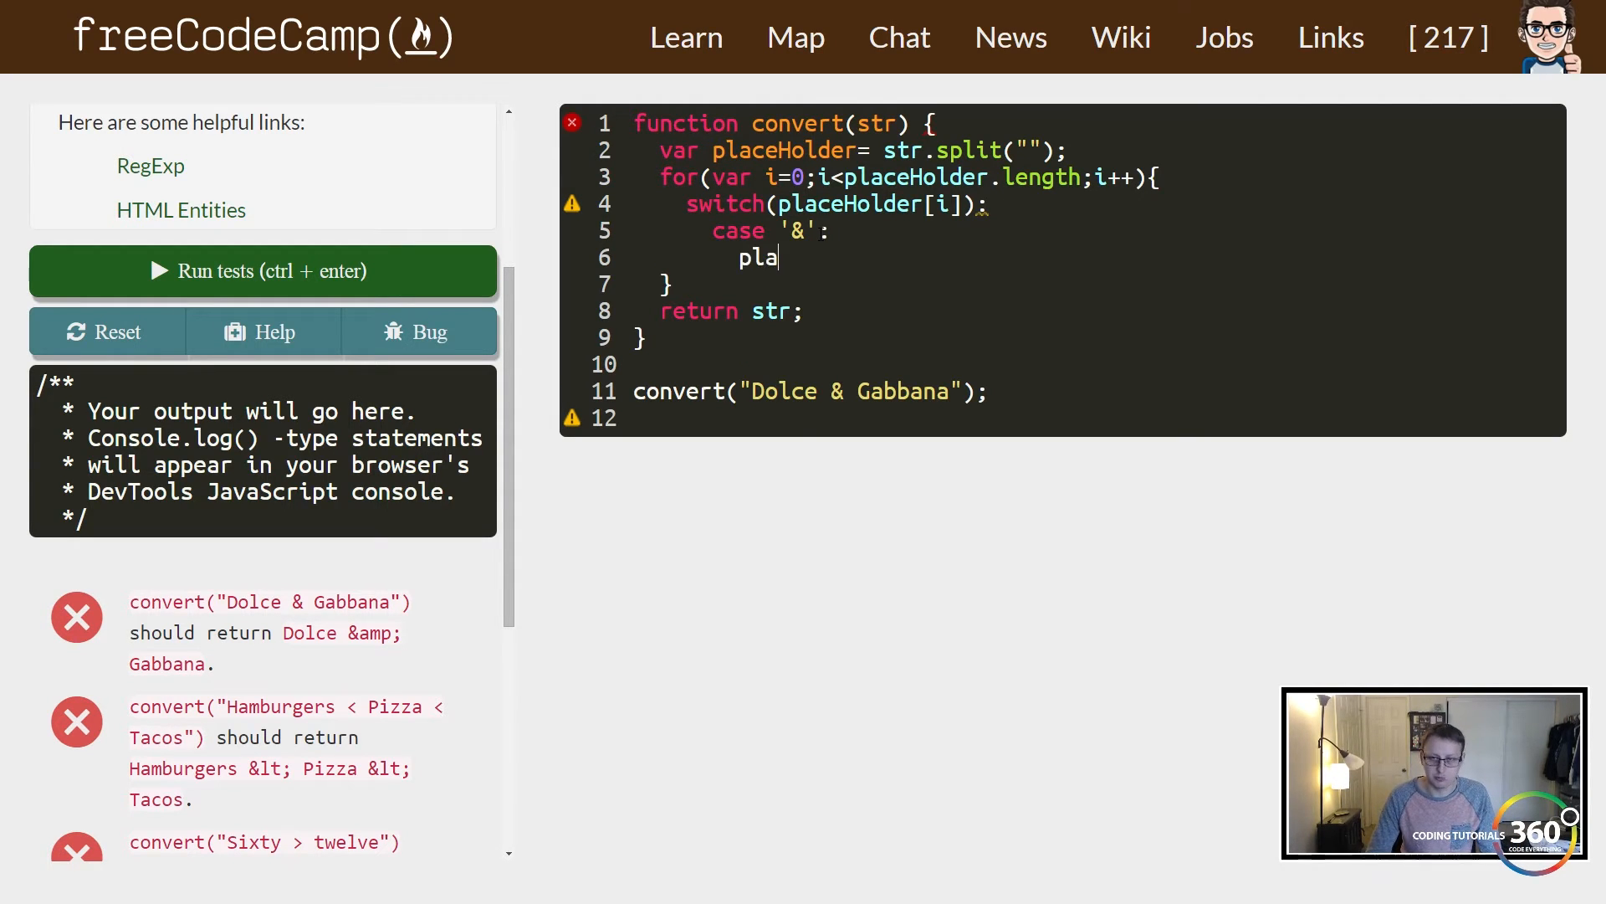
pyautogui.write('ceholde')
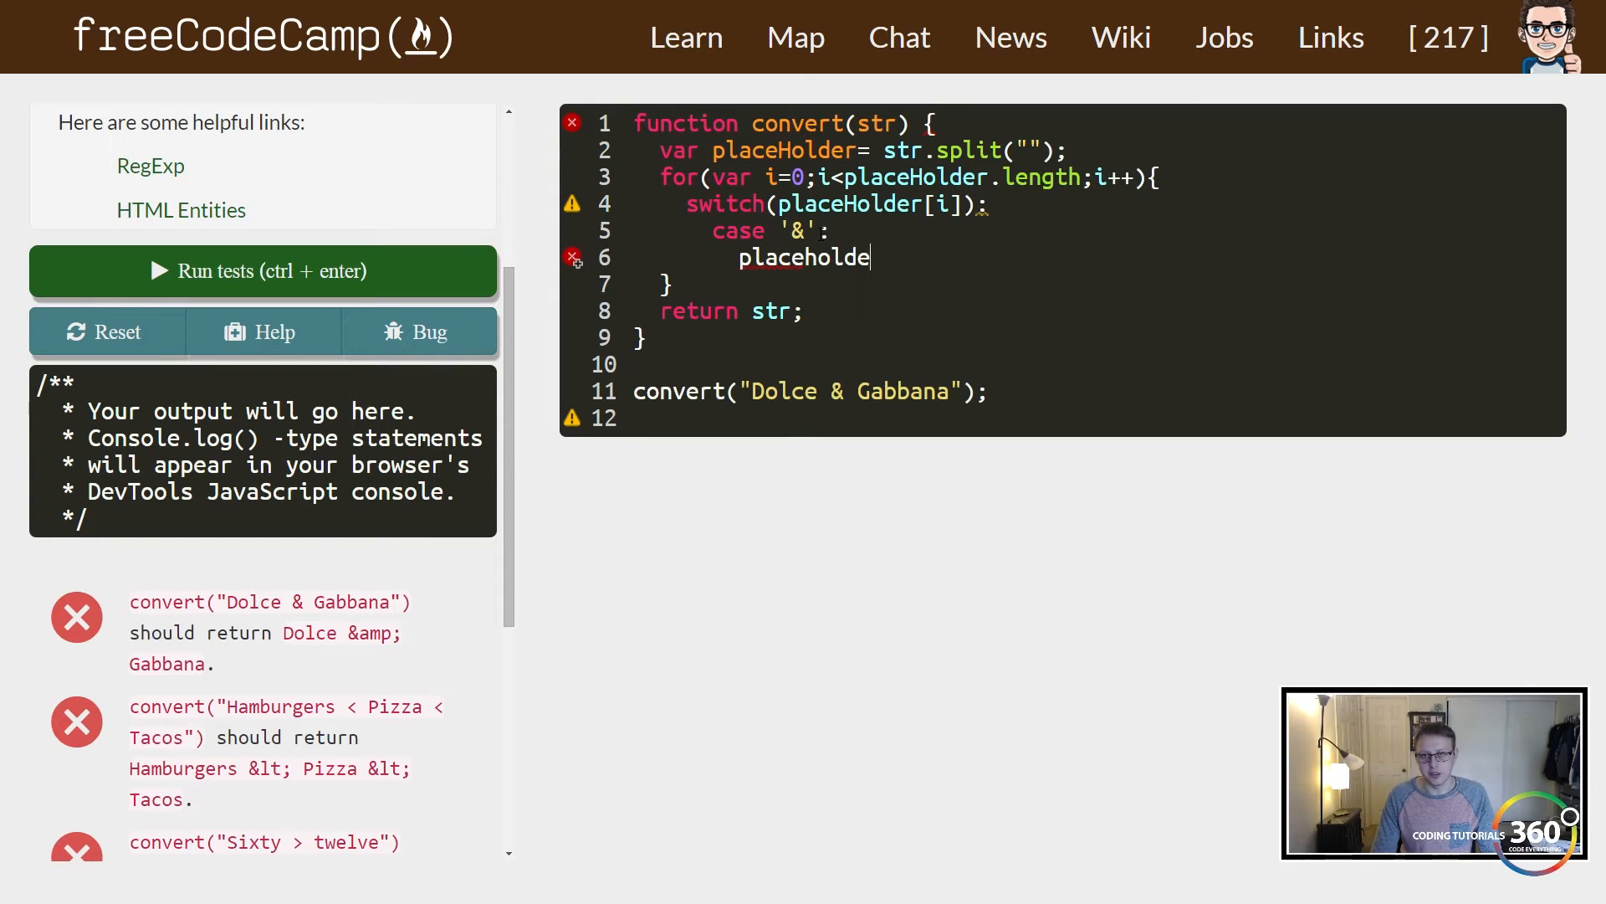
pyautogui.write('r[]')
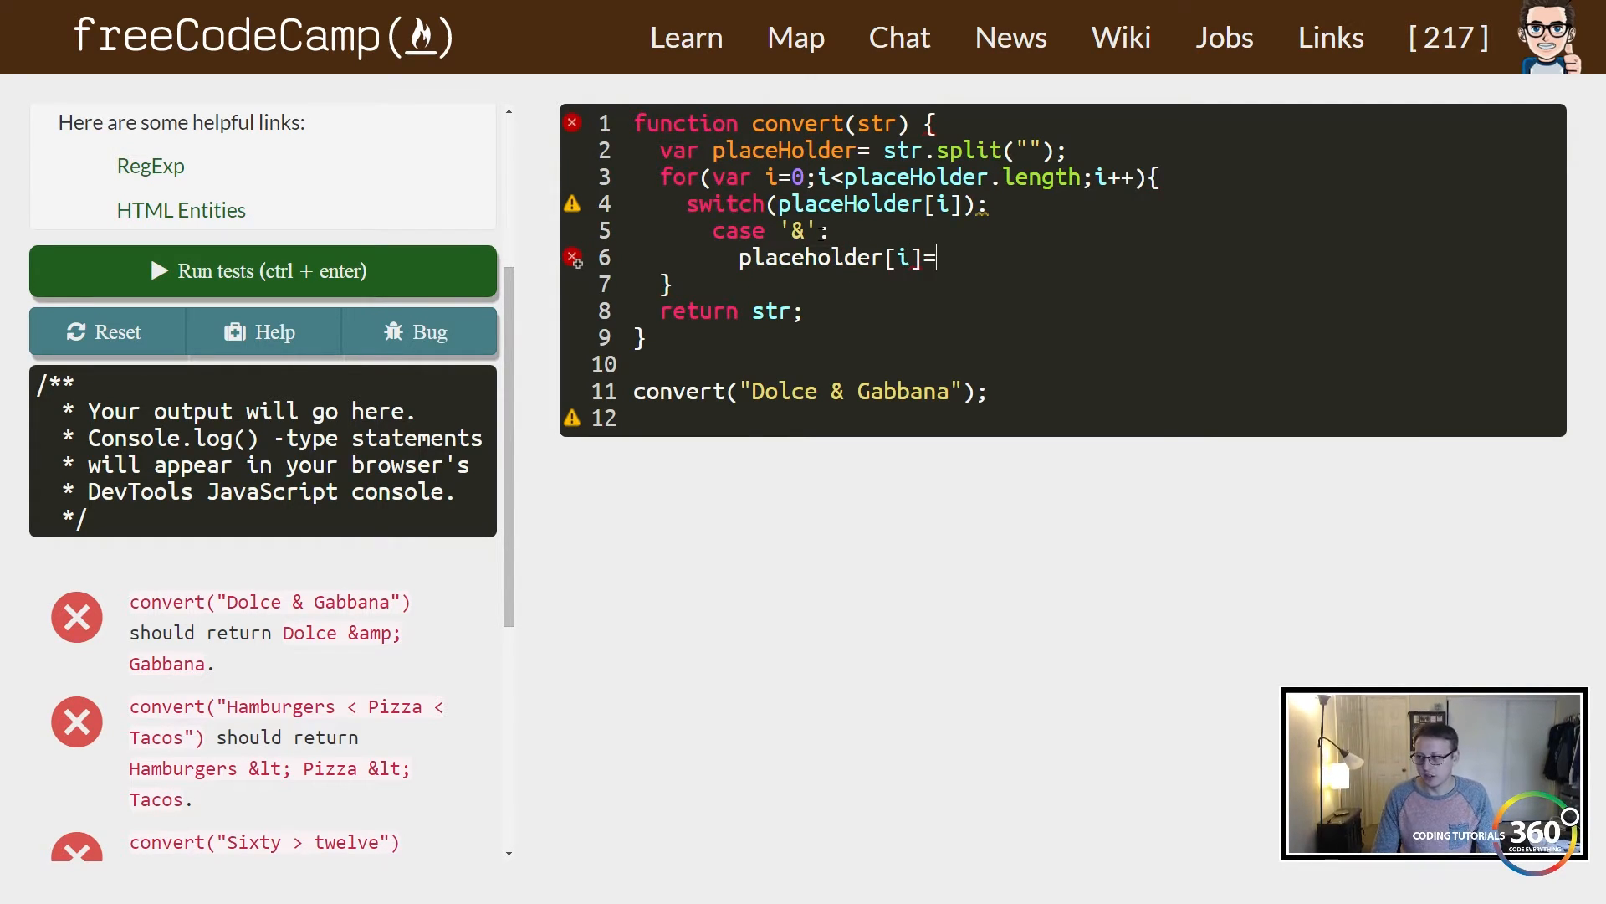
pyautogui.write("''")
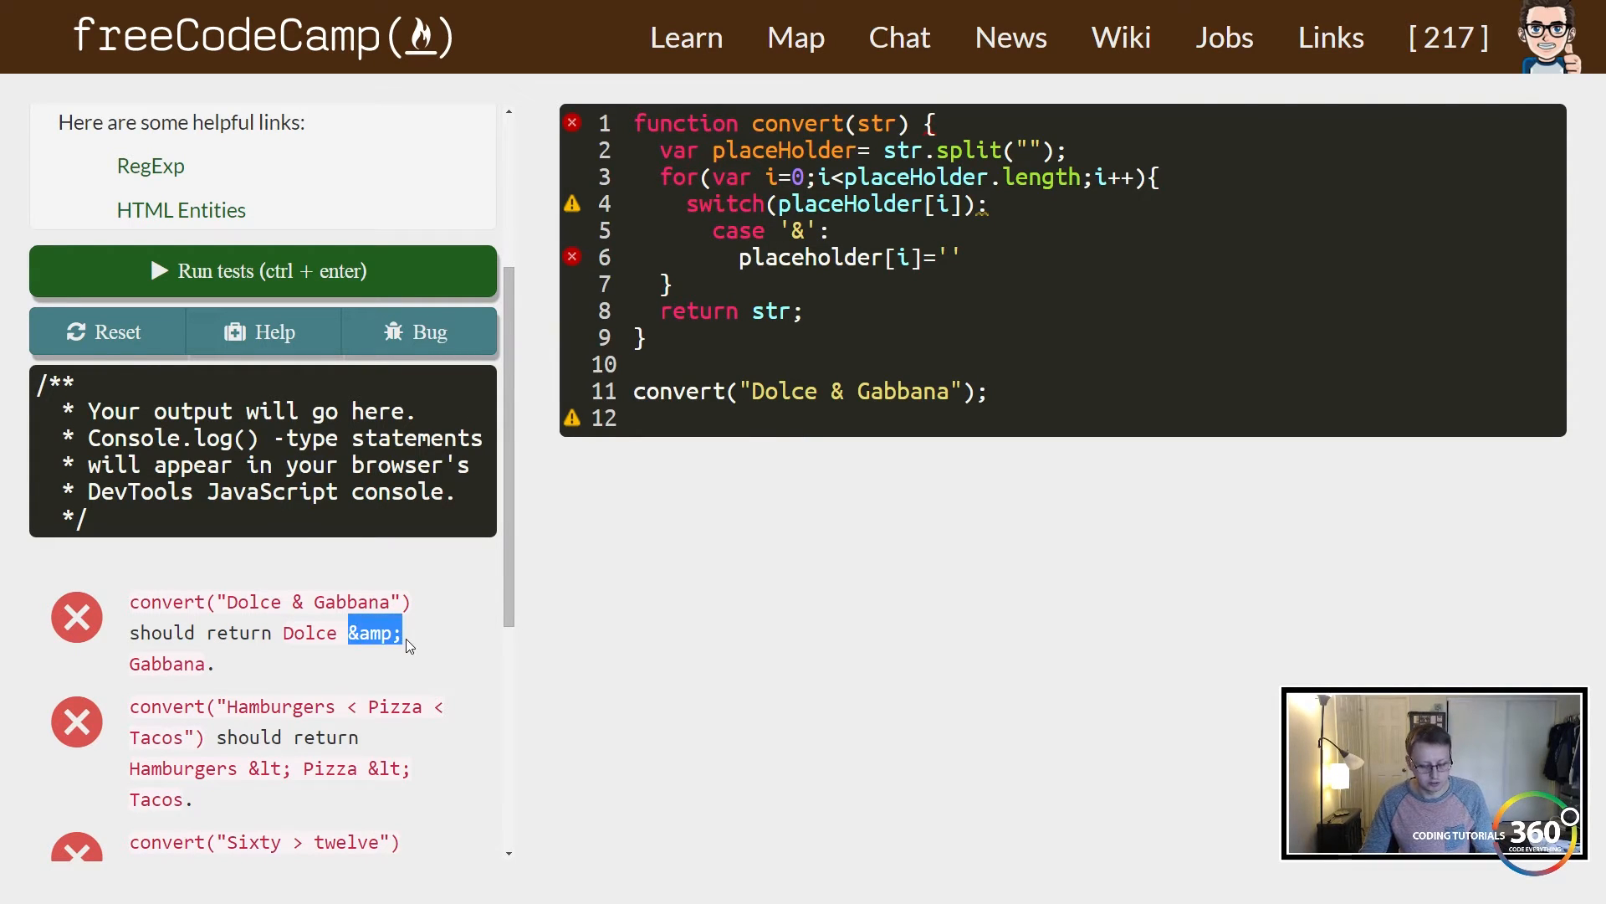
pyautogui.write('&amp;')
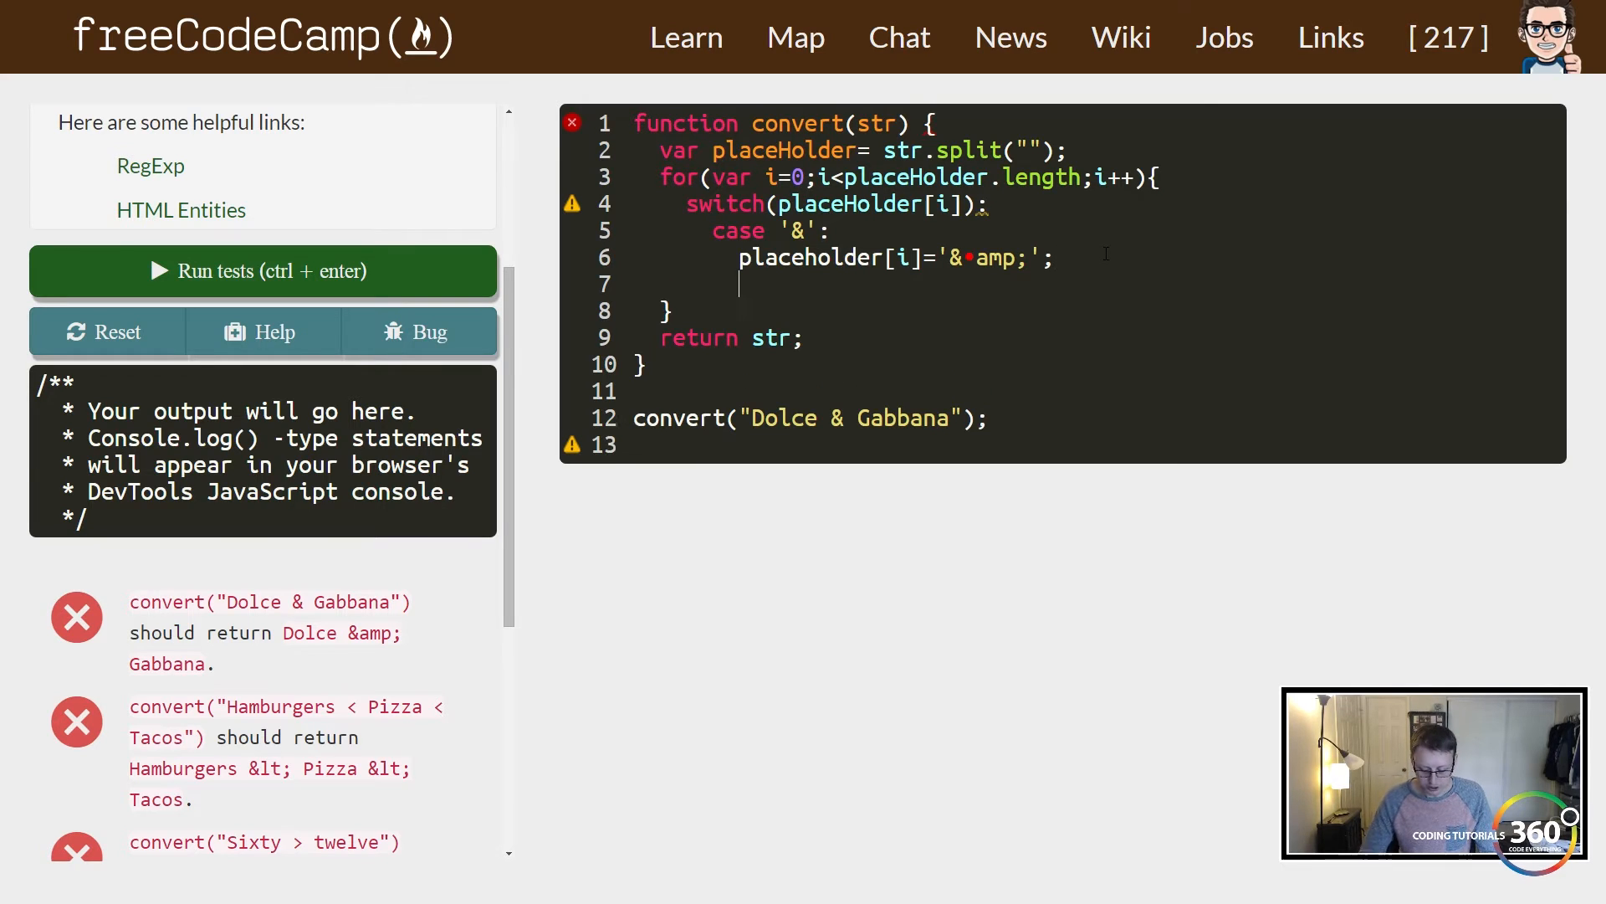
pyautogui.write('break;')
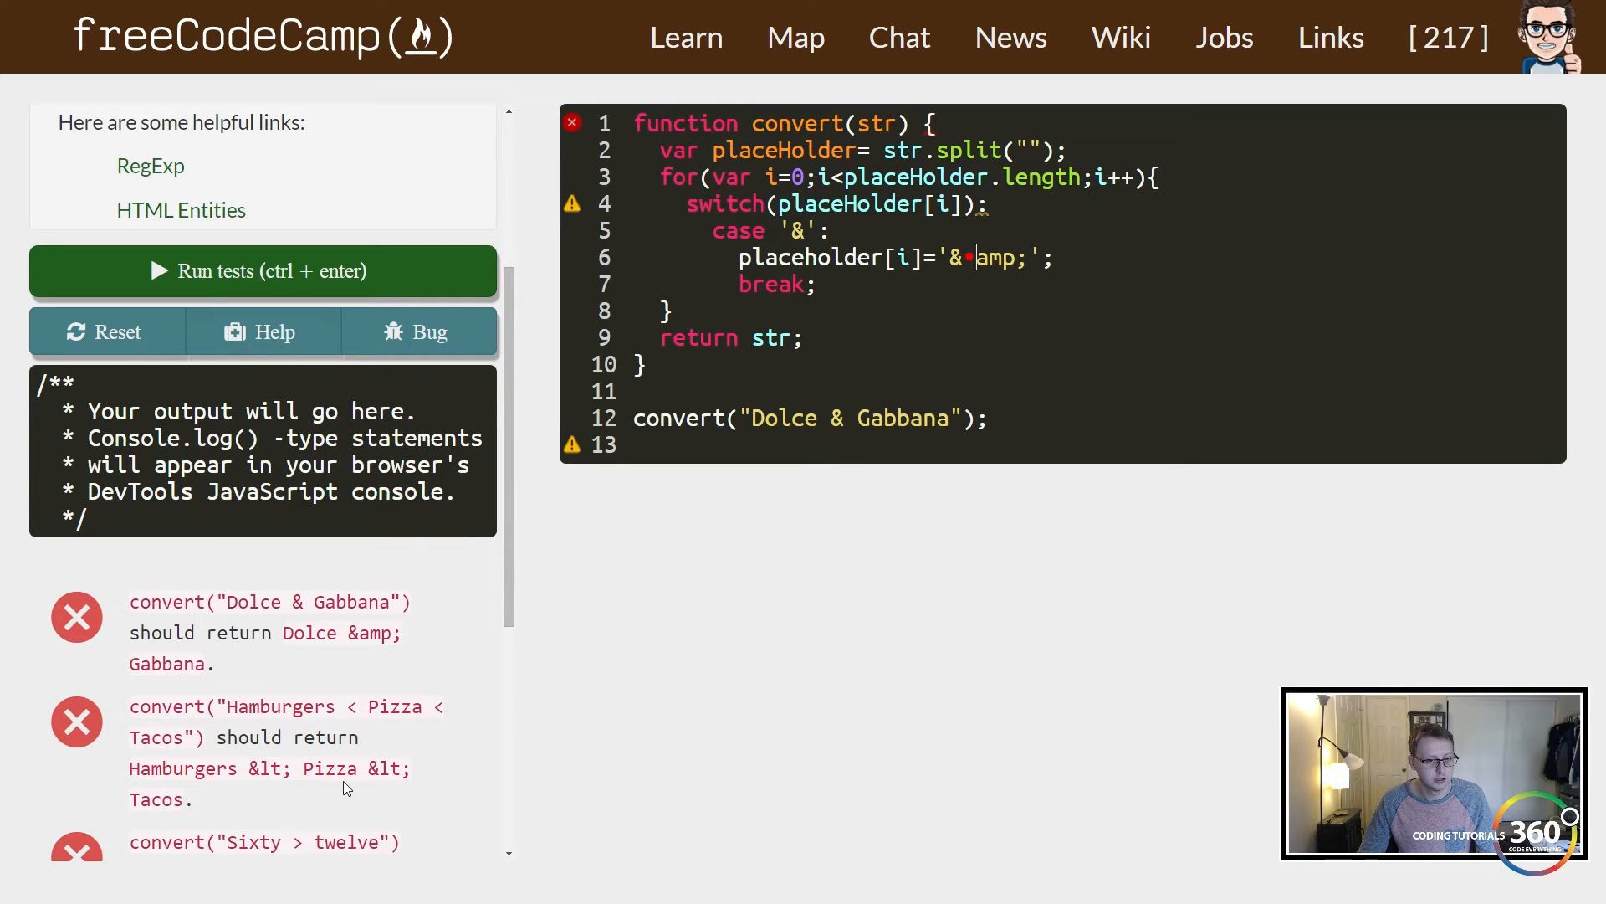
pyautogui.moveTo(445, 638)
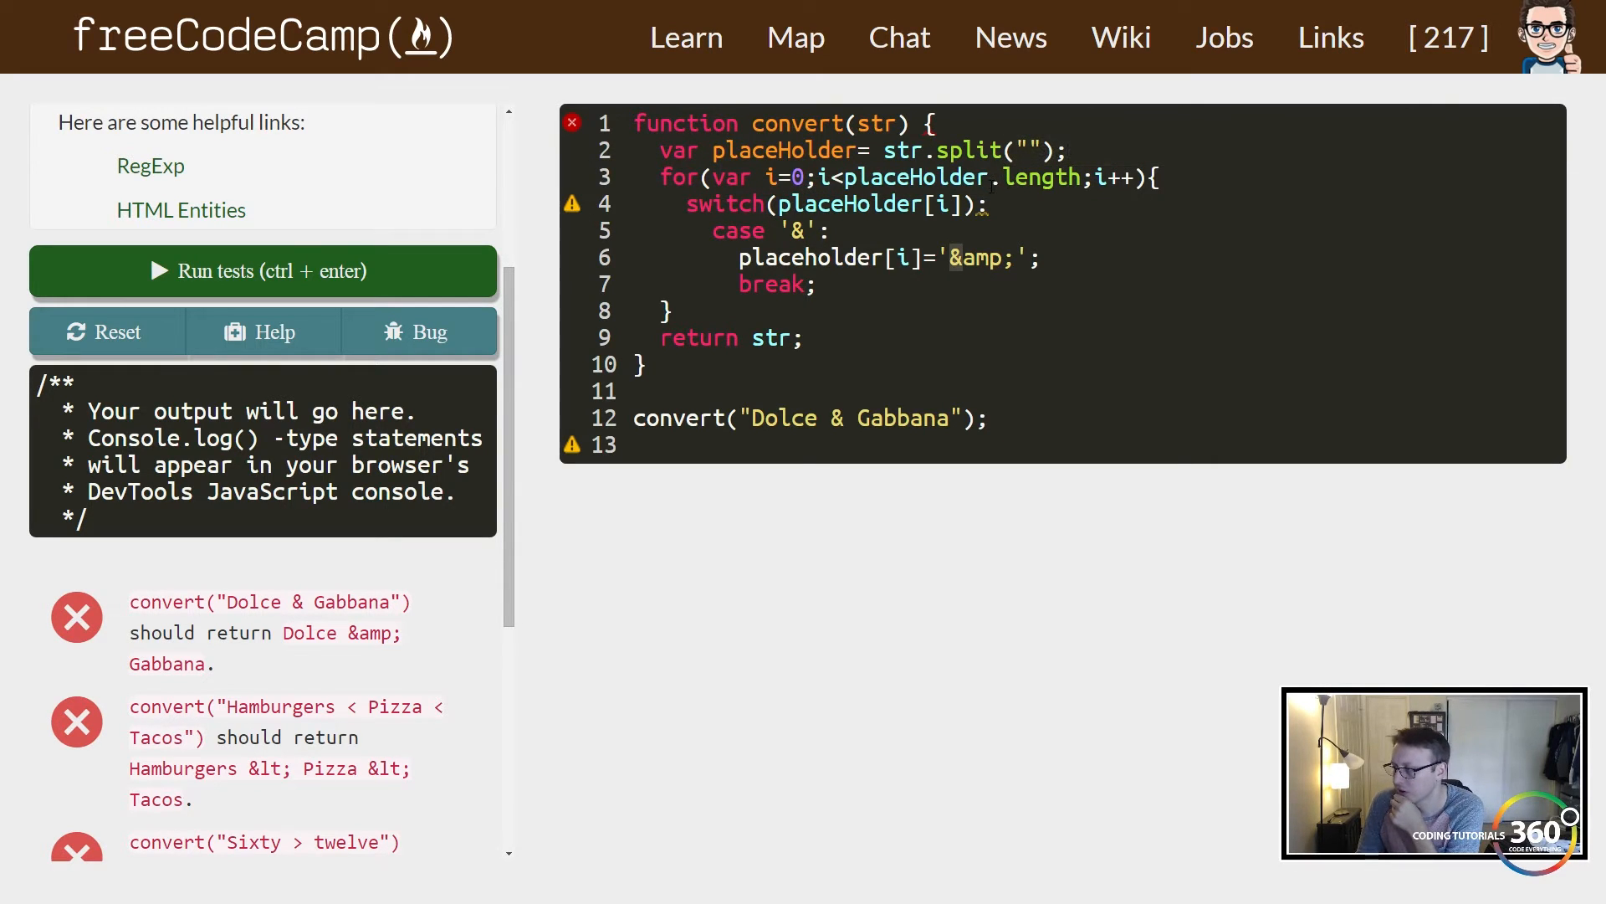
# Close the switch block with braces and position after the loop for a new statement.
pyautogui.click(988, 204)
pyautogui.write('{')
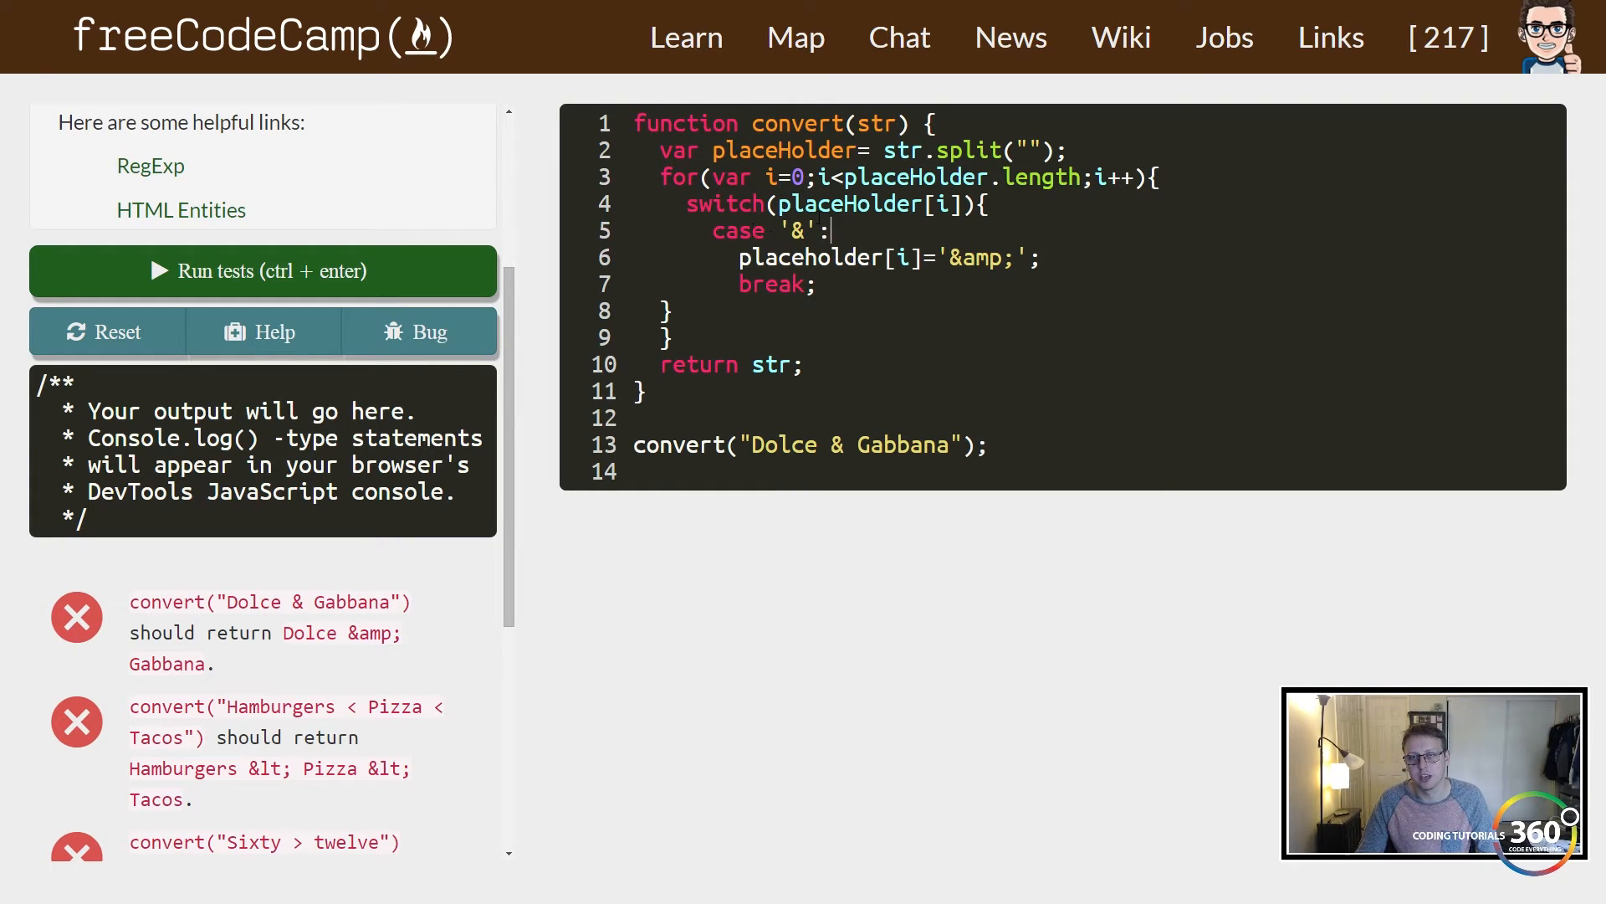
pyautogui.click(984, 202)
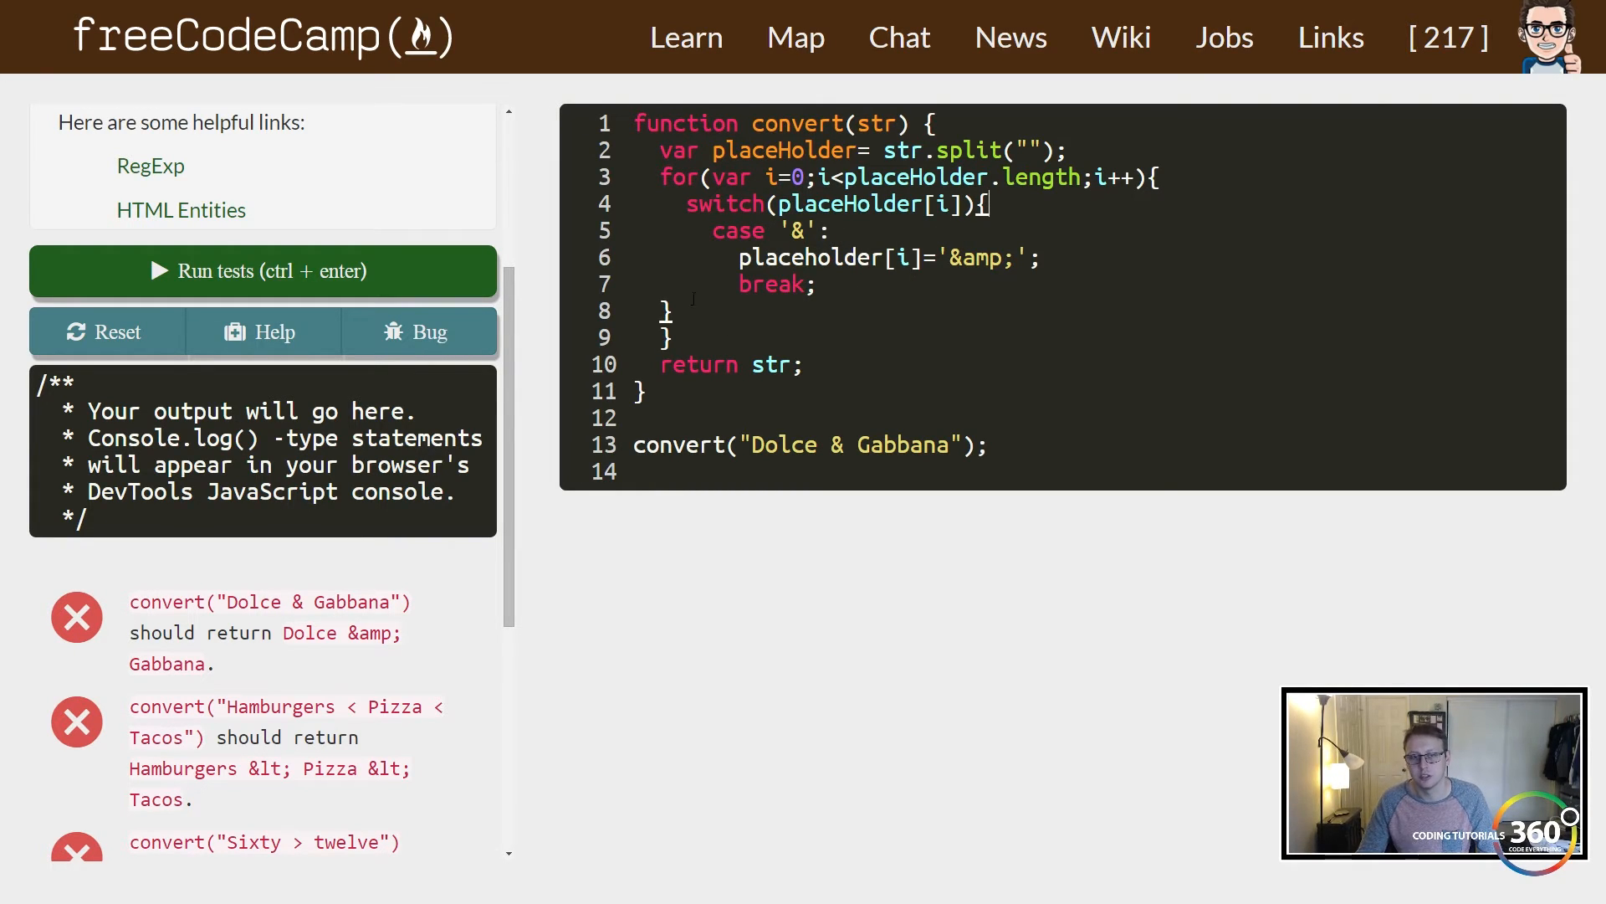
pyautogui.click(262, 271)
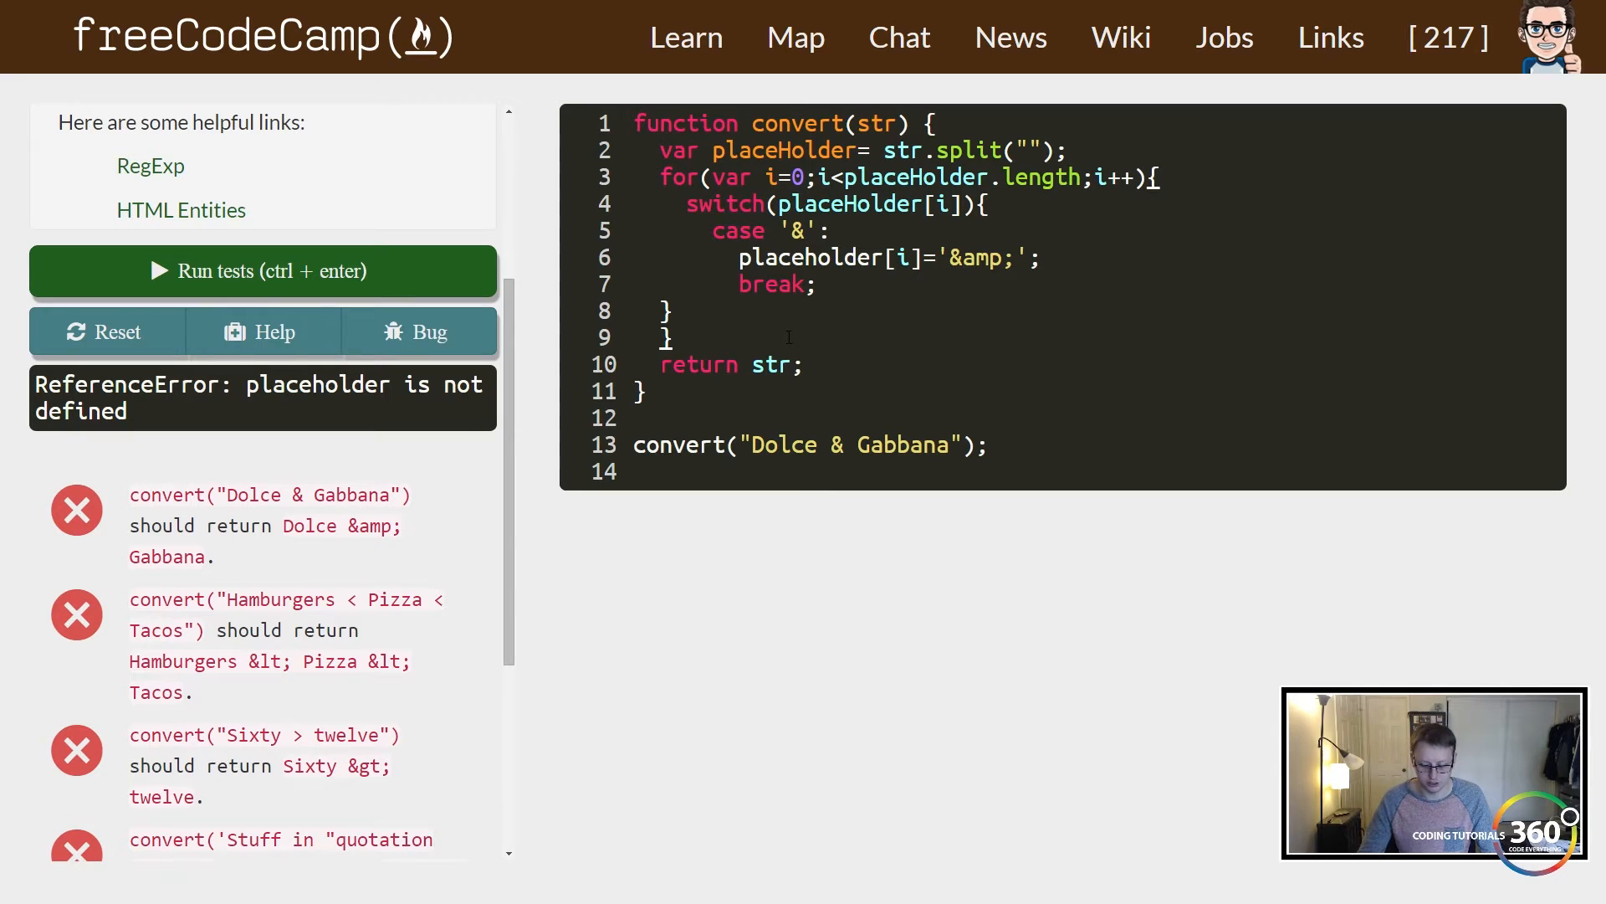
pyautogui.write('str=p')
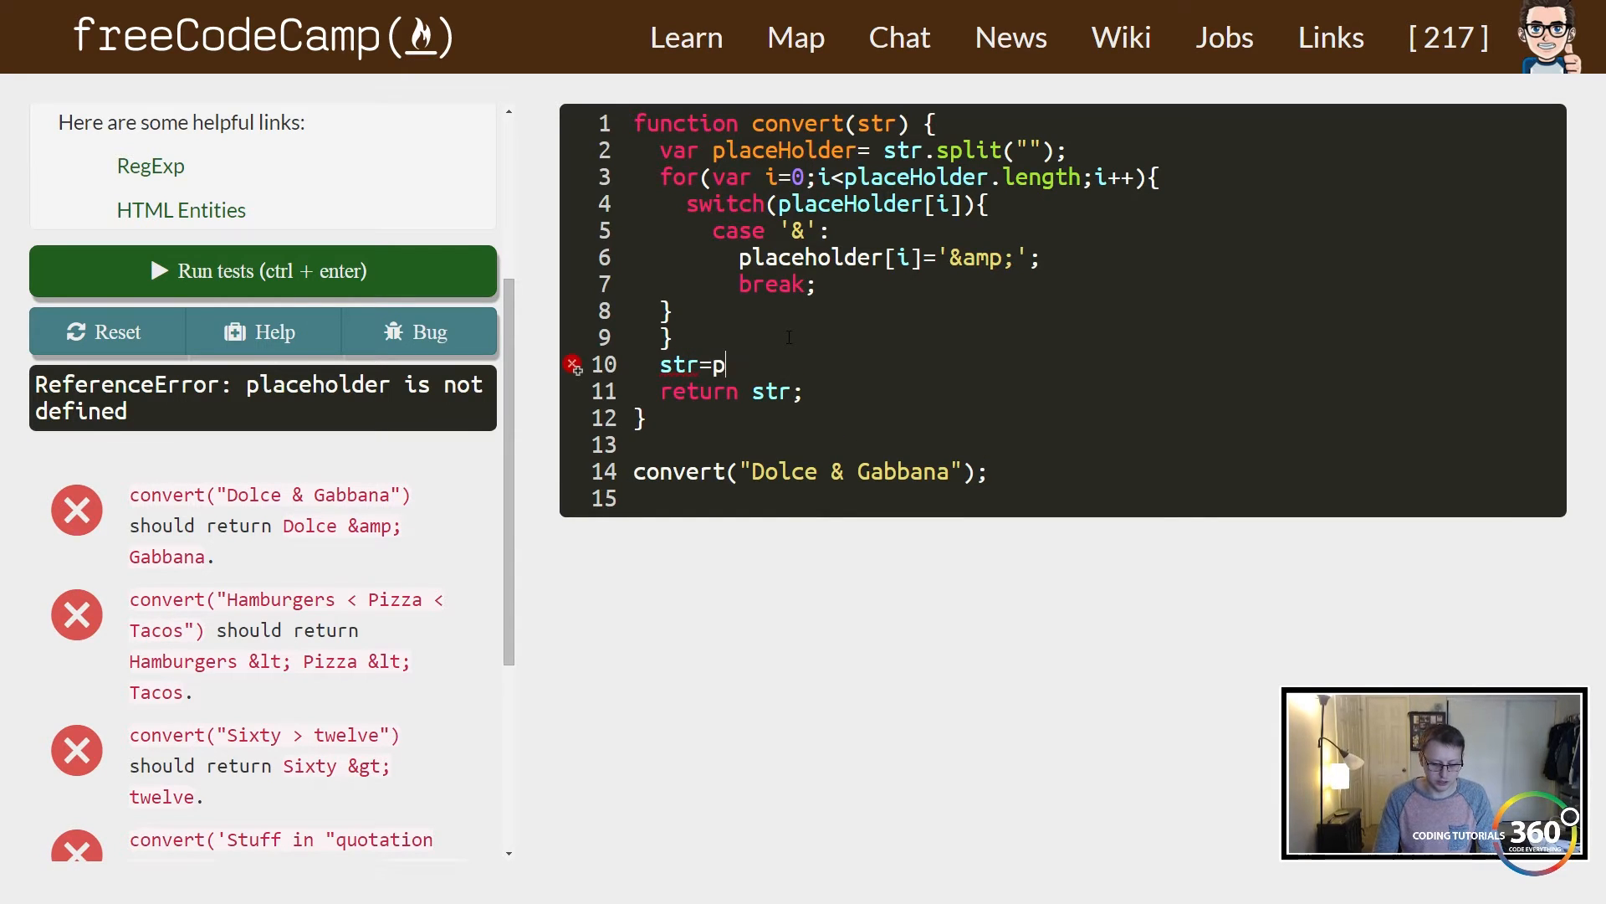
pyautogui.press('Backspace')
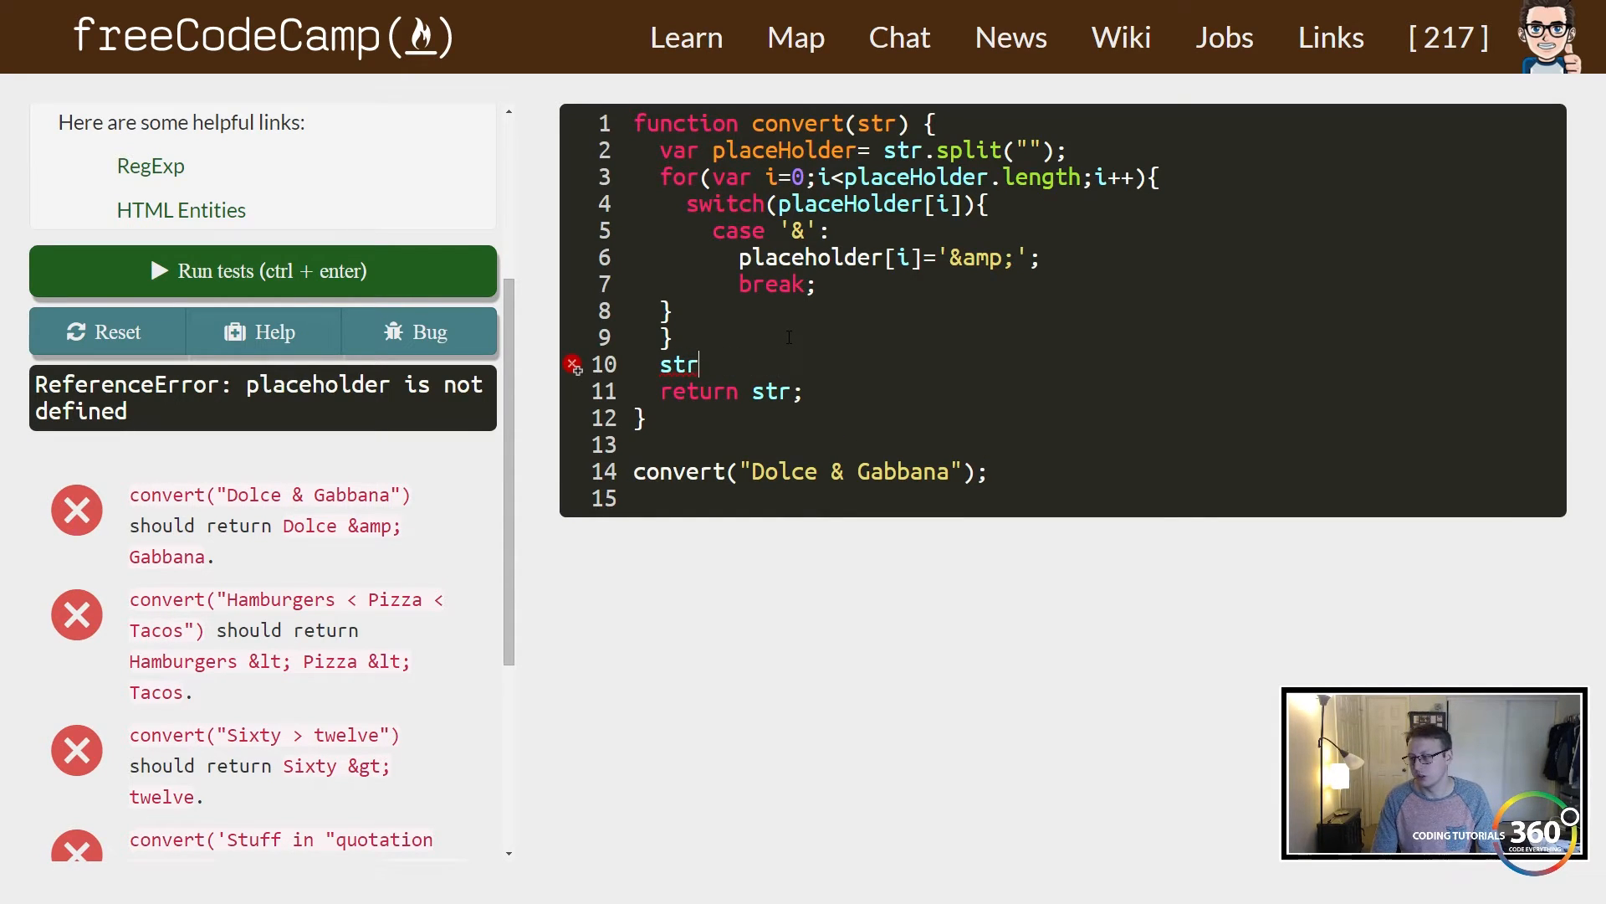
pyautogui.press('Backspace')
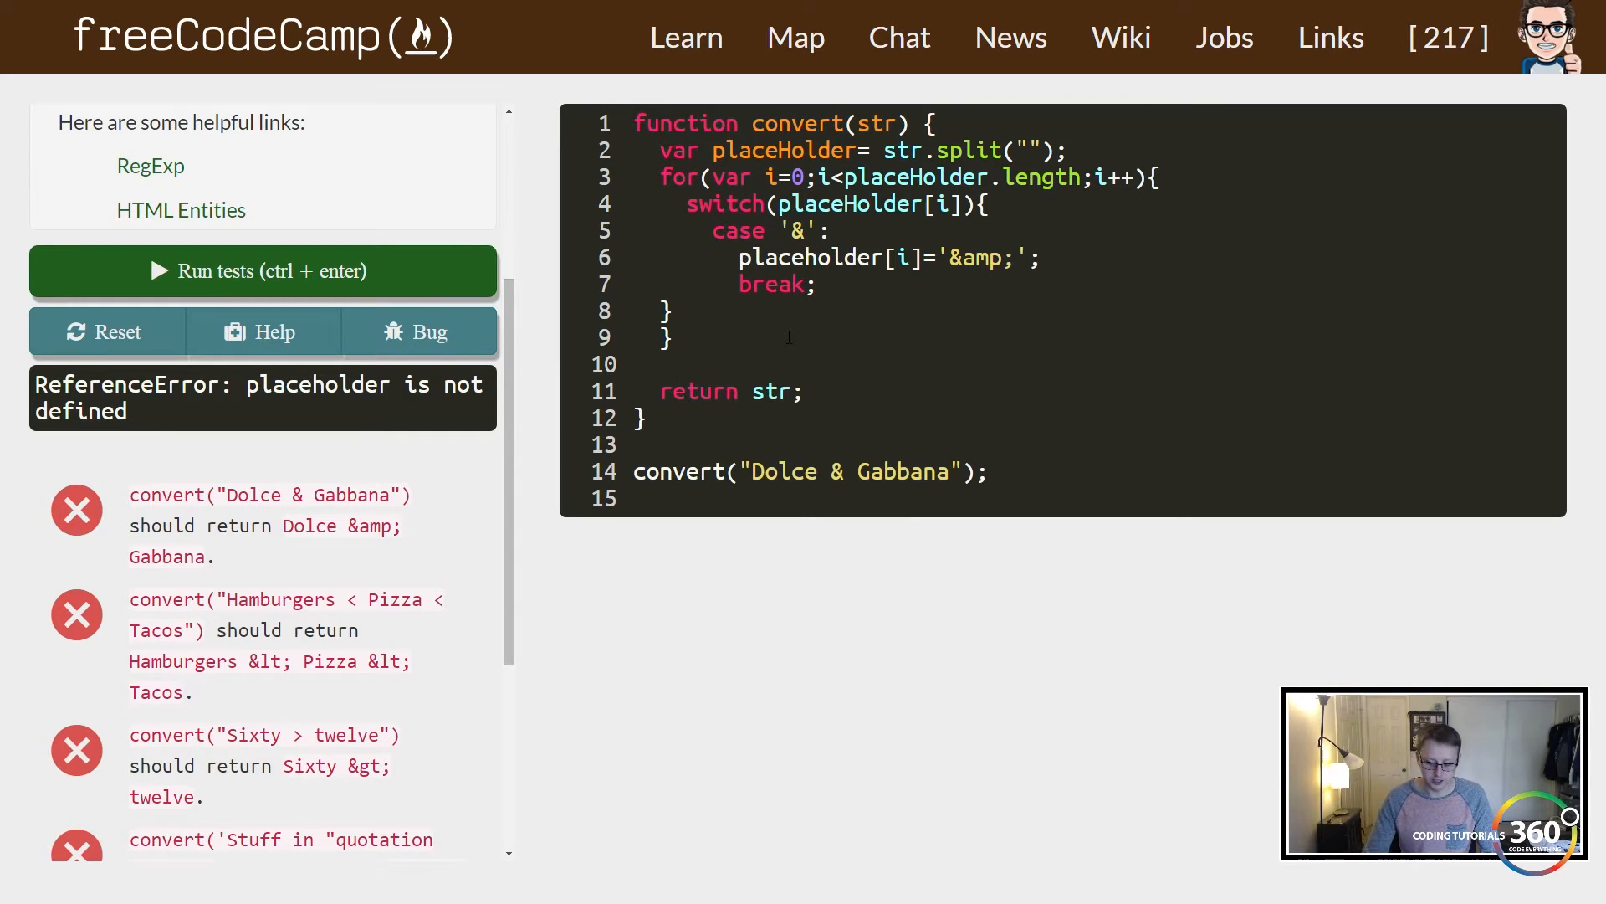
# Add str = placeHolder.join(""); before the return and a testing comment.
pyautogui.write('place')
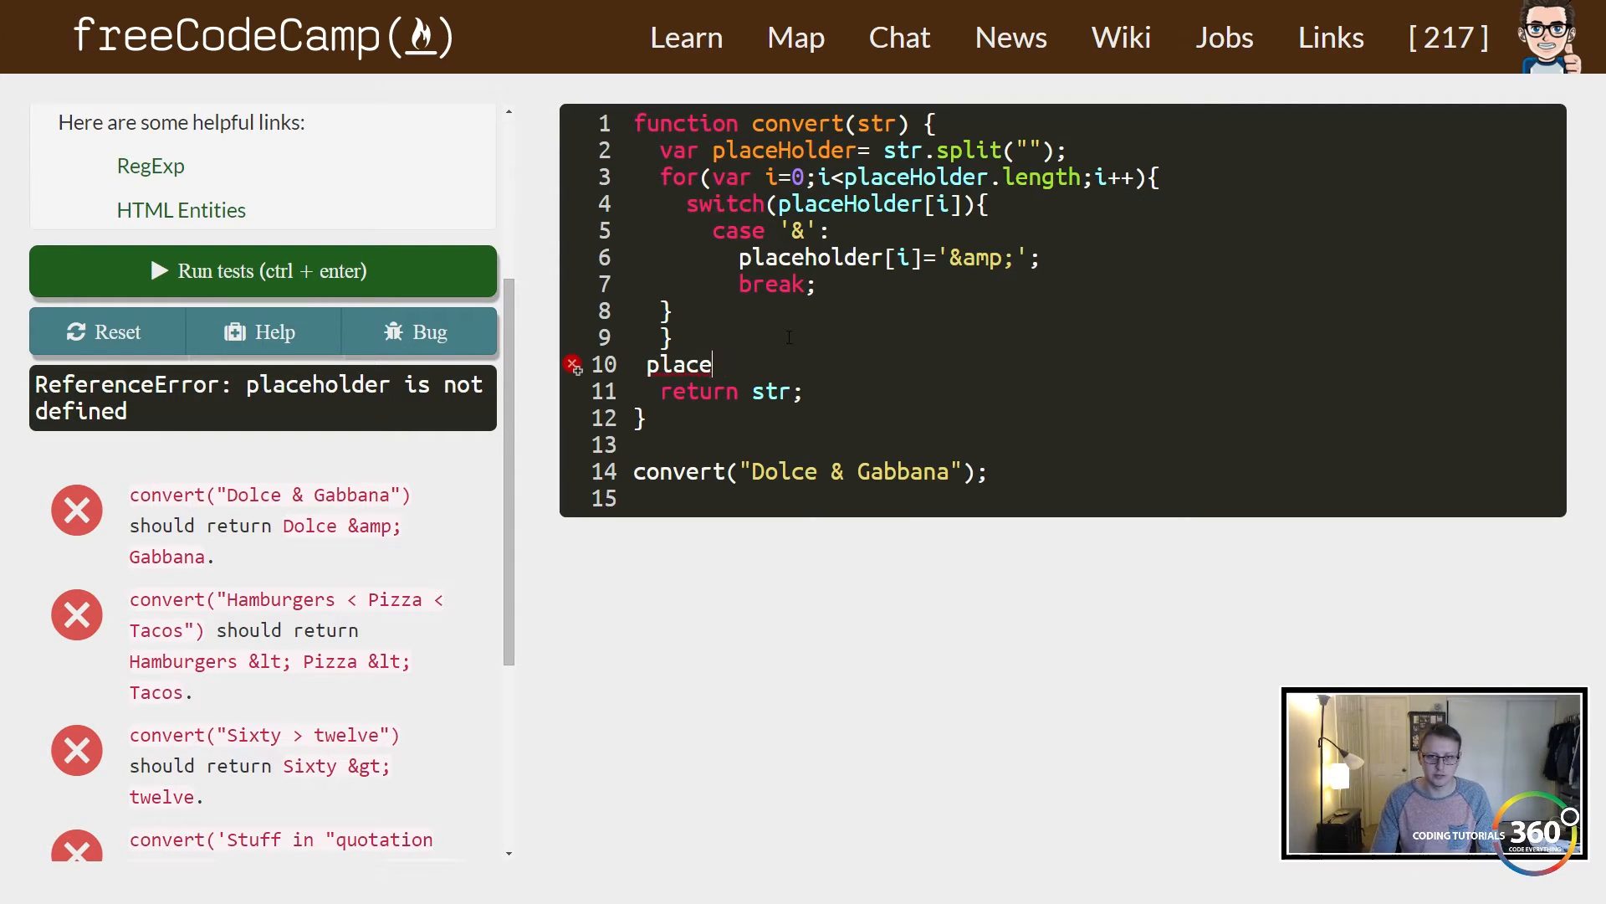
pyautogui.write('str=')
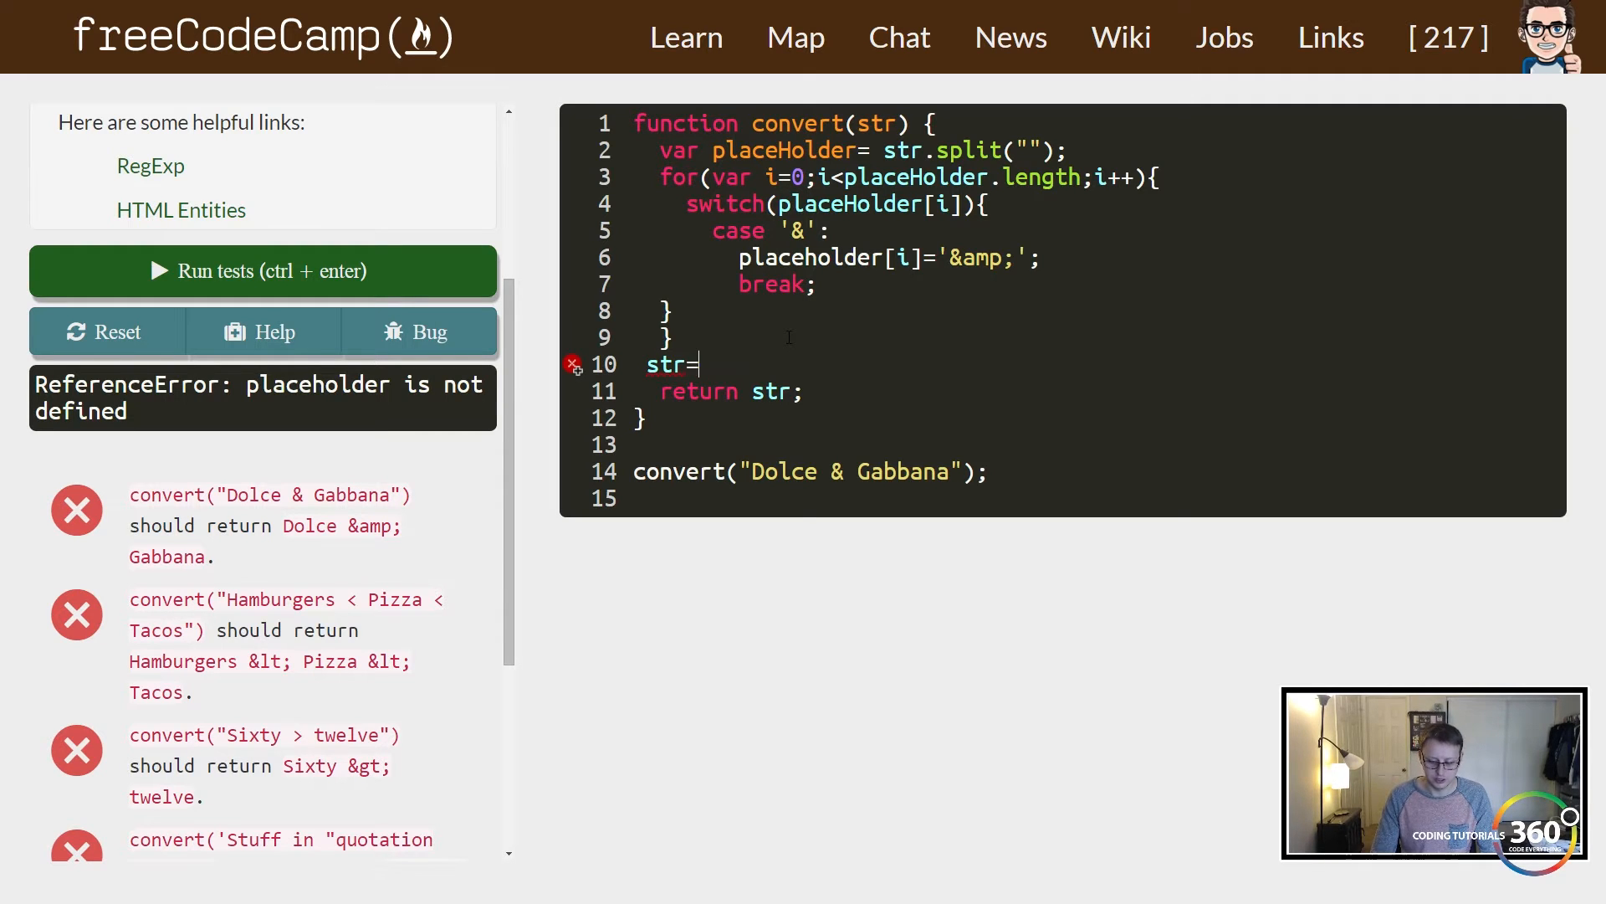
pyautogui.write('placeHl')
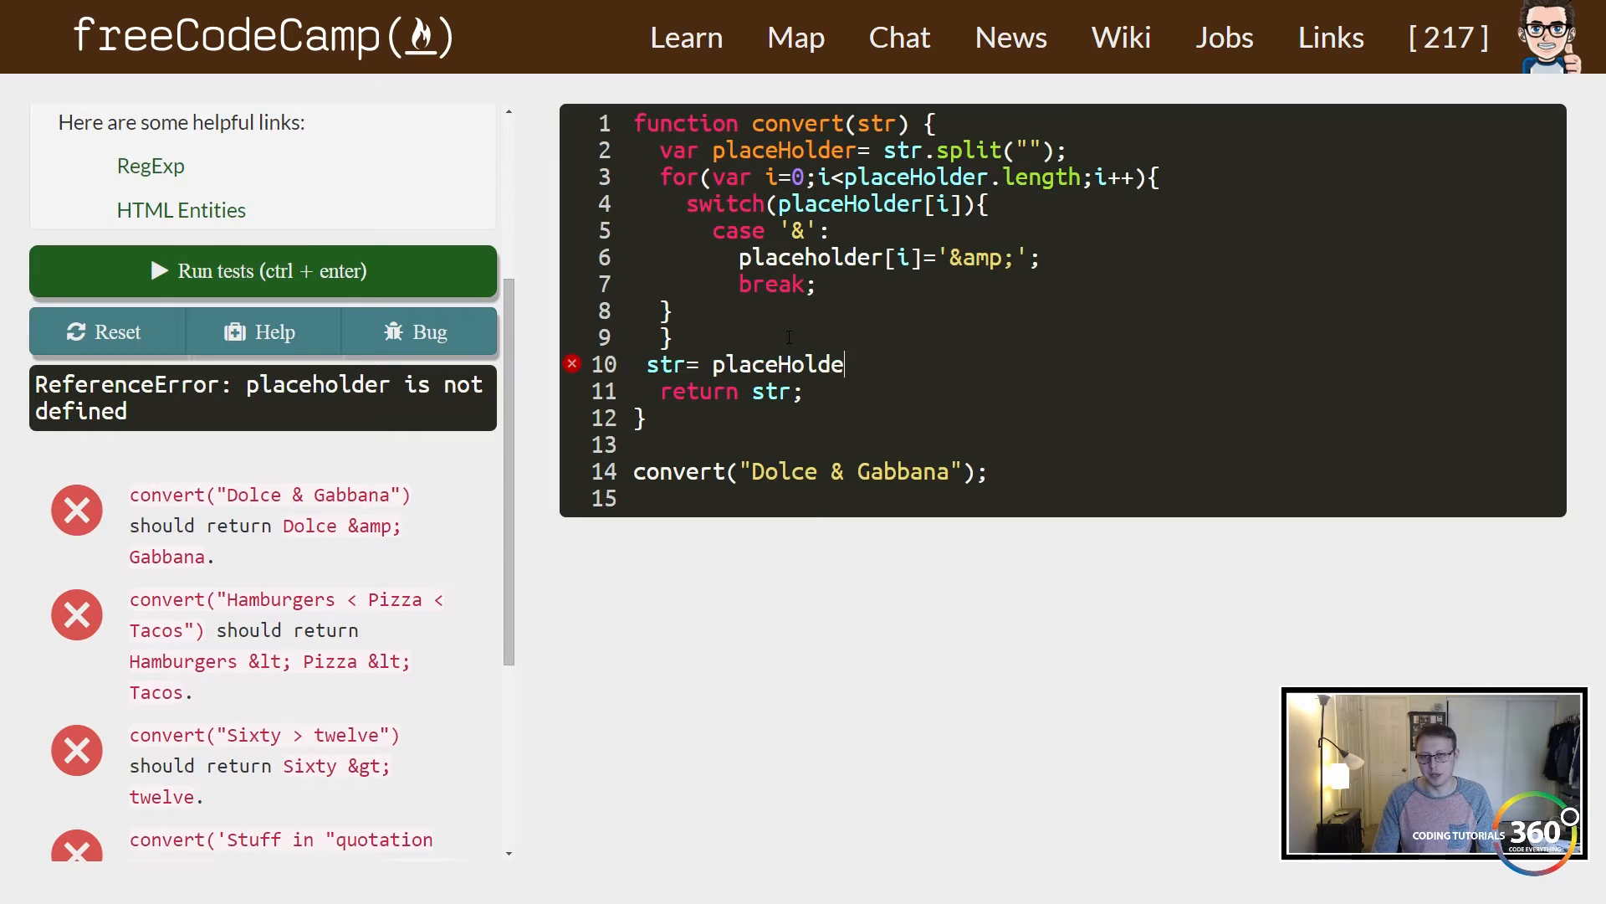
pyautogui.write('=')
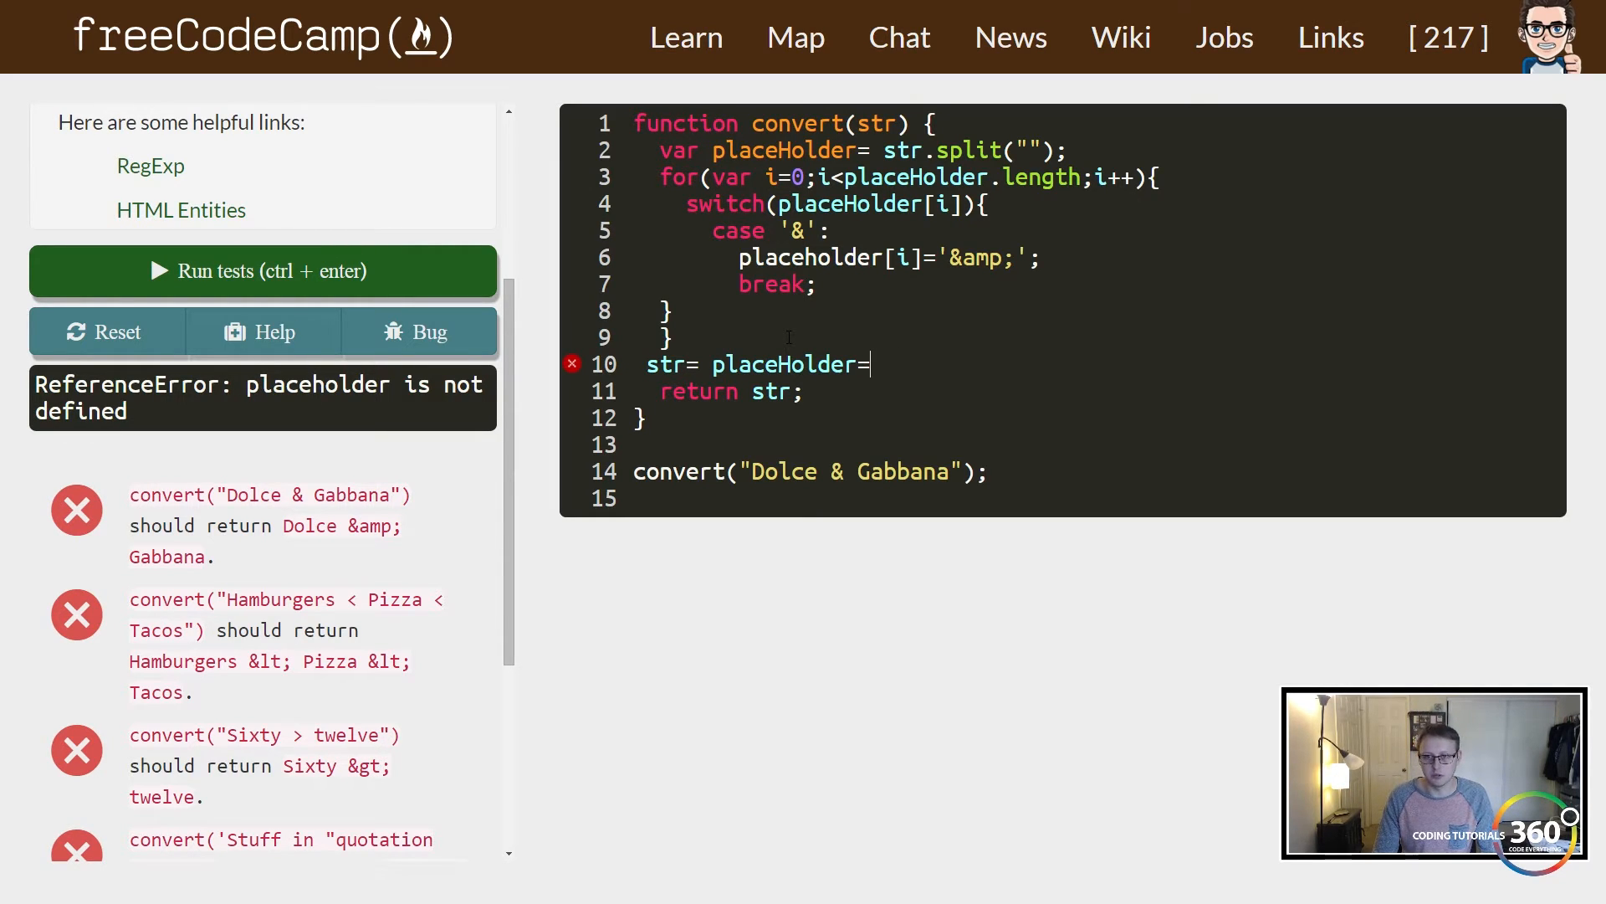
pyautogui.write('.joint')
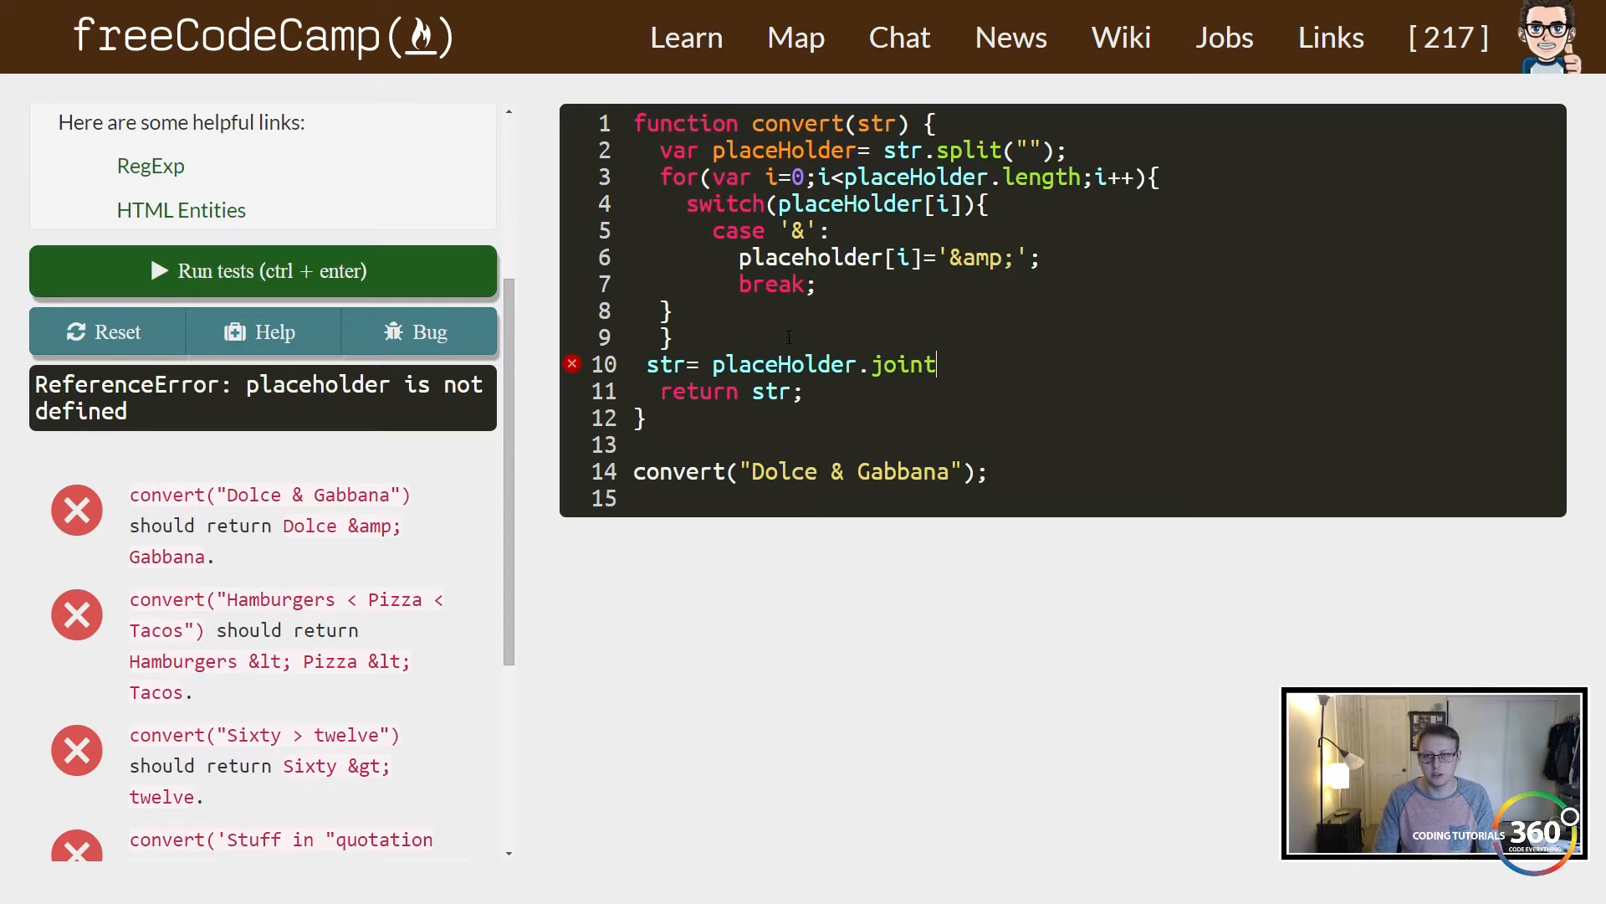
pyautogui.write('()')
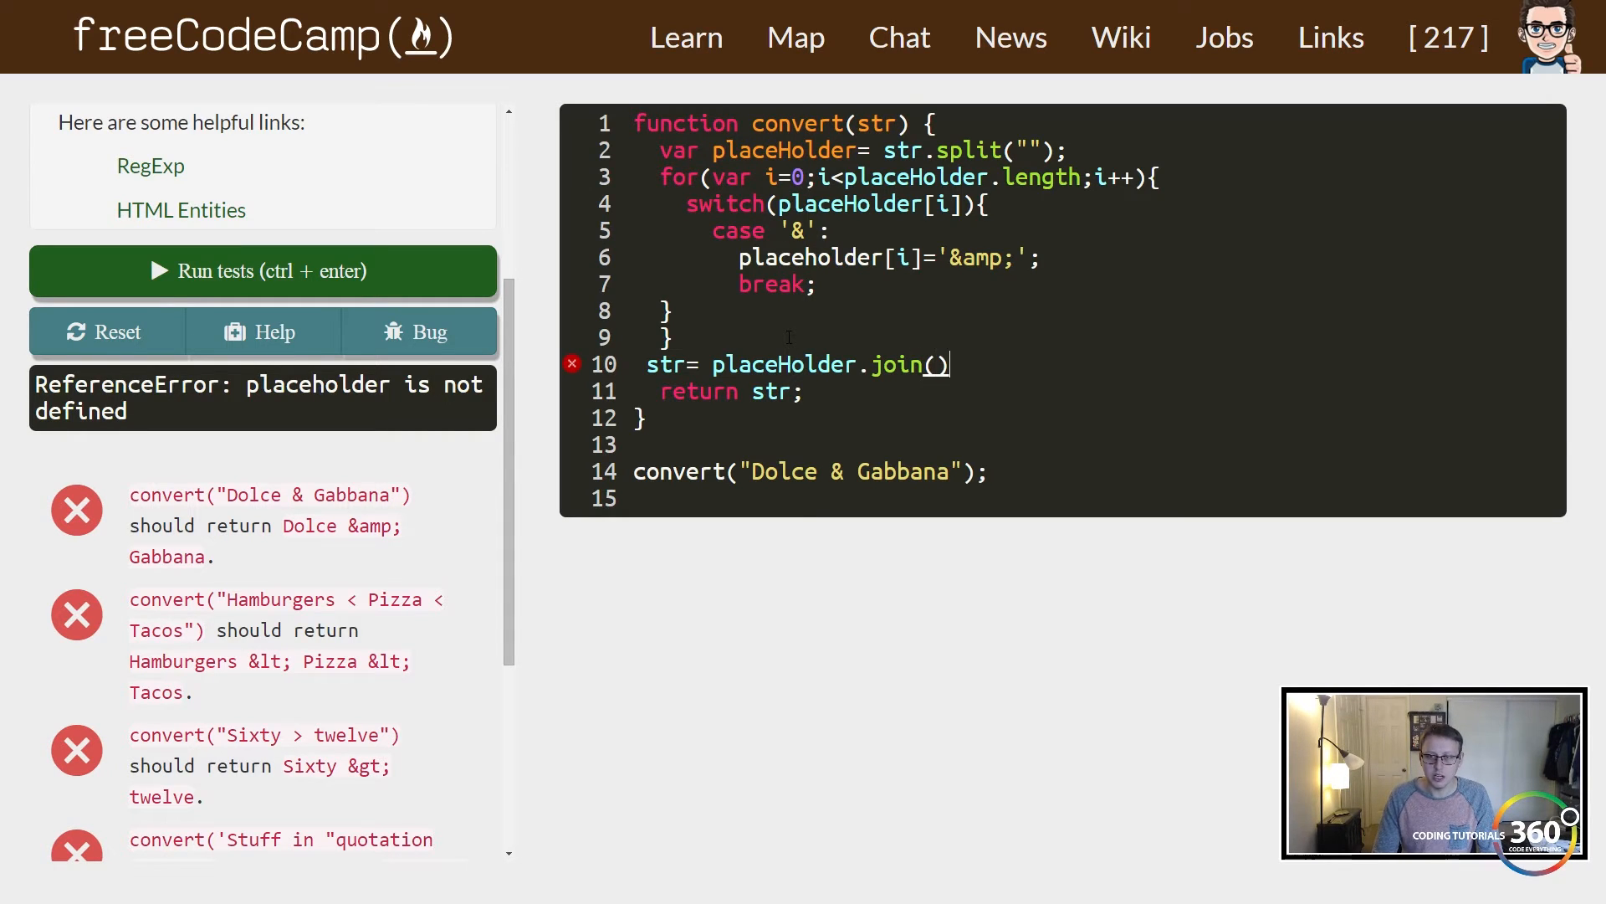
pyautogui.write('""')
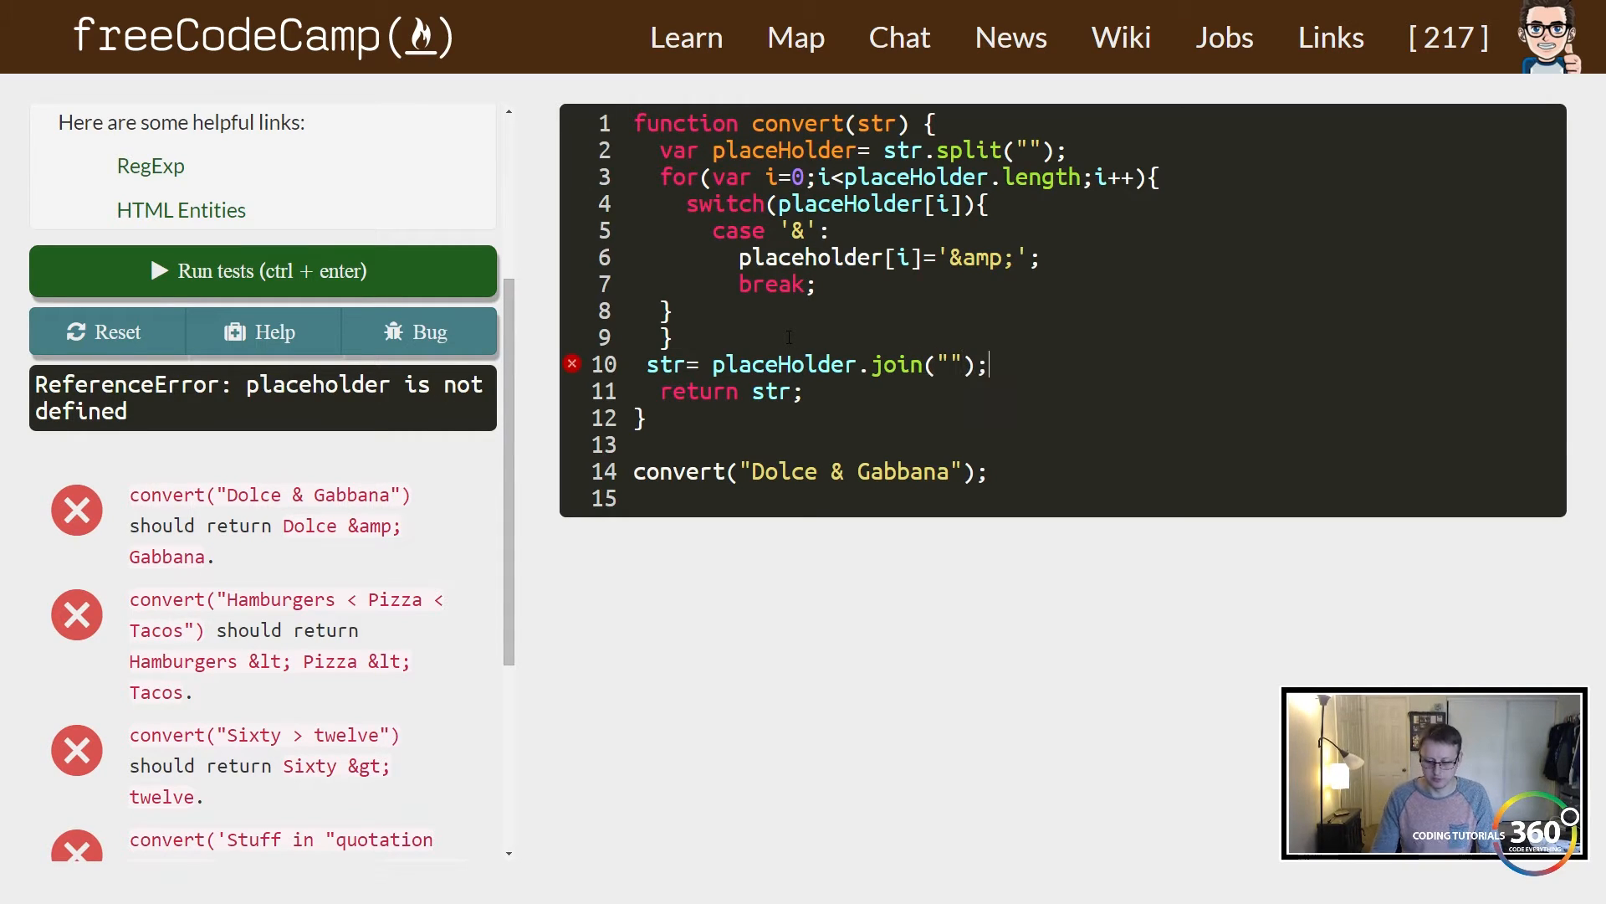
pyautogui.write('// testing challenge...')
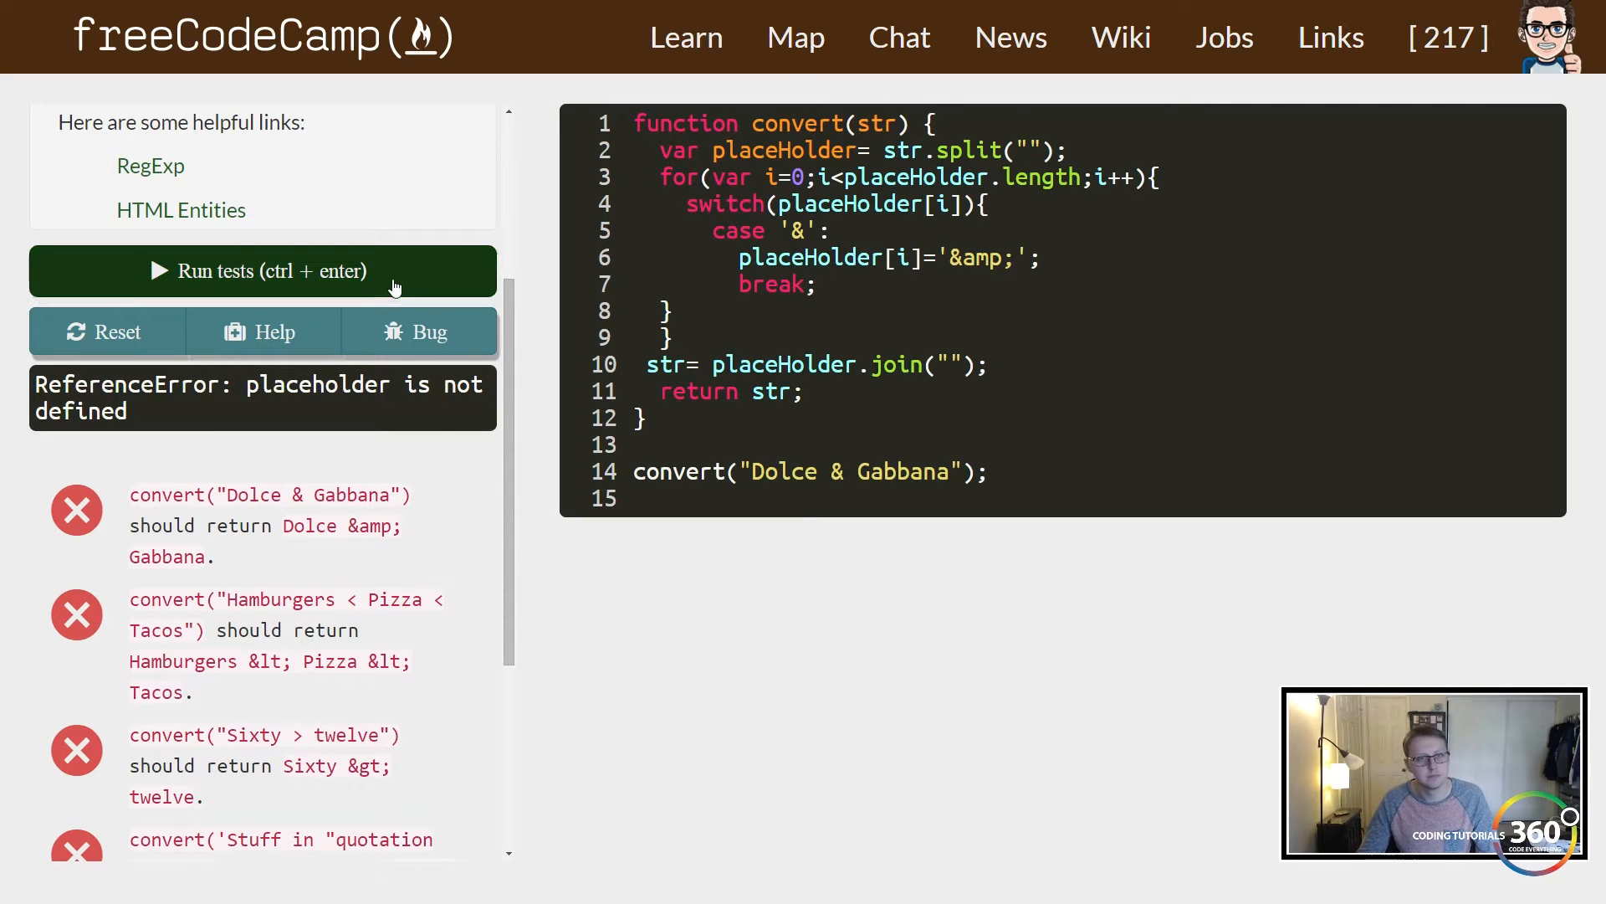
# Run the tests so Dolce & Gabbana passes, then add a line after the '&' case.
pyautogui.click(262, 271)
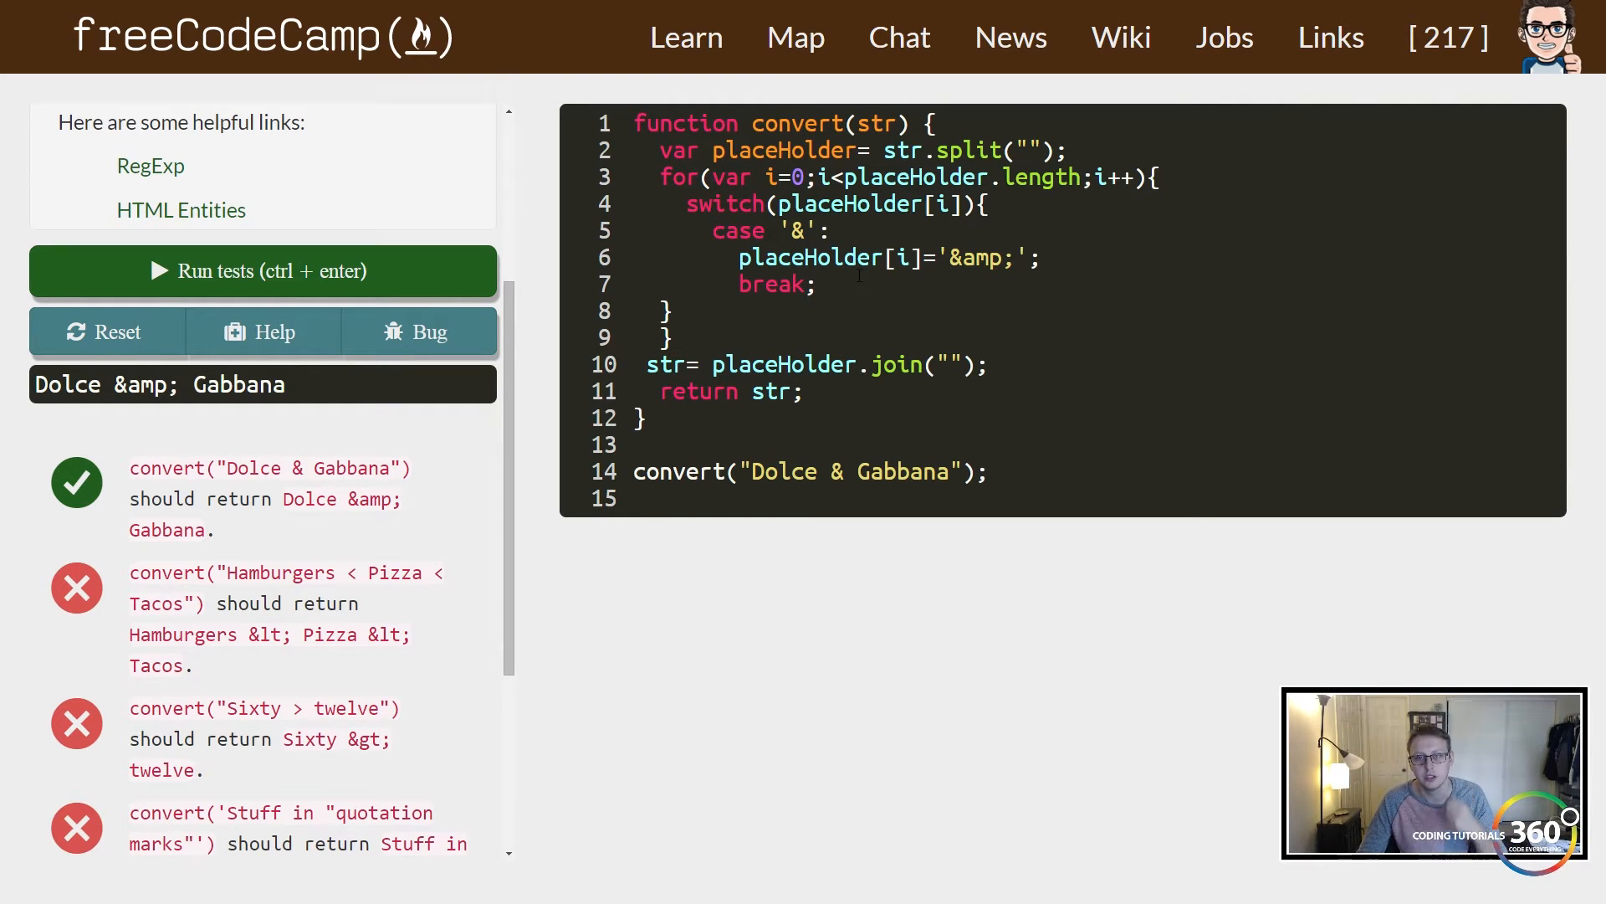
pyautogui.press('Enter')
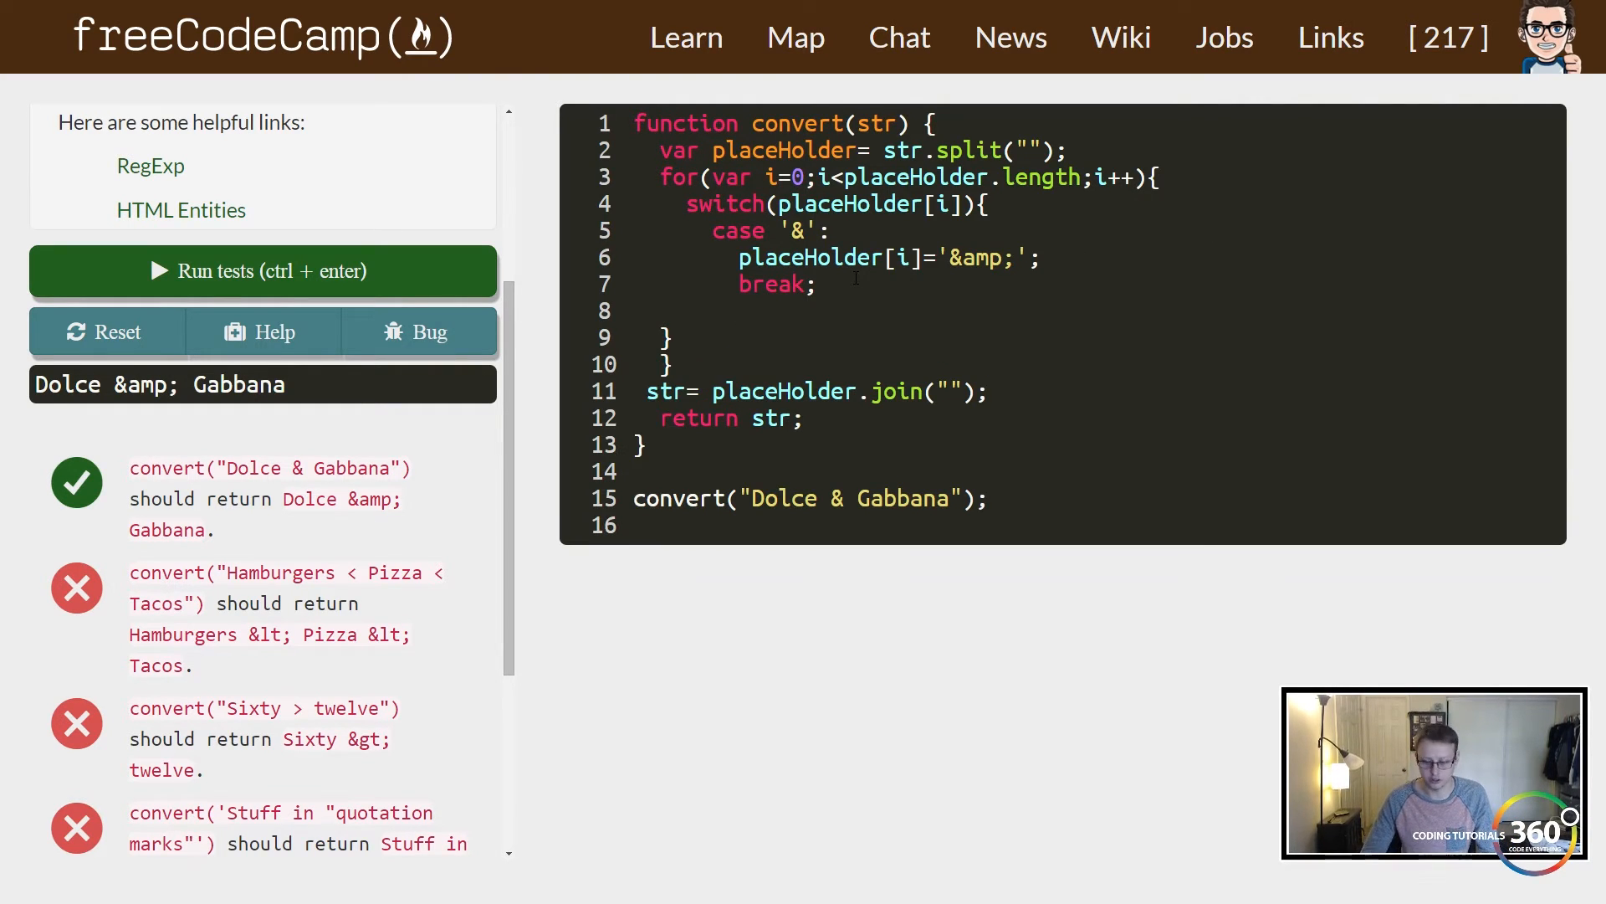
# Write case '<': placeholder[i]='&lt;'; break; and select the Dolce & Gabbana argument to replace with the Hamburgers string.
pyautogui.write("case '<':")
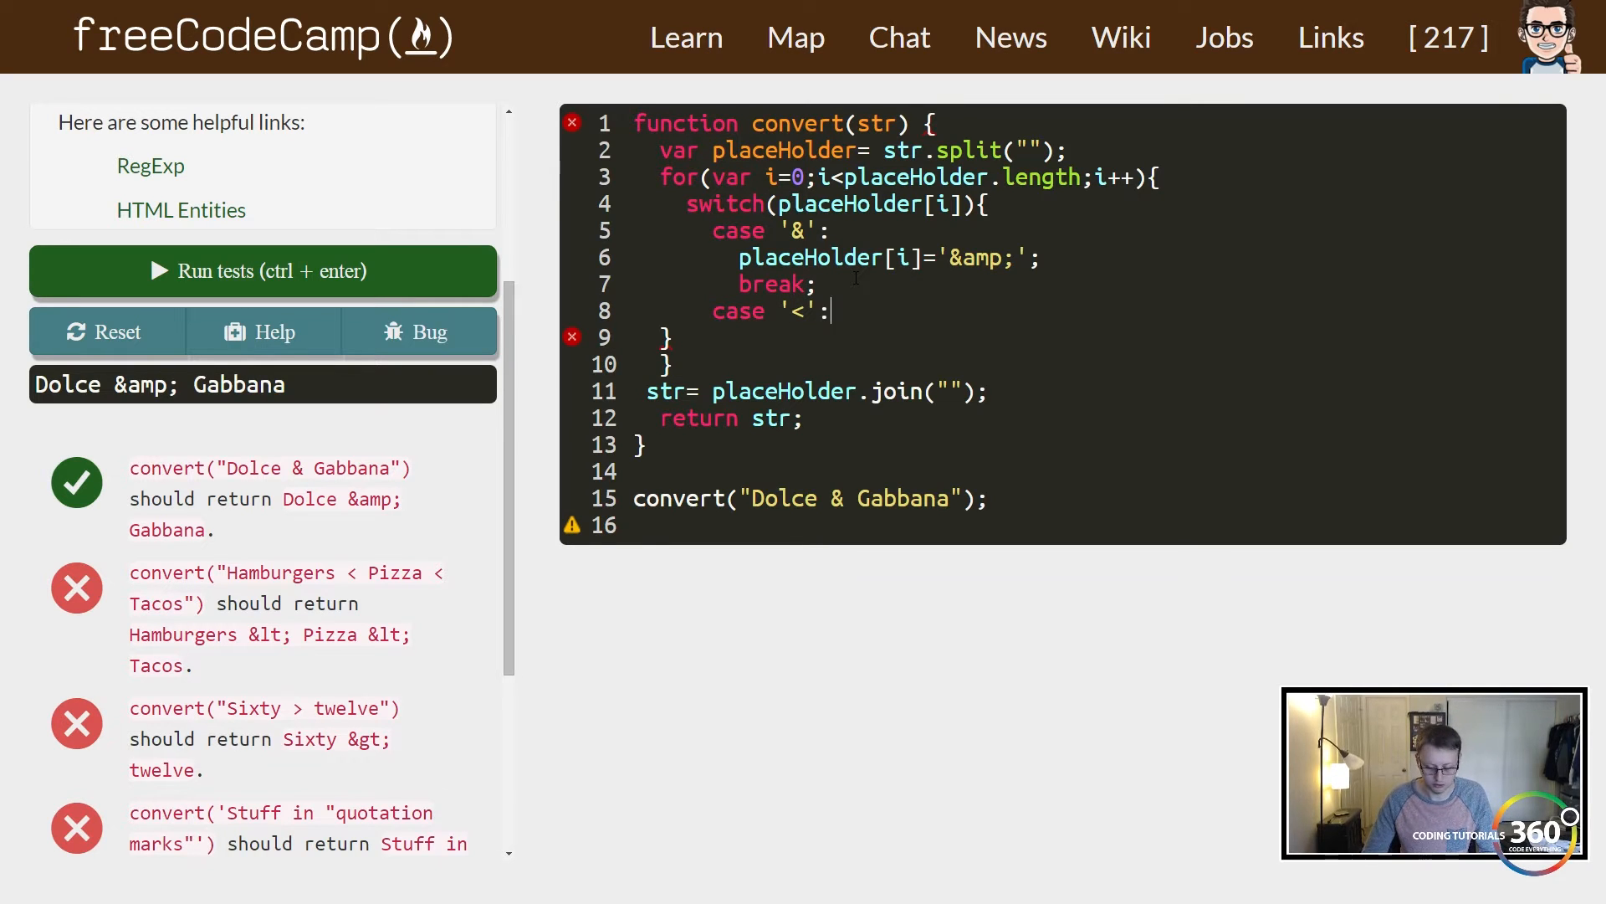
pyautogui.write('break;')
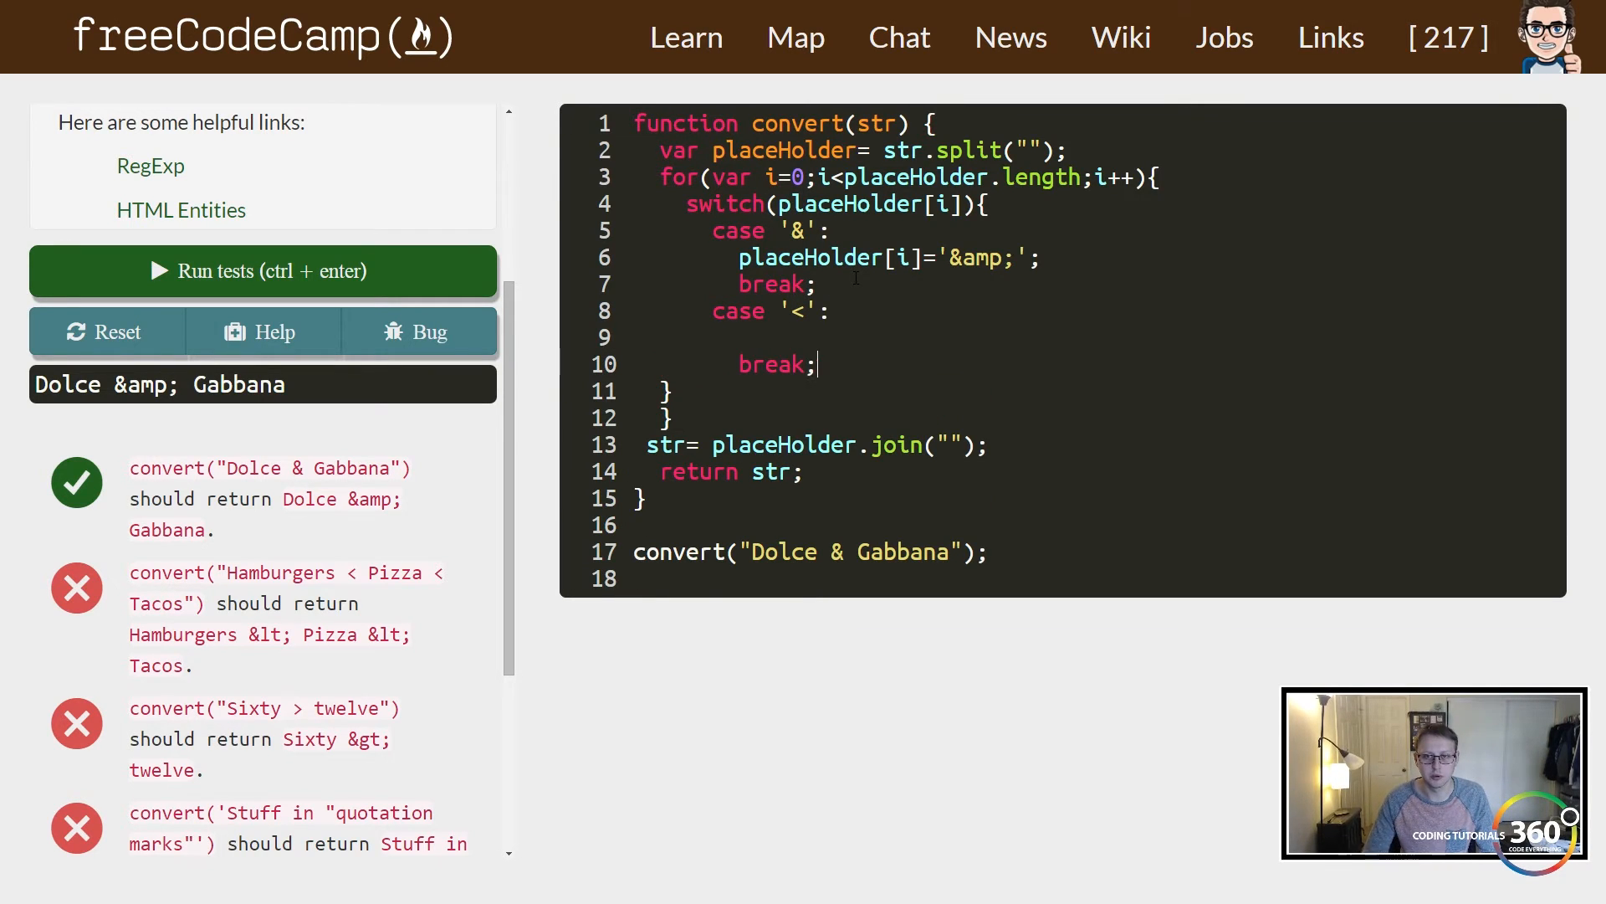
pyautogui.write('placeholder[')
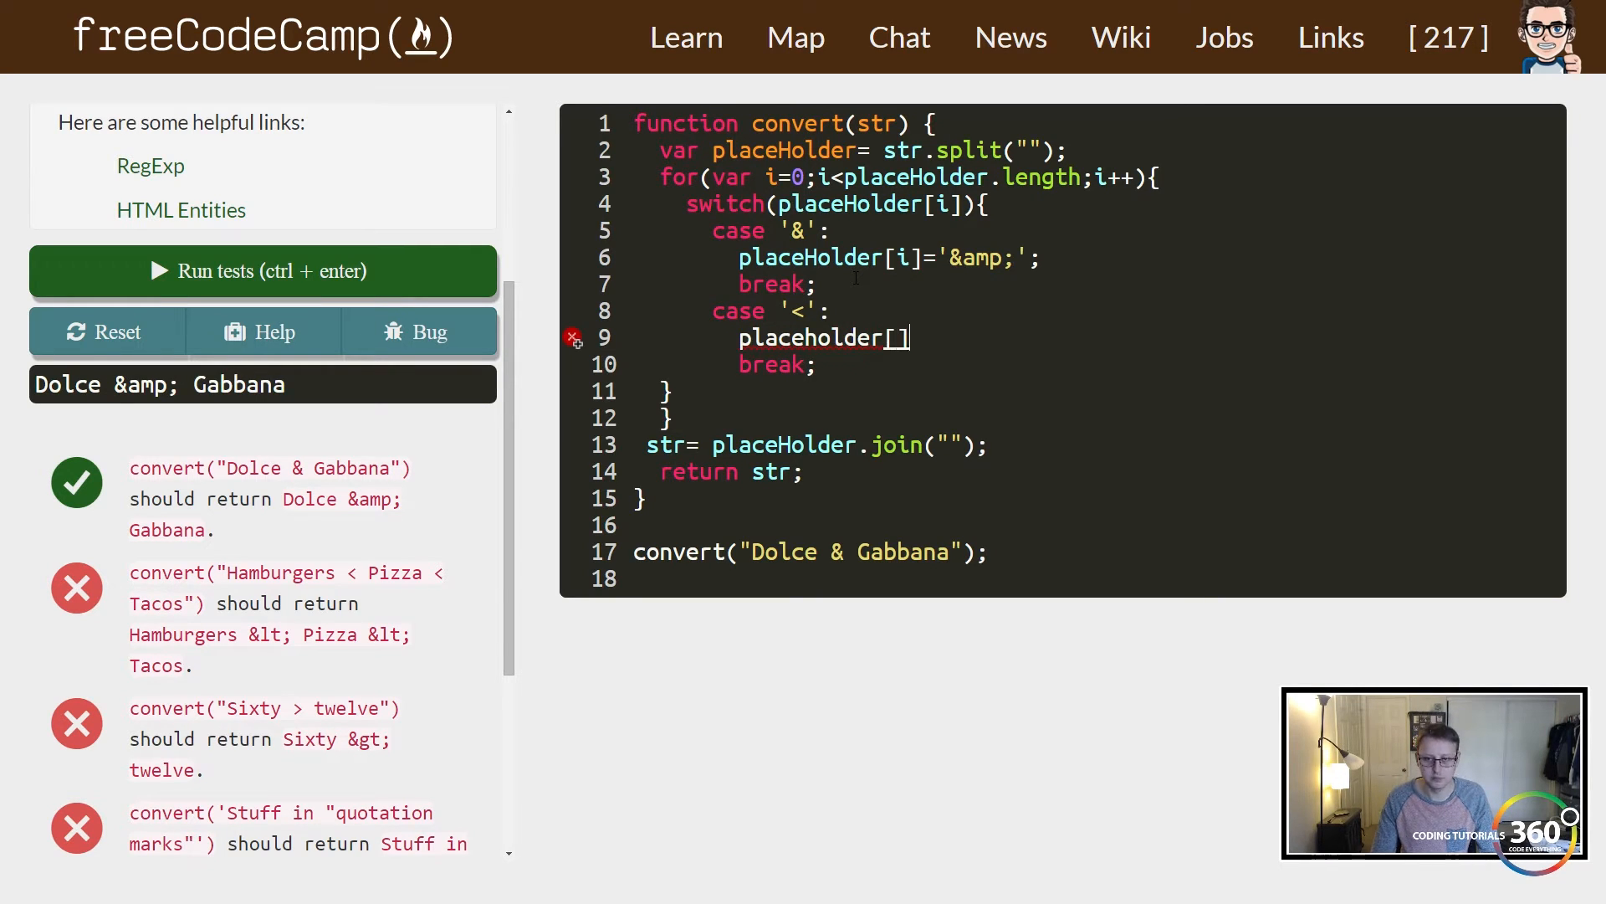
pyautogui.write('i]')
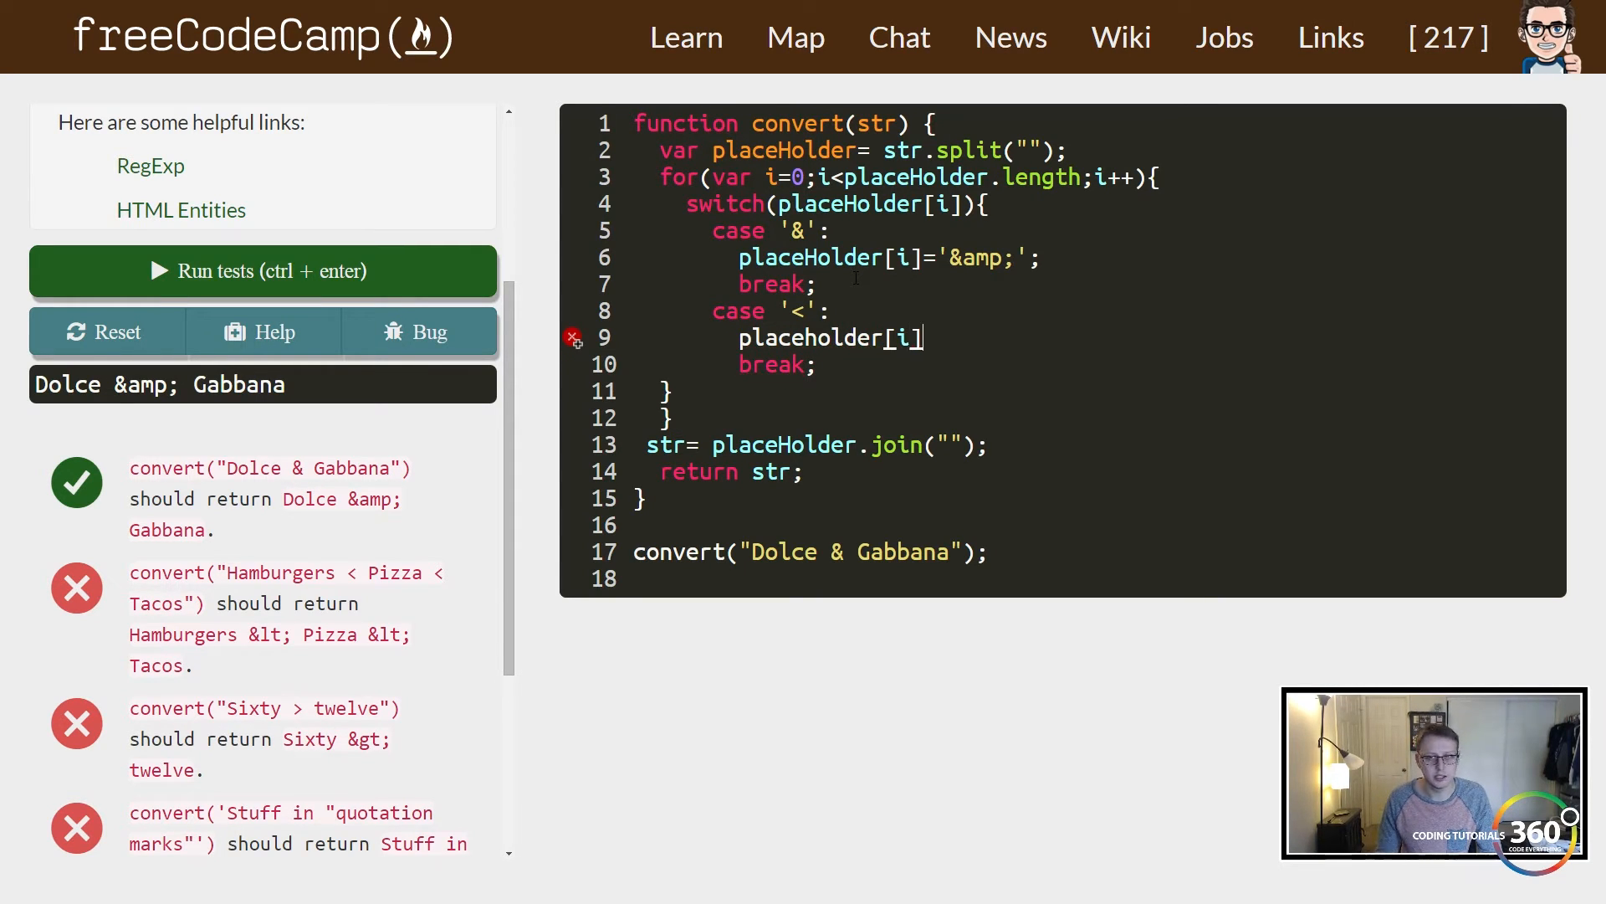
pyautogui.write("=''")
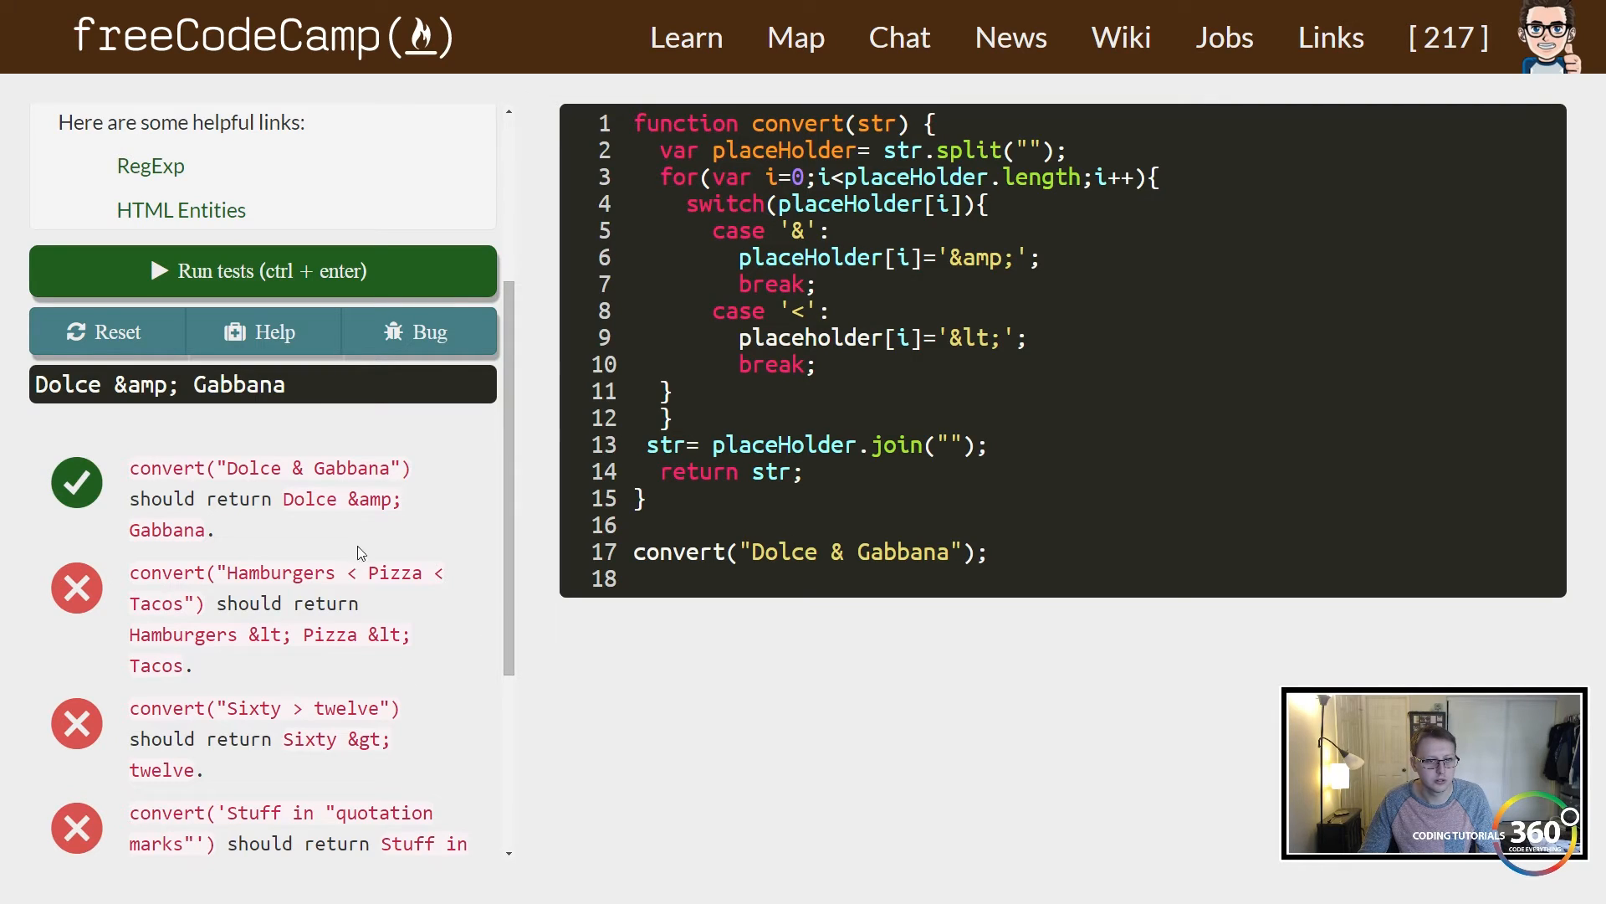
pyautogui.moveTo(229, 572); pyautogui.dragTo(184, 602)
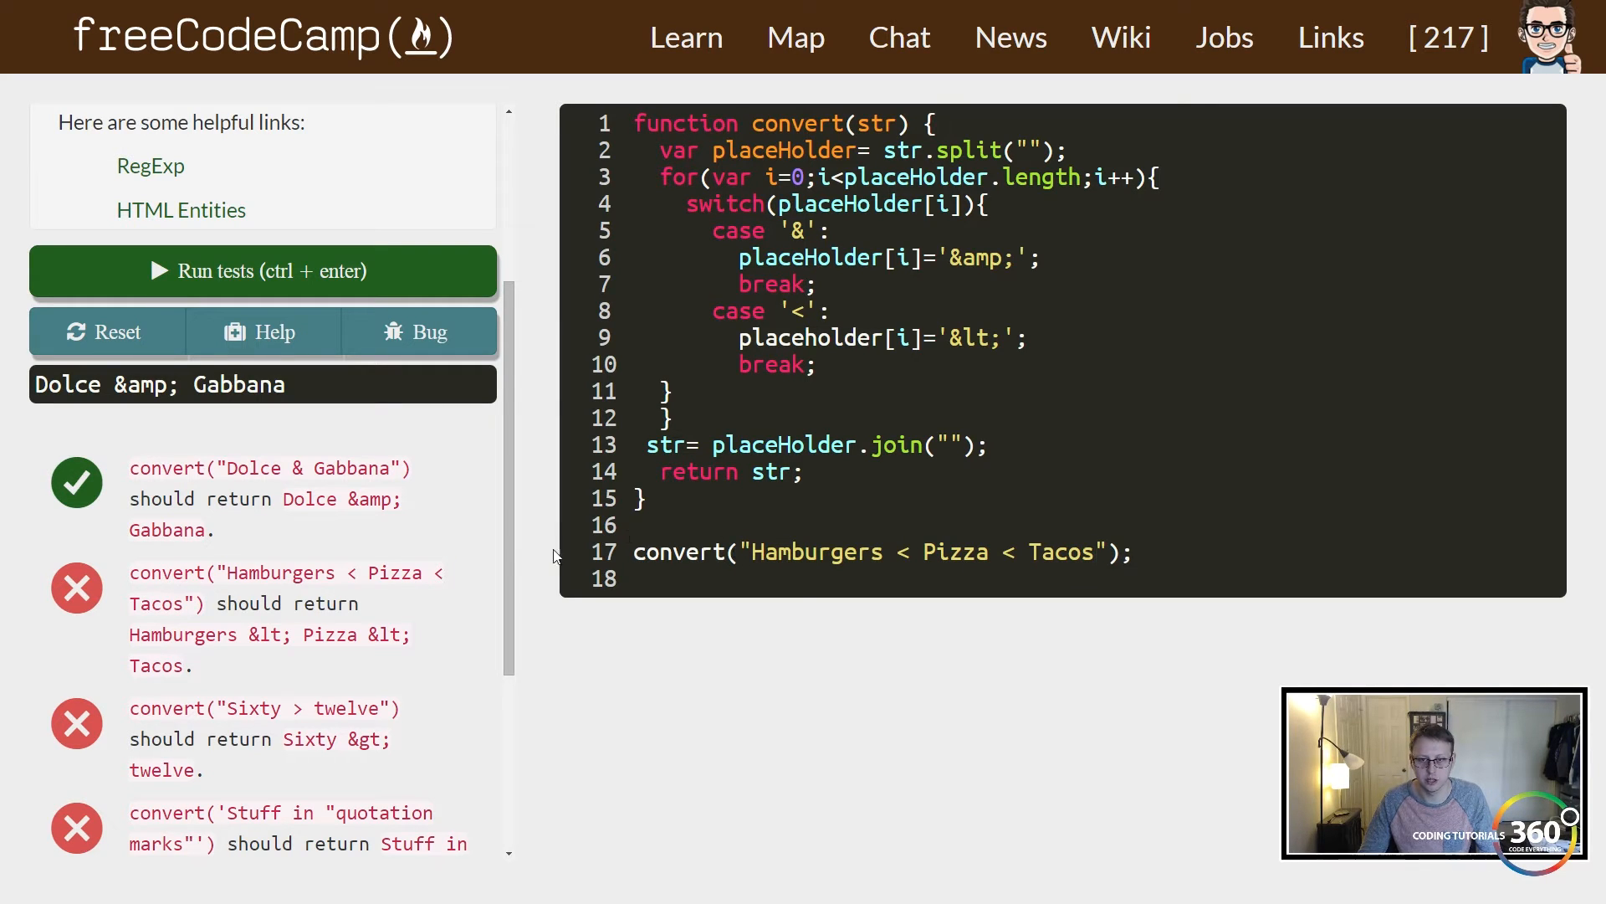
# Run the tests, then capitalise placeHolder in the '<' case to fix the ReferenceError.
pyautogui.click(262, 271)
pyautogui.write('H')
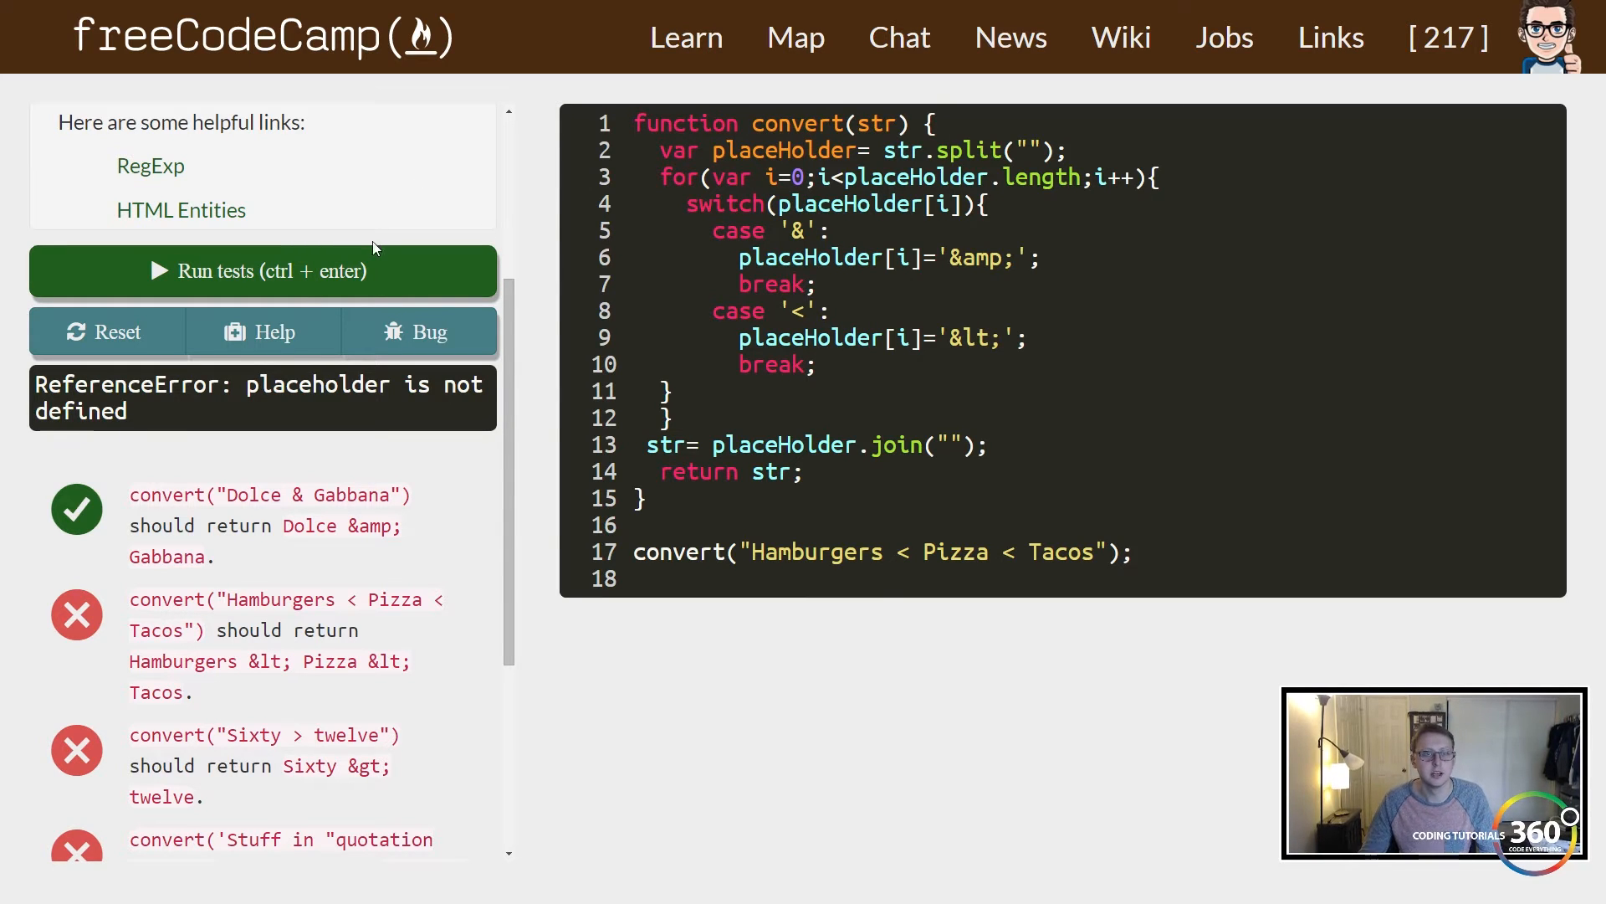
pyautogui.click(261, 271)
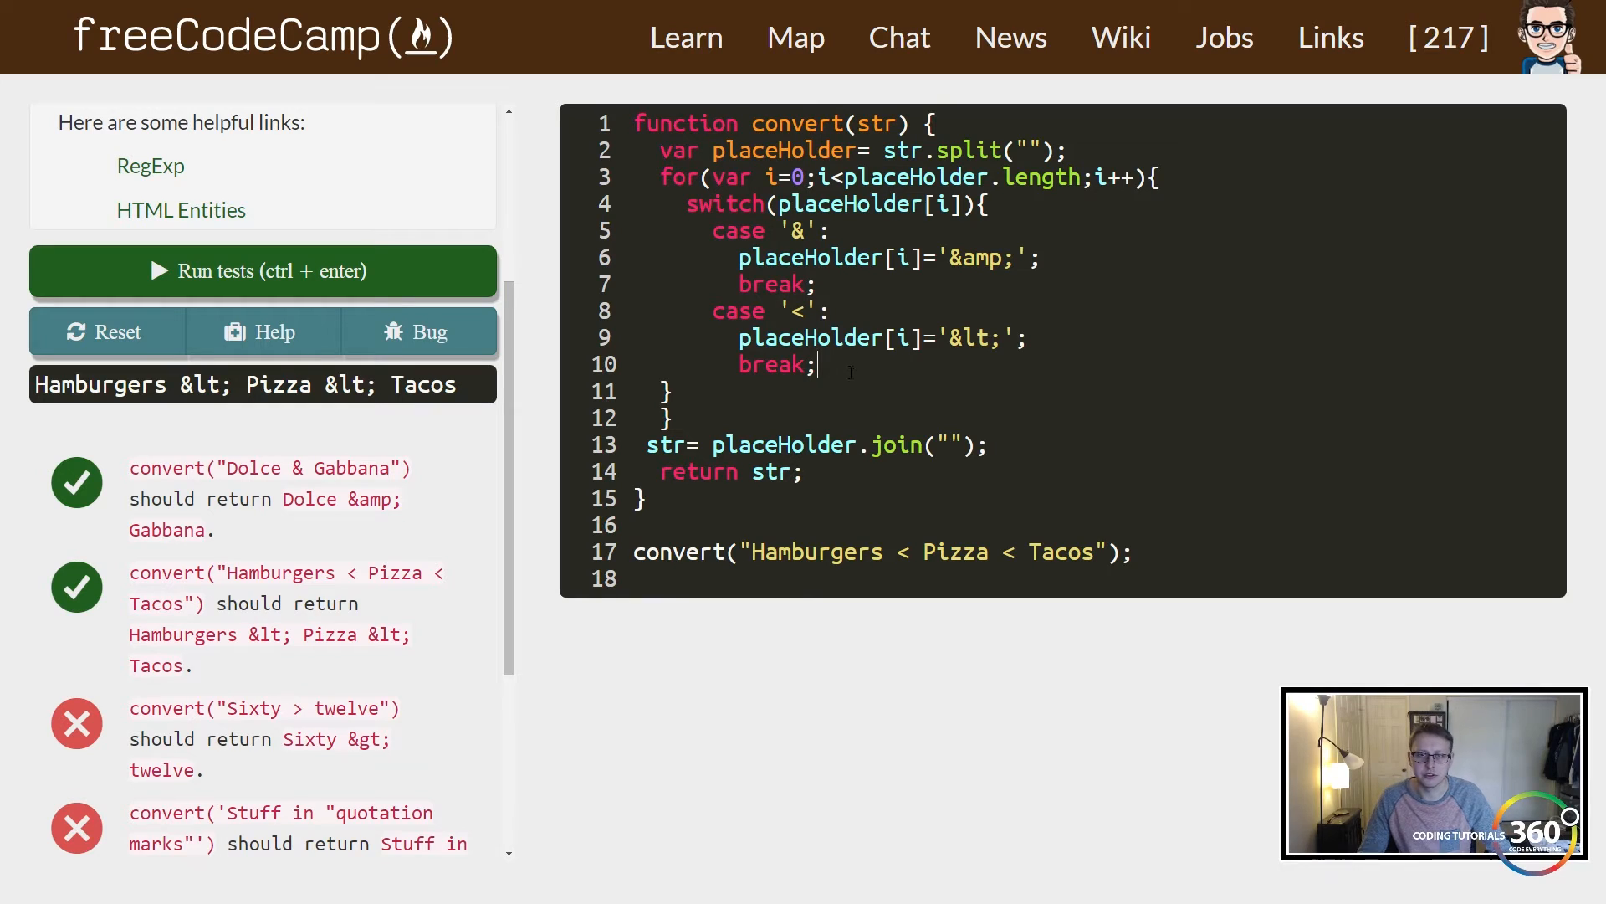
# Write case '>': placeHolder[i]='&gt;'; break; so Sixty > twelve converts.
pyautogui.write('c')
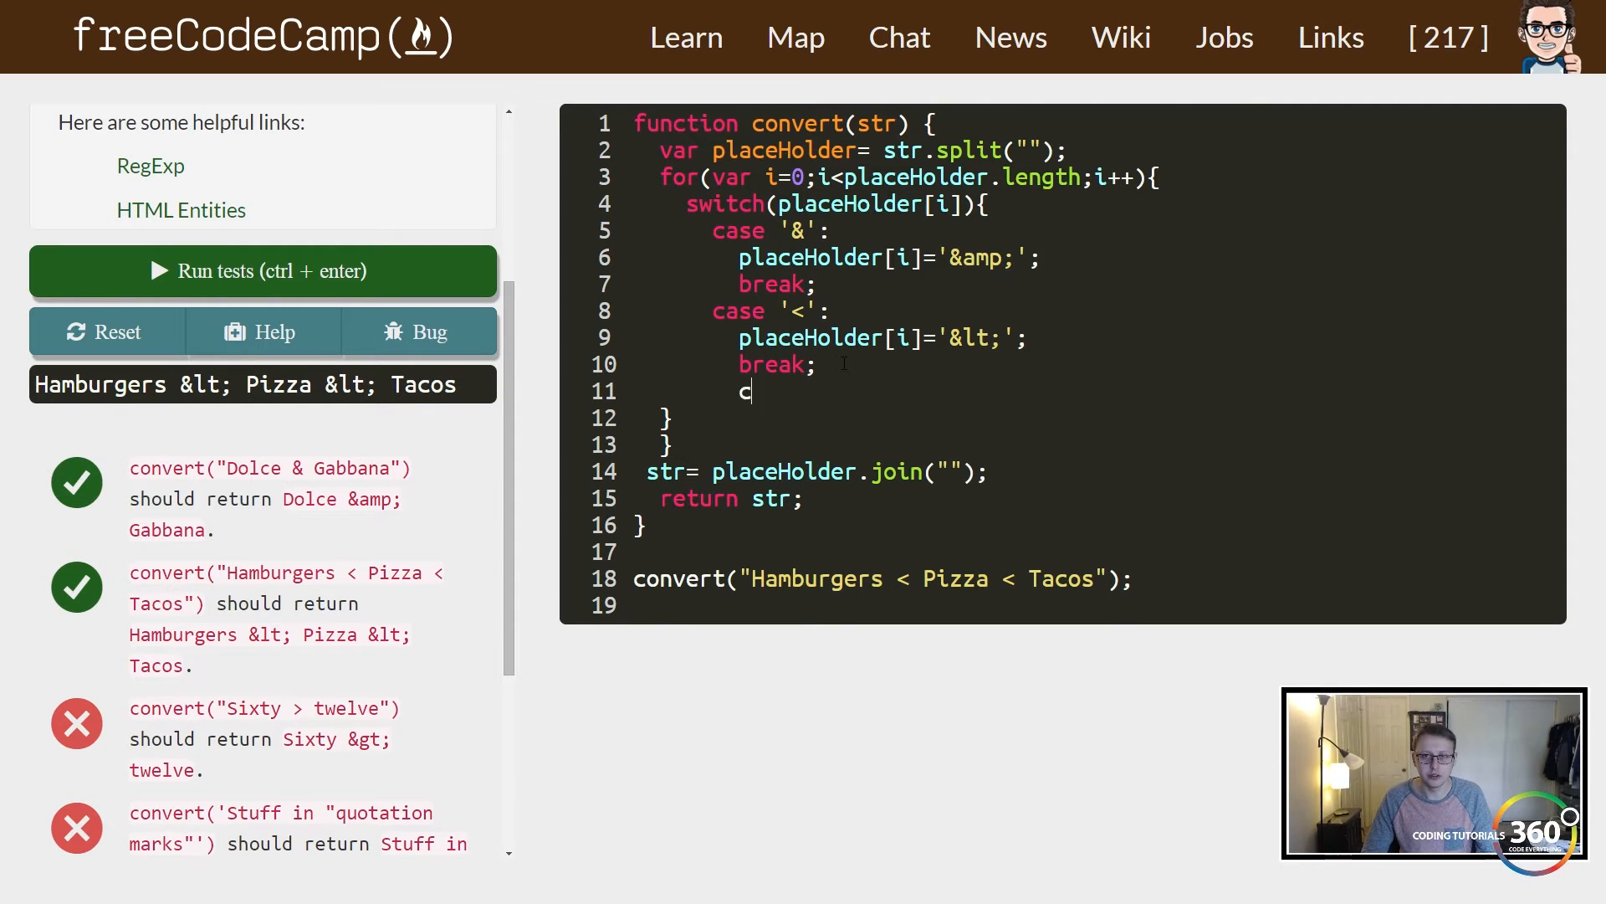
pyautogui.write("ase ''")
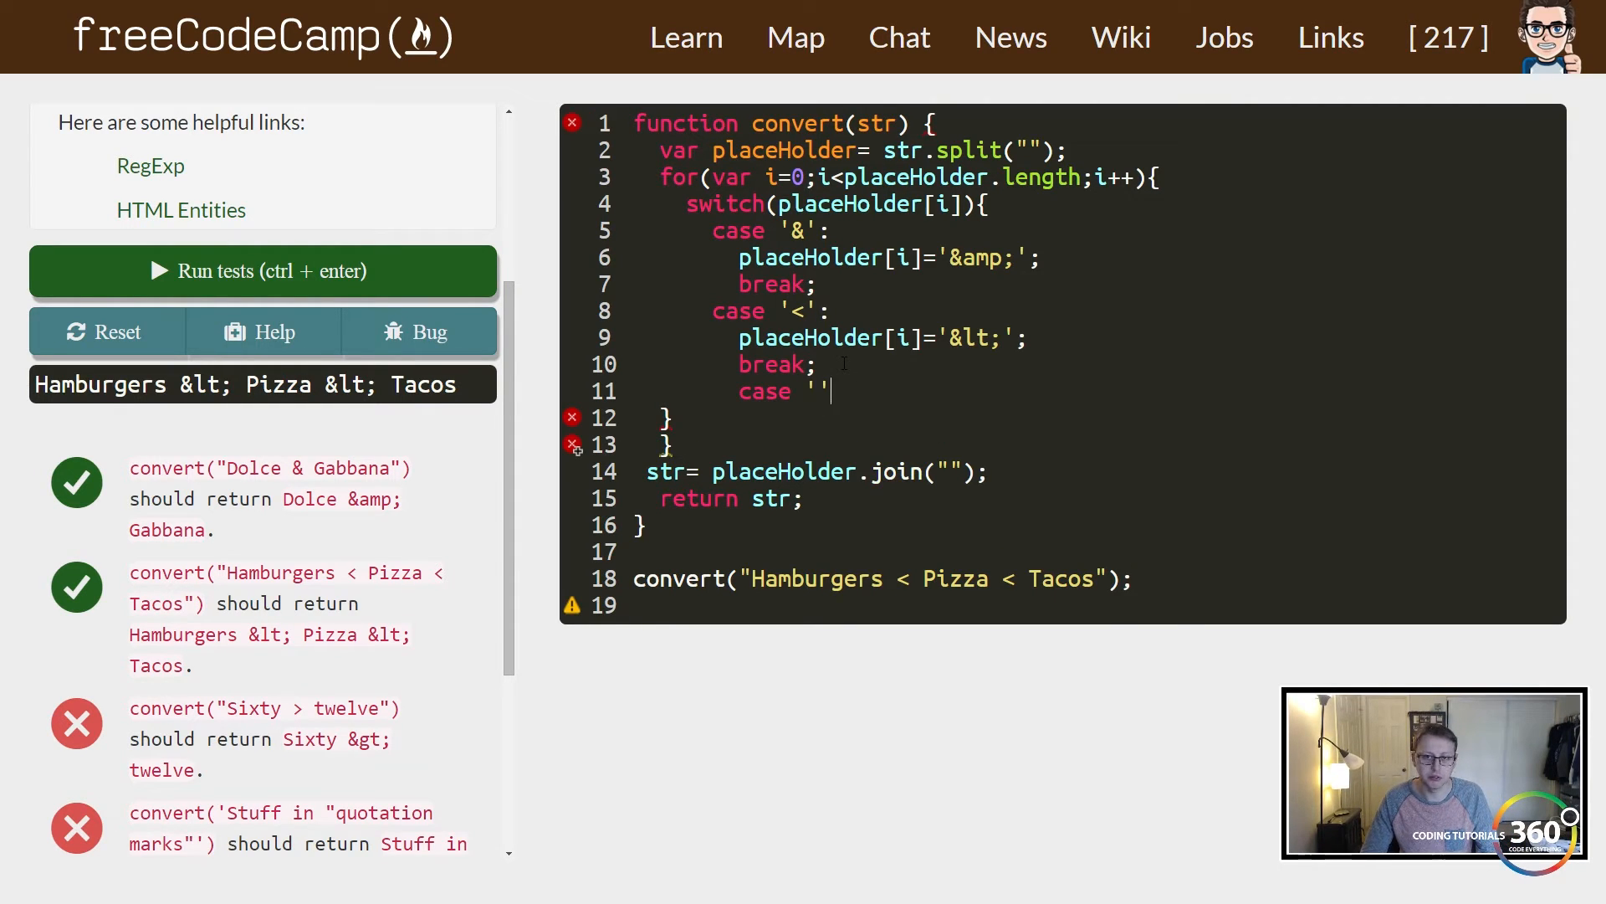
pyautogui.write('>')
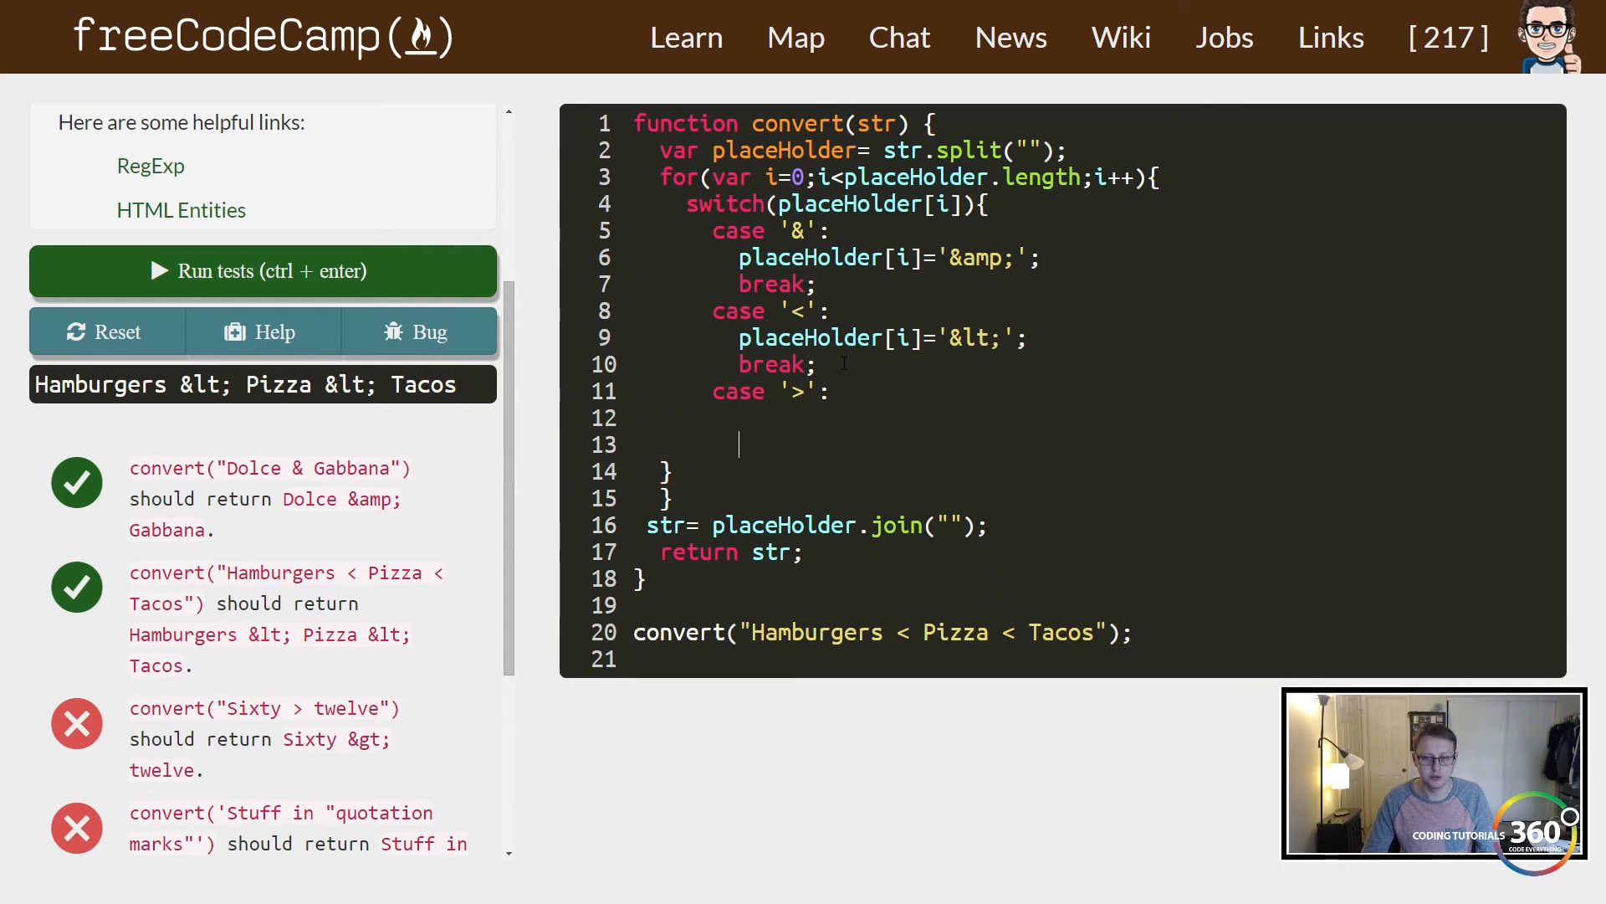
pyautogui.write('break;')
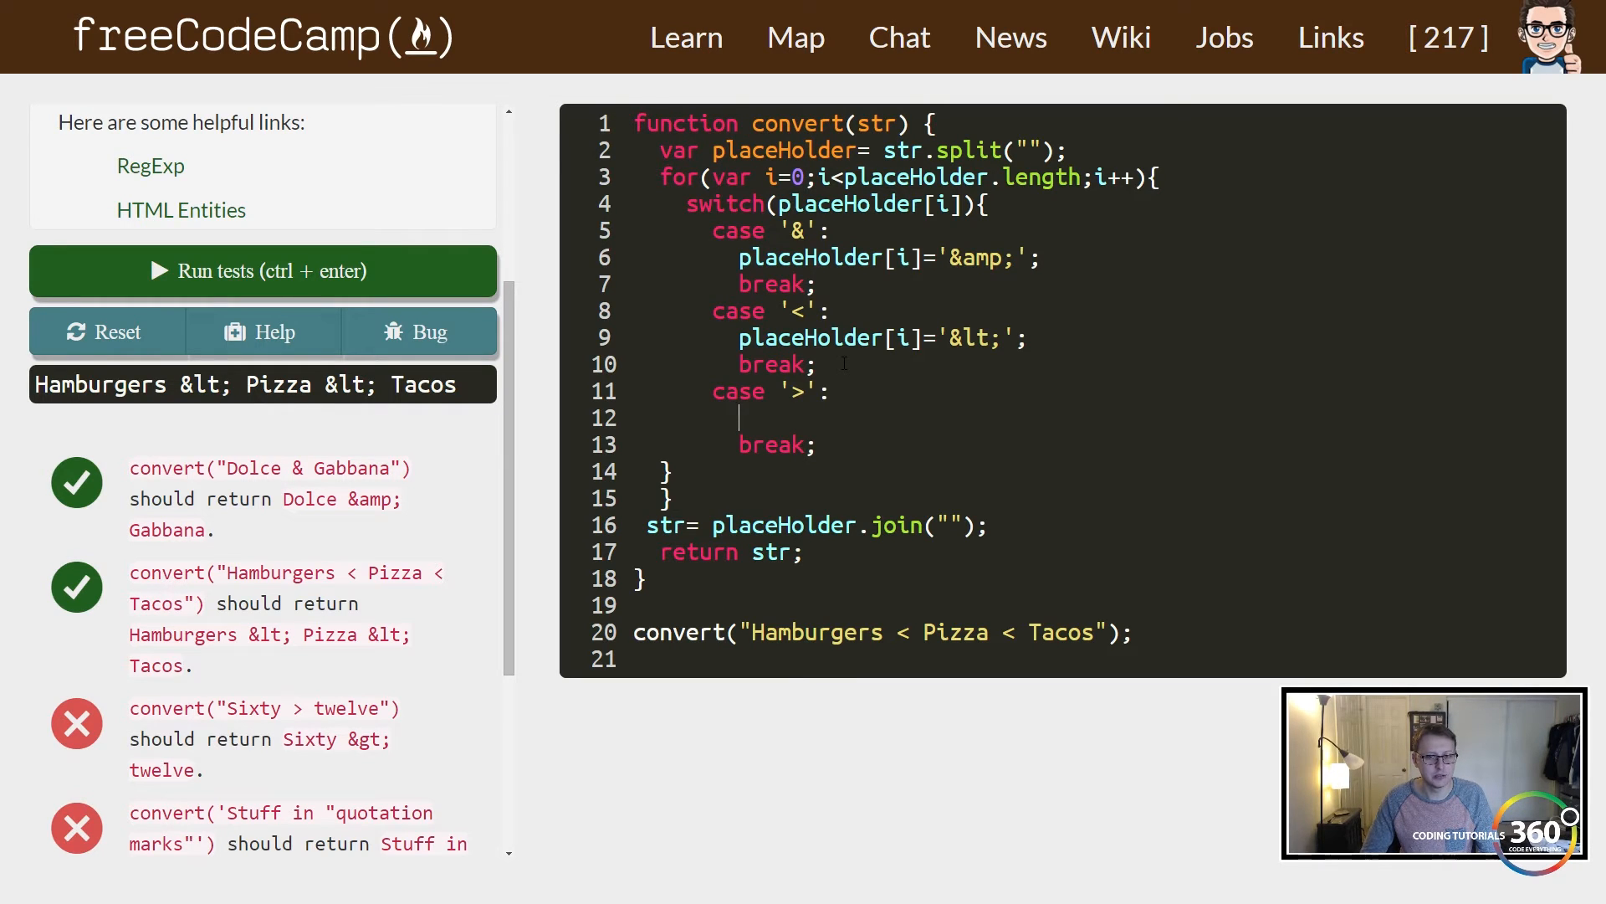
pyautogui.write('plac')
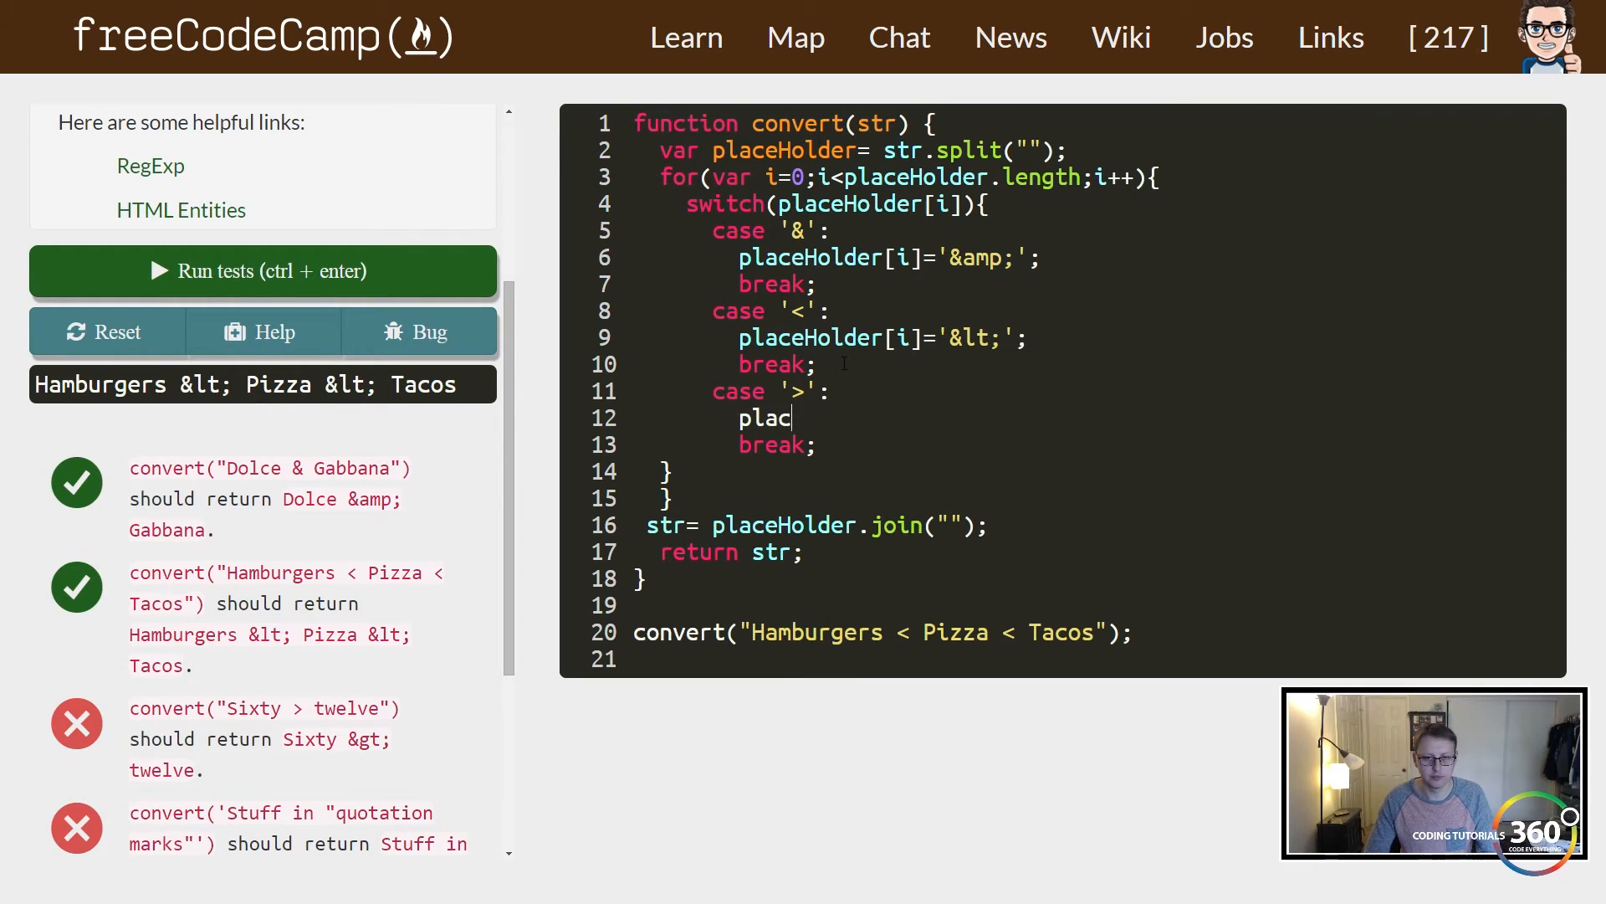
pyautogui.write('eHolder[]')
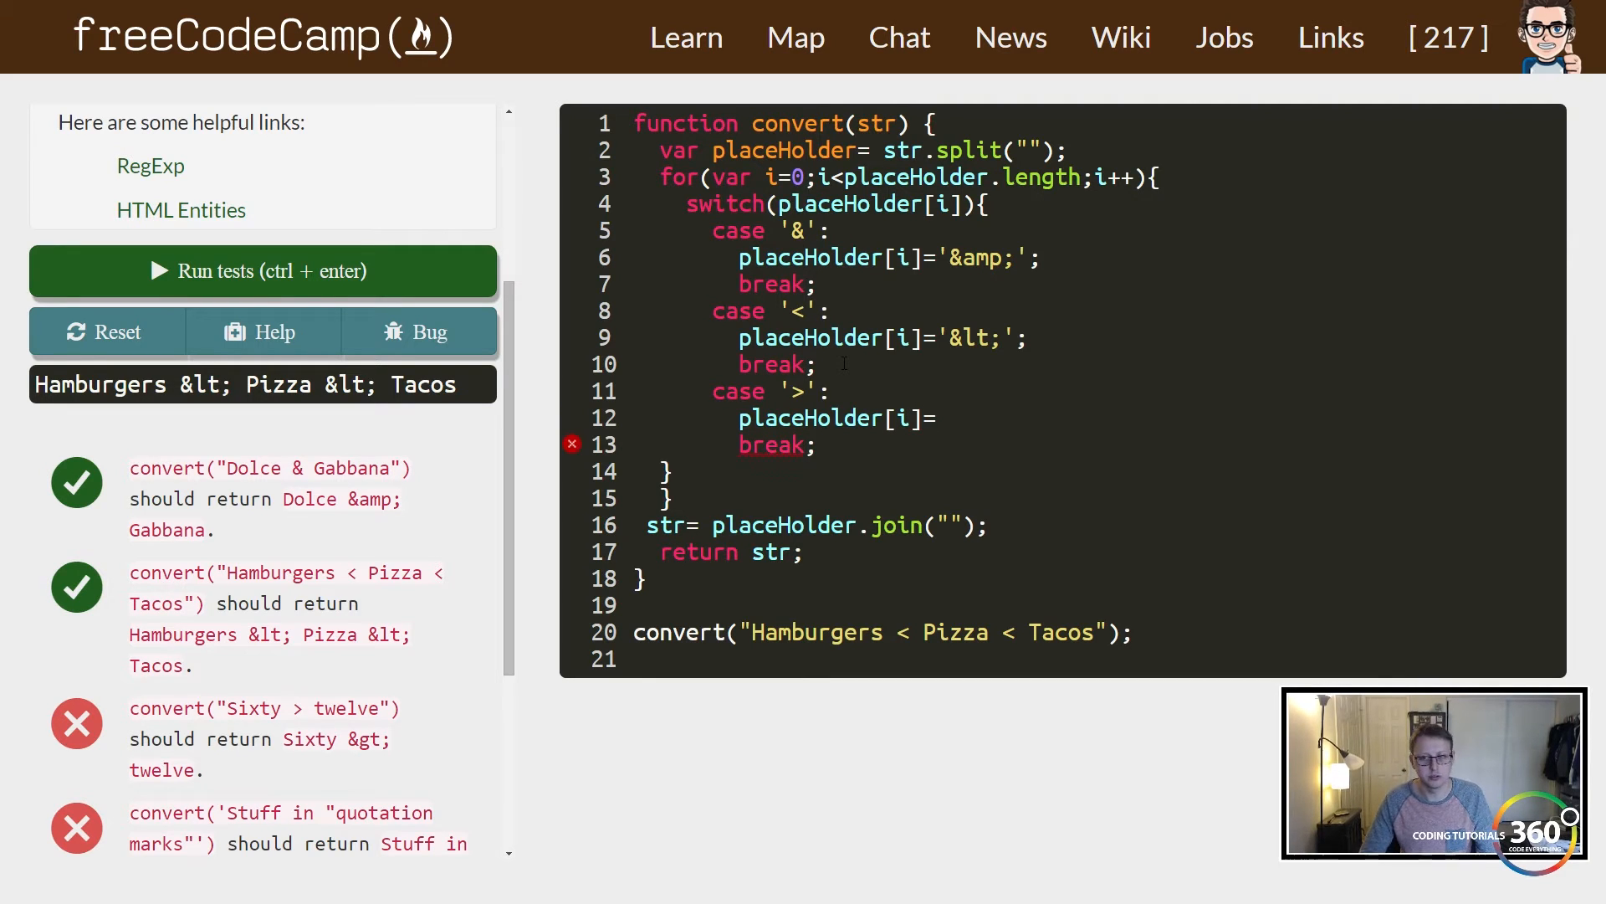
pyautogui.write("''")
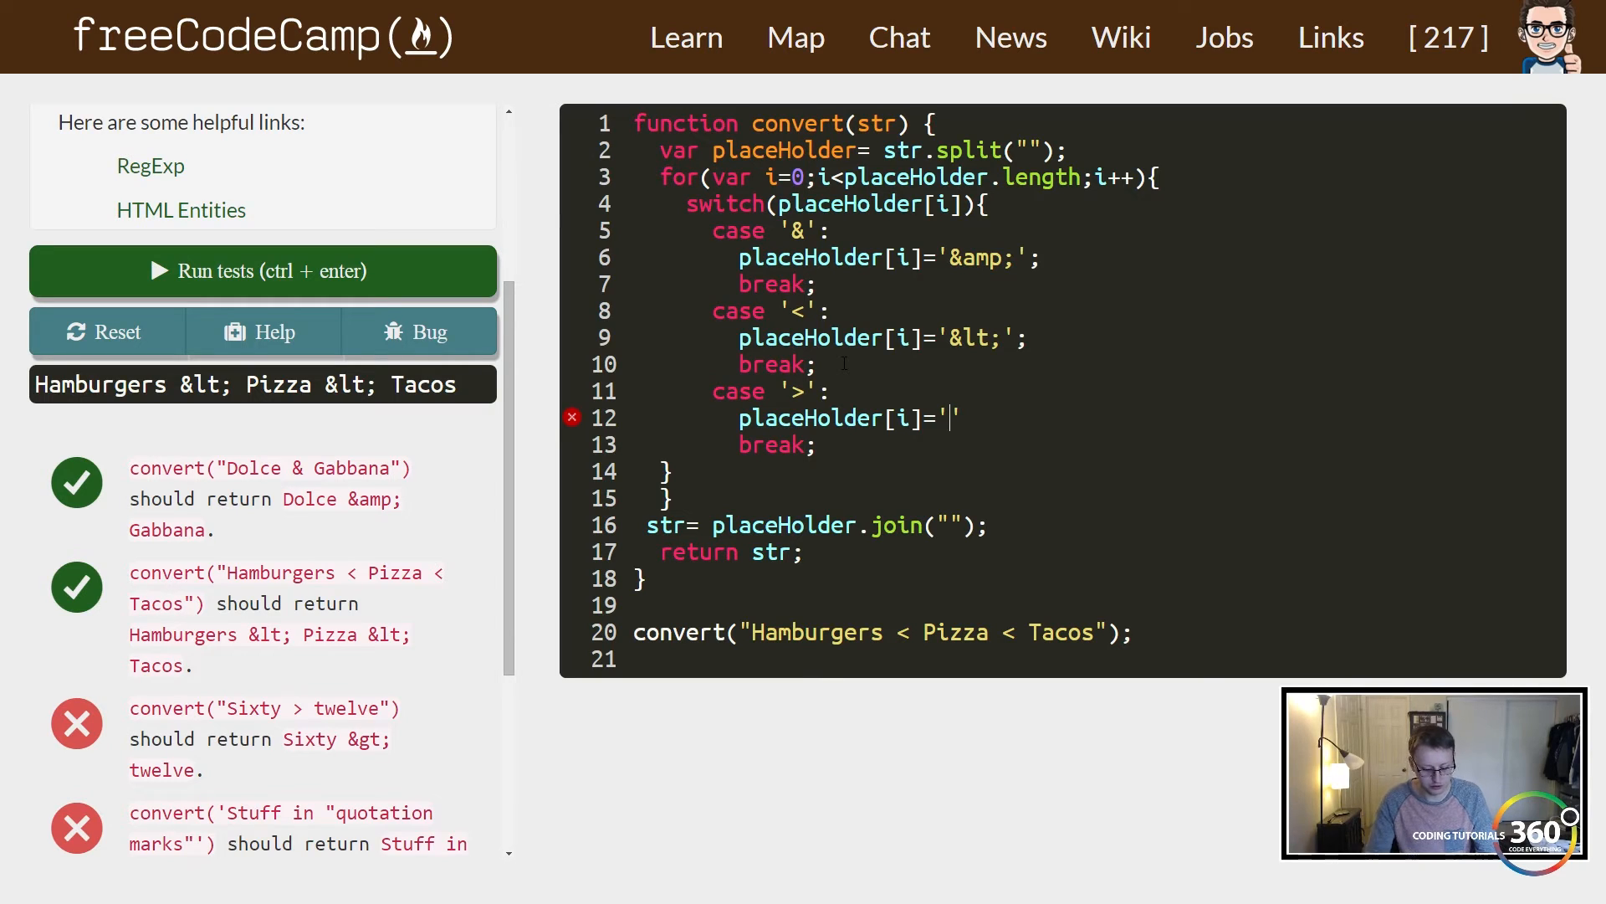
pyautogui.write('&')
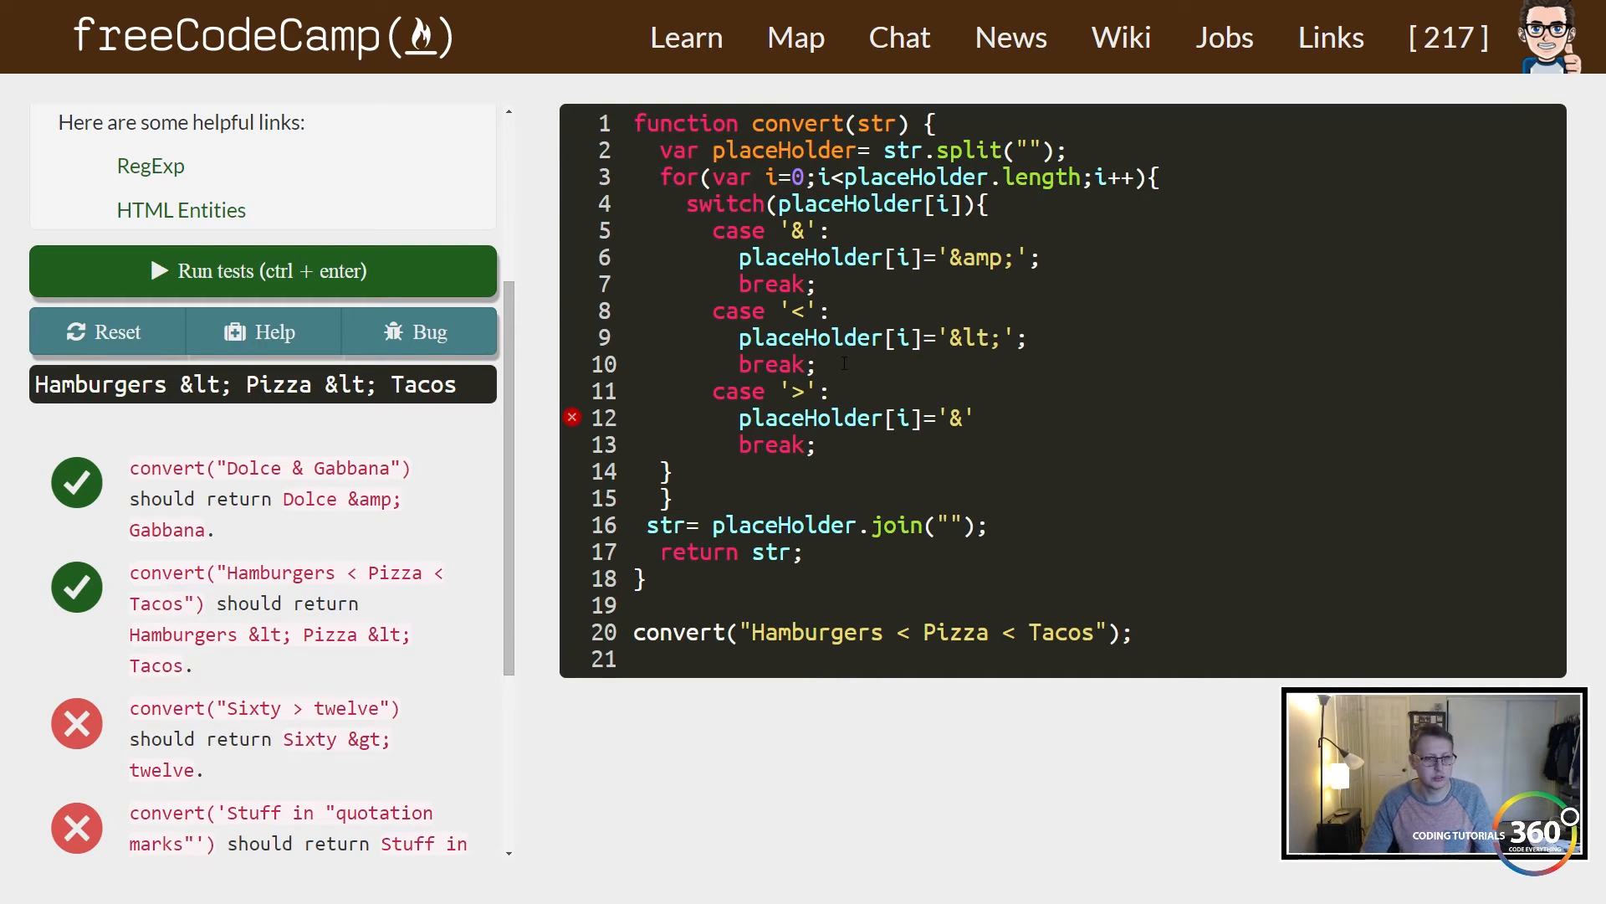
pyautogui.write('gt')
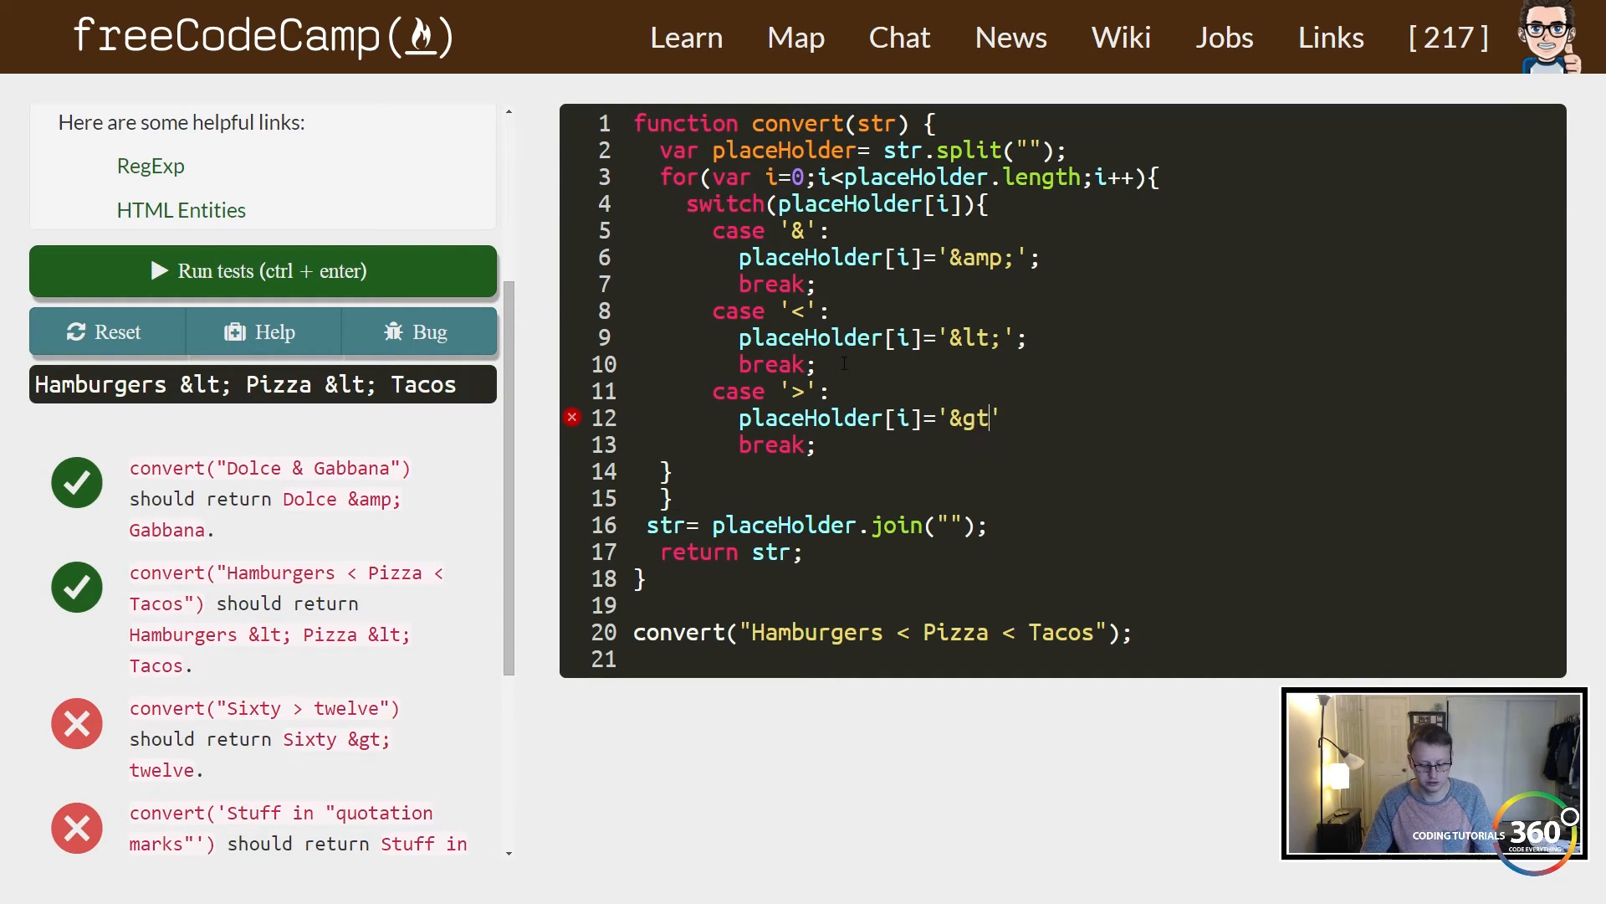
pyautogui.write(";'")
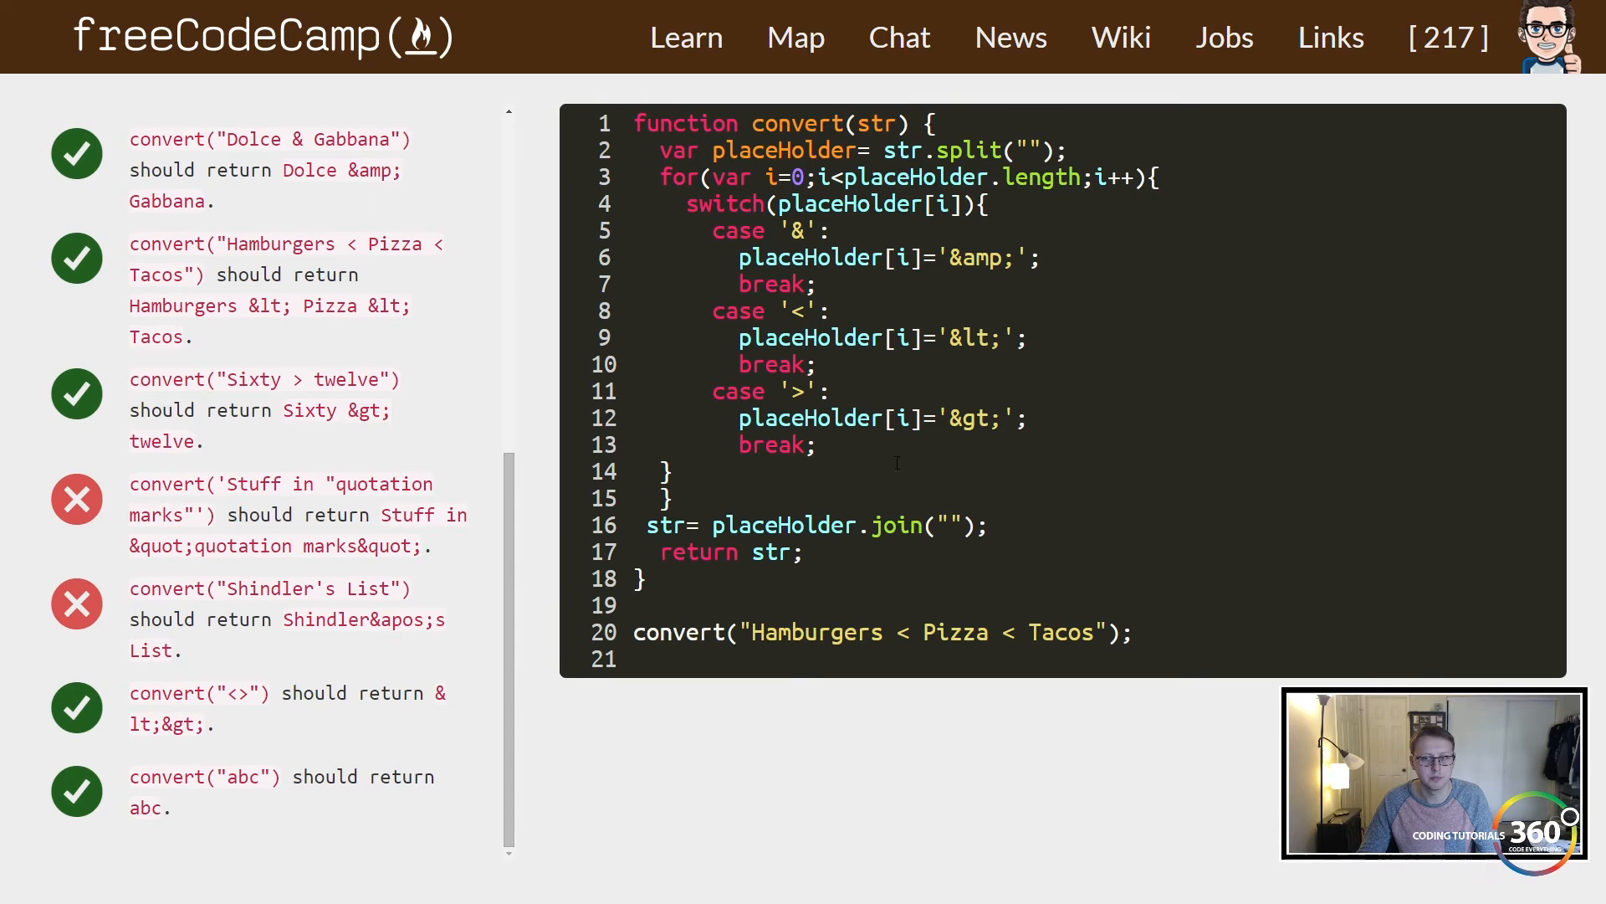
# Write case '"': placeHolder[i]="marks&quot;"; break; below the '>' case.
pyautogui.write('case')
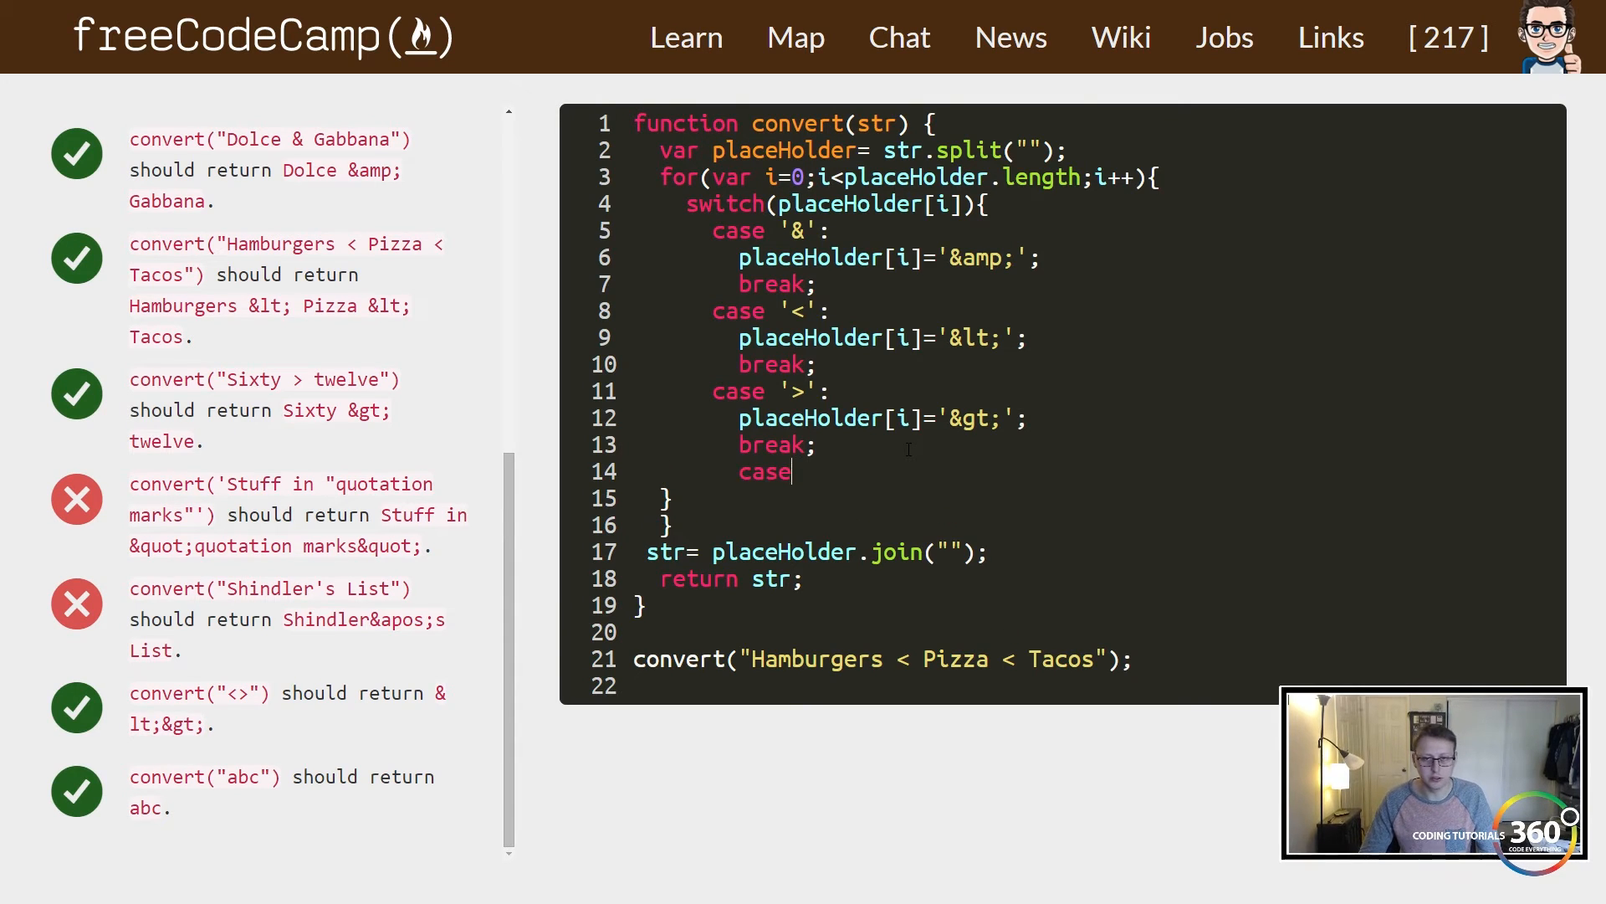
pyautogui.write("''")
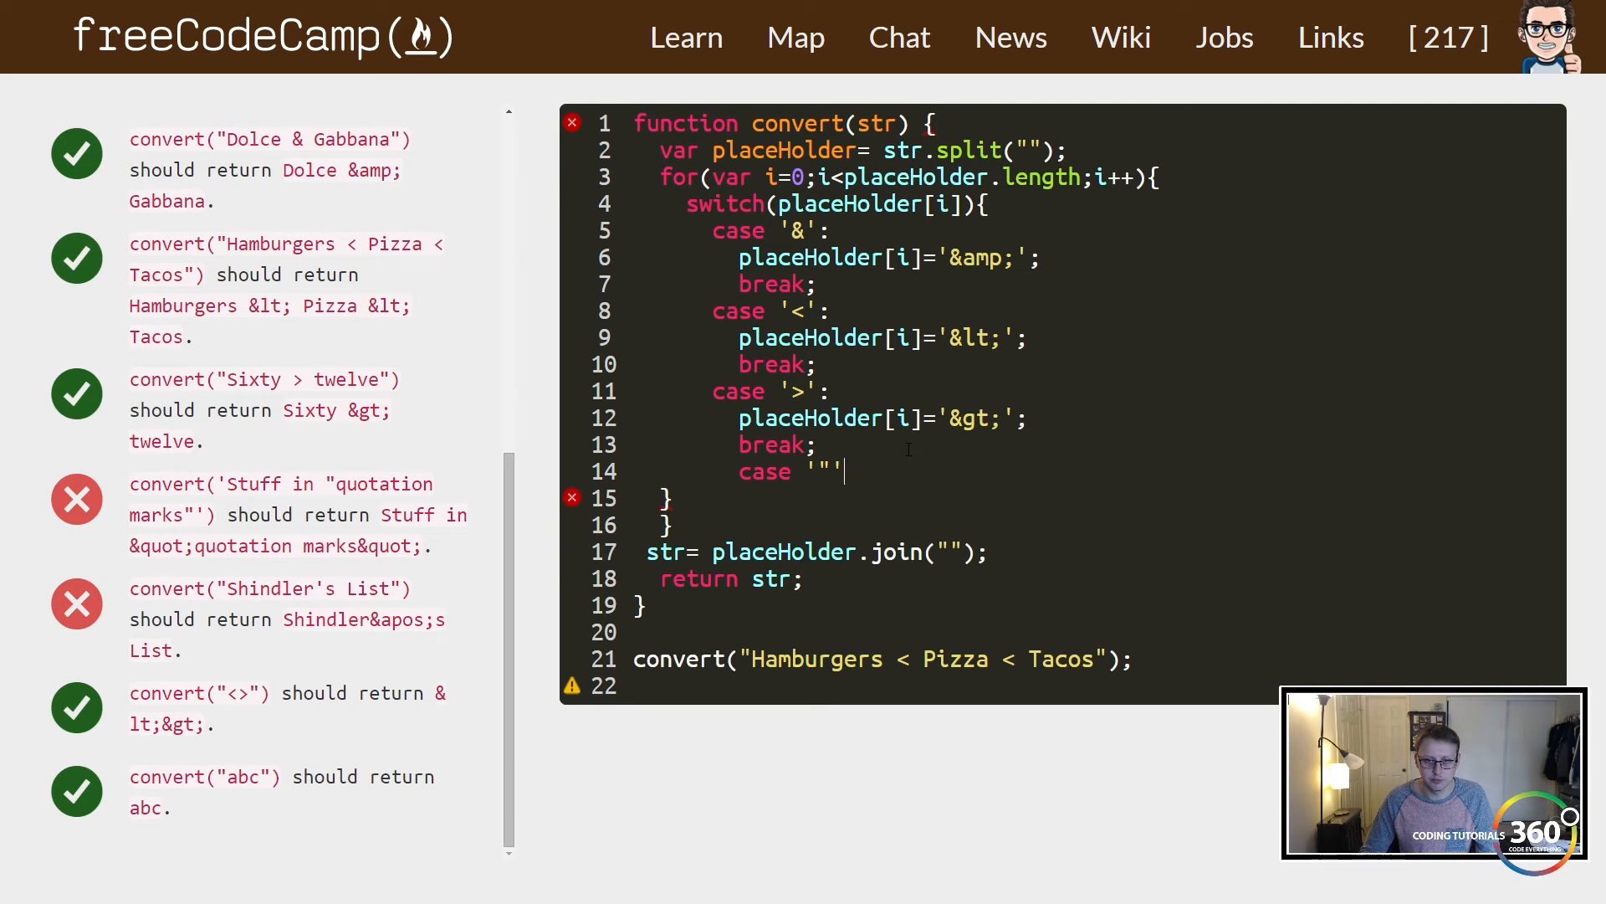
pyautogui.write('b')
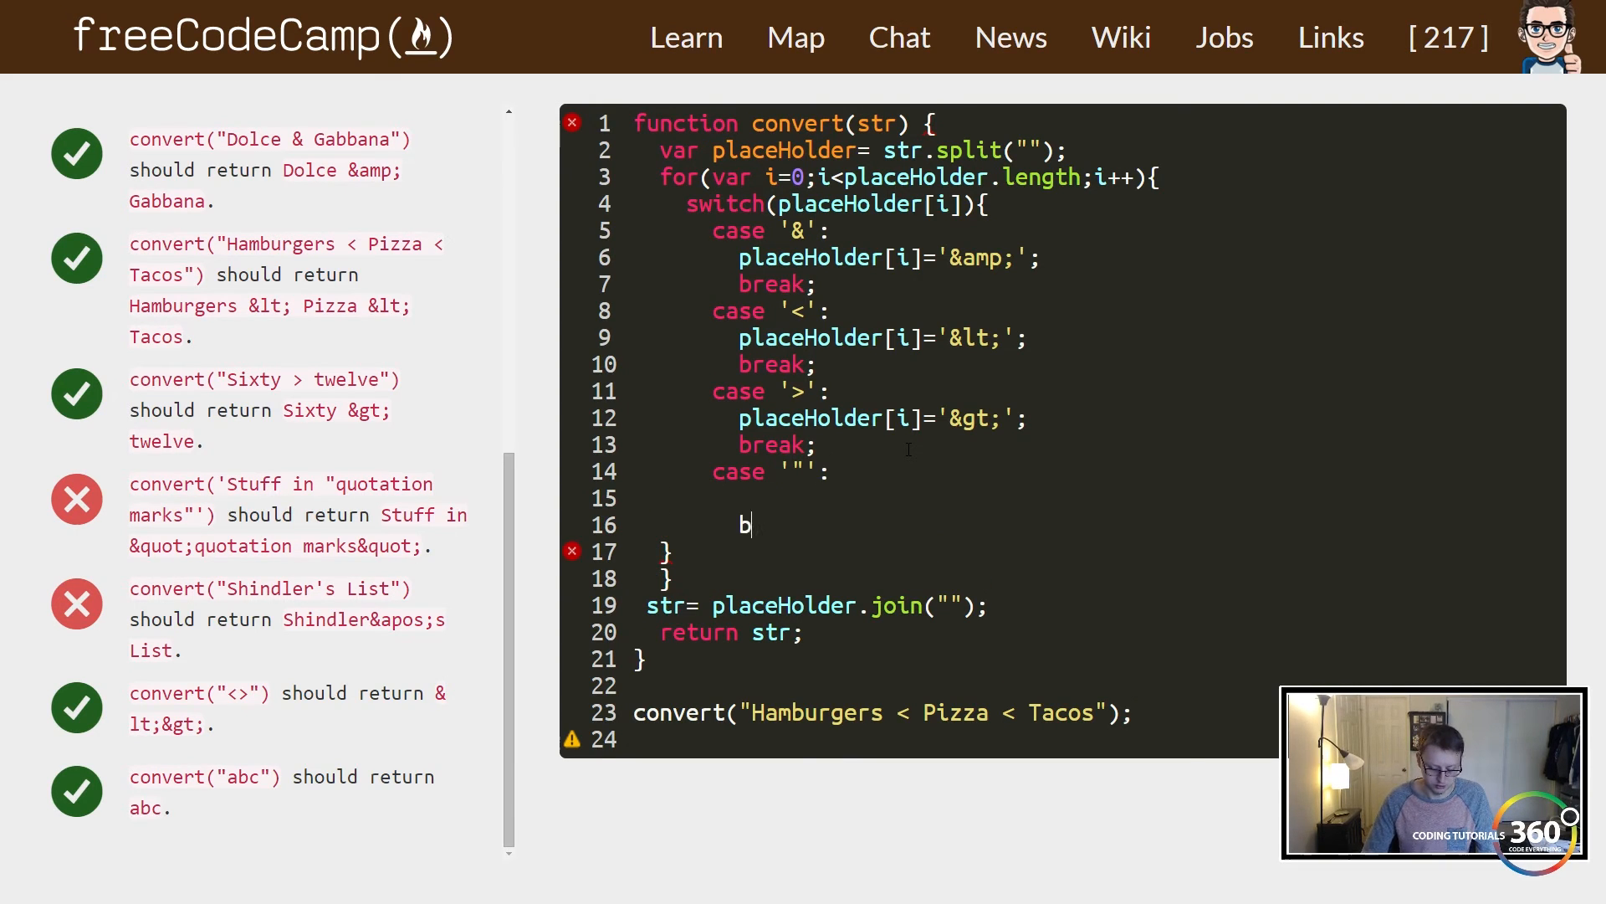
pyautogui.write('reak;')
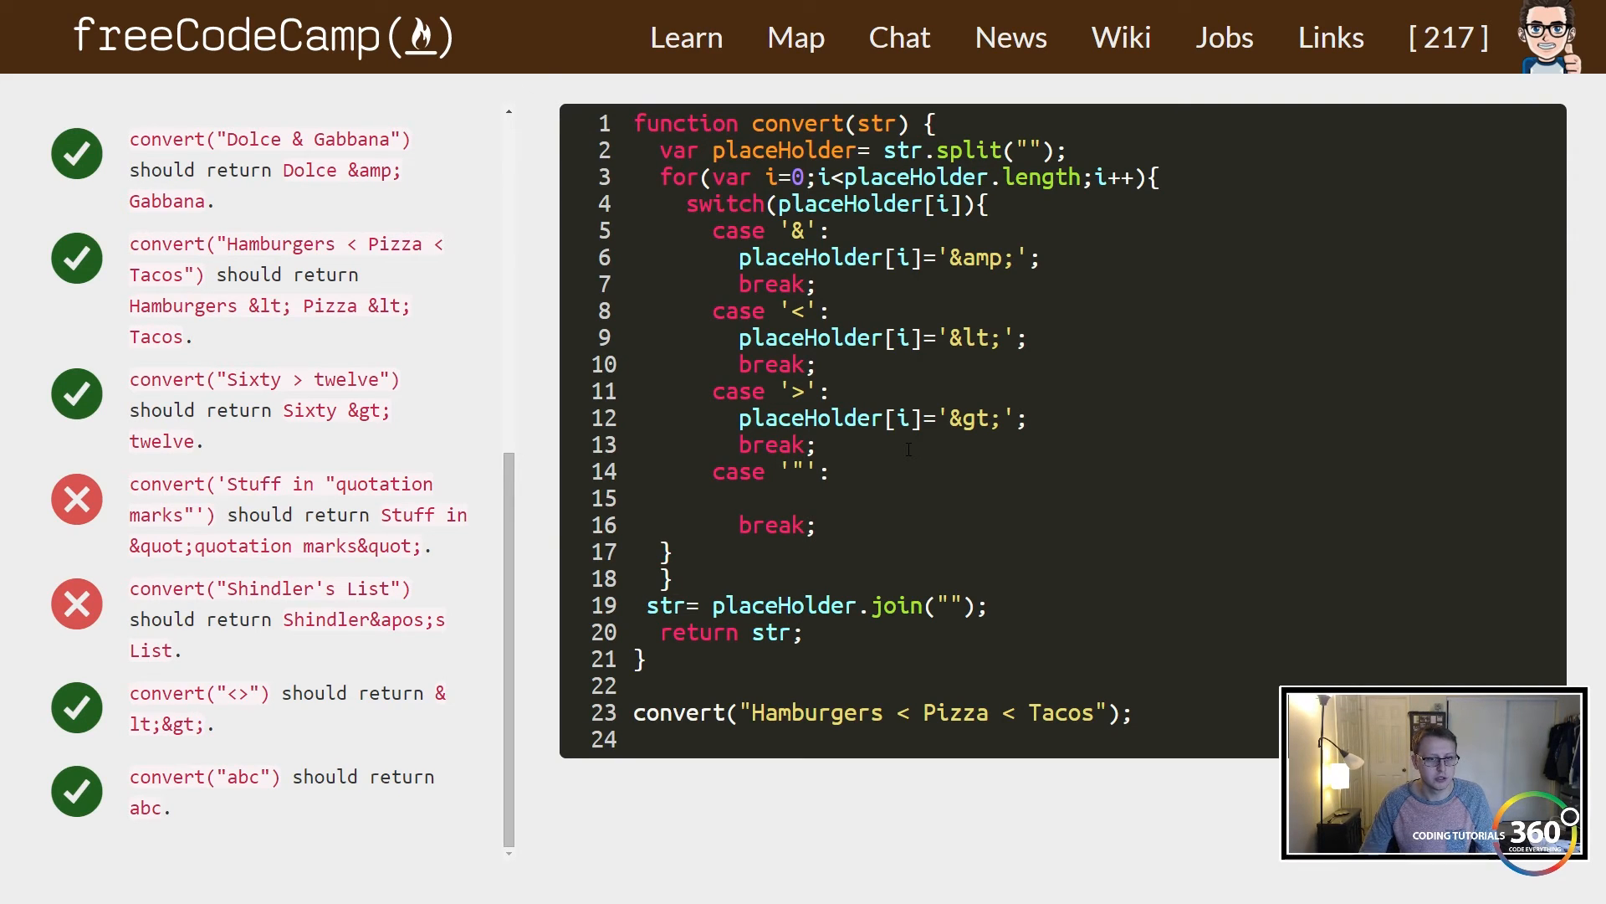
pyautogui.write('place')
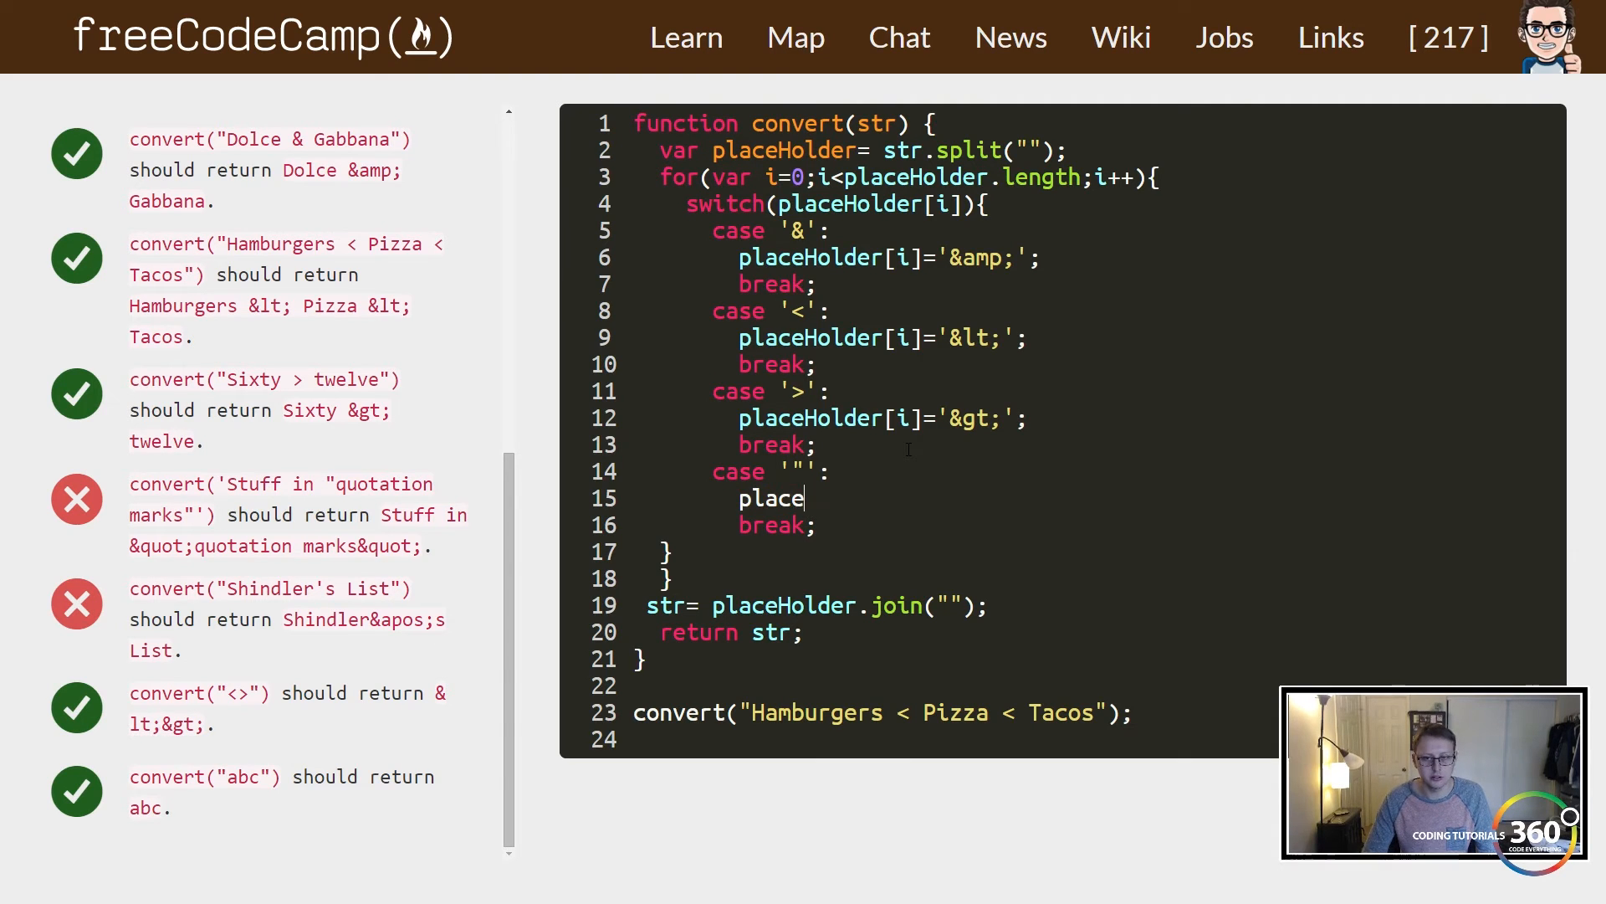
pyautogui.write('Holder[]')
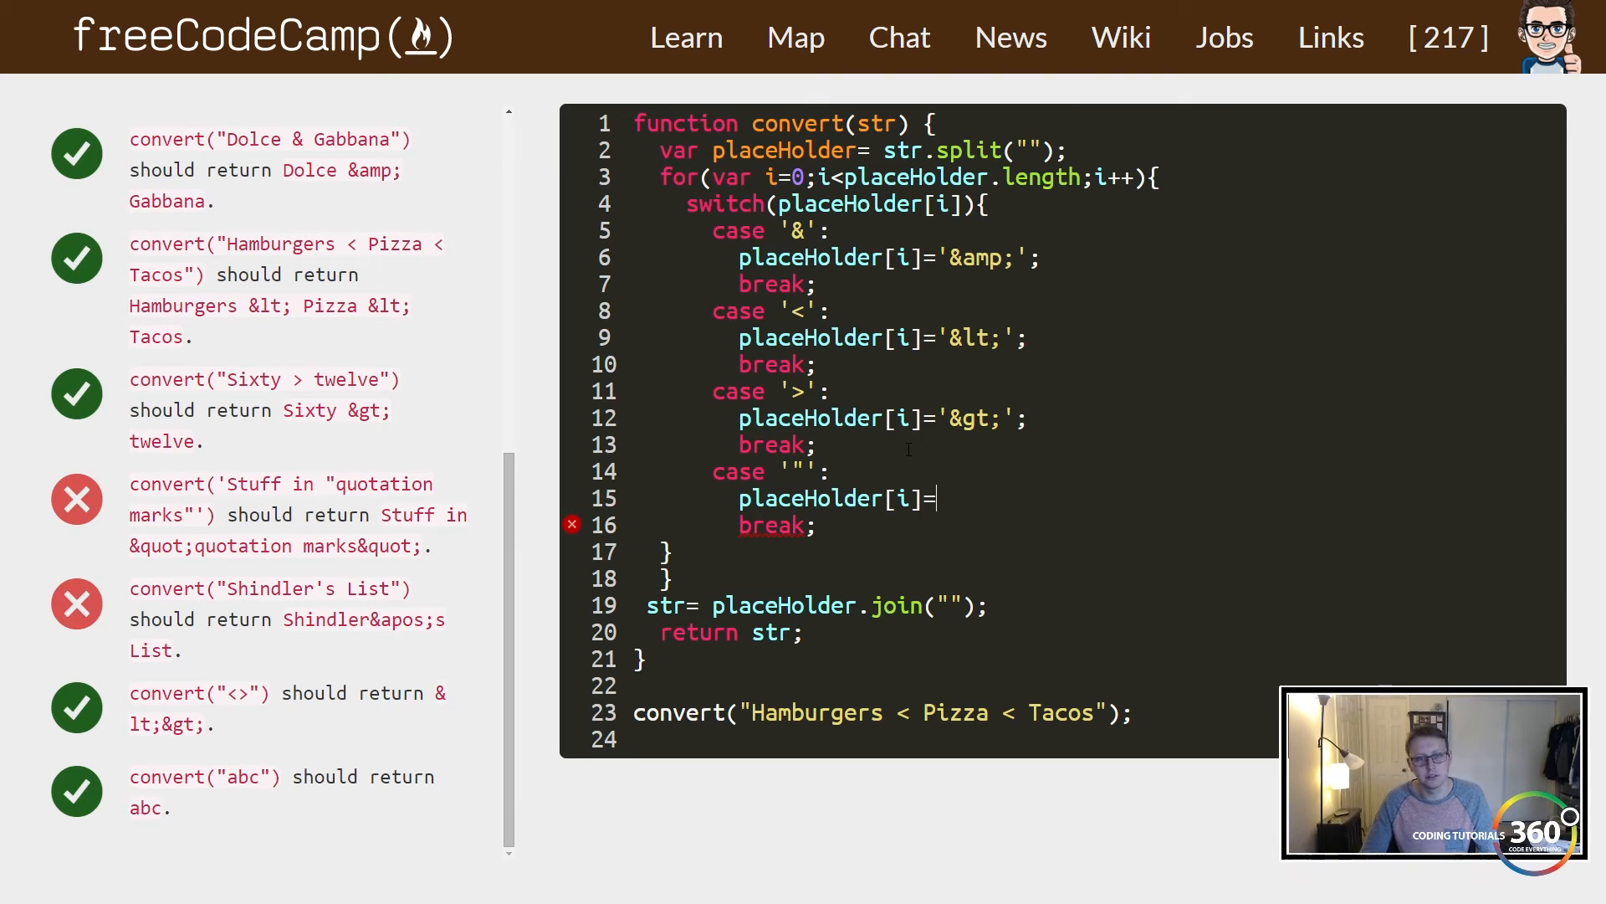
pyautogui.write('marsk')
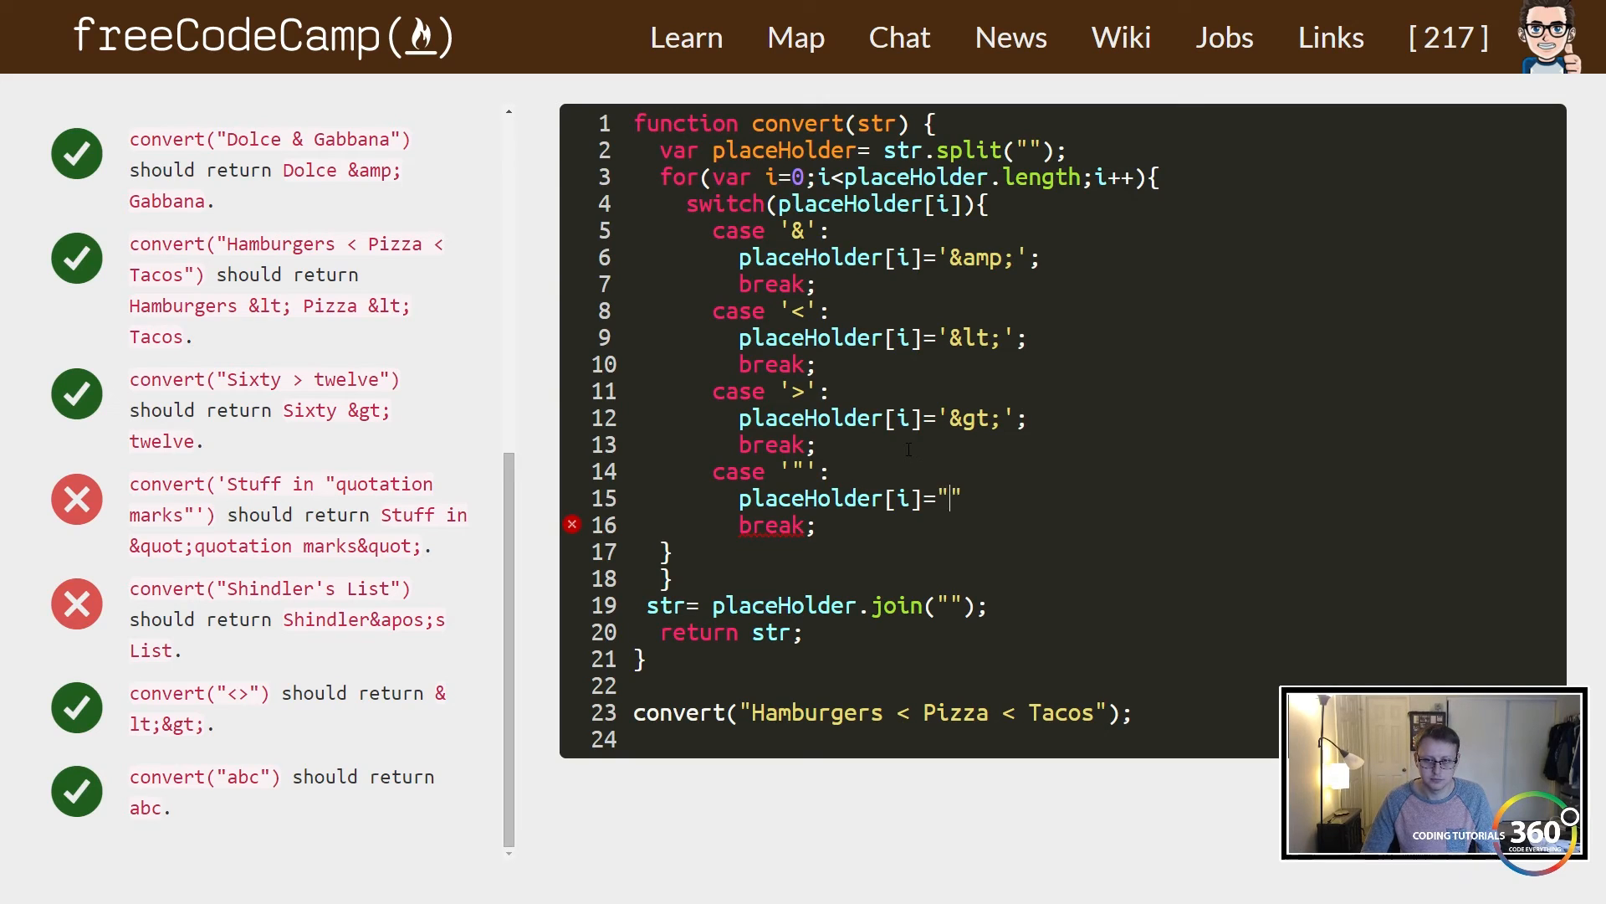
pyautogui.write('marks')
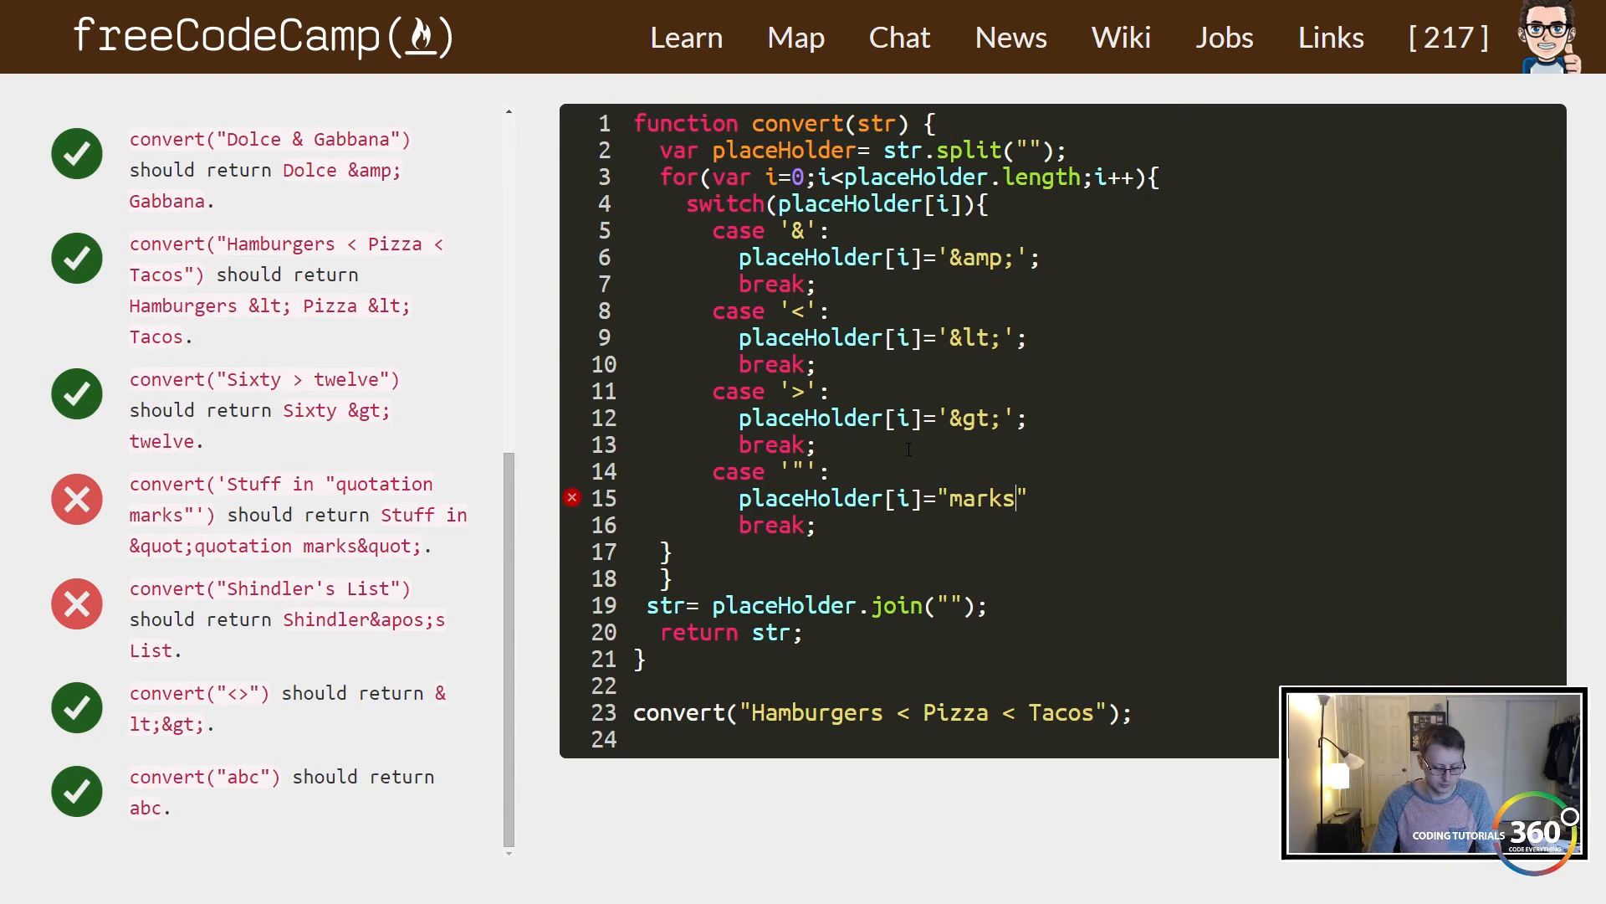
pyautogui.write('&quot')
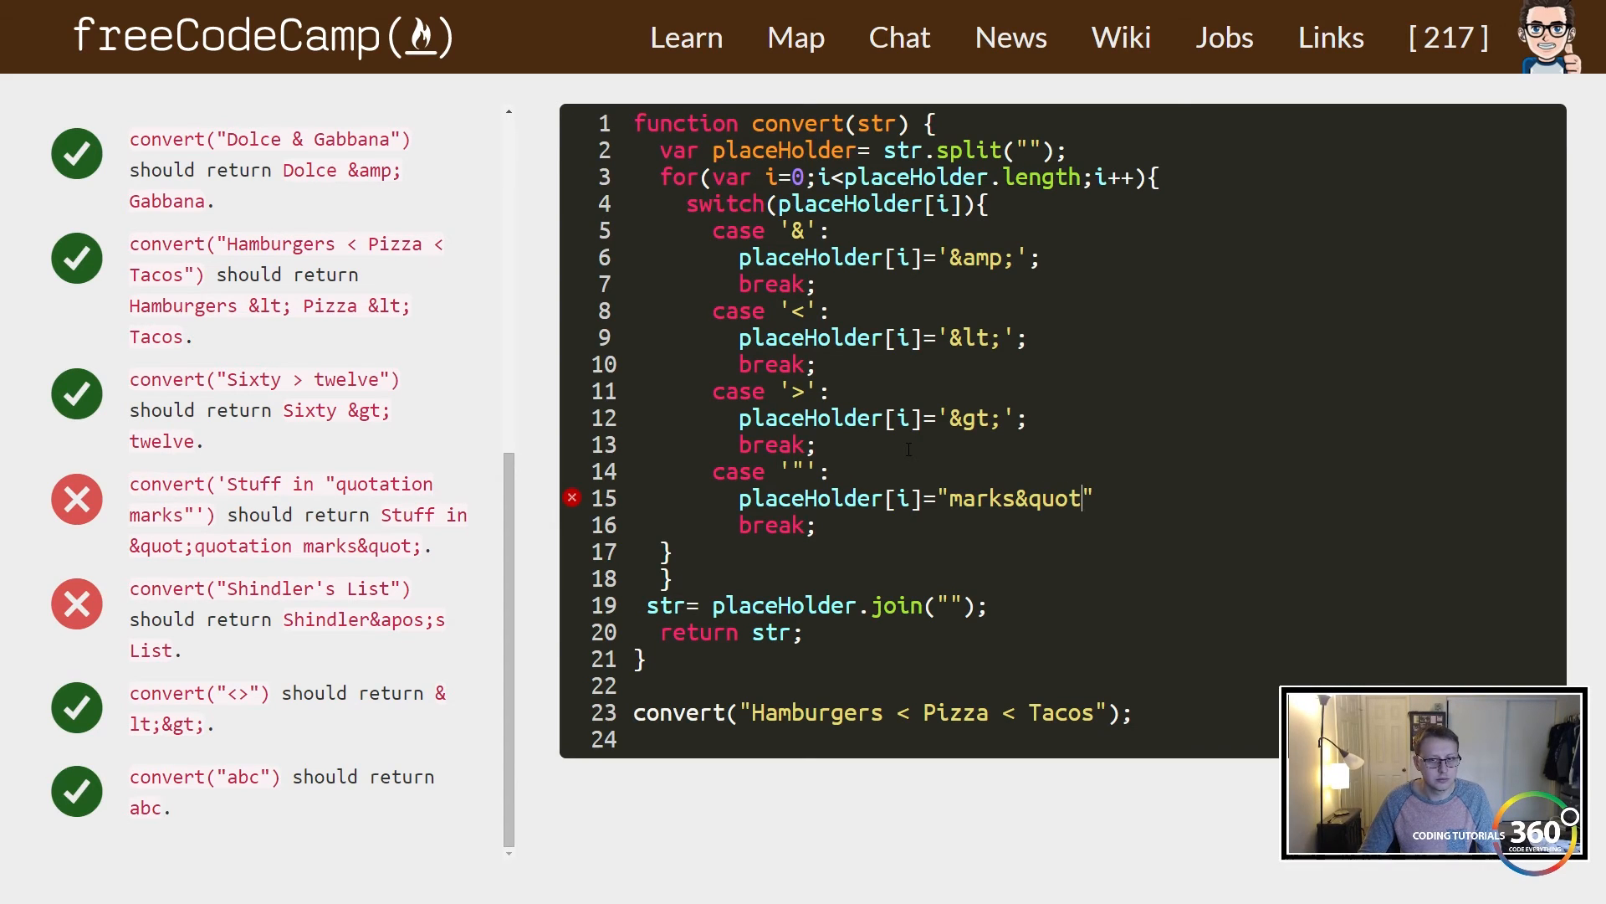
pyautogui.write(';"')
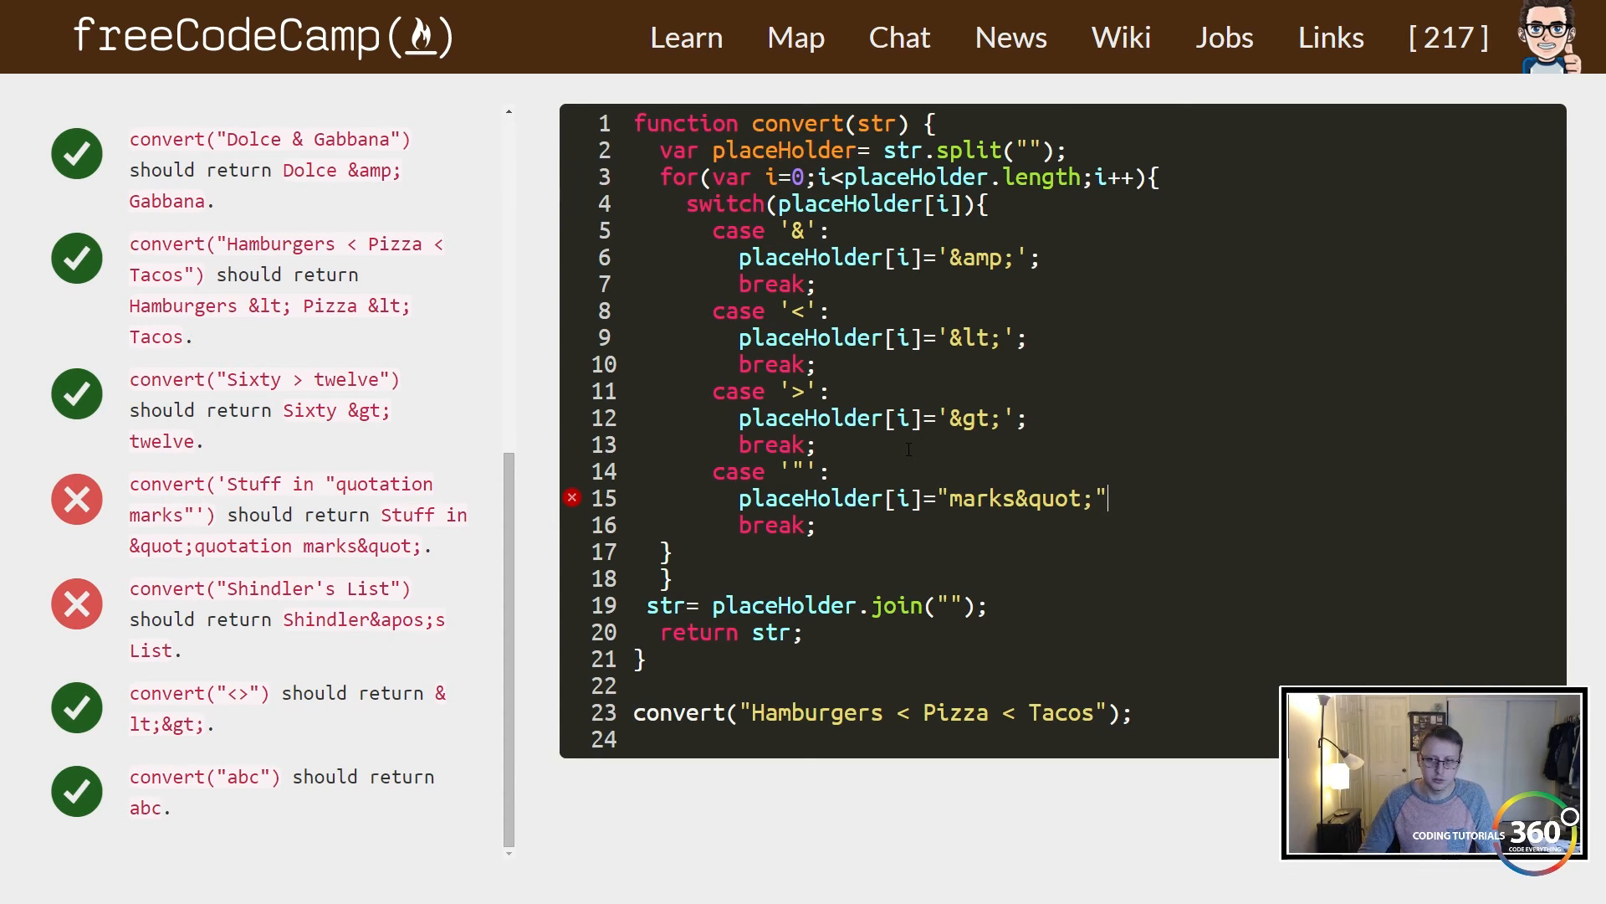
pyautogui.write(';')
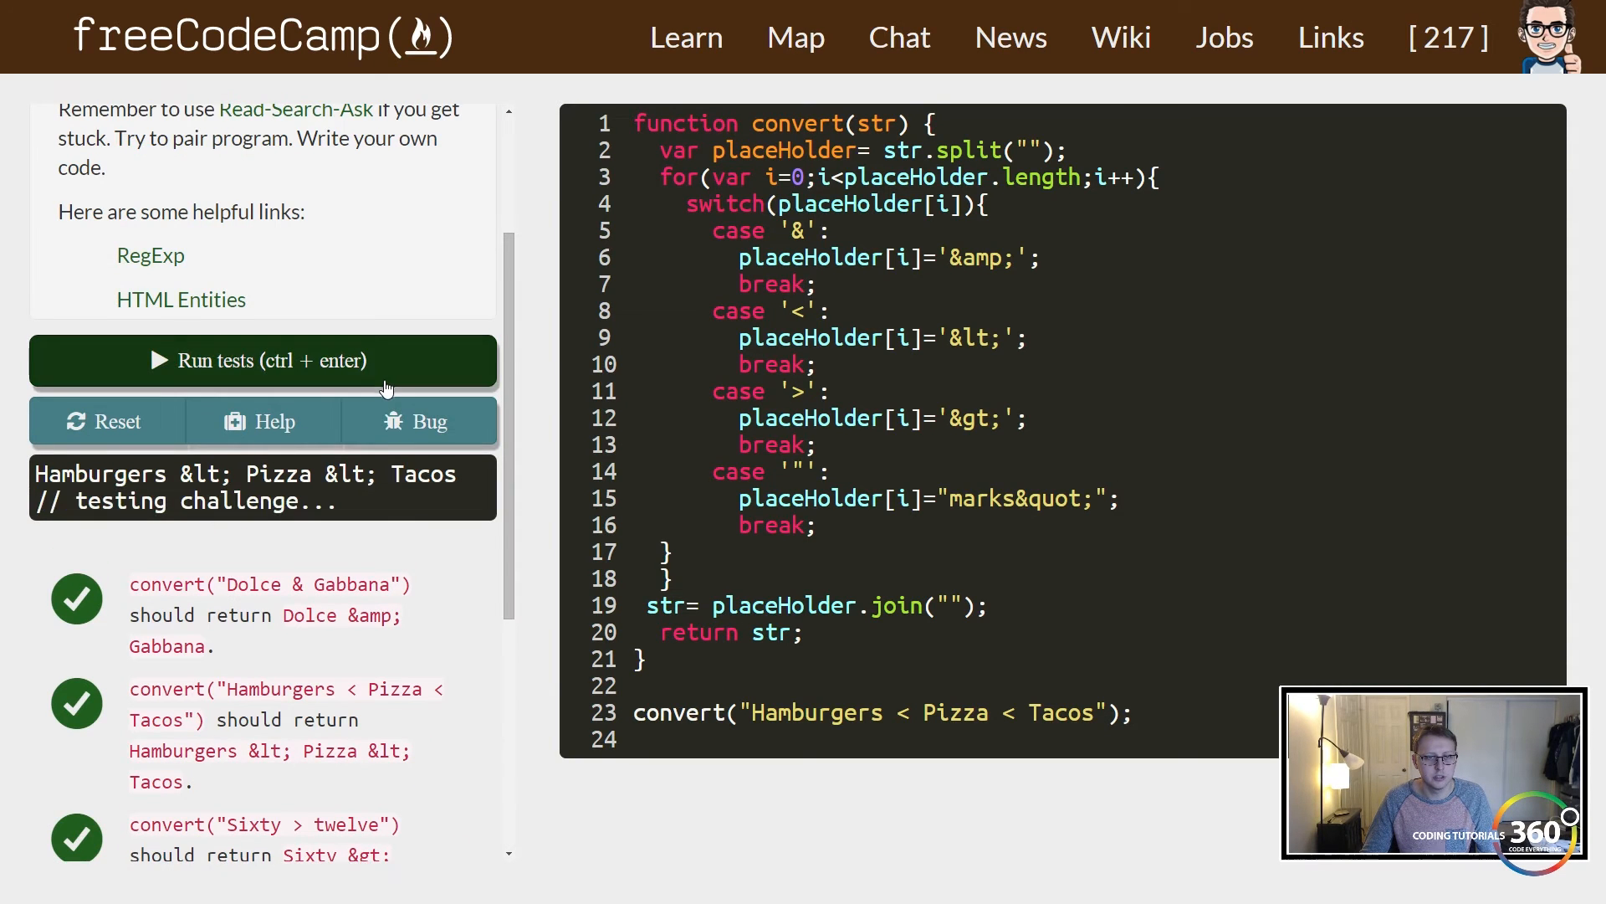
# Scroll the test results to check the still-failing quotation marks test.
pyautogui.scroll(-3)
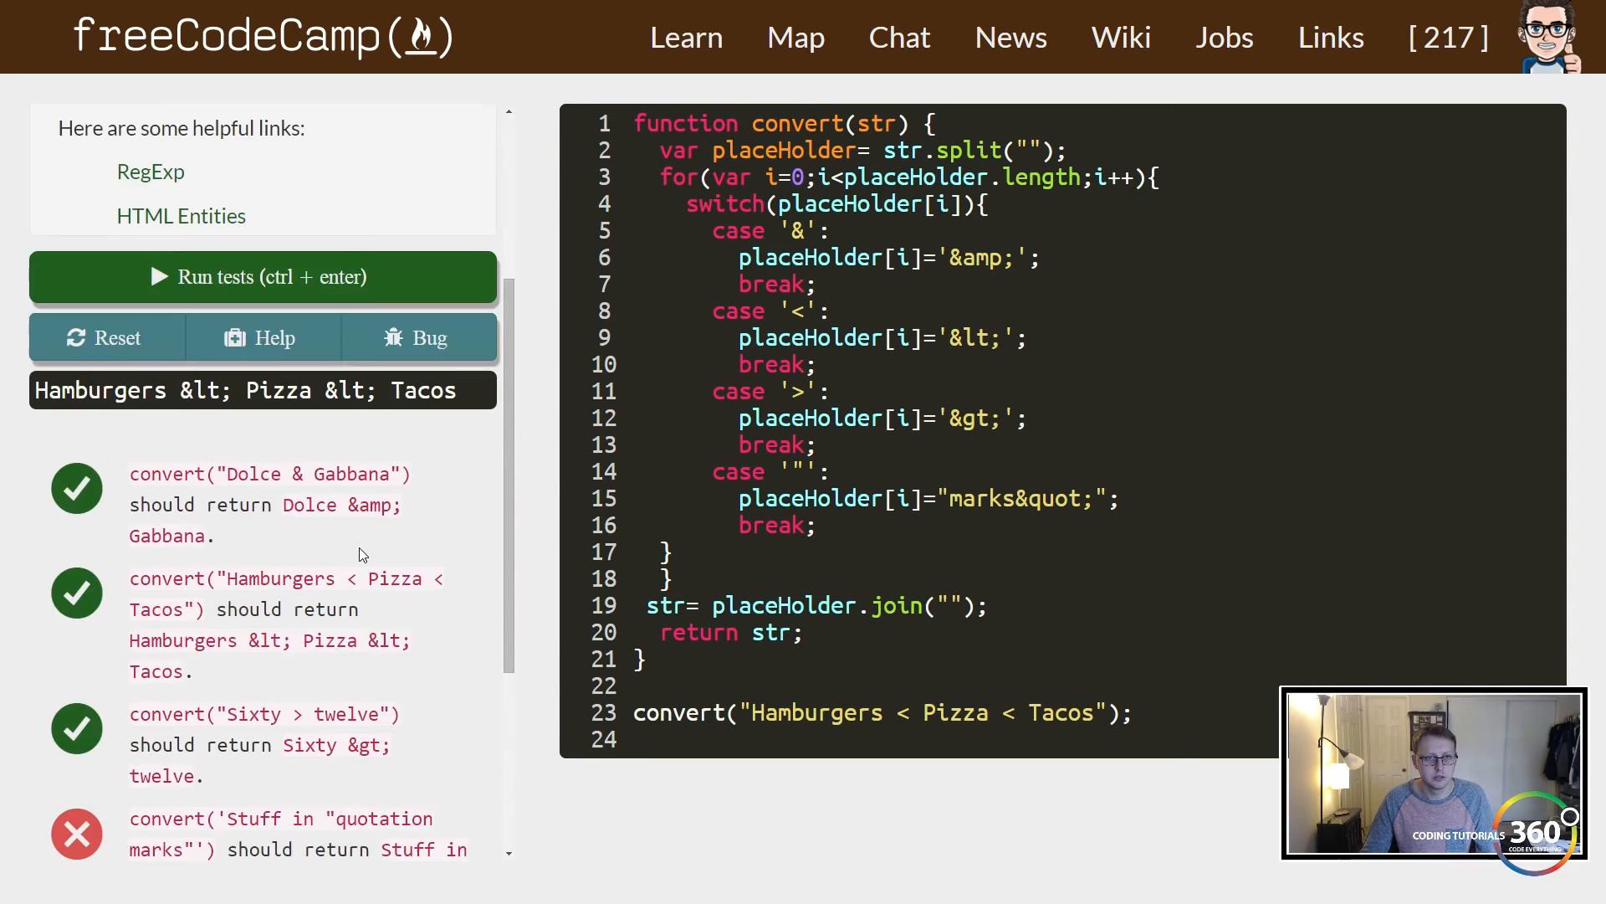
pyautogui.scroll(-3)
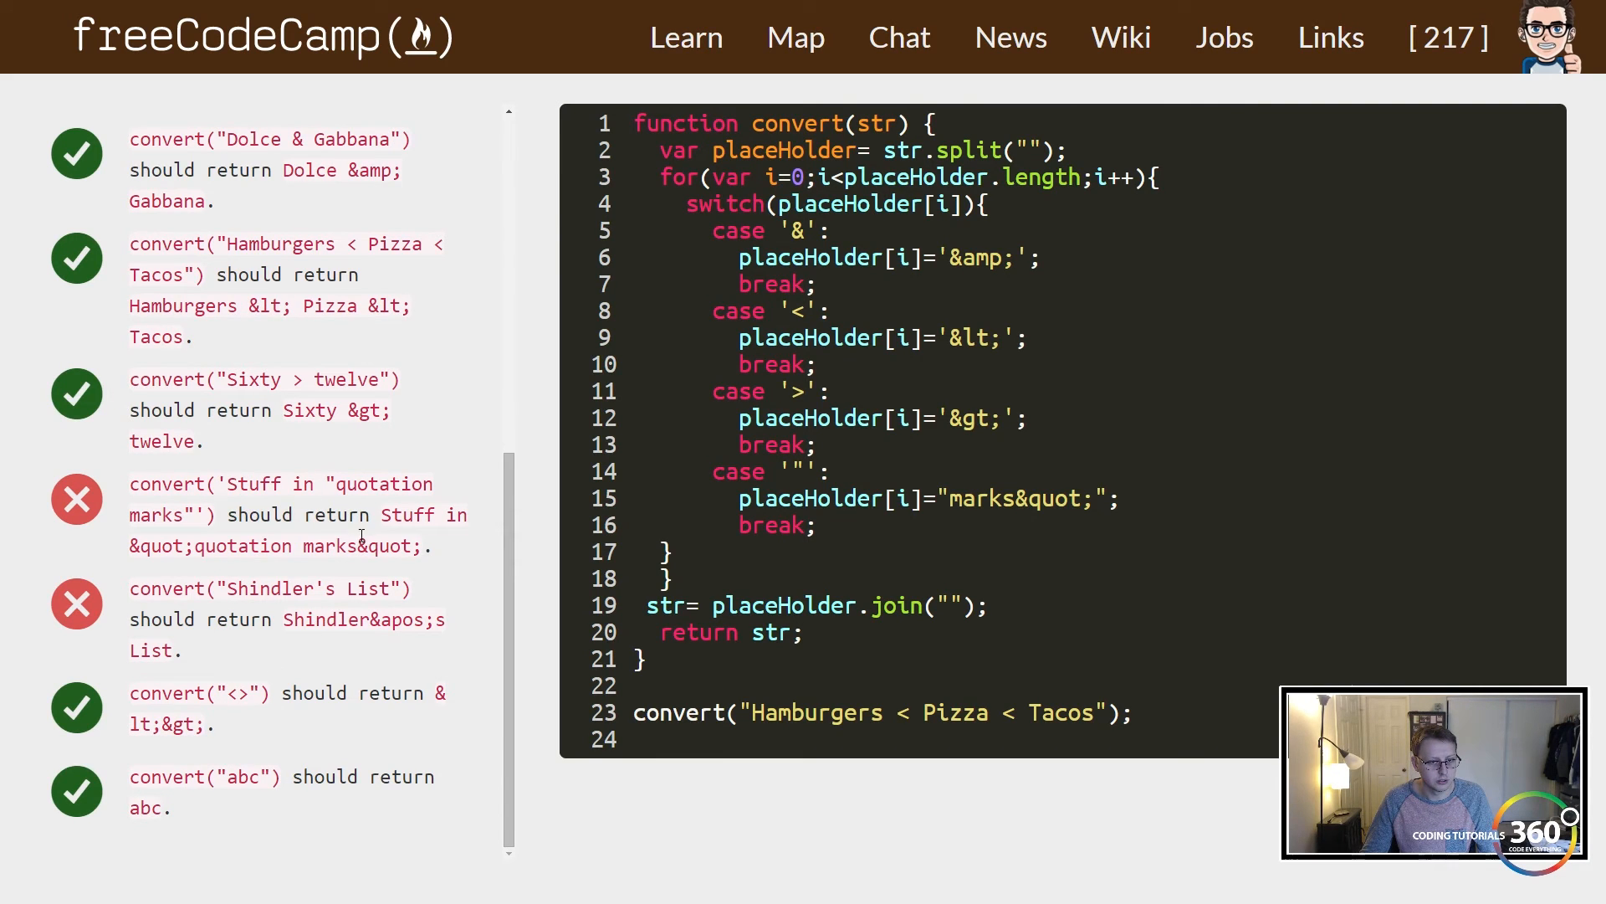
pyautogui.moveTo(614, 532)
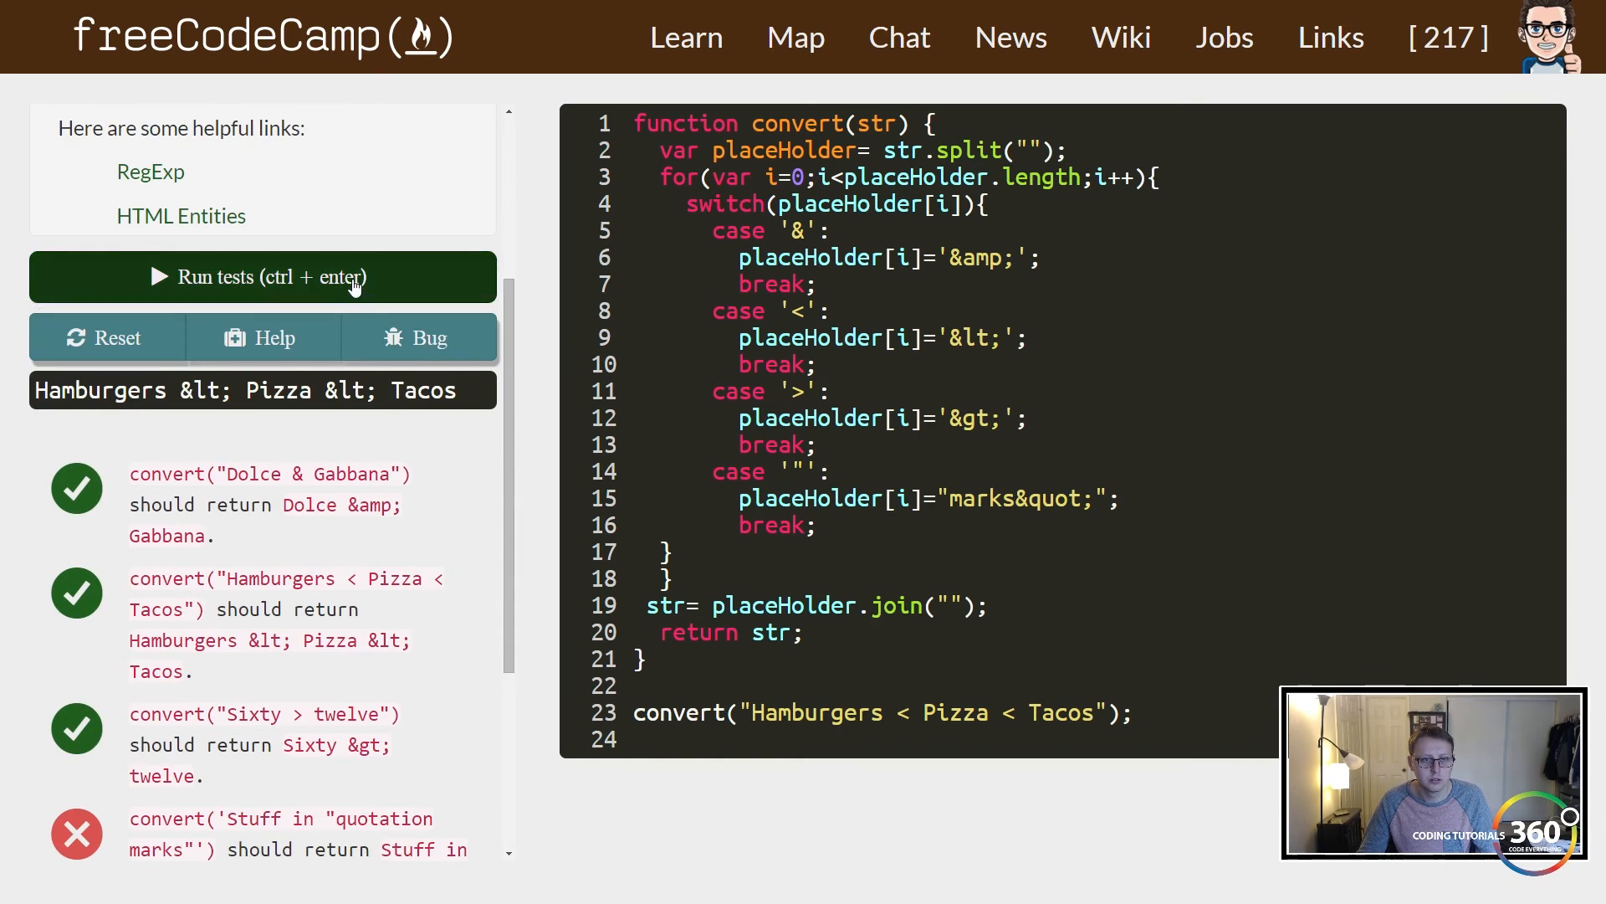
# Run the tests after changing the double-quote case to '&quot;' and review results.
pyautogui.click(261, 276)
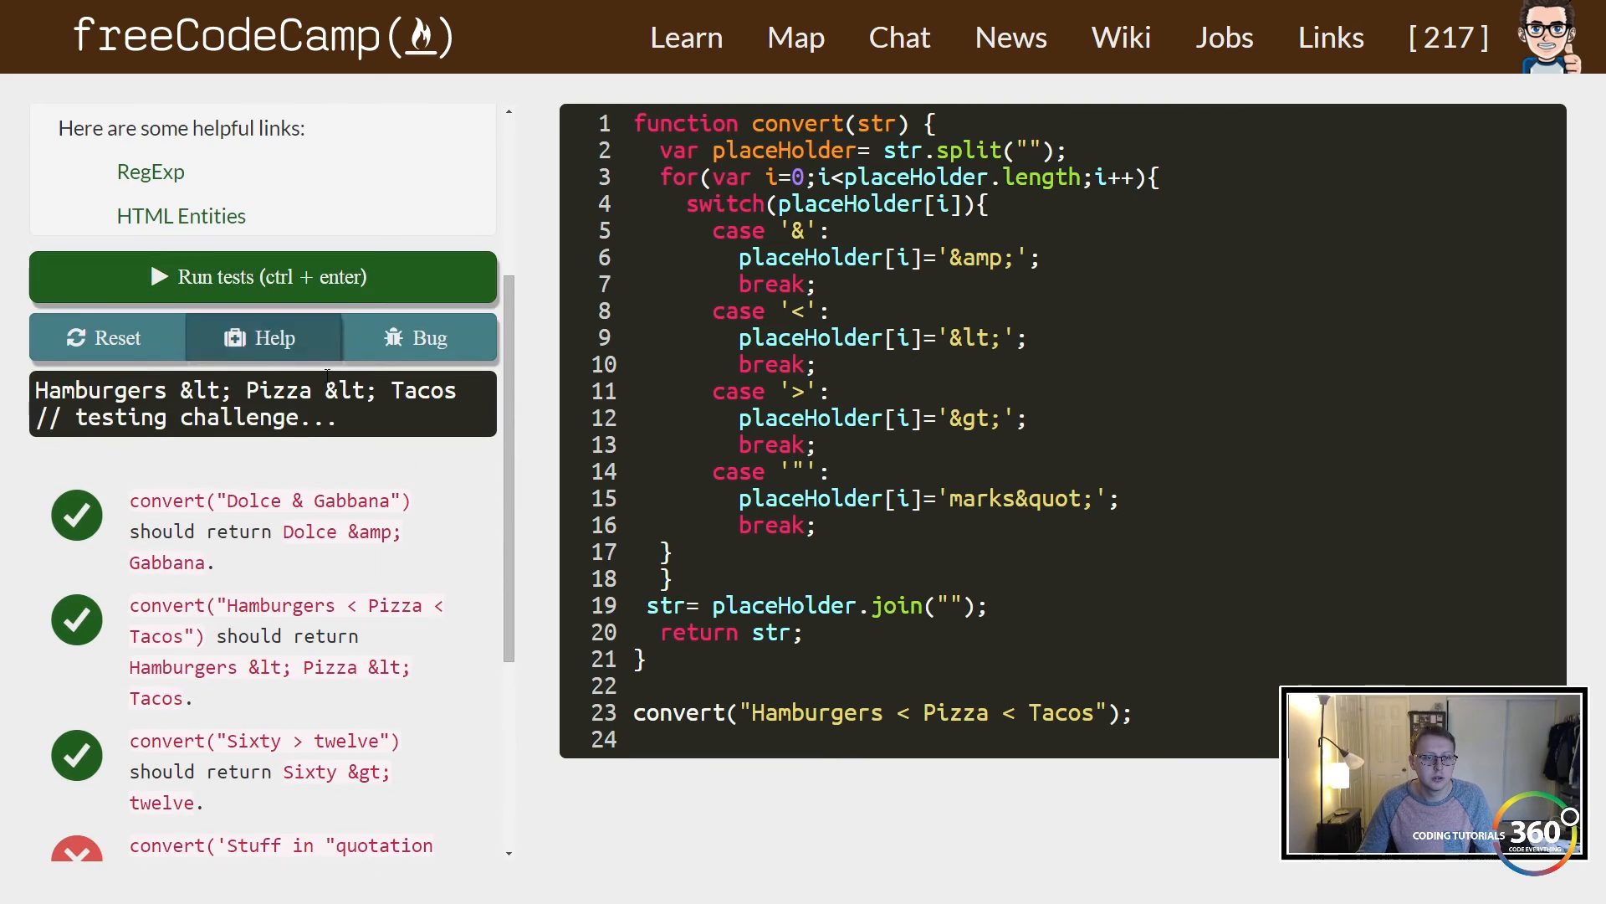
pyautogui.scroll(-3)
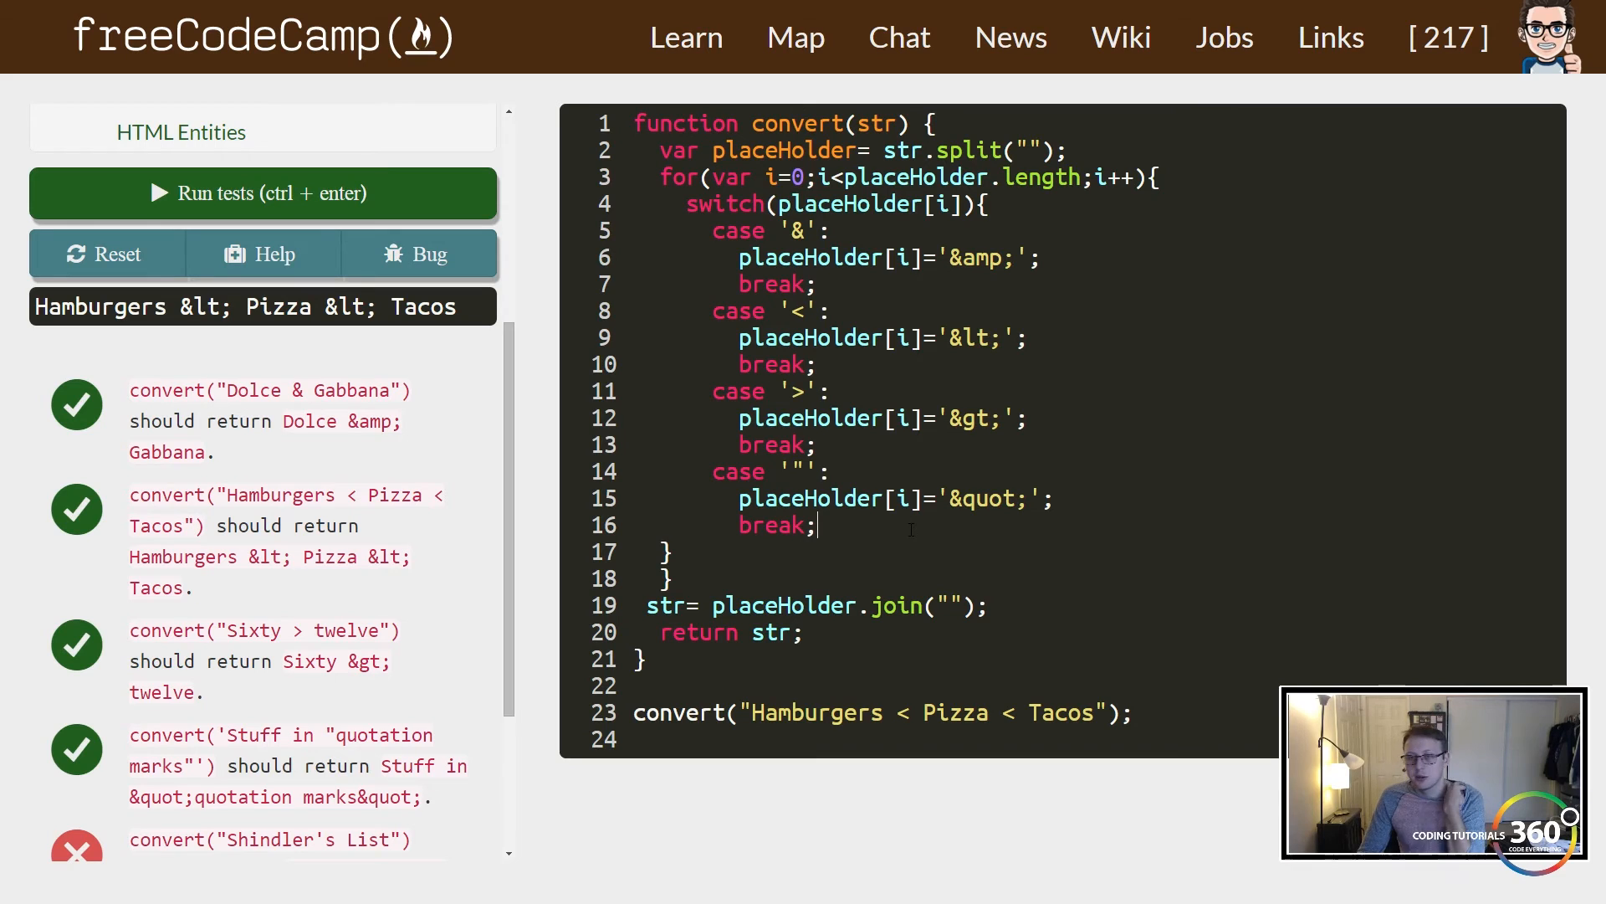
# Write the apostrophe case assigning placeHolder[i] = '&apos;' in the switch.
pyautogui.write('cae')
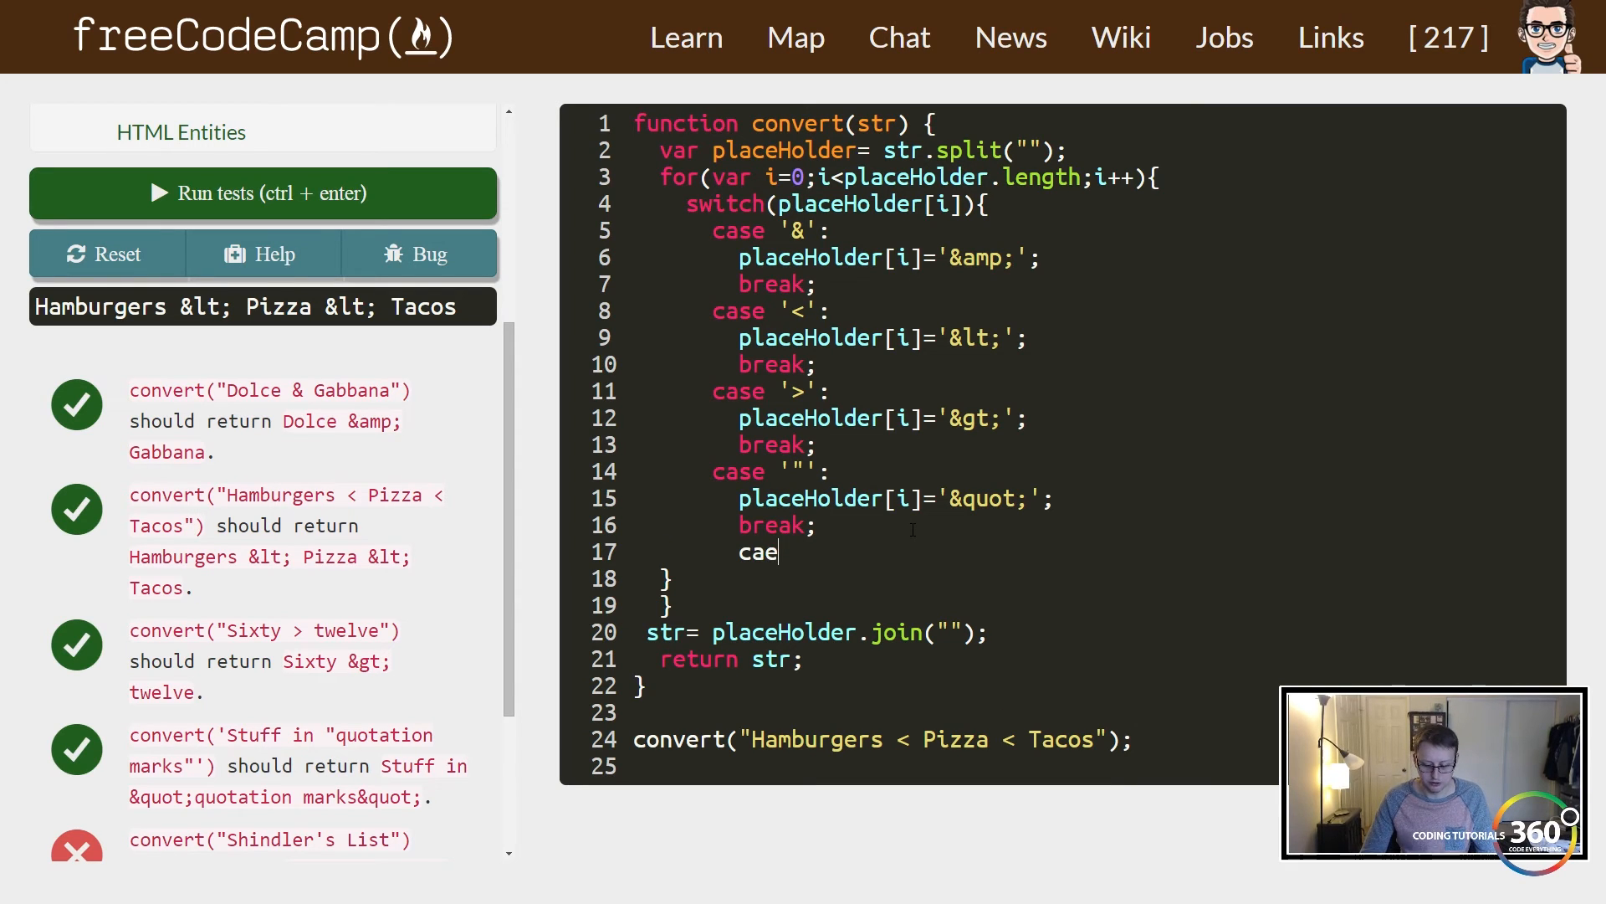
pyautogui.write("''")
pyautogui.write('break;')
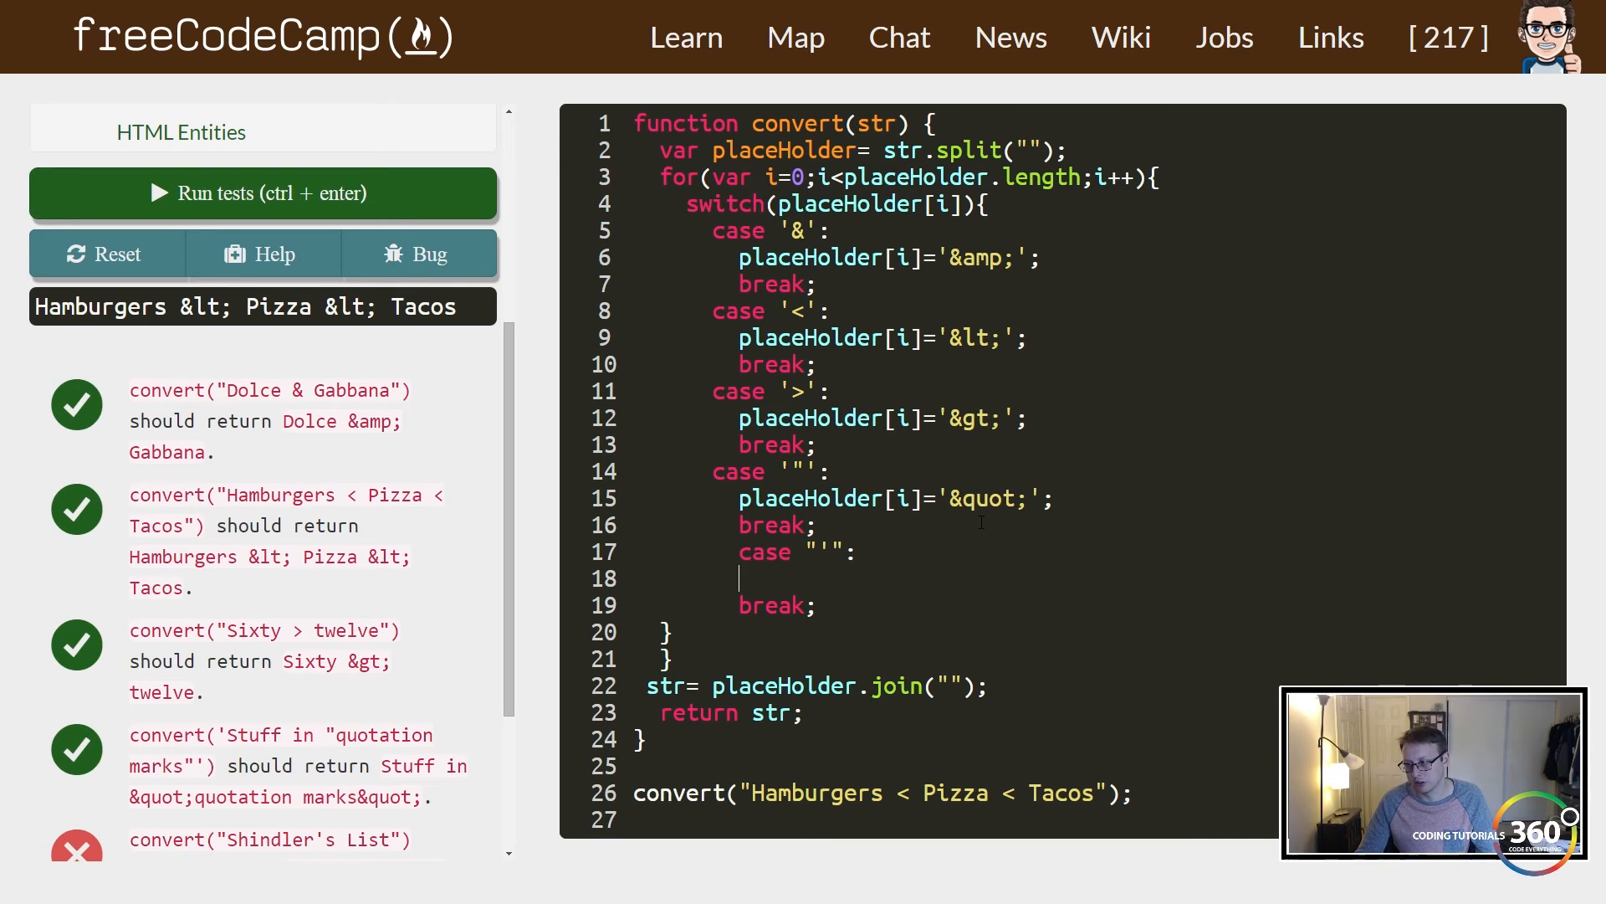
pyautogui.write('placeHolder[')
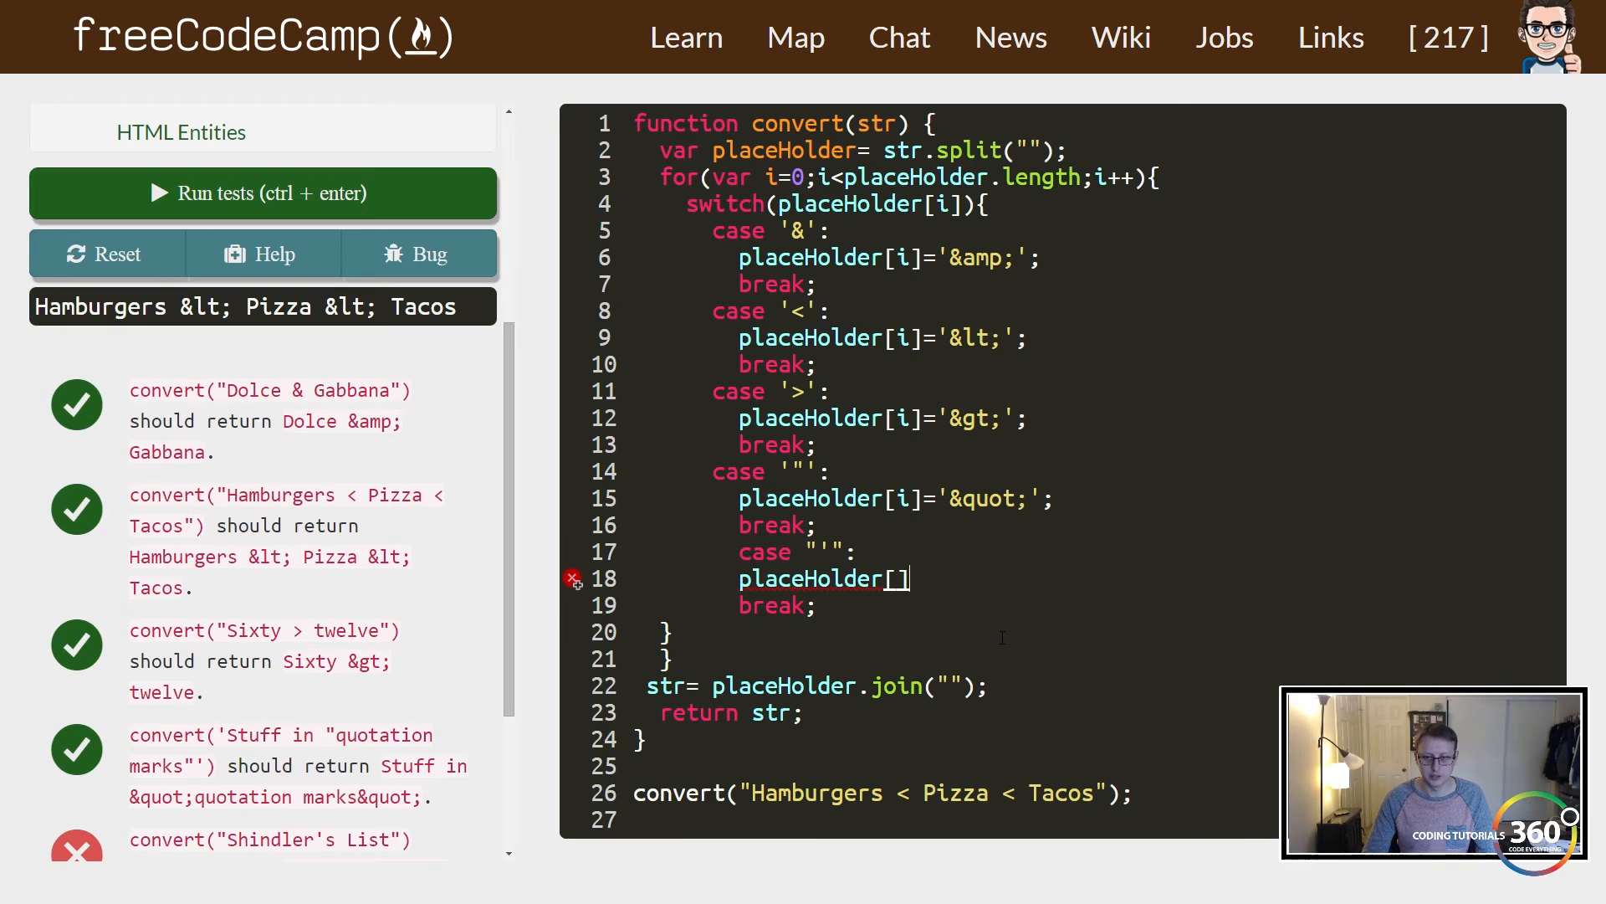
pyautogui.write('i')
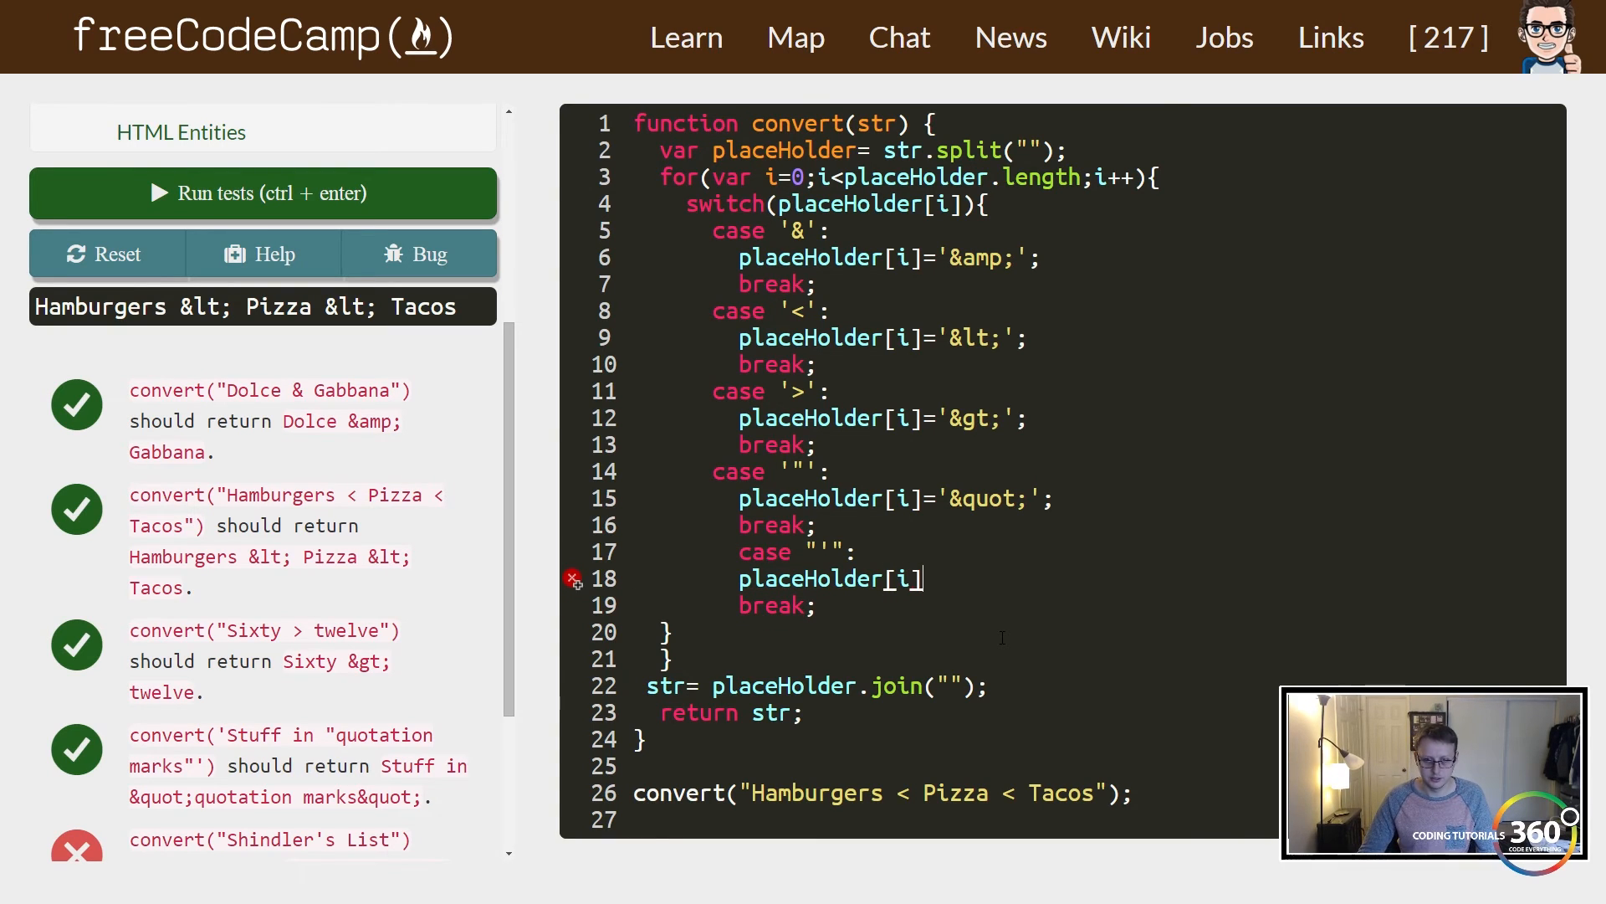
pyautogui.write('=')
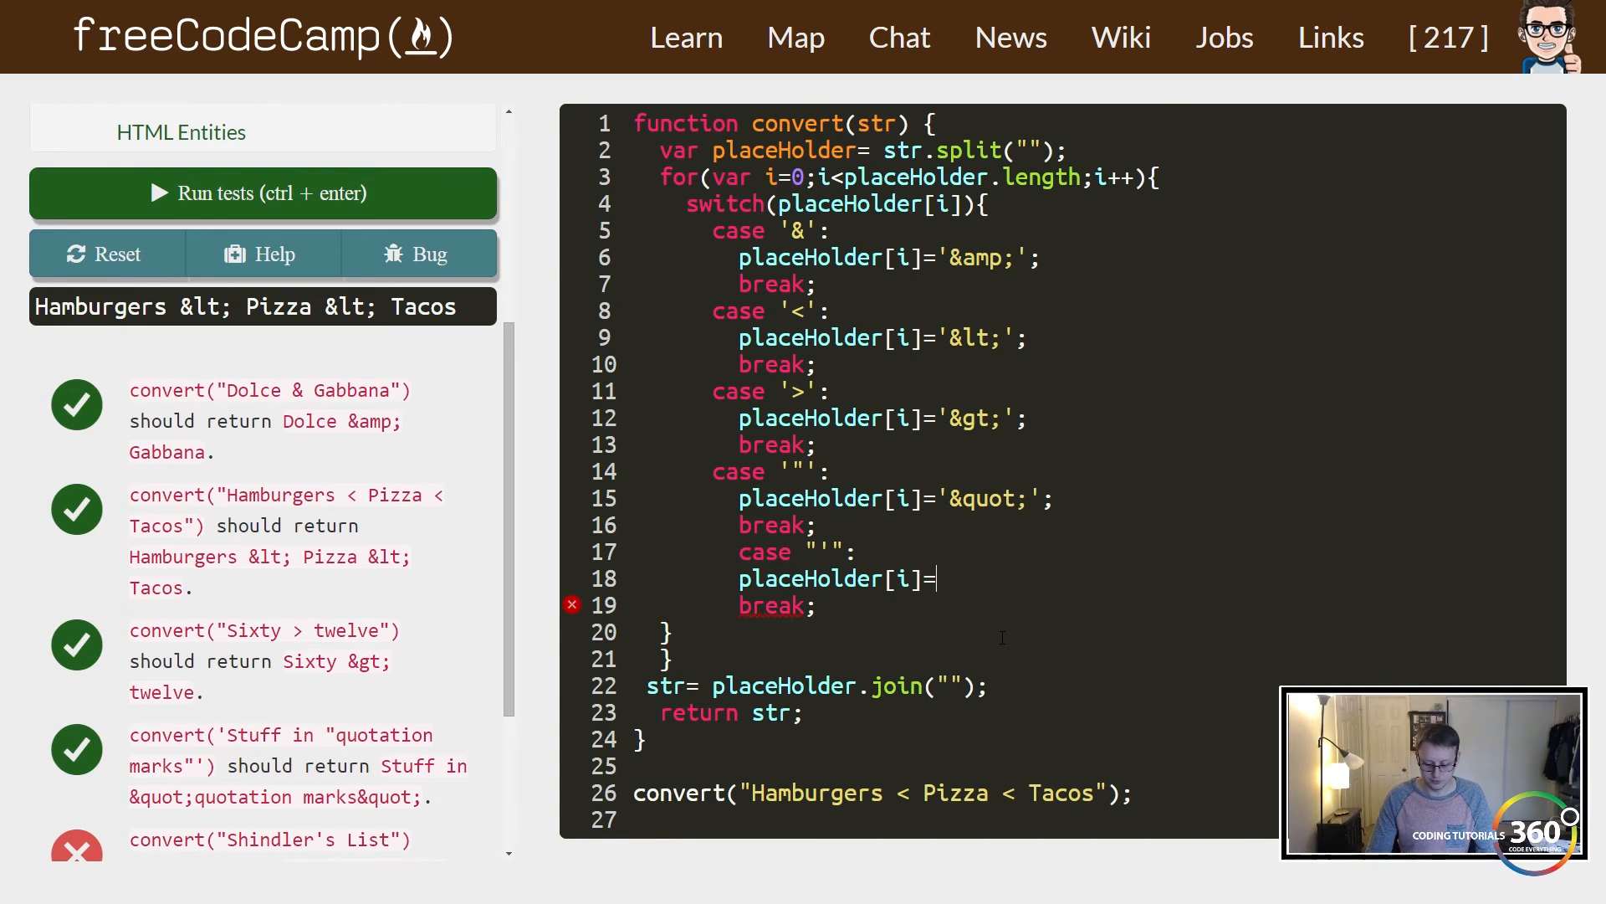
pyautogui.write("'")
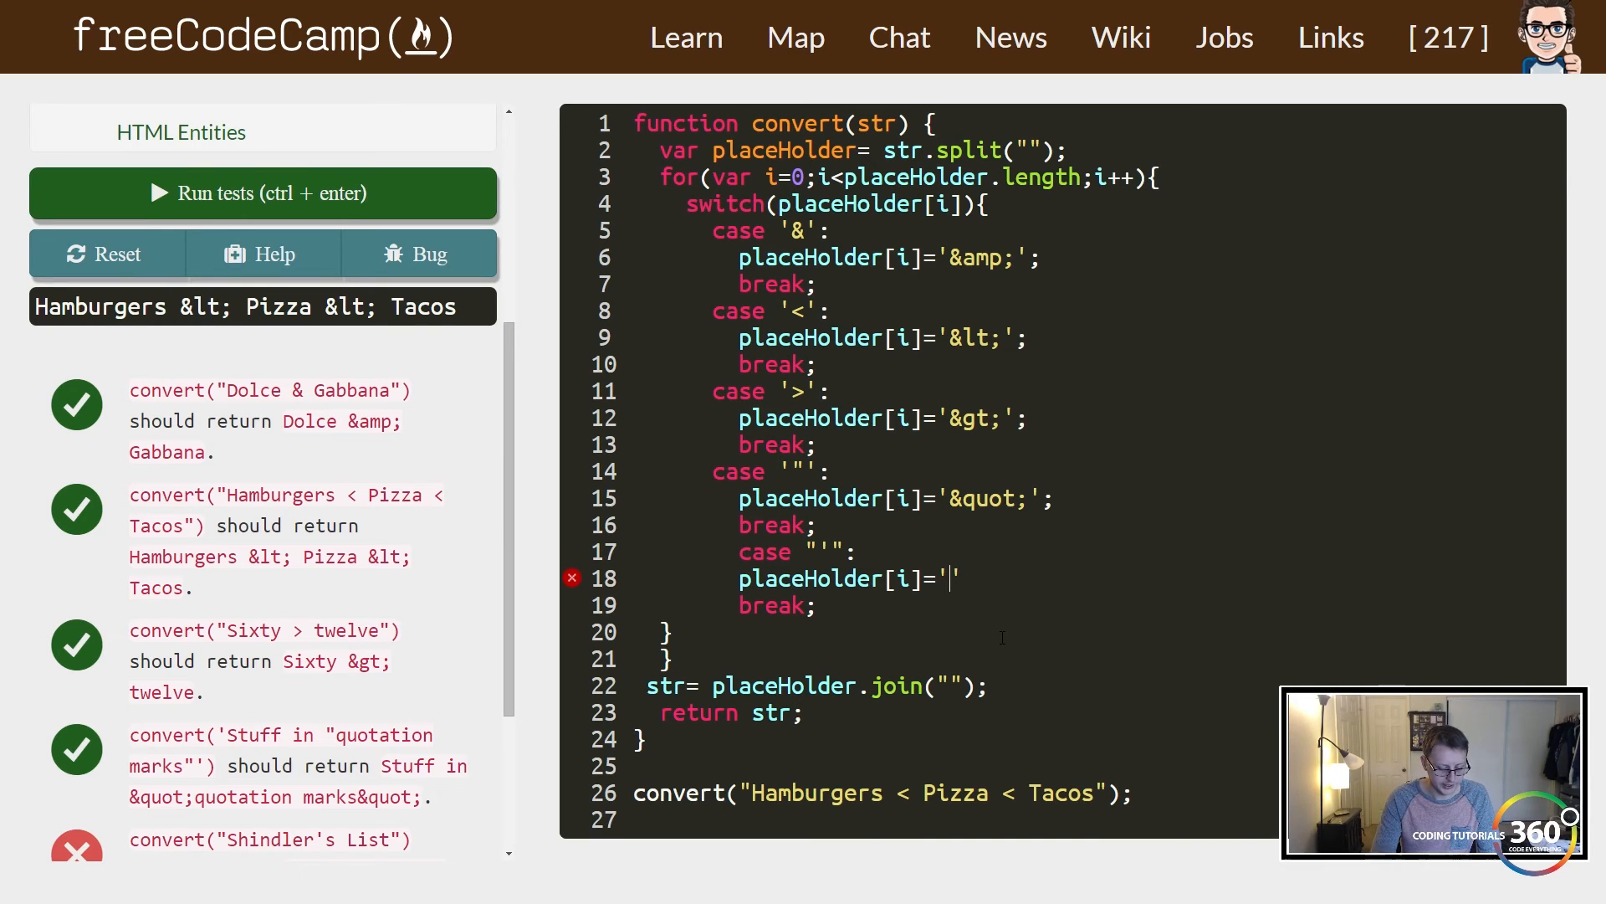
pyautogui.write('&')
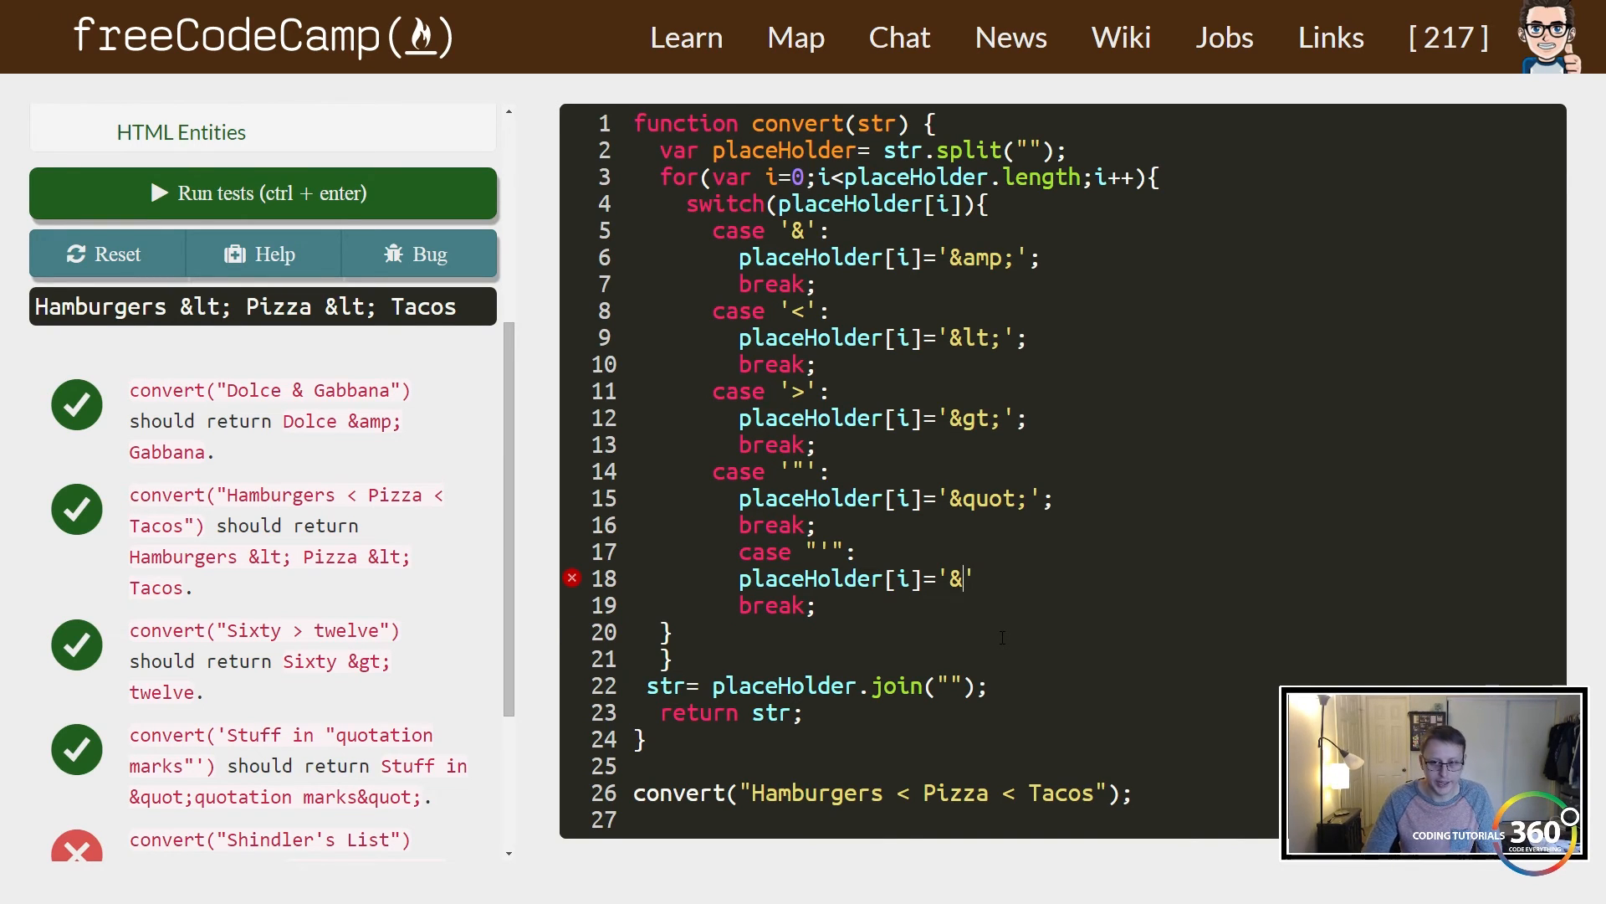
pyautogui.write('apos')
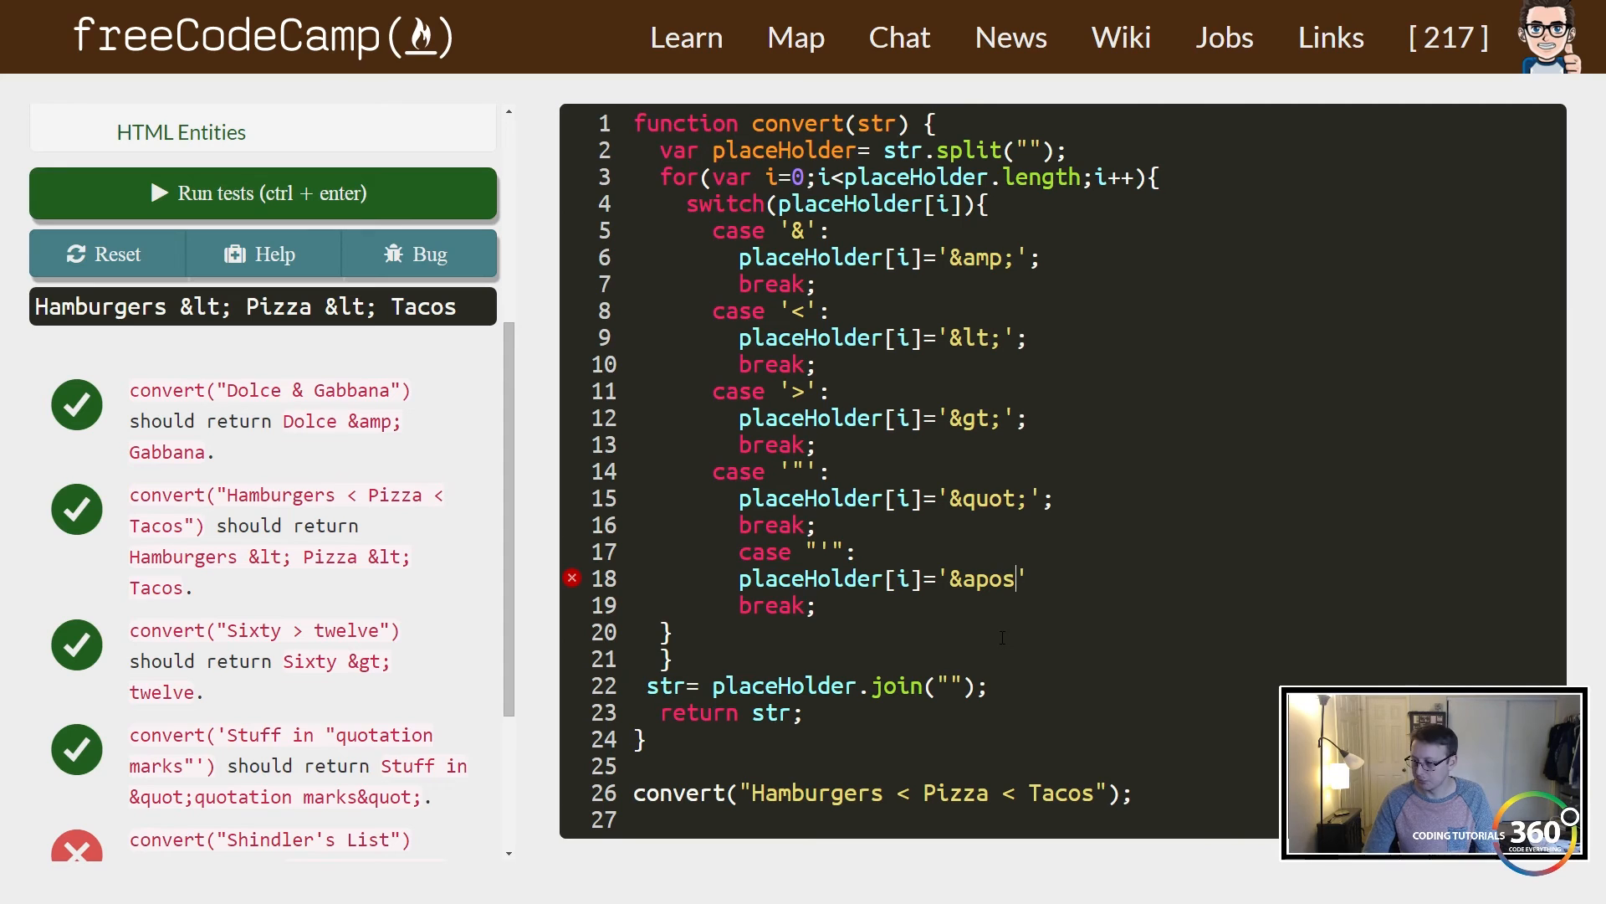
pyautogui.write("';")
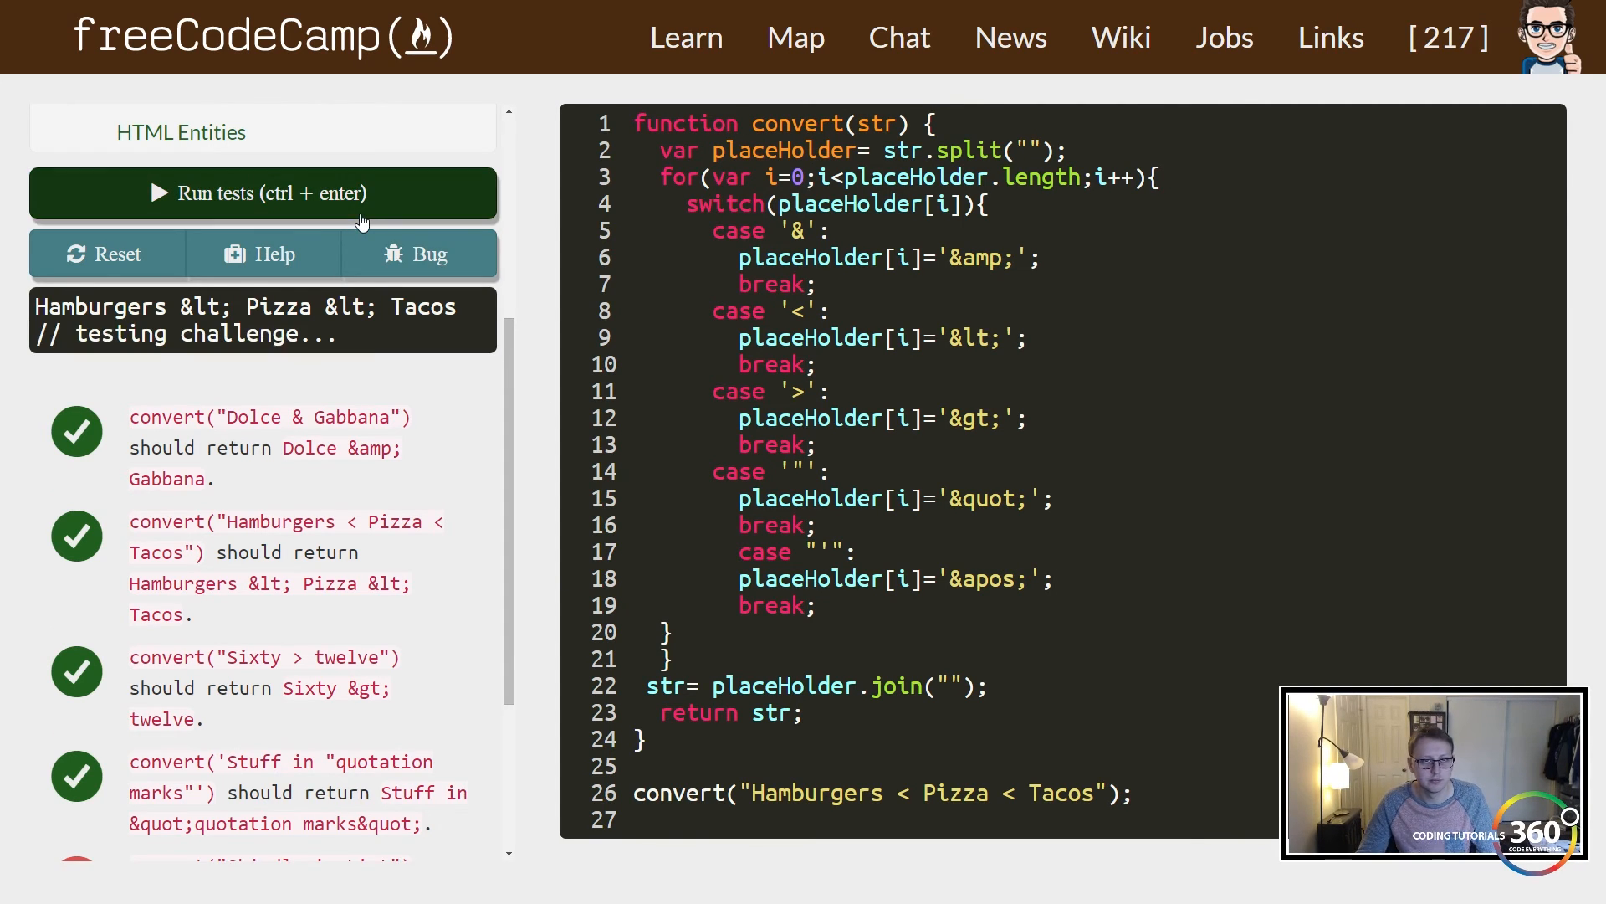
# Rerun the tests so the Shindler's List apostrophe test passes.
pyautogui.click(263, 192)
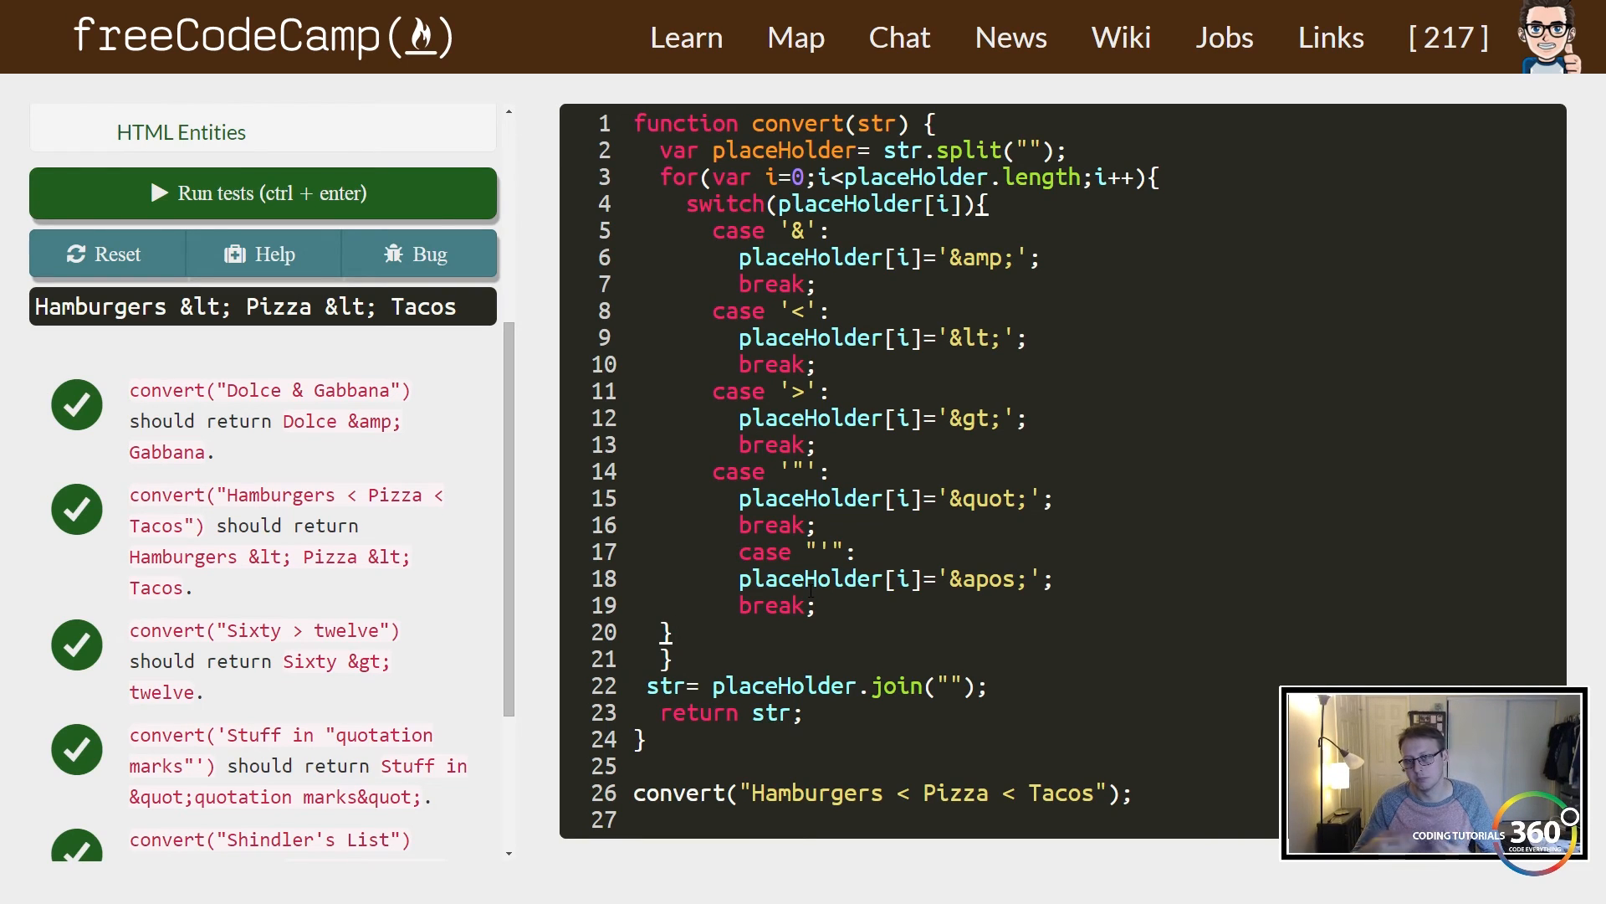
# Start a // comment line at the top of convert() with a blank line before the loop.
pyautogui.click(671, 631)
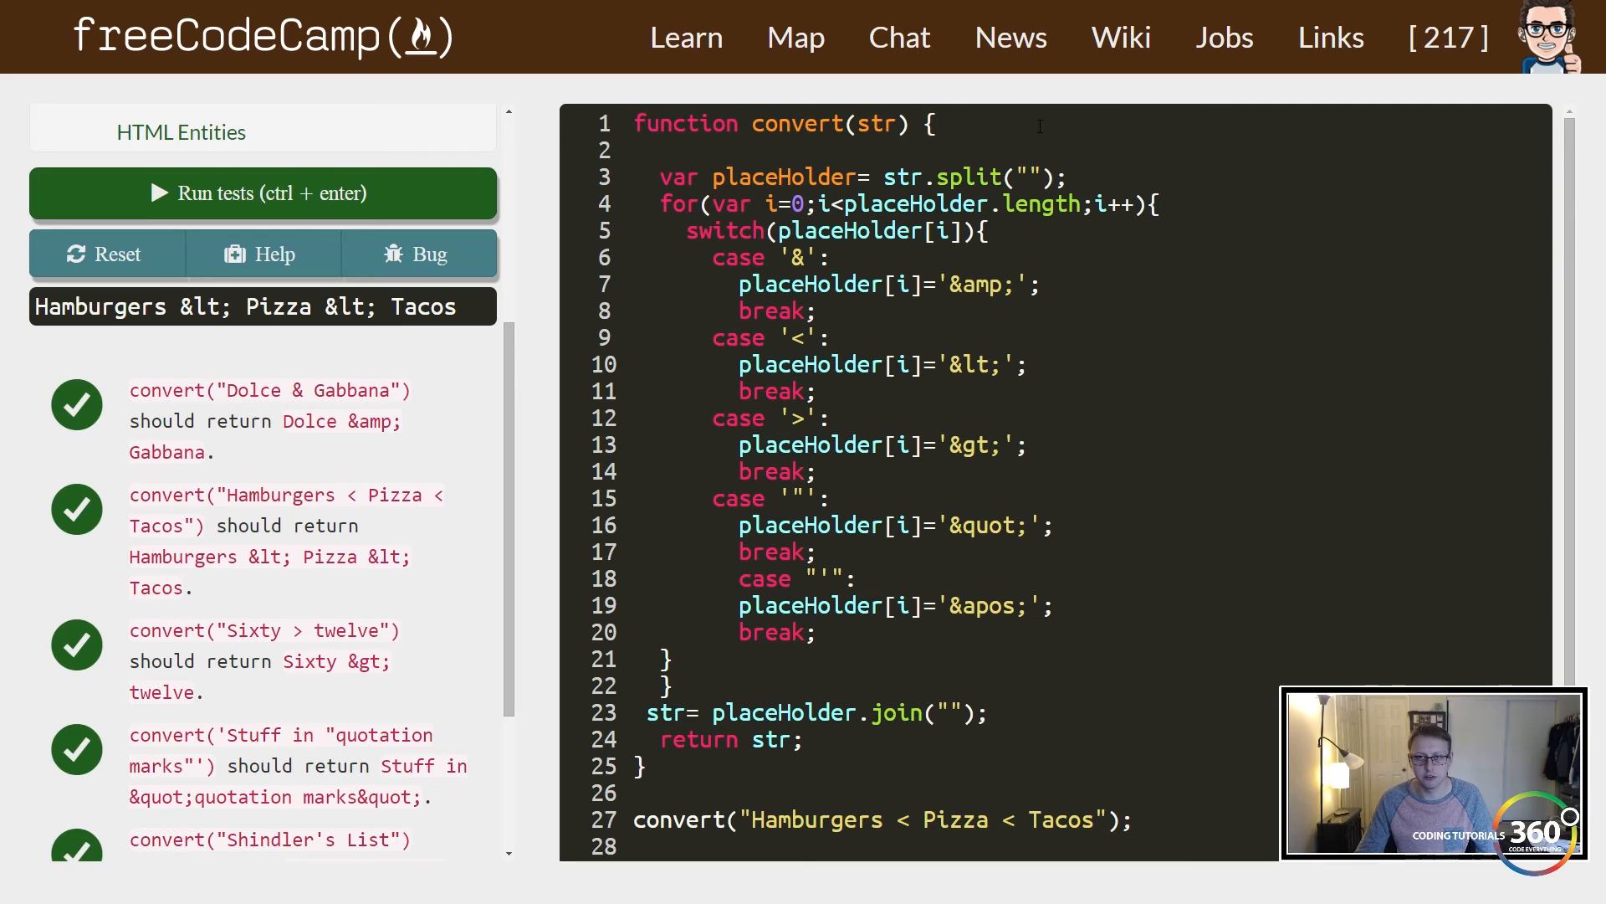
pyautogui.write('//')
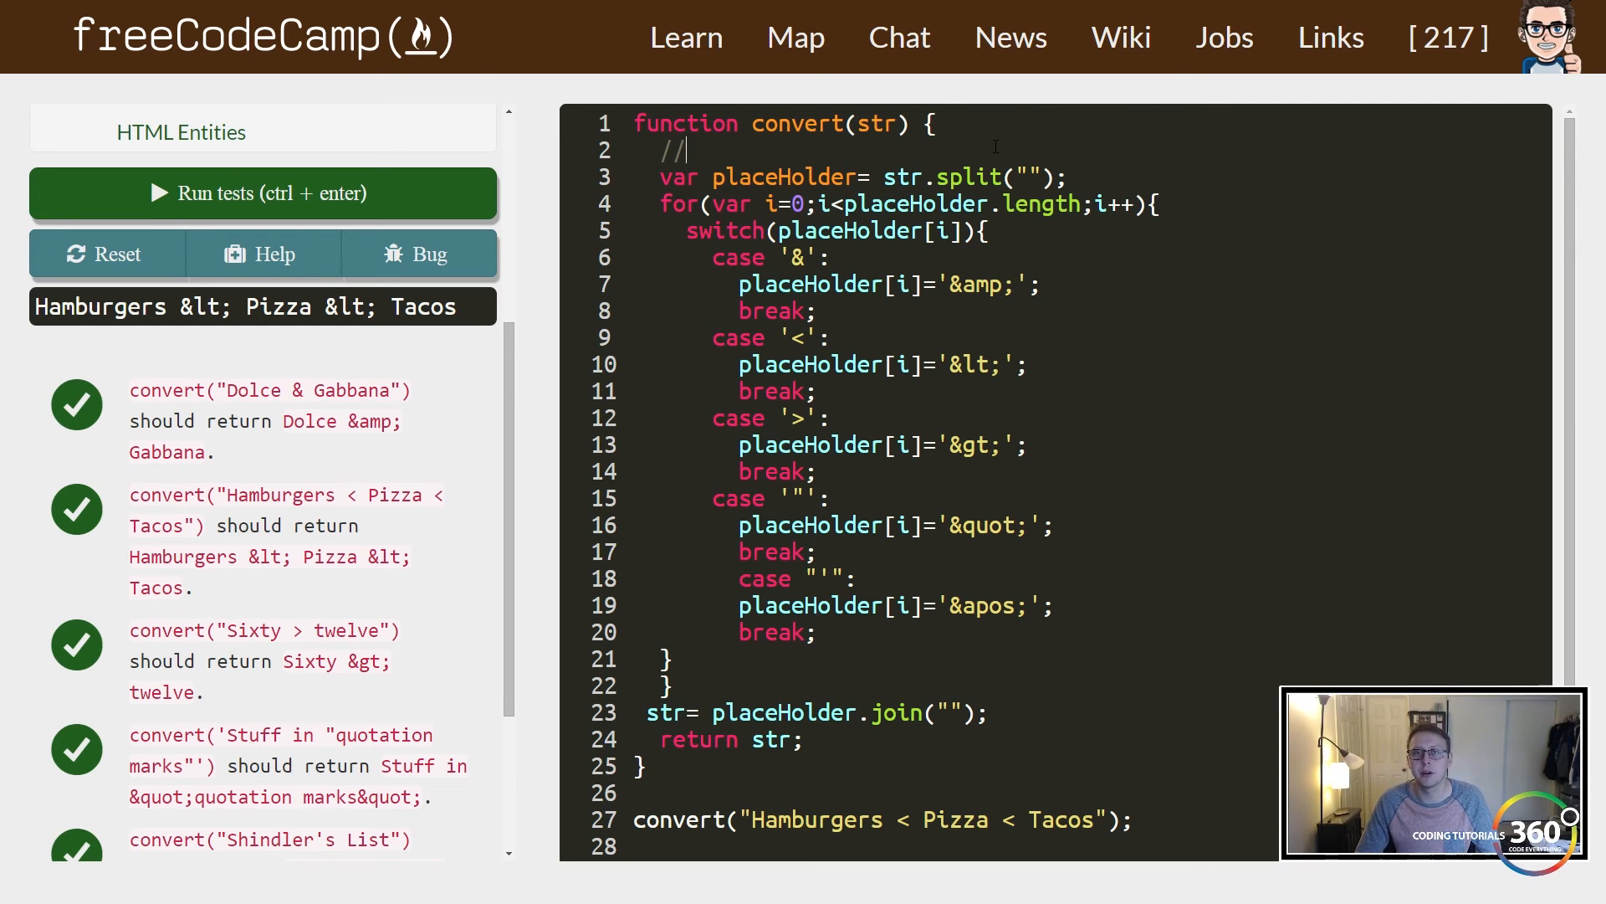
pyautogui.press('Backspace')
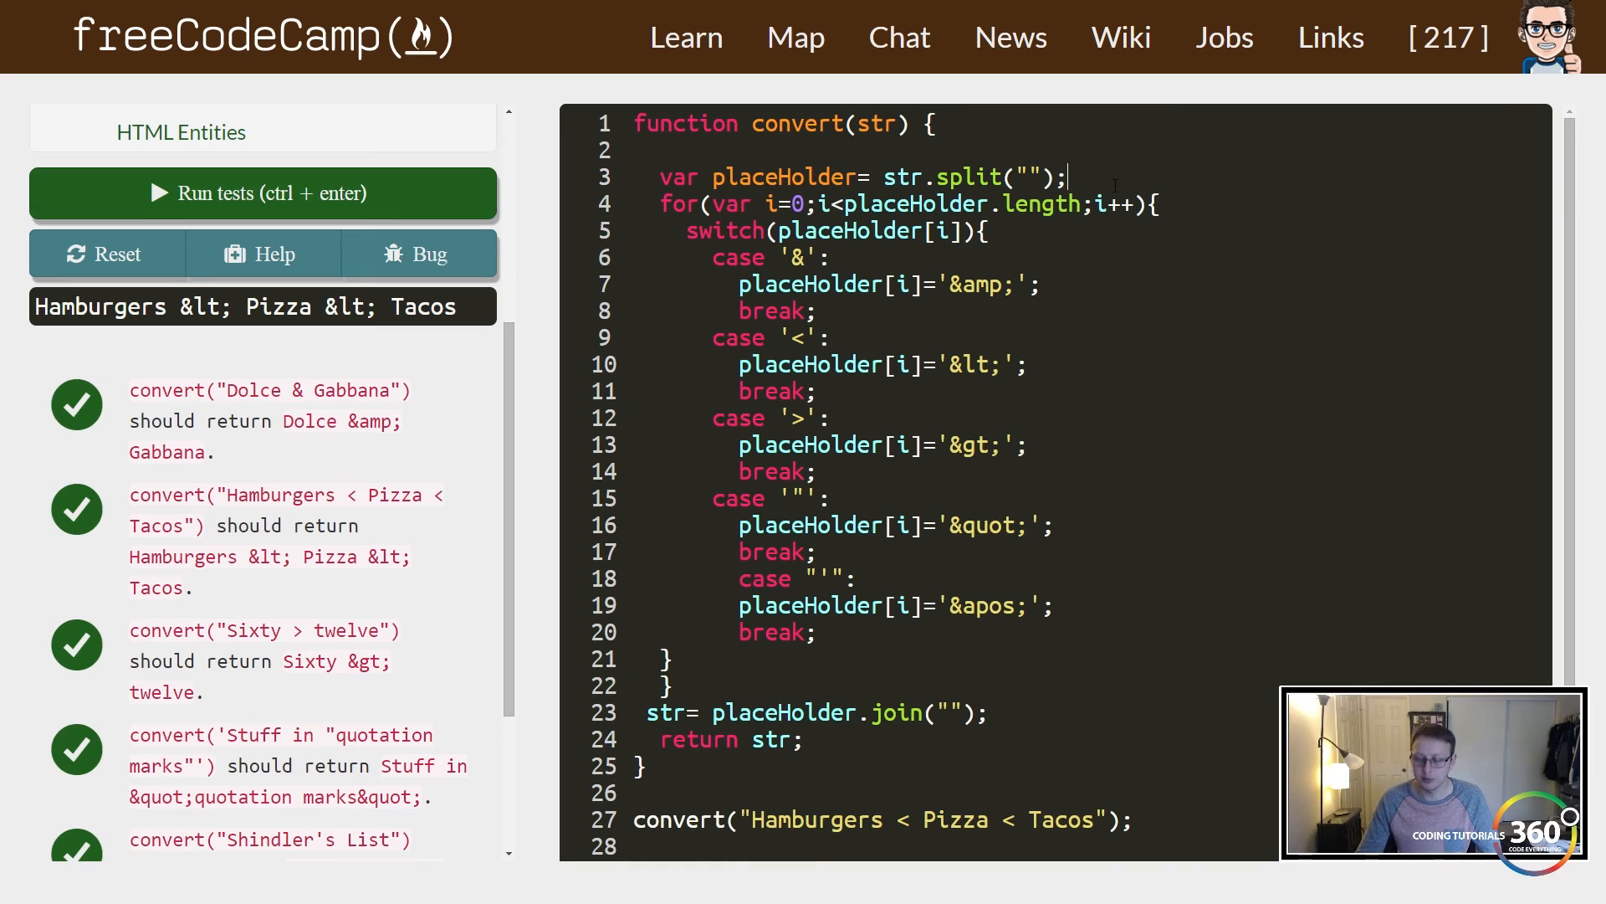
pyautogui.write('//')
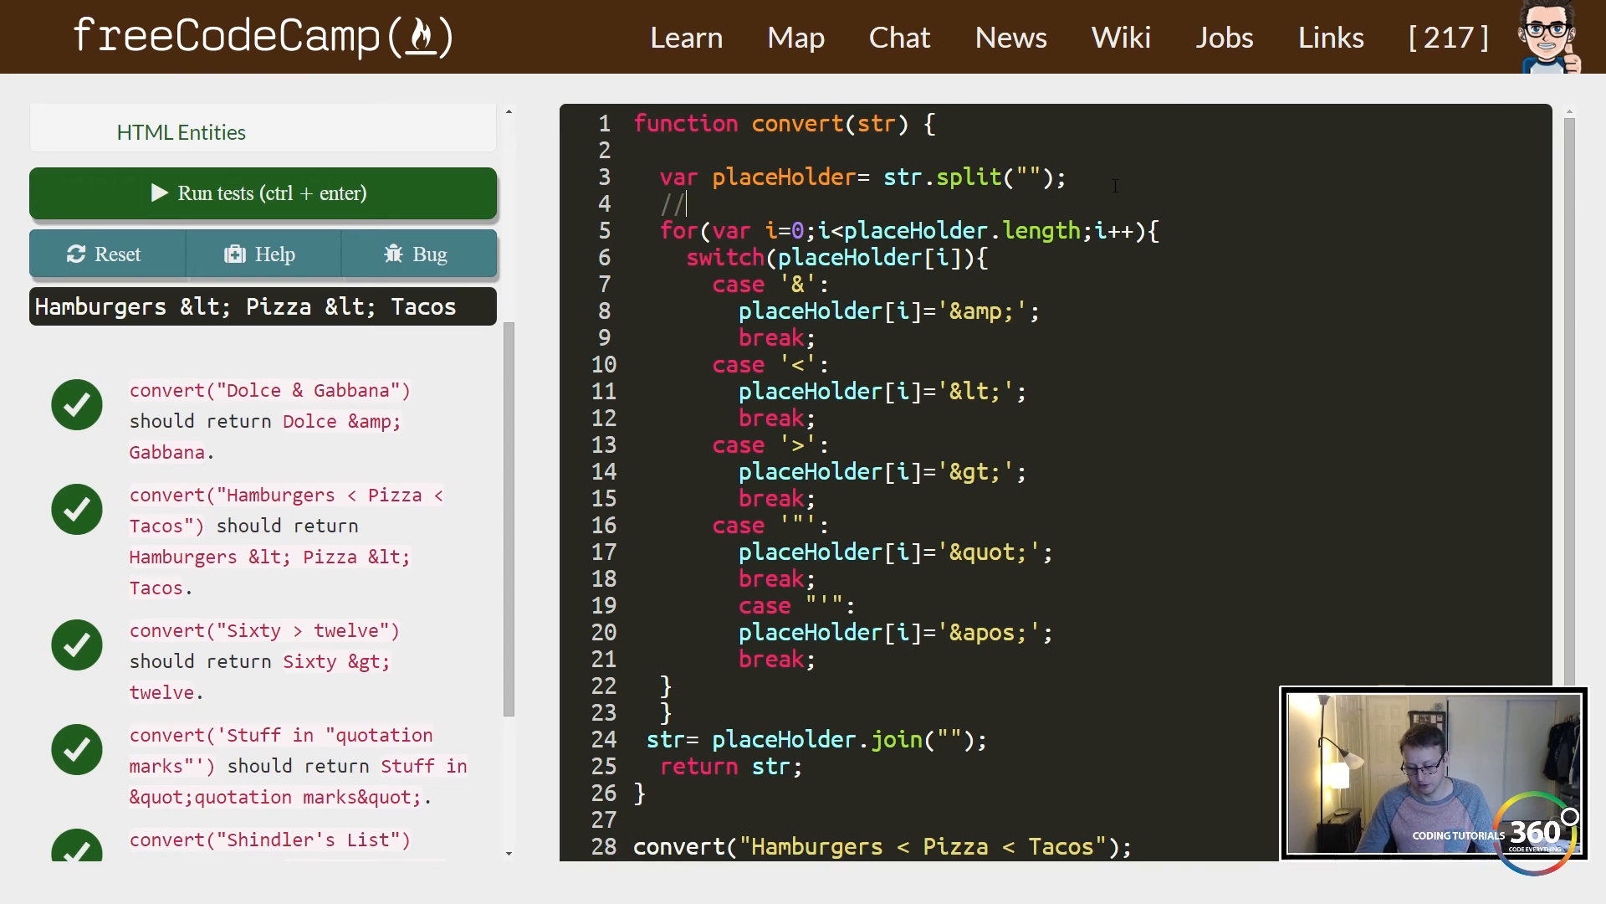
pyautogui.press('Backspace')
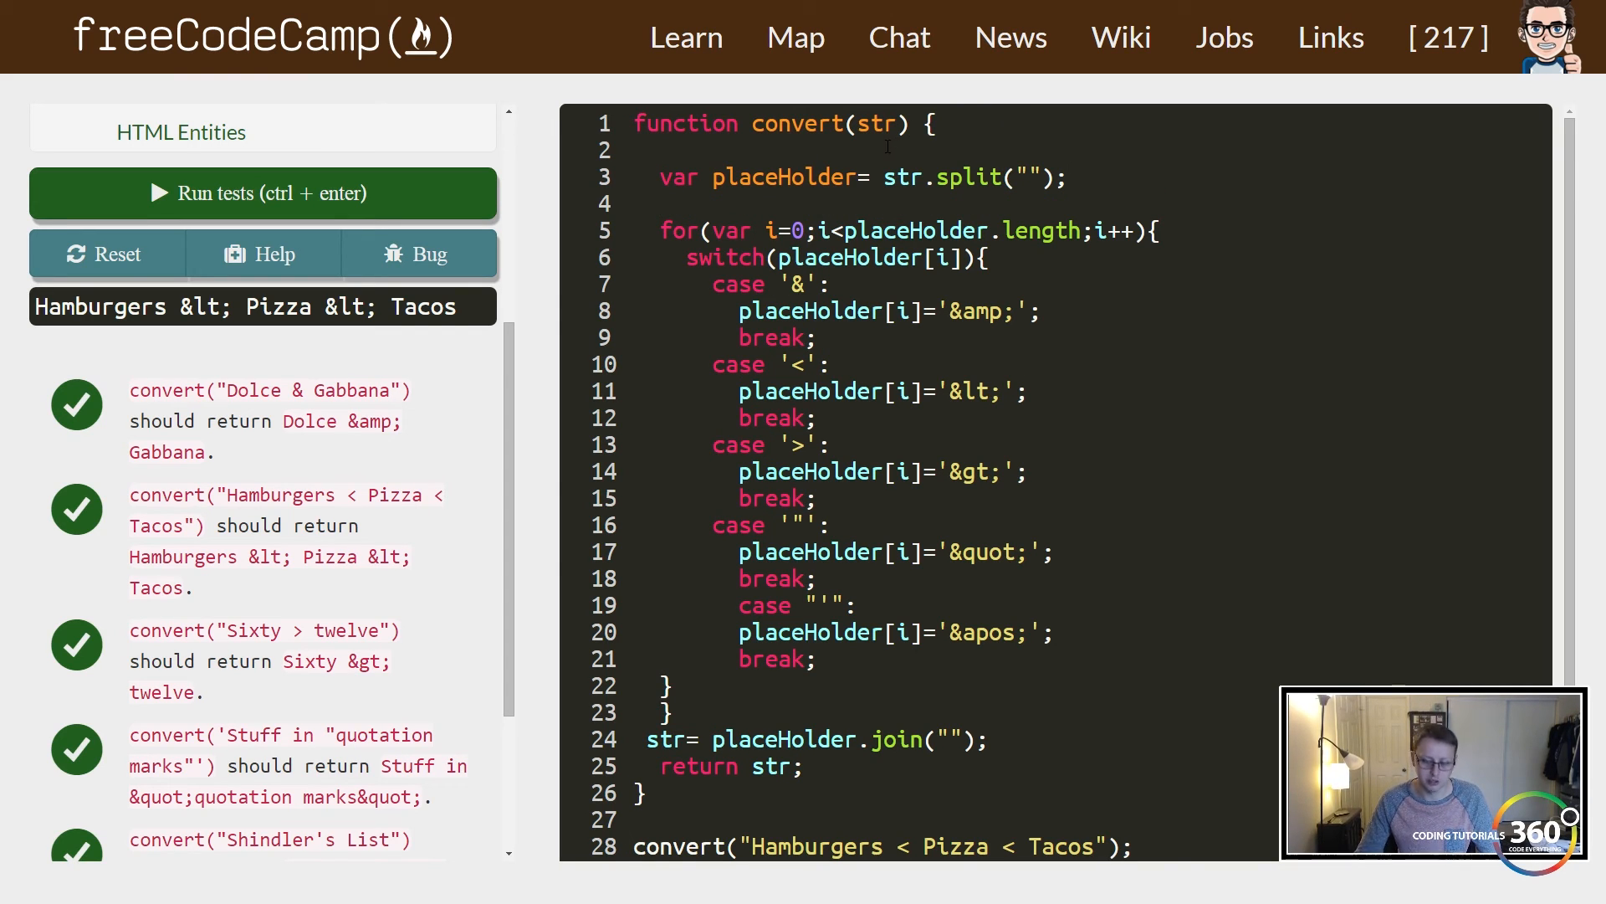
pyautogui.write('//')
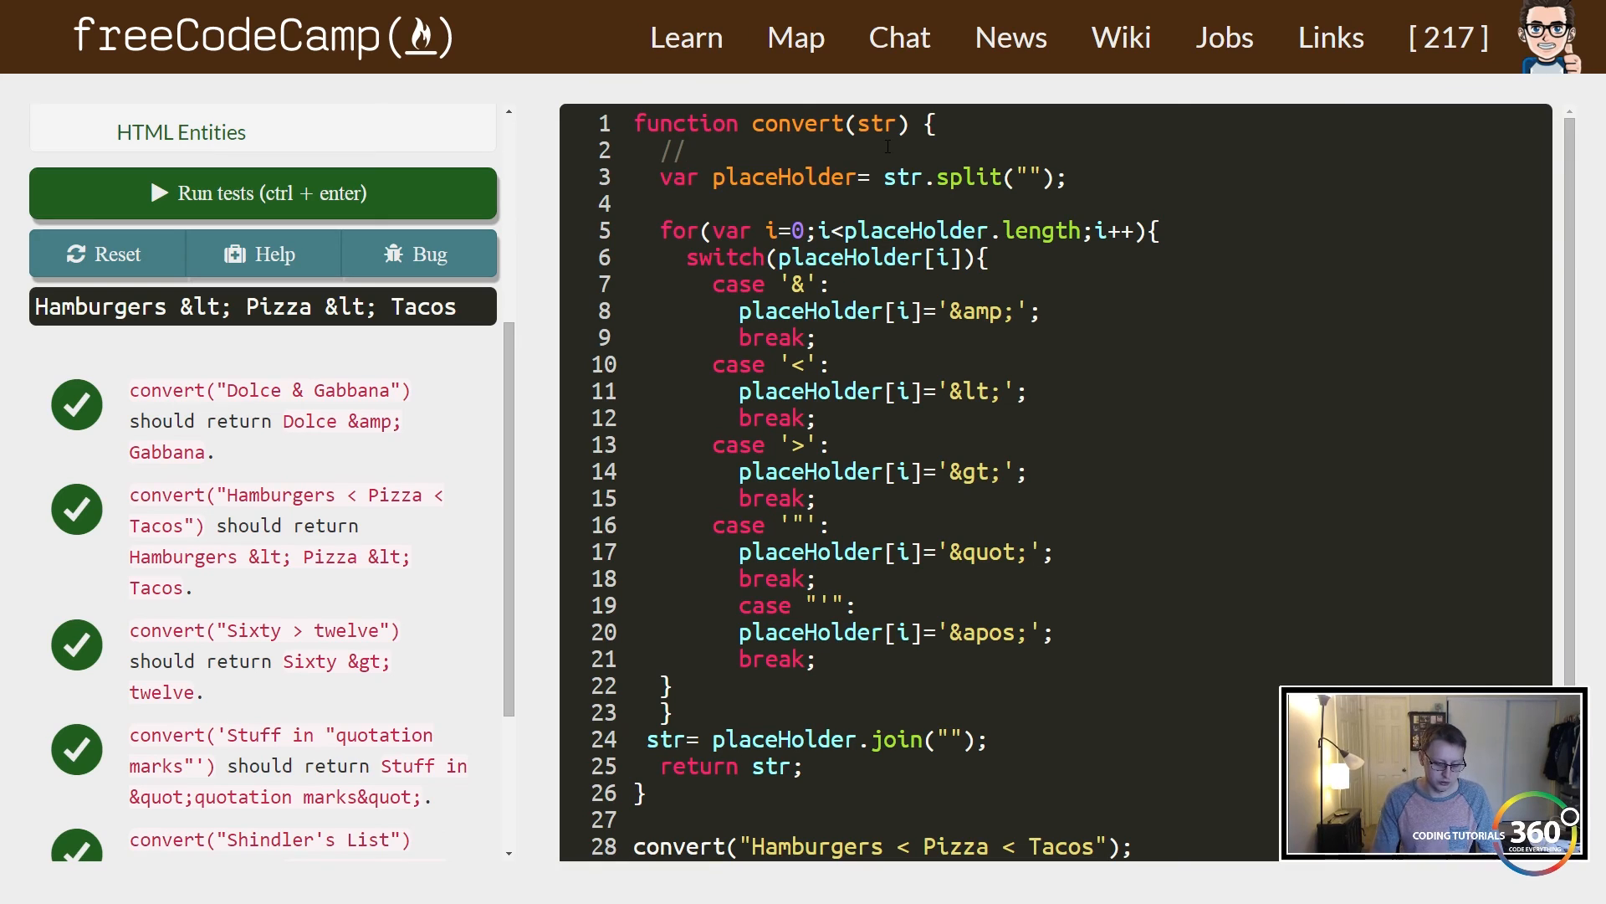
# Comment the split into a char array, iterating the array, and checking each char's current value.
pyautogui.write('Split s')
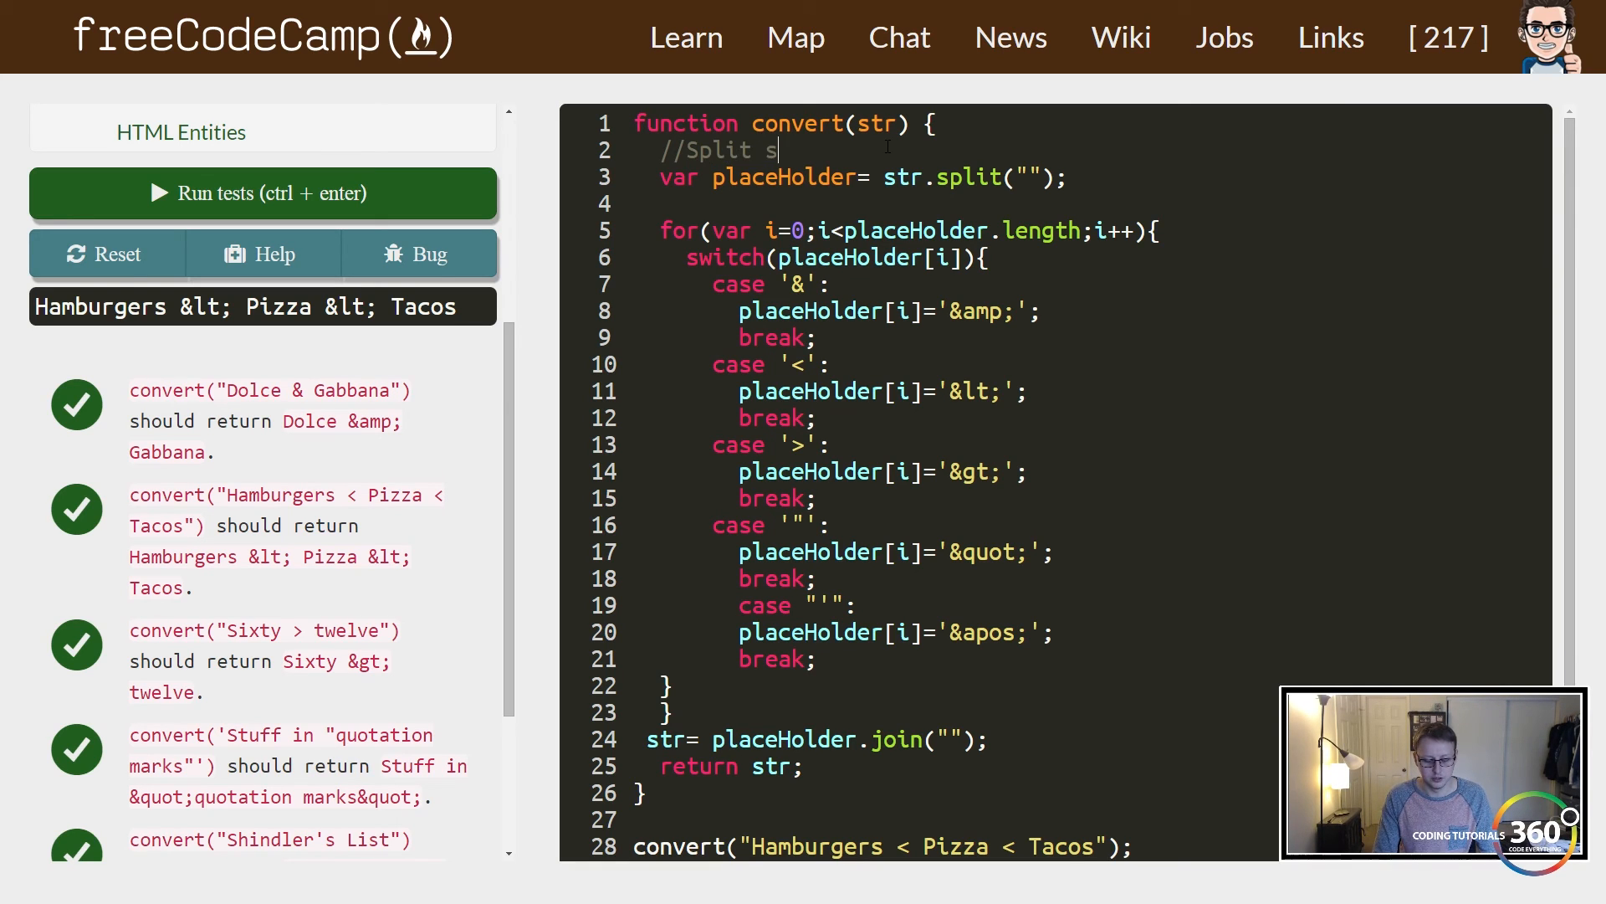
pyautogui.write('trings')
pyautogui.click(1090, 205)
pyautogui.write('//')
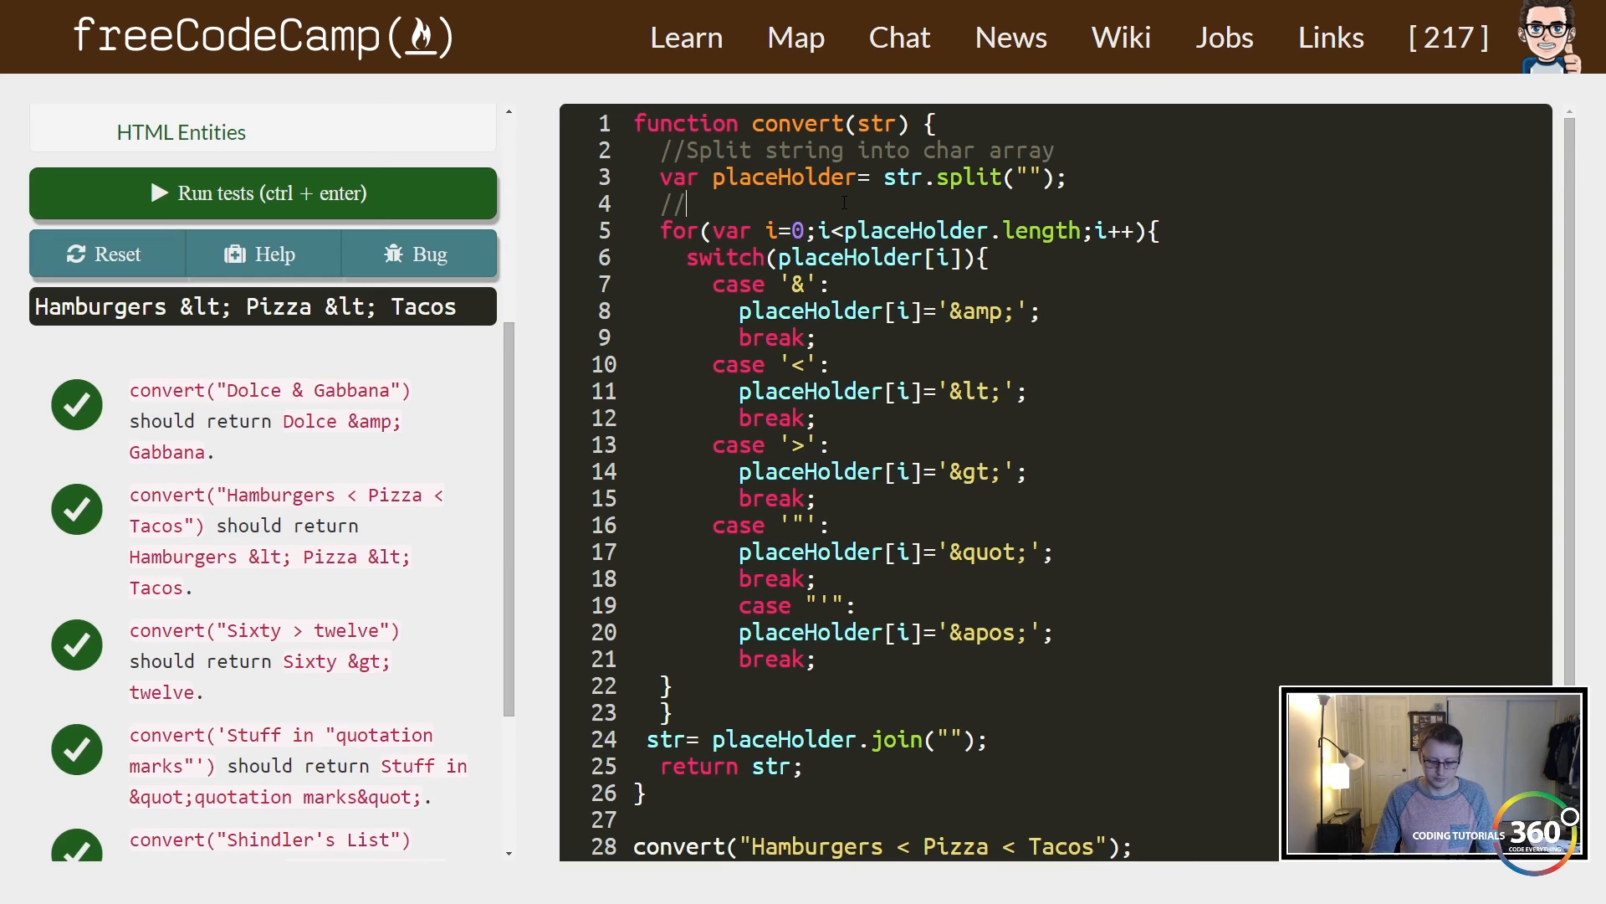
pyautogui.write('itterate through ch')
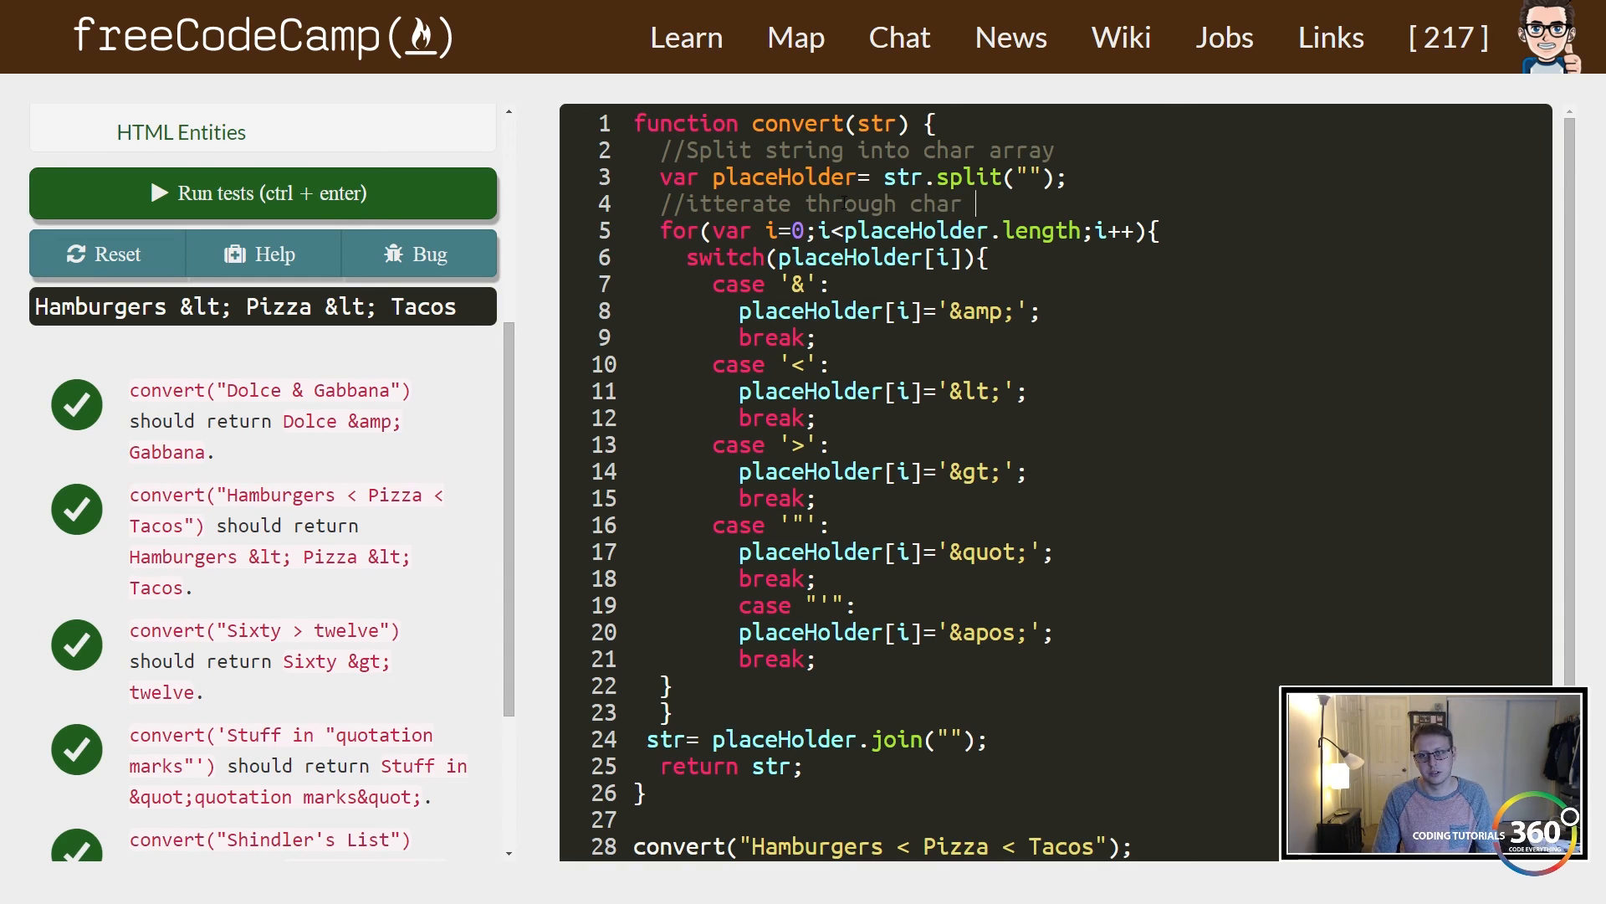
pyautogui.write('array')
pyautogui.write('//Check curr')
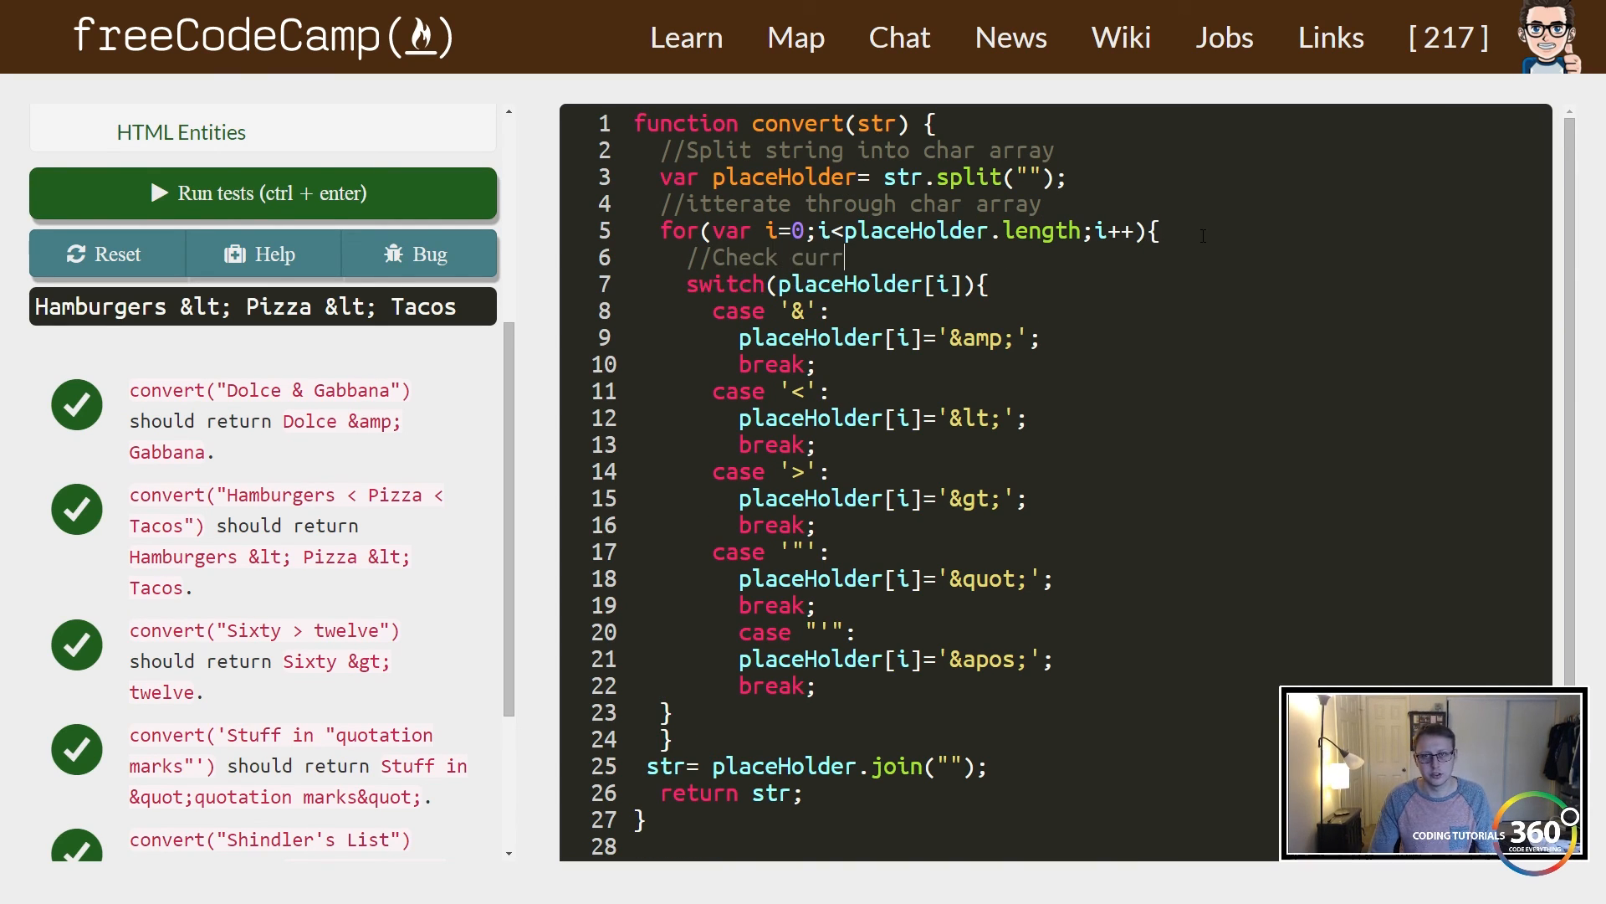
pyautogui.write('ent value of char')
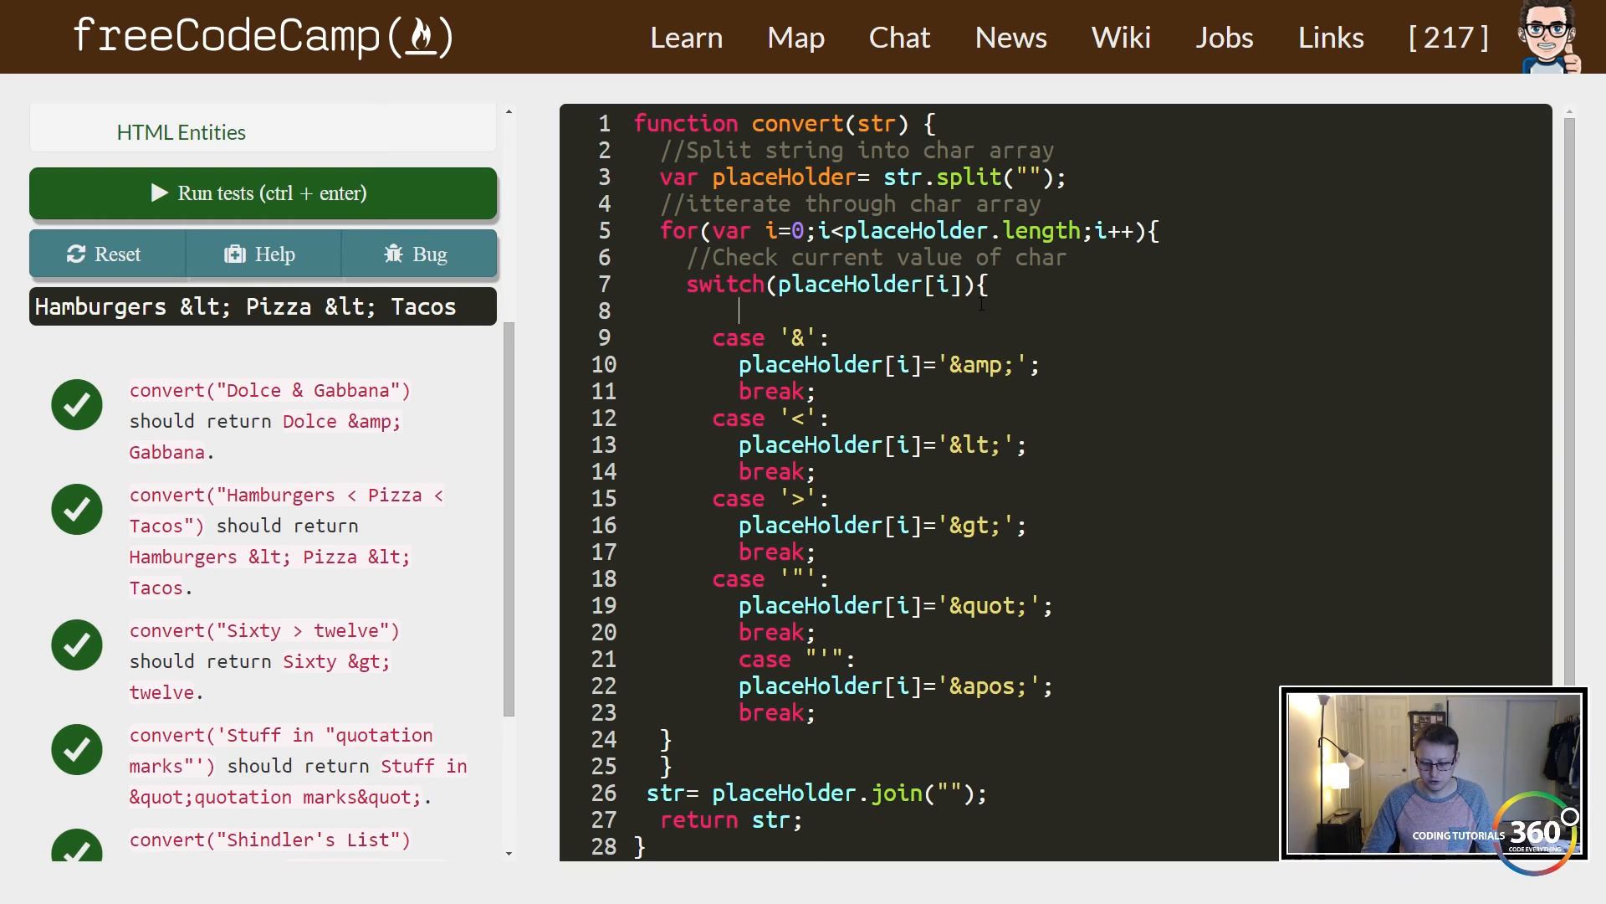
# Comment inside the switch that a matched case is replaced with its HTML entity.
pyautogui.write('//if')
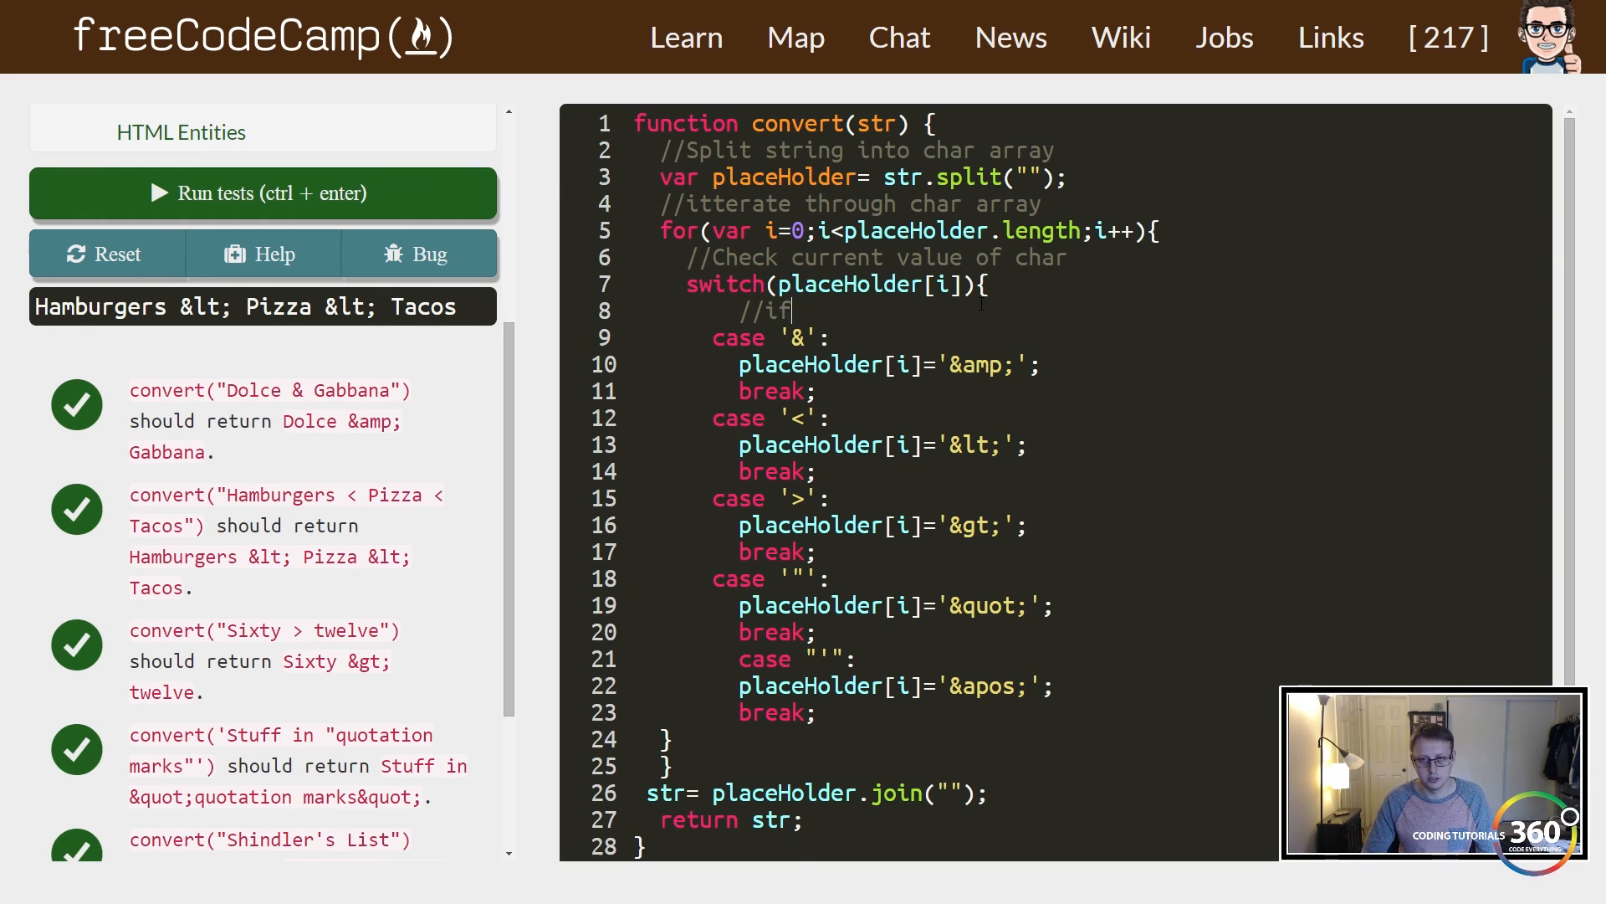
pyautogui.write('If c')
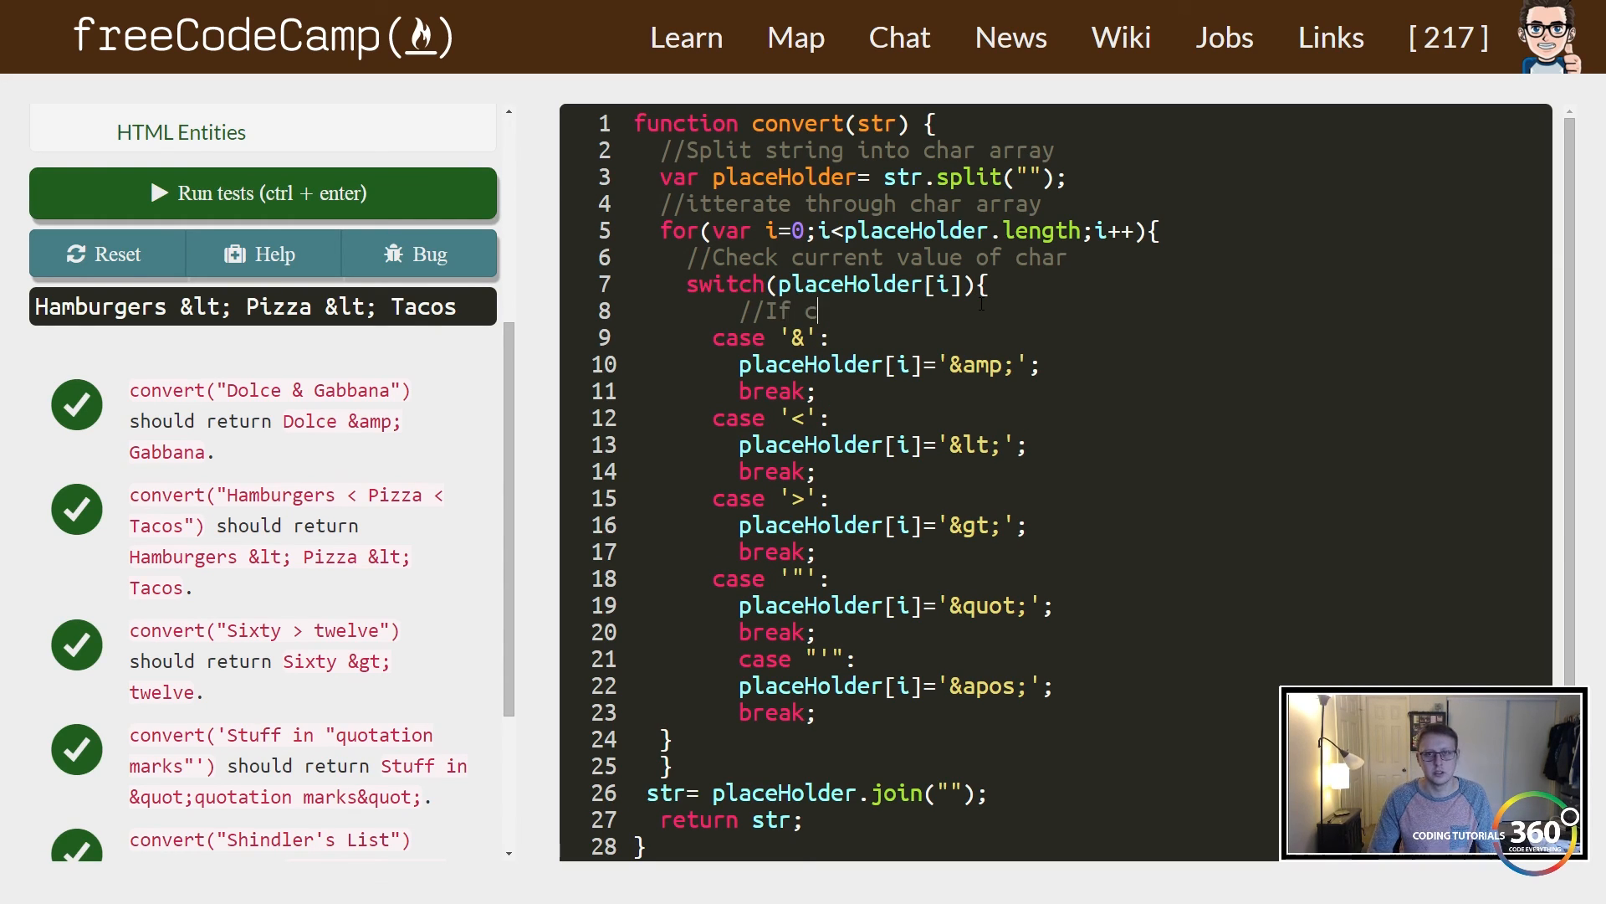
pyautogui.write('ase is met replace with html')
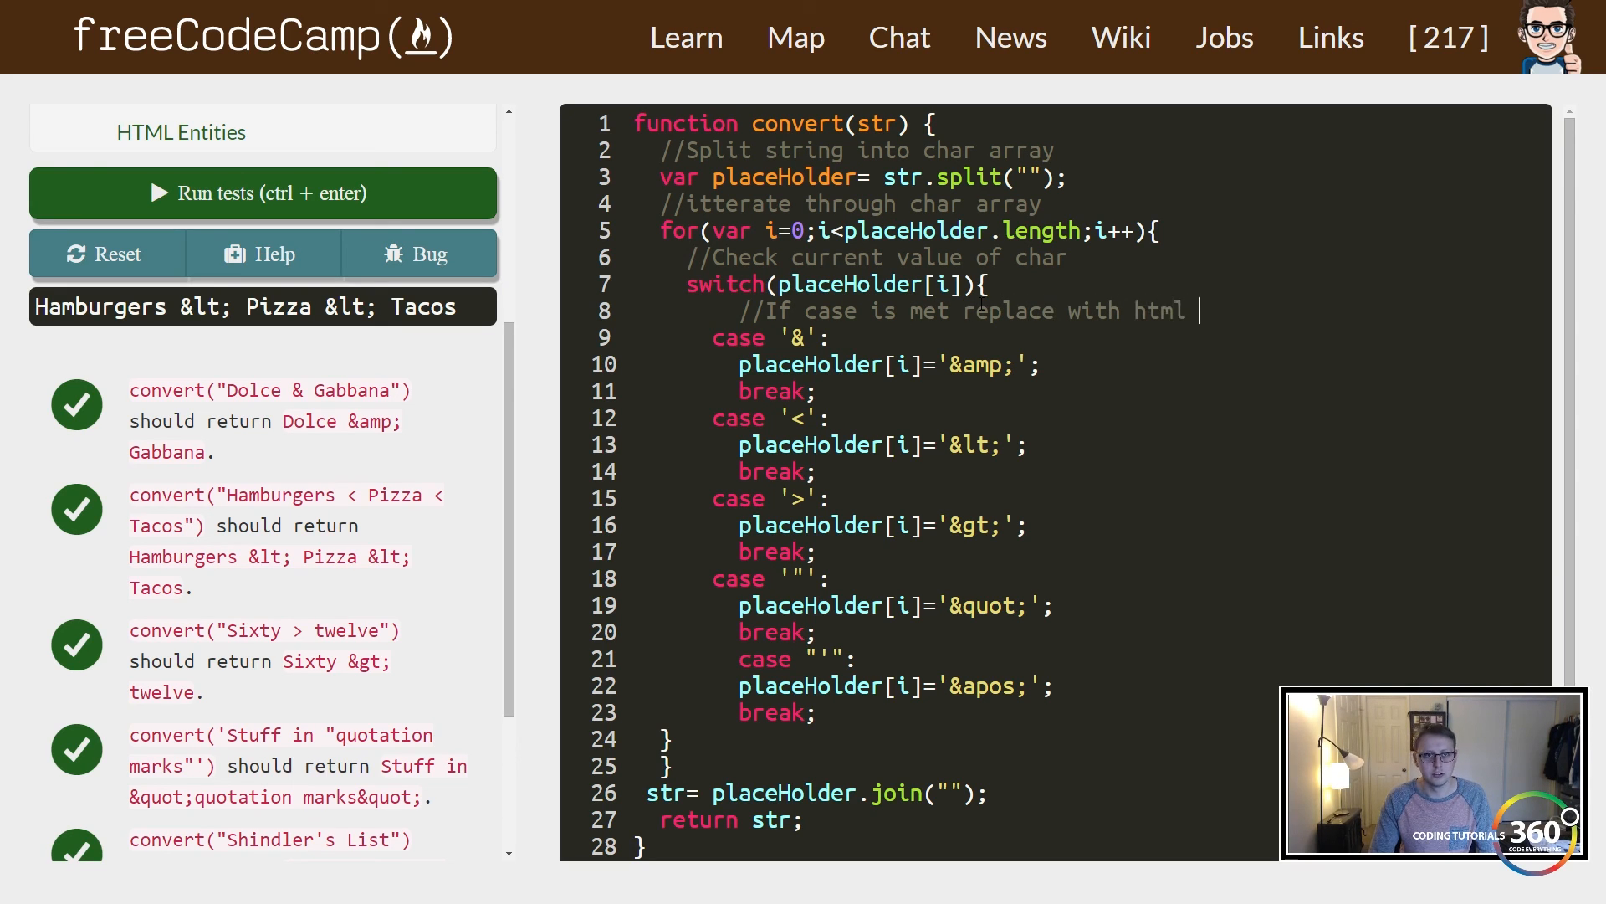
pyautogui.write('entir')
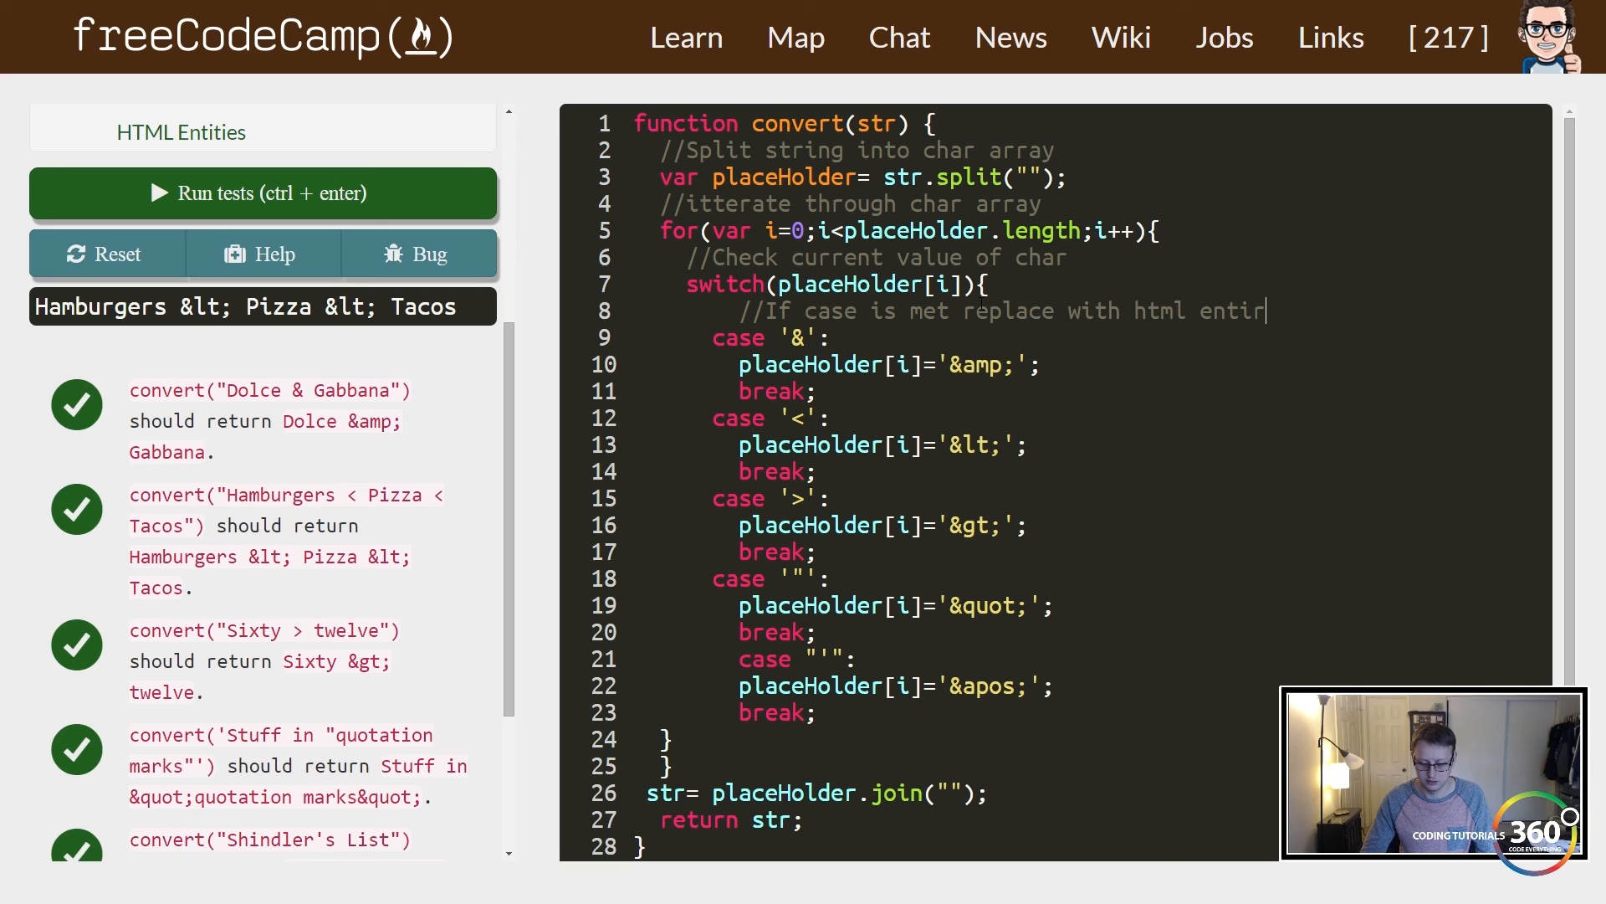
# Comment above the join line that the char array is joined back into a string.
pyautogui.scroll(-3)
pyautogui.write('ty')
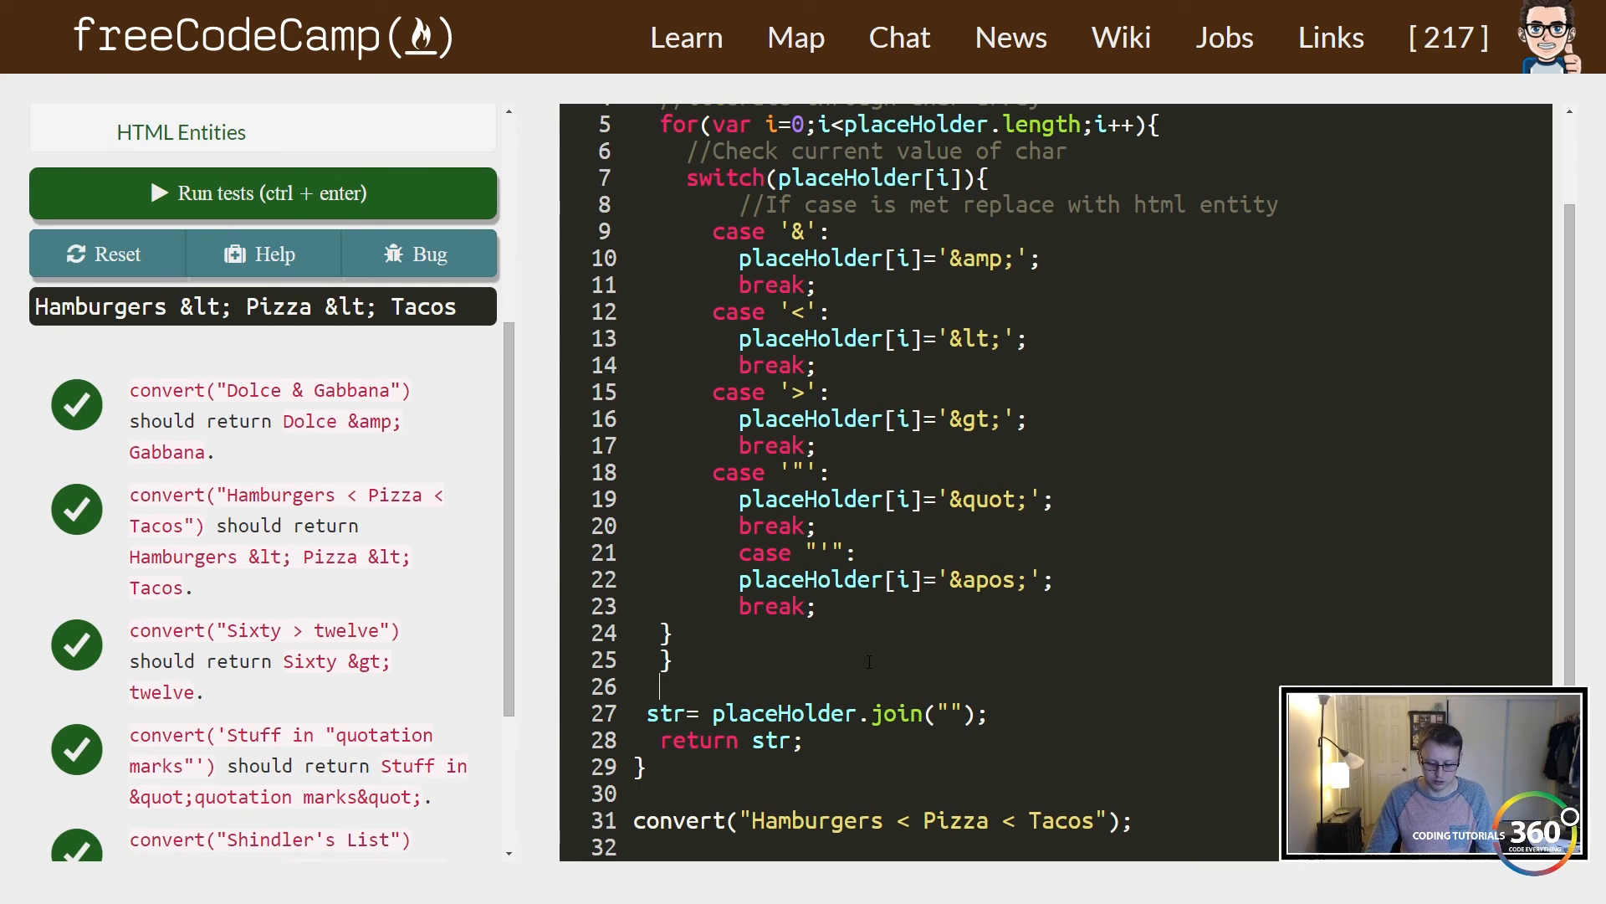
pyautogui.write('//Join char array')
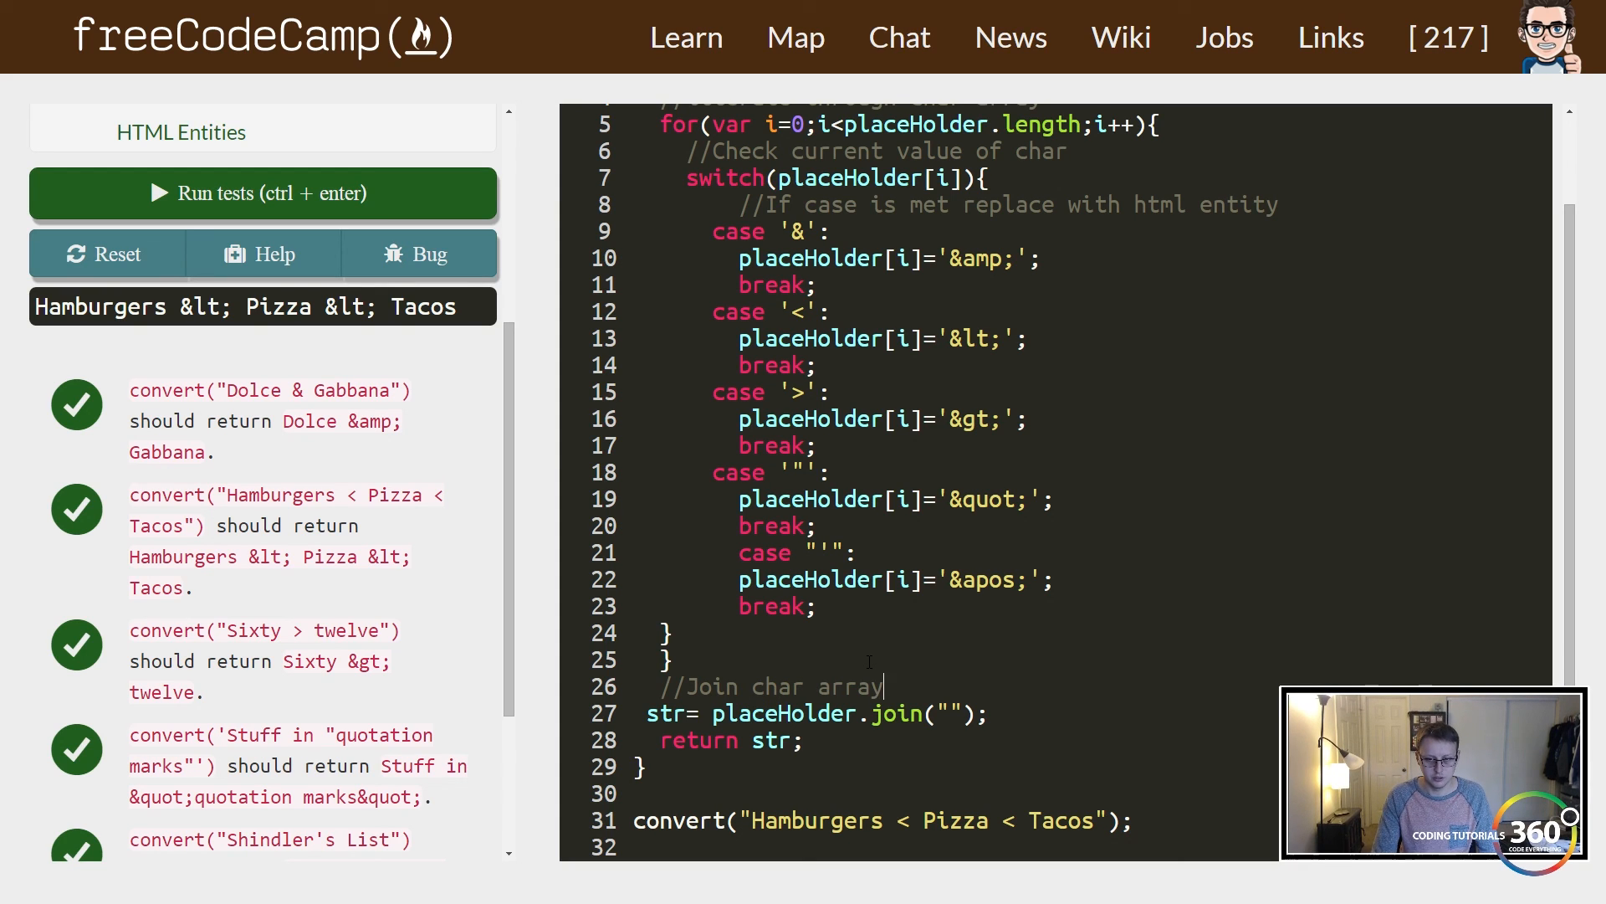
pyautogui.write('back into')
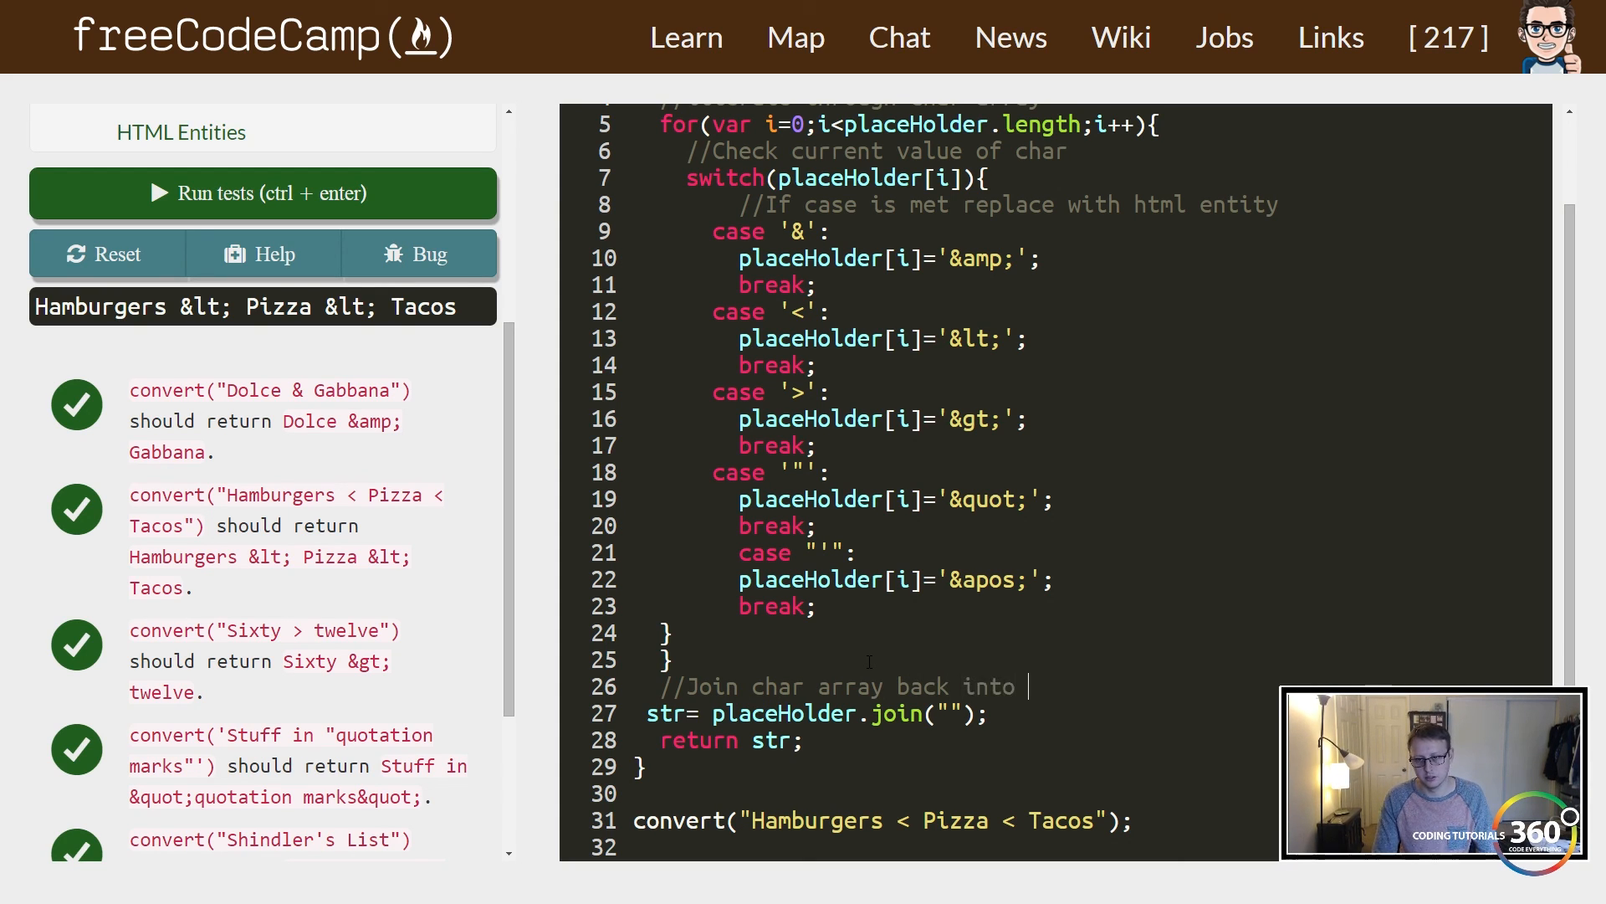
pyautogui.write('string')
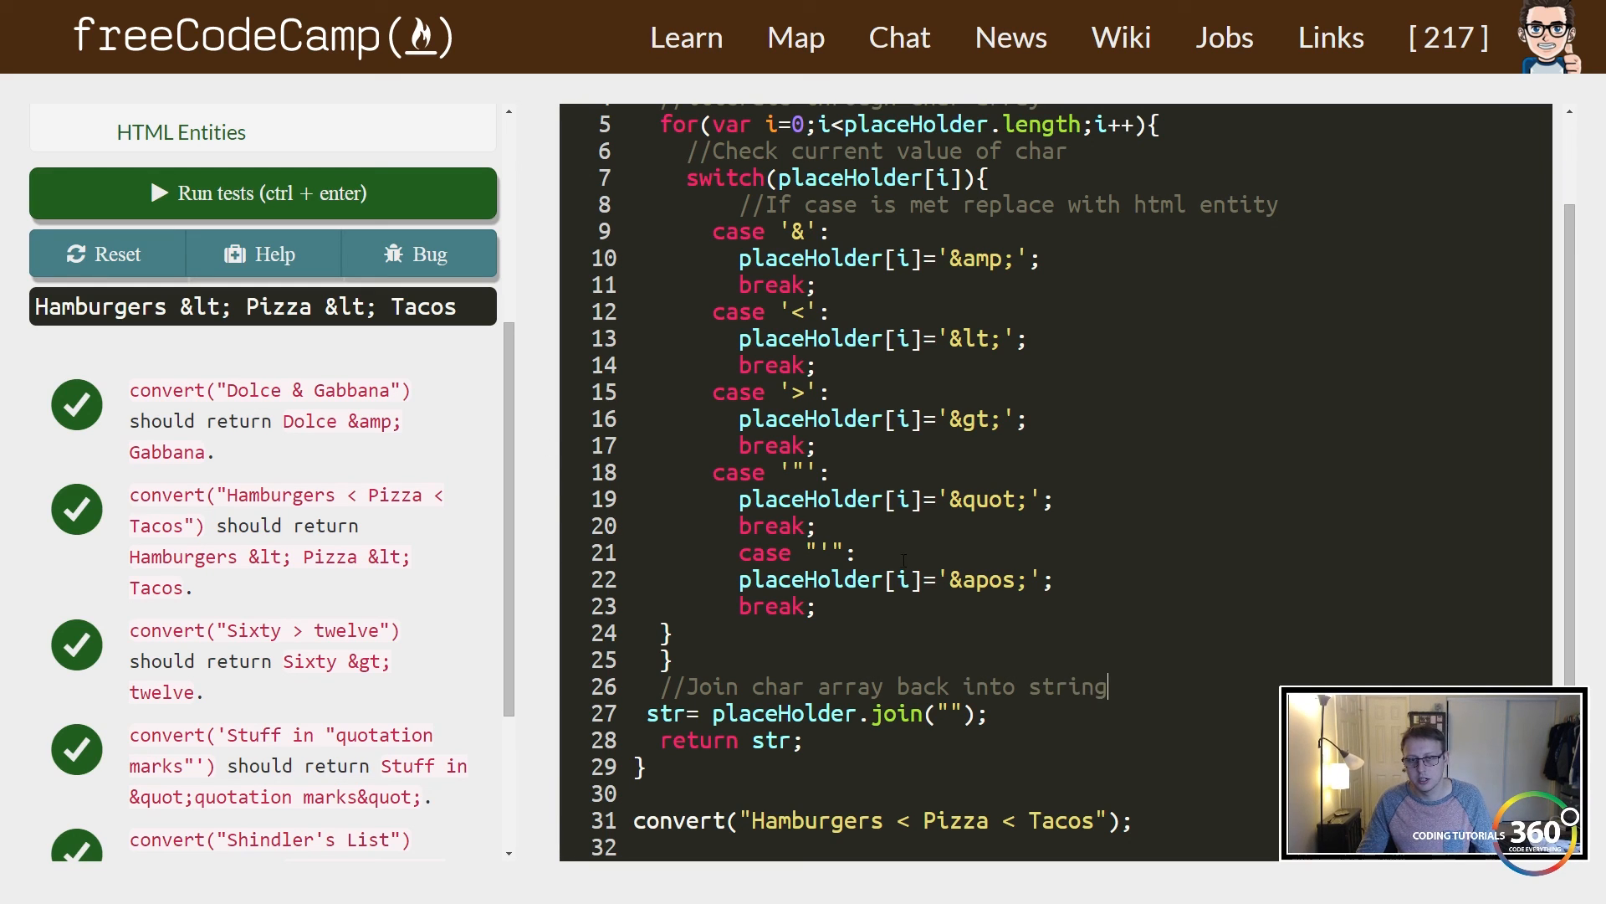